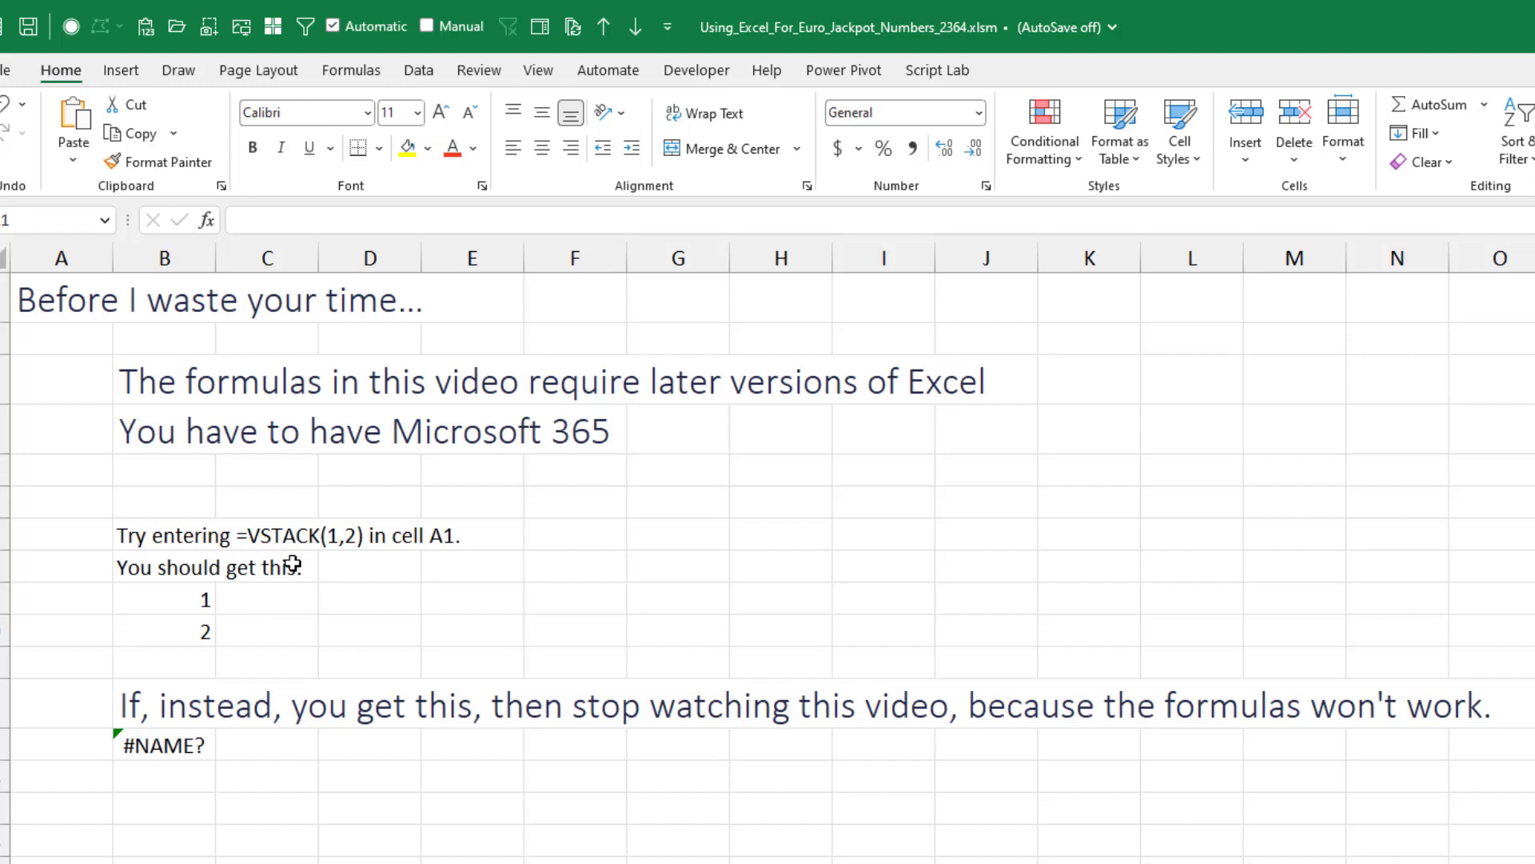
mouse_move(330, 543)
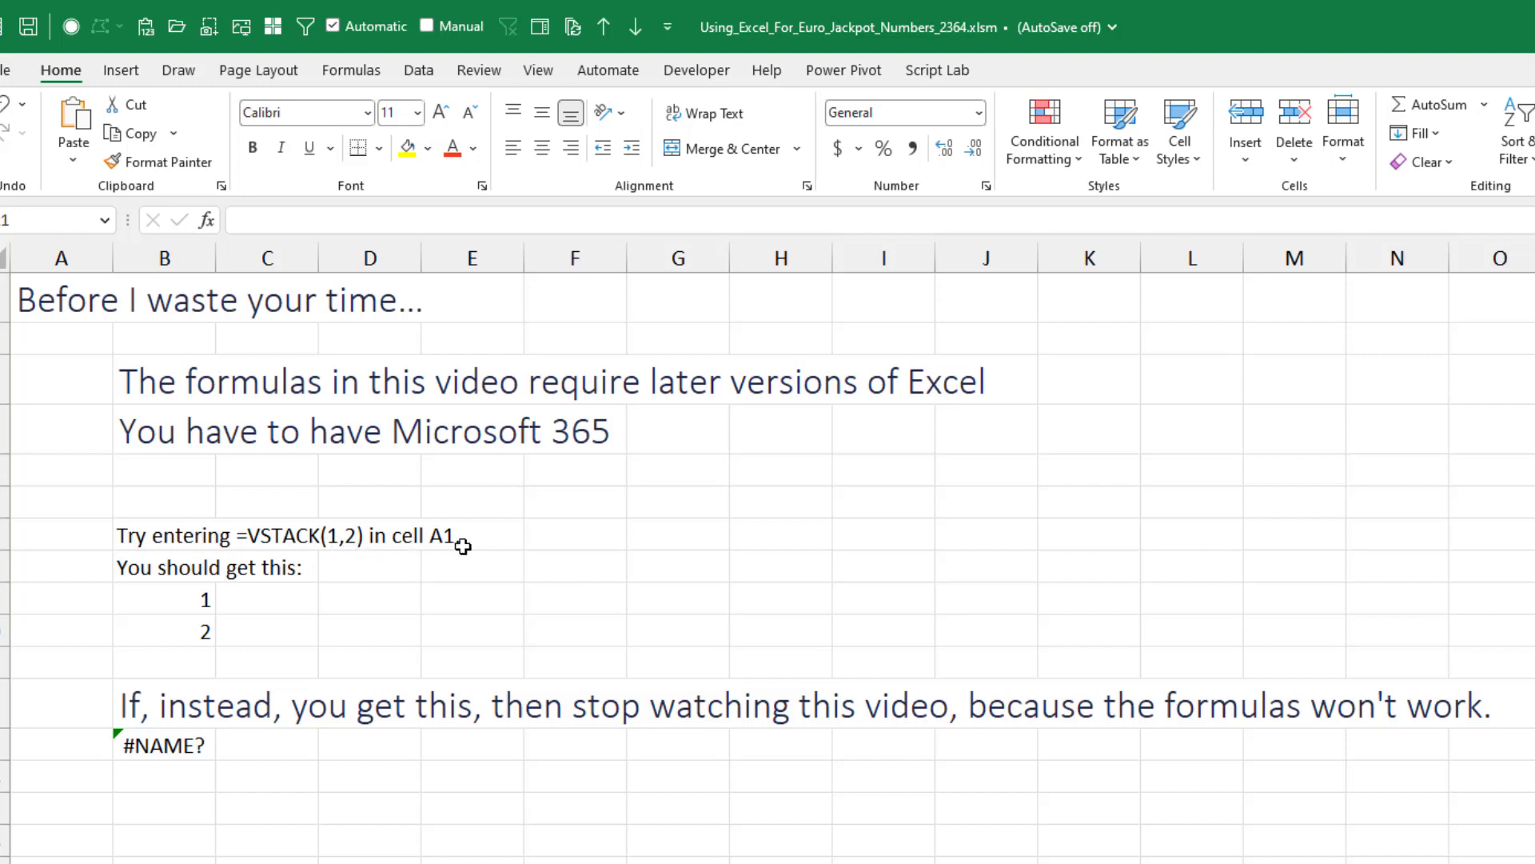
mouse_move(230, 728)
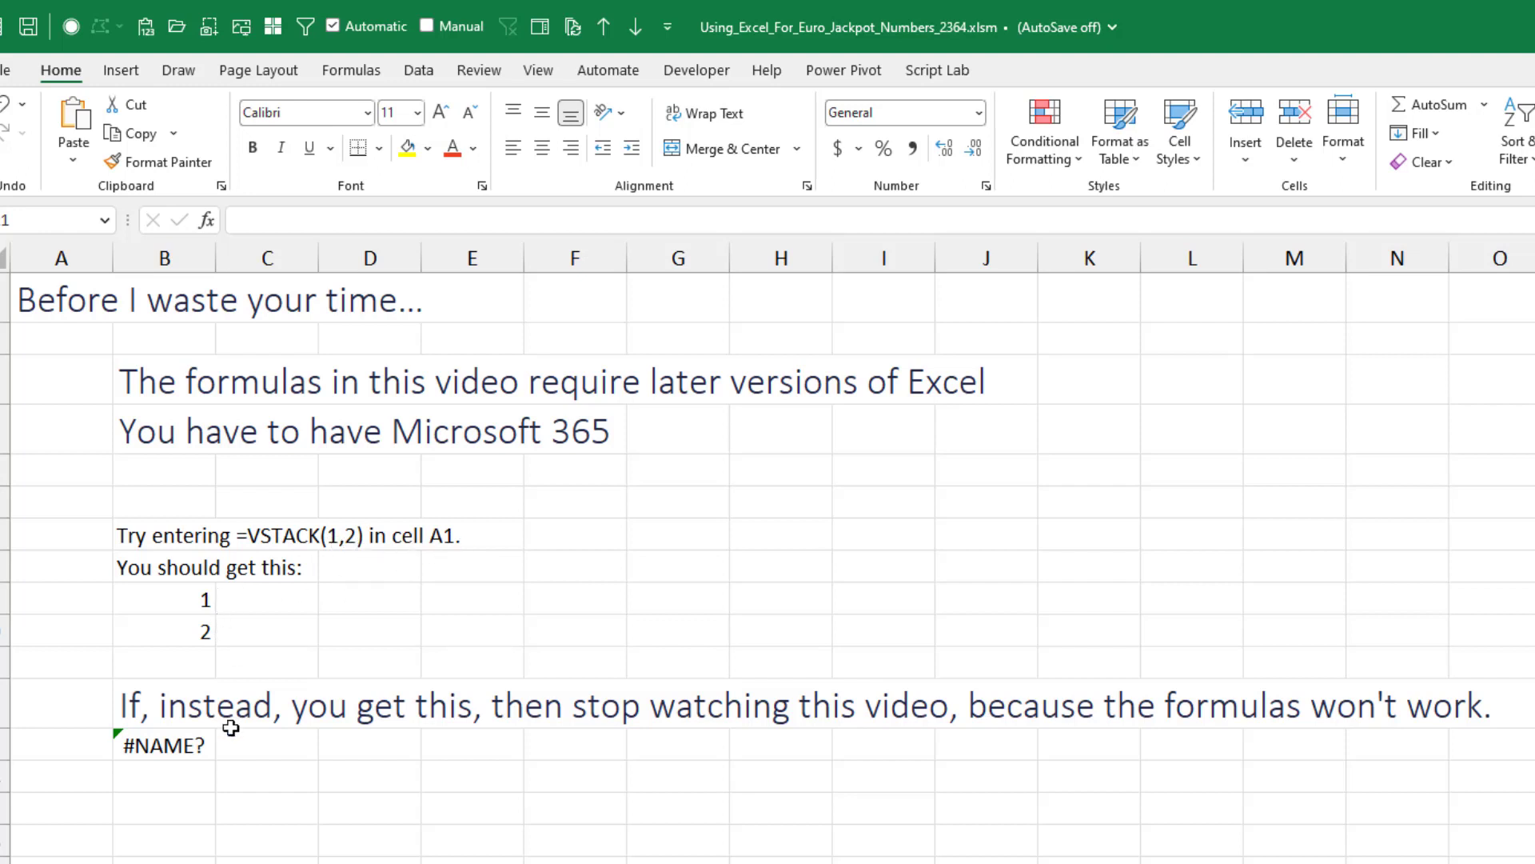
mouse_move(638, 859)
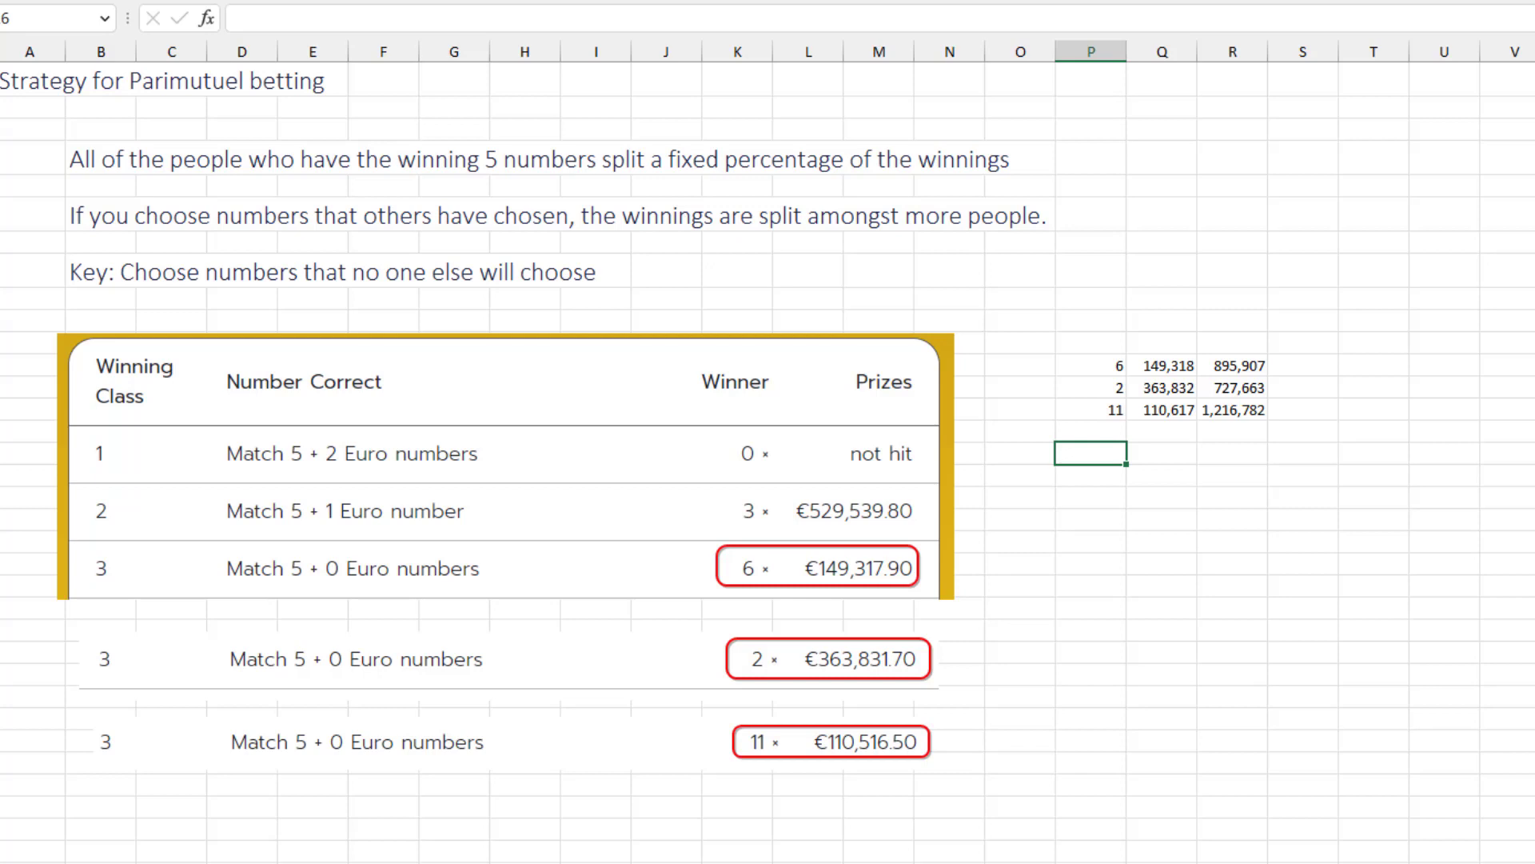
mouse_move(1521, 785)
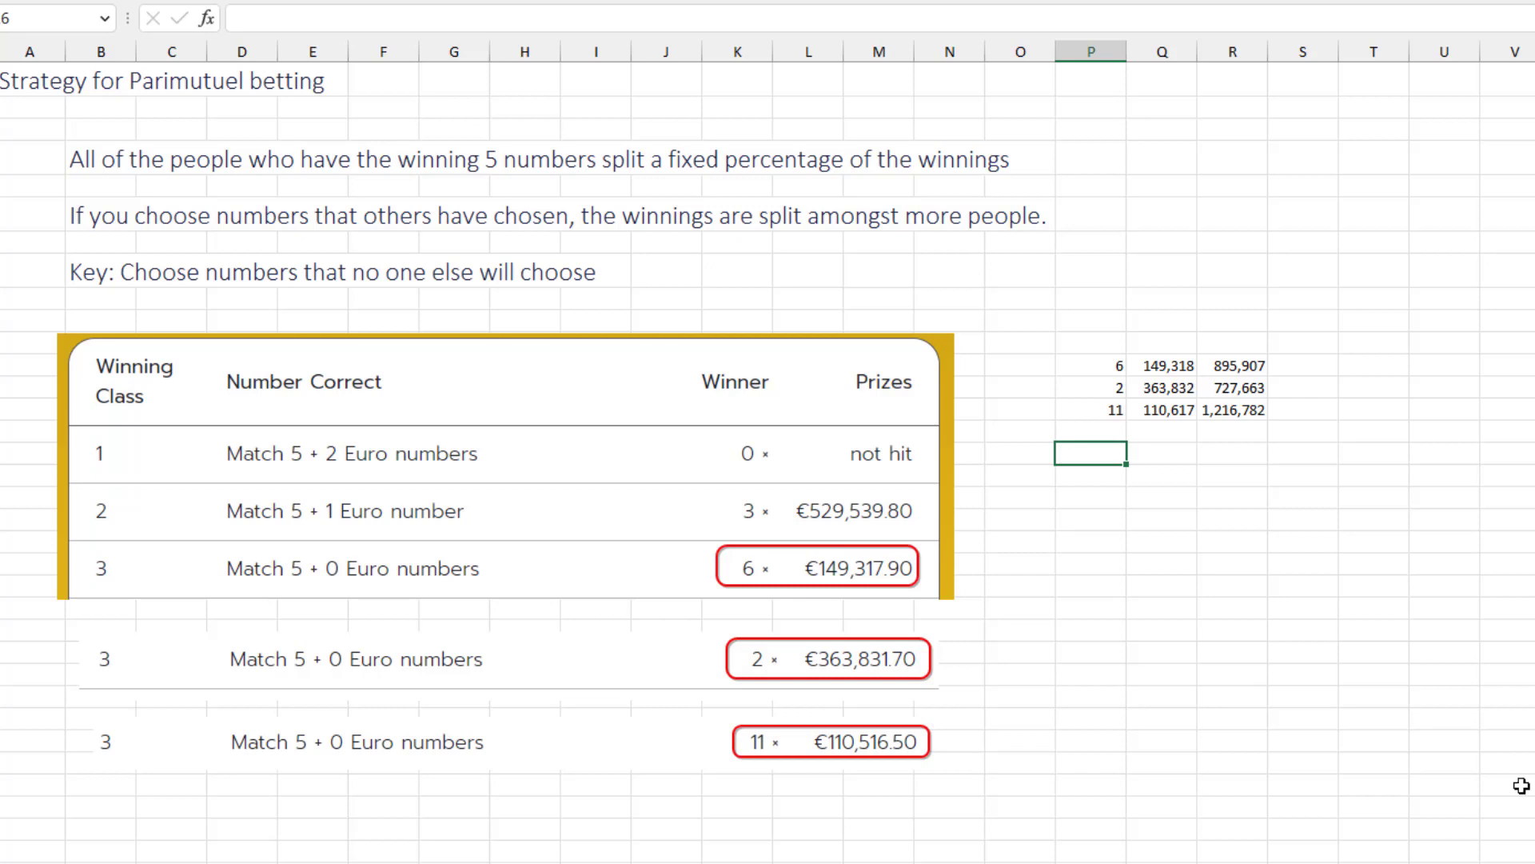
mouse_move(791, 573)
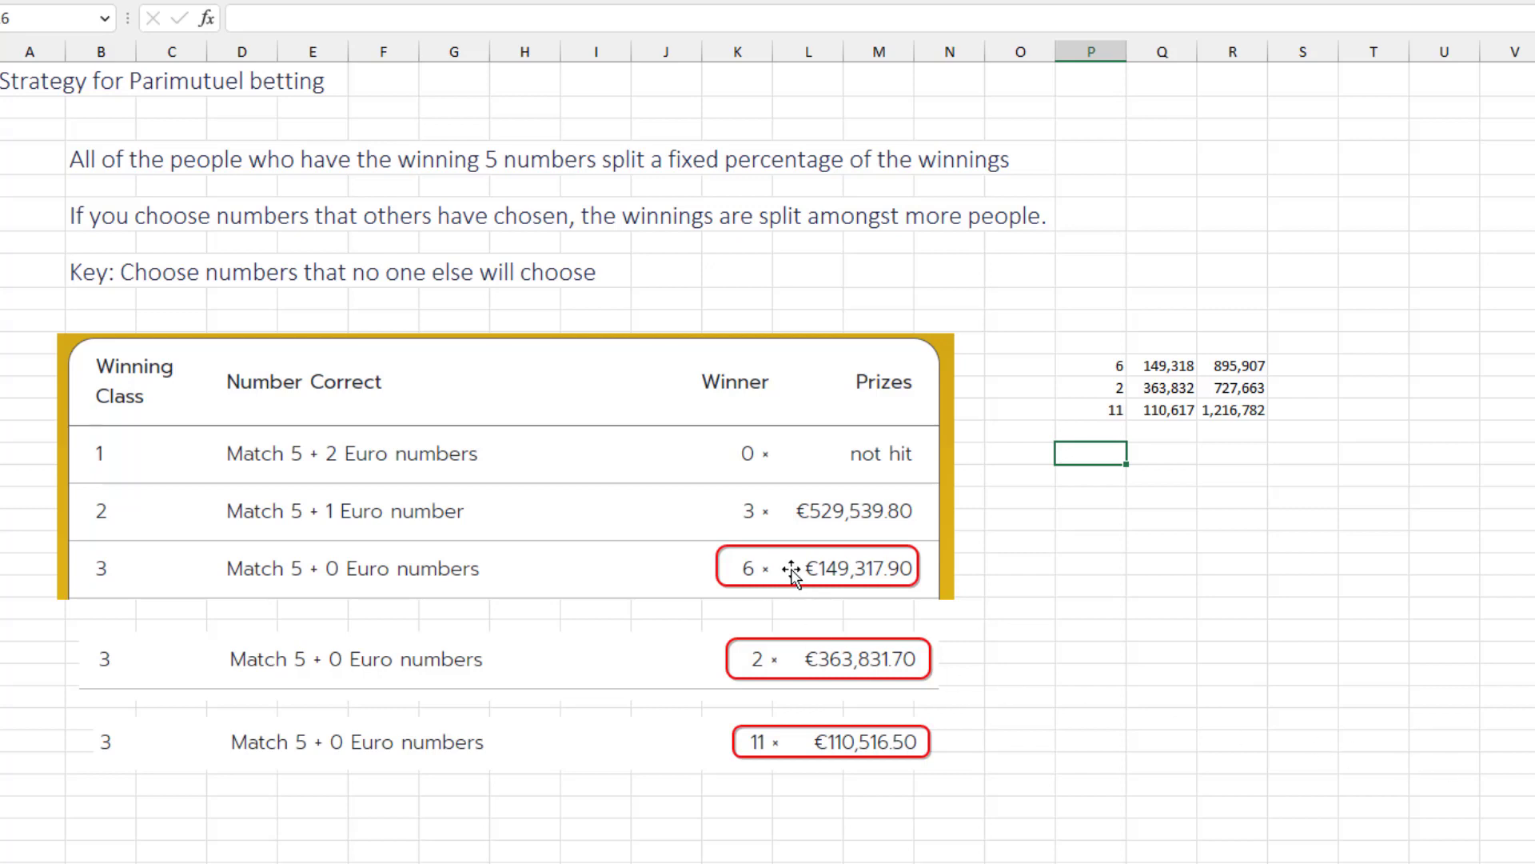
mouse_move(787, 573)
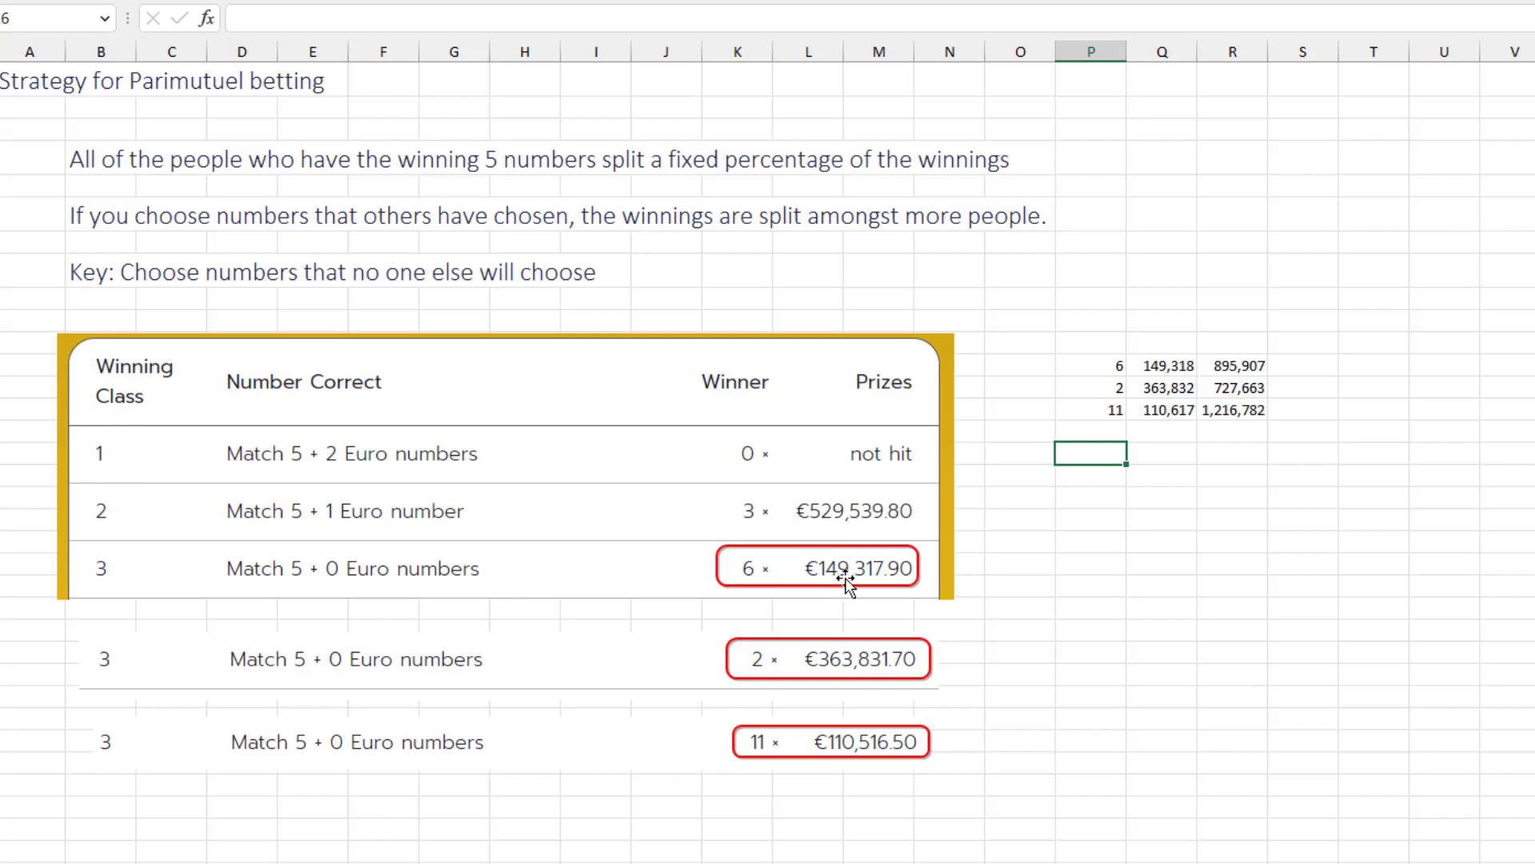
mouse_move(840, 683)
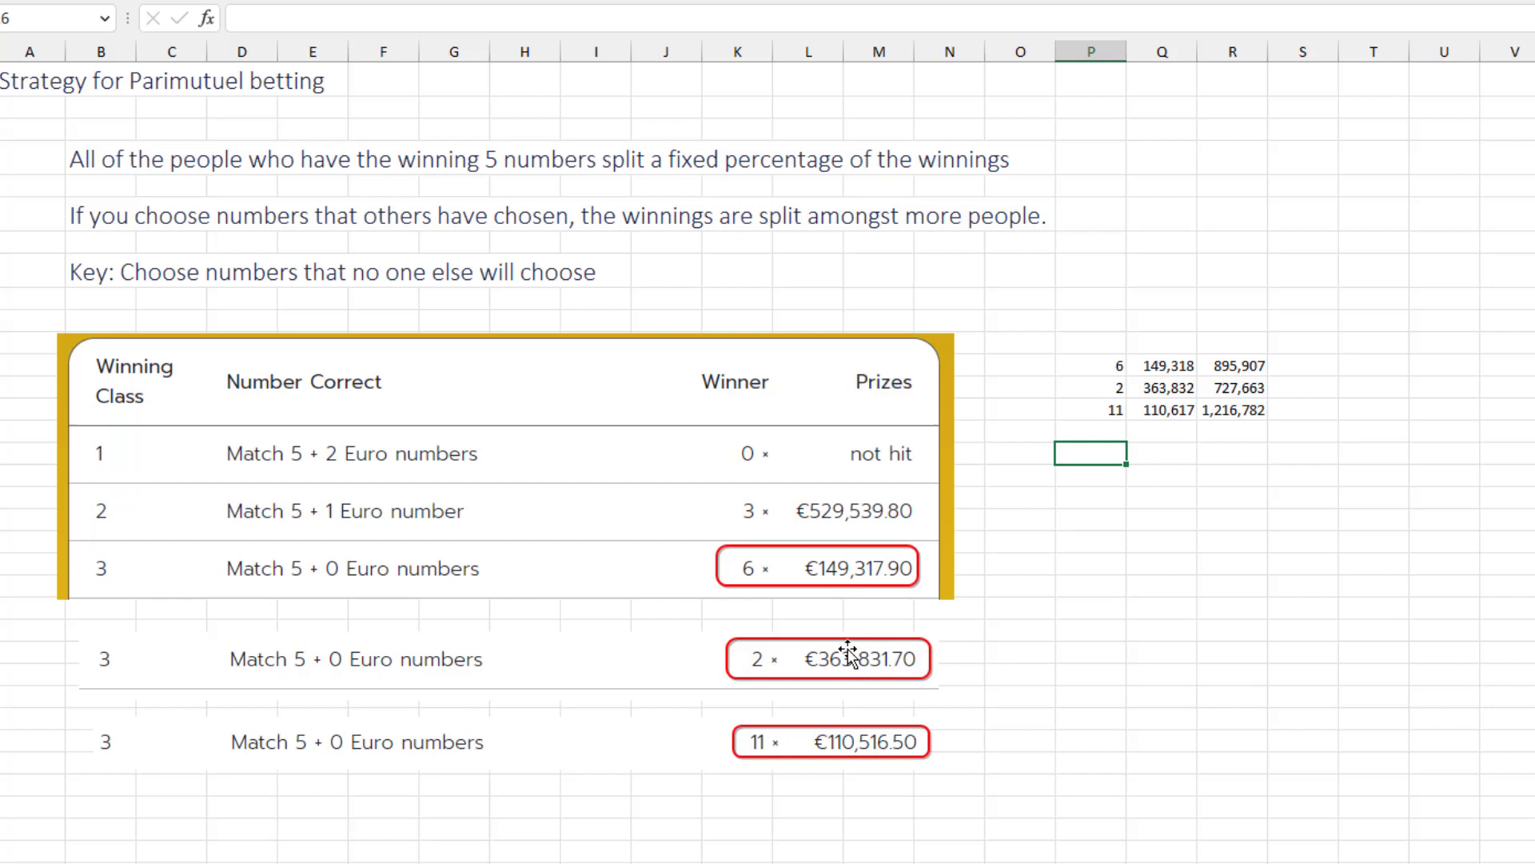
mouse_move(793, 749)
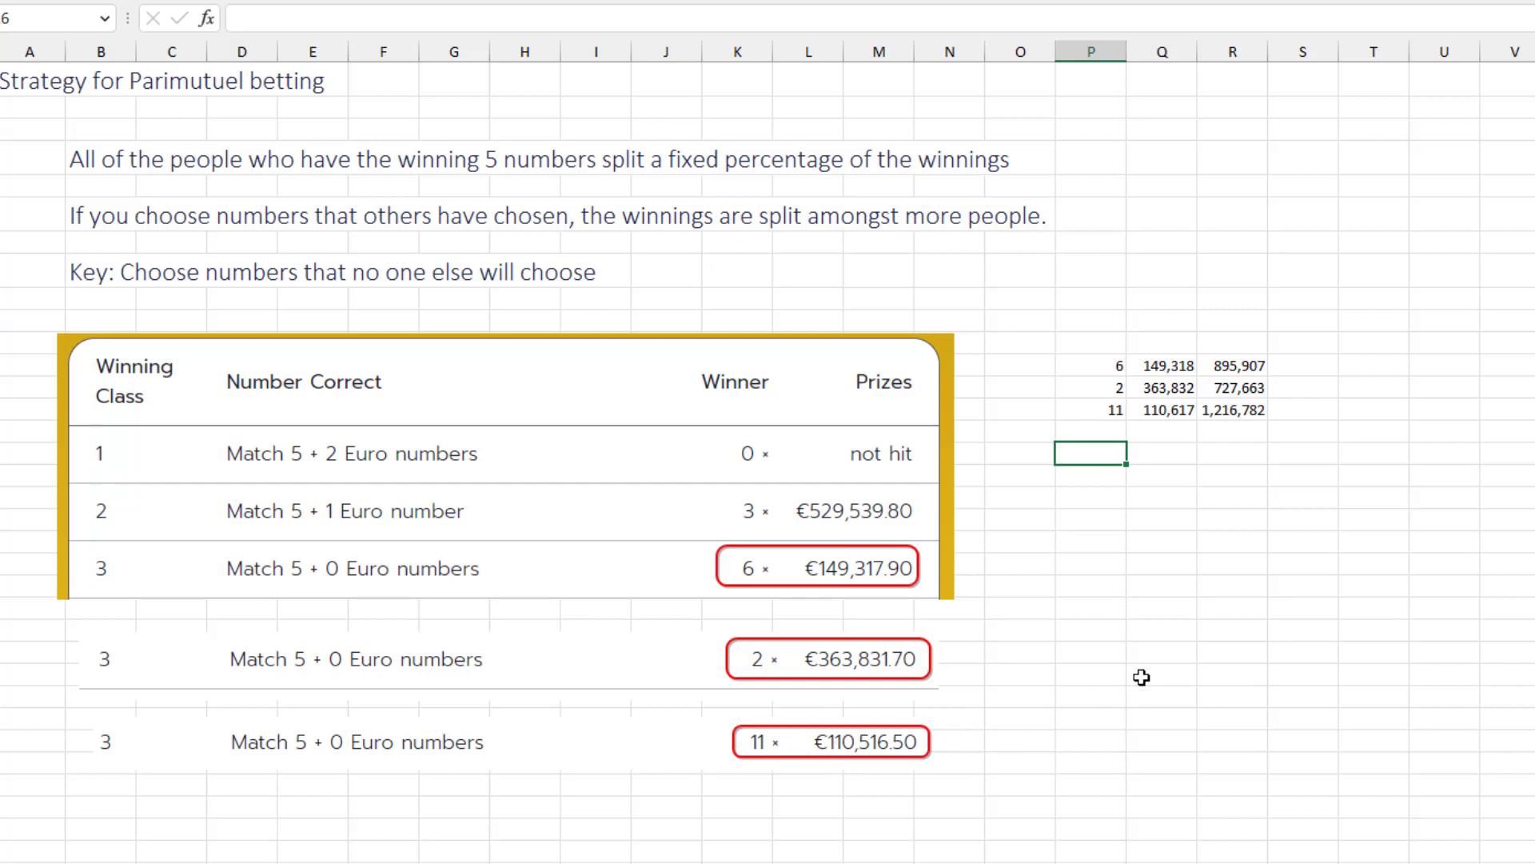
mouse_move(908, 611)
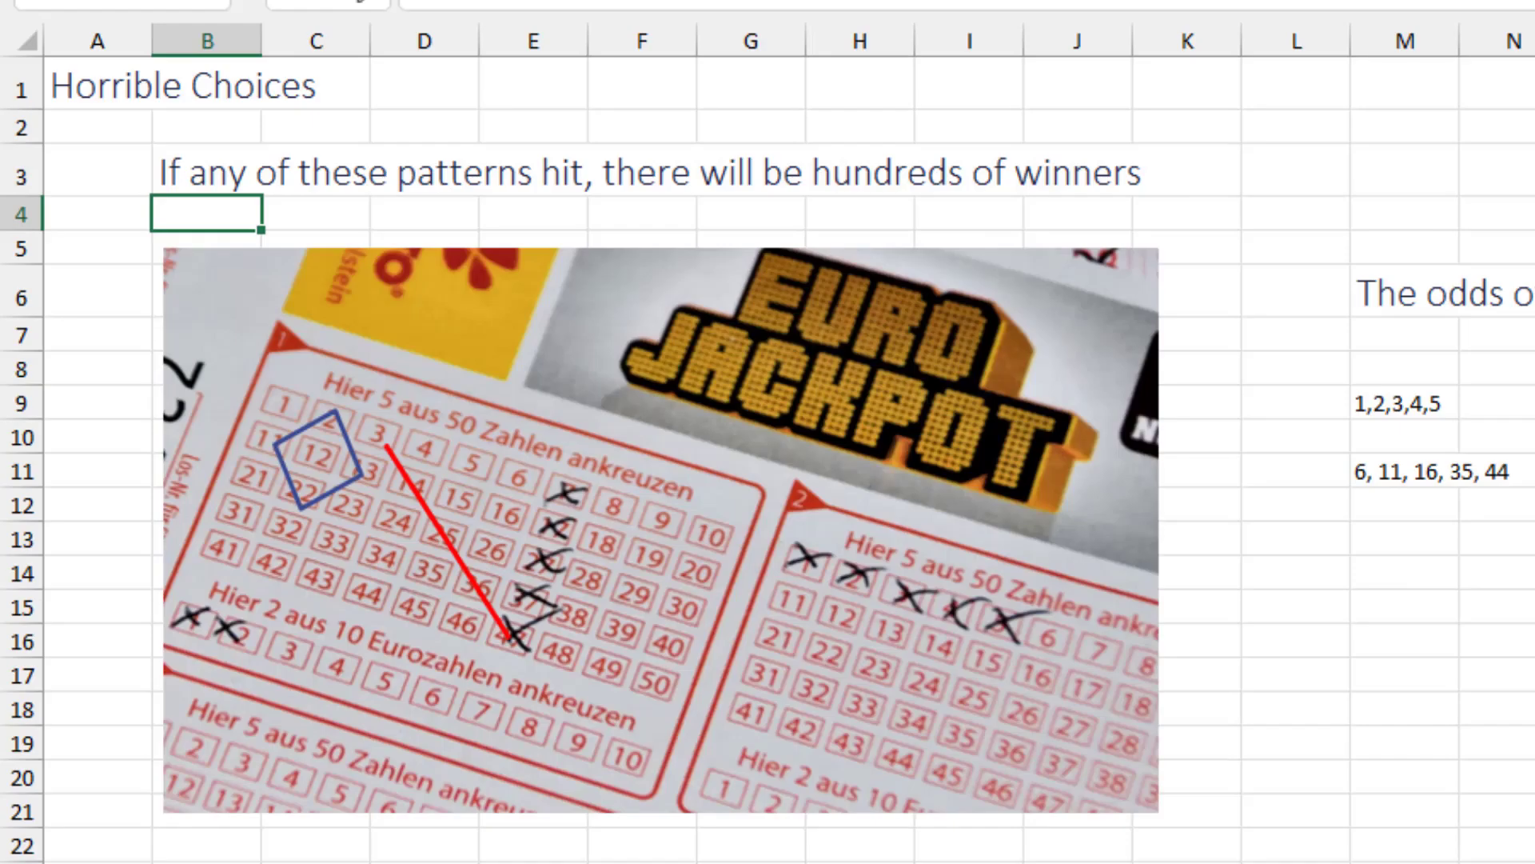
mouse_move(464, 576)
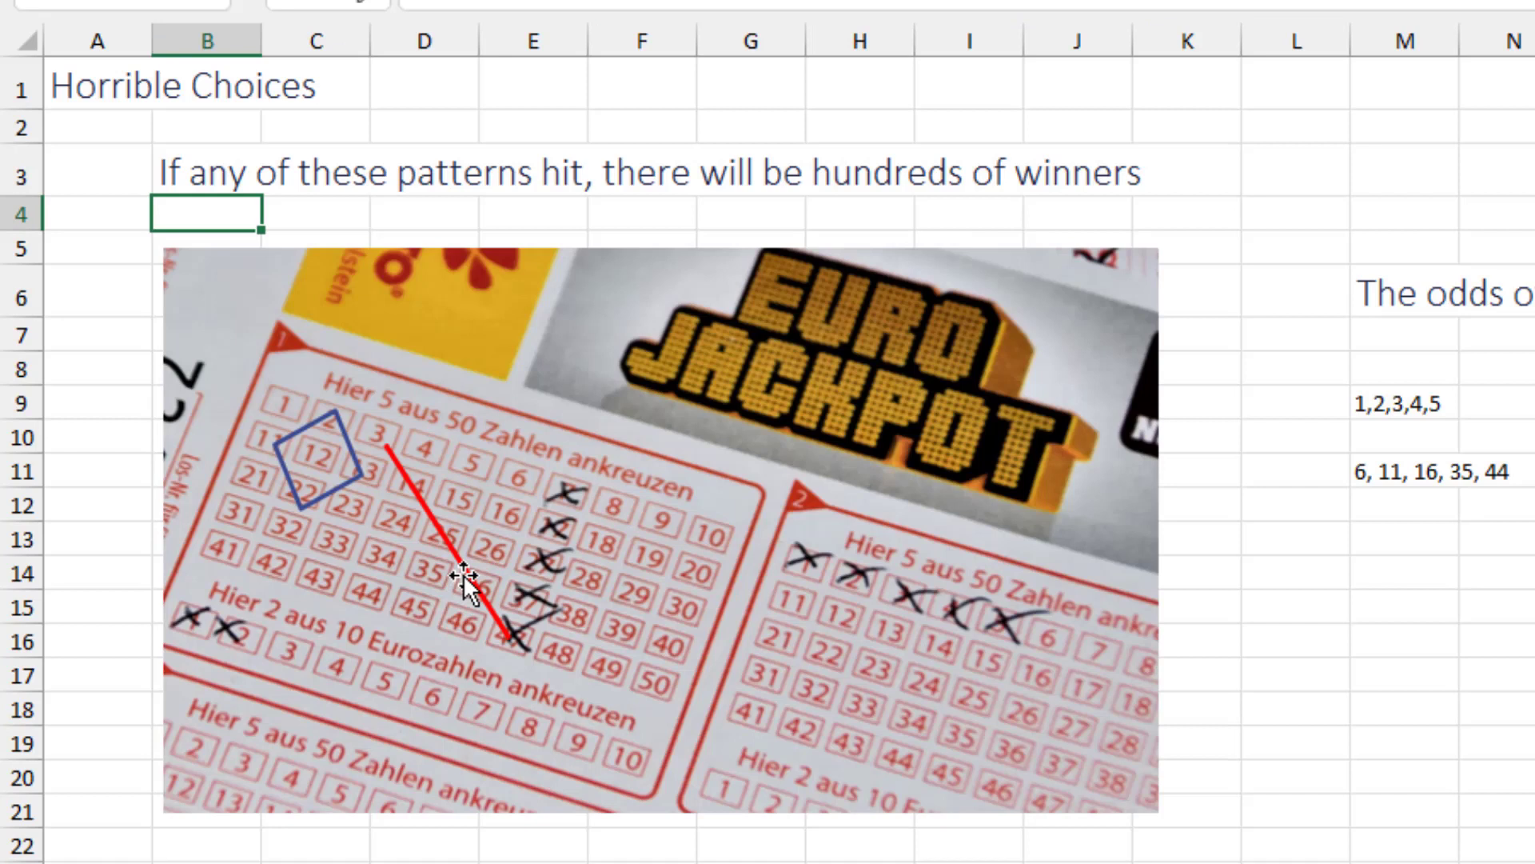
mouse_move(582, 518)
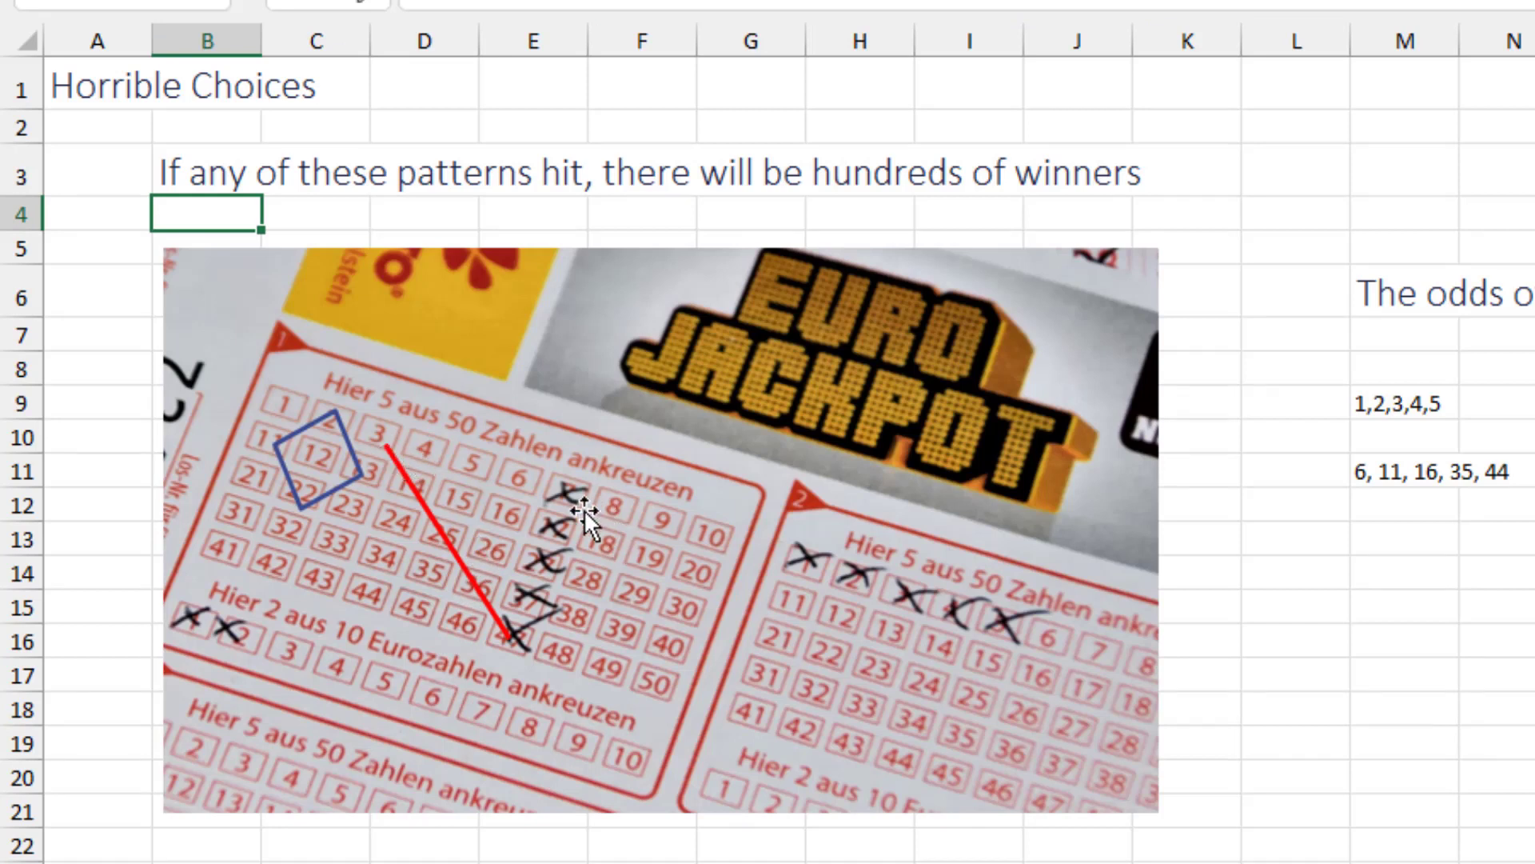
mouse_move(1029, 622)
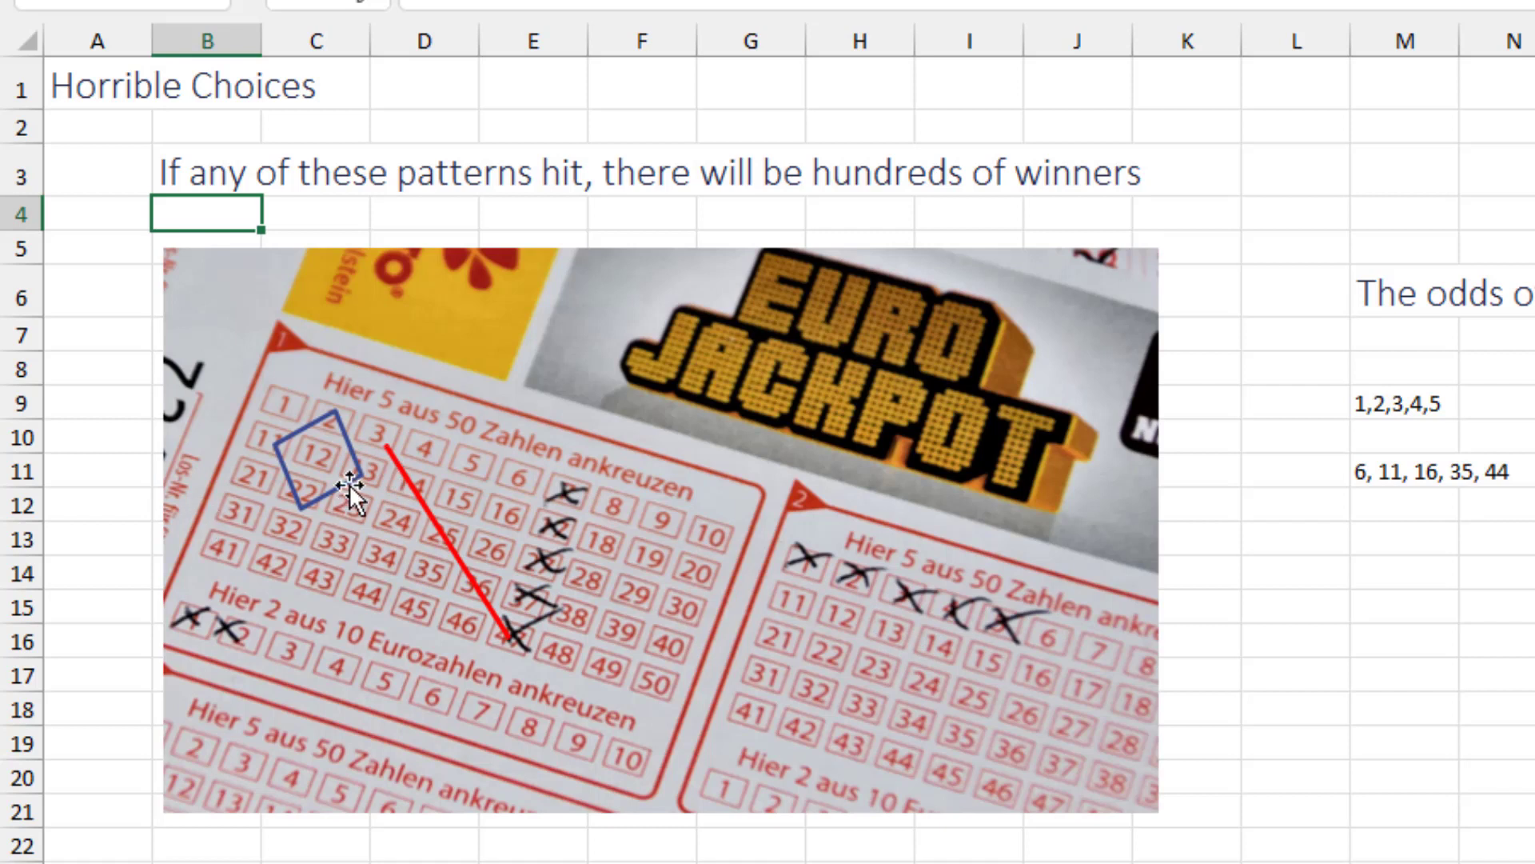
Scroll down the dates sheet listing birthday and anniversary days and months
scroll(down, 3)
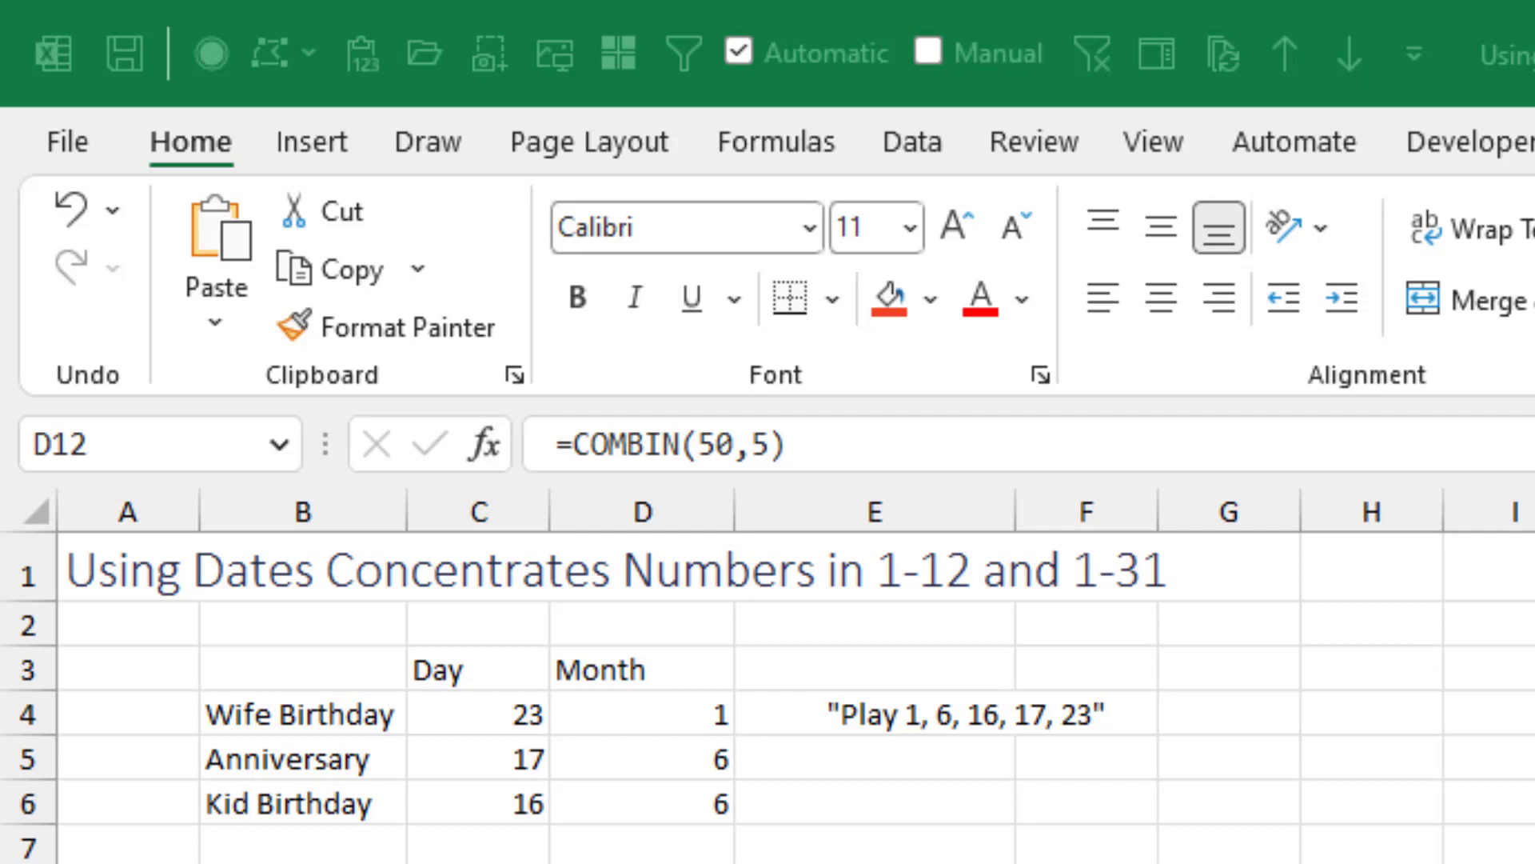
mouse_move(459, 751)
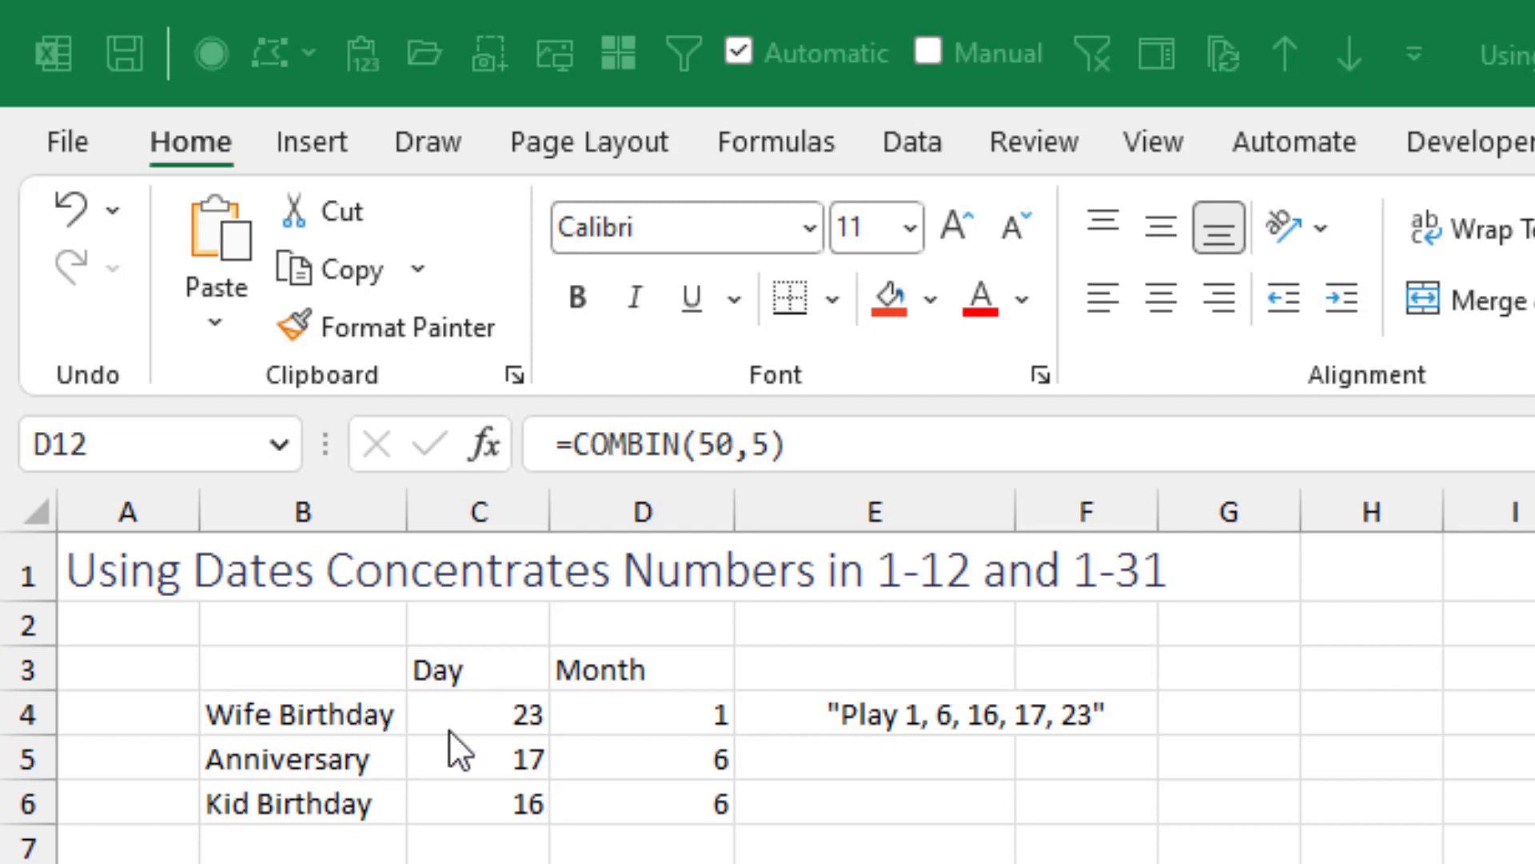
mouse_move(578, 744)
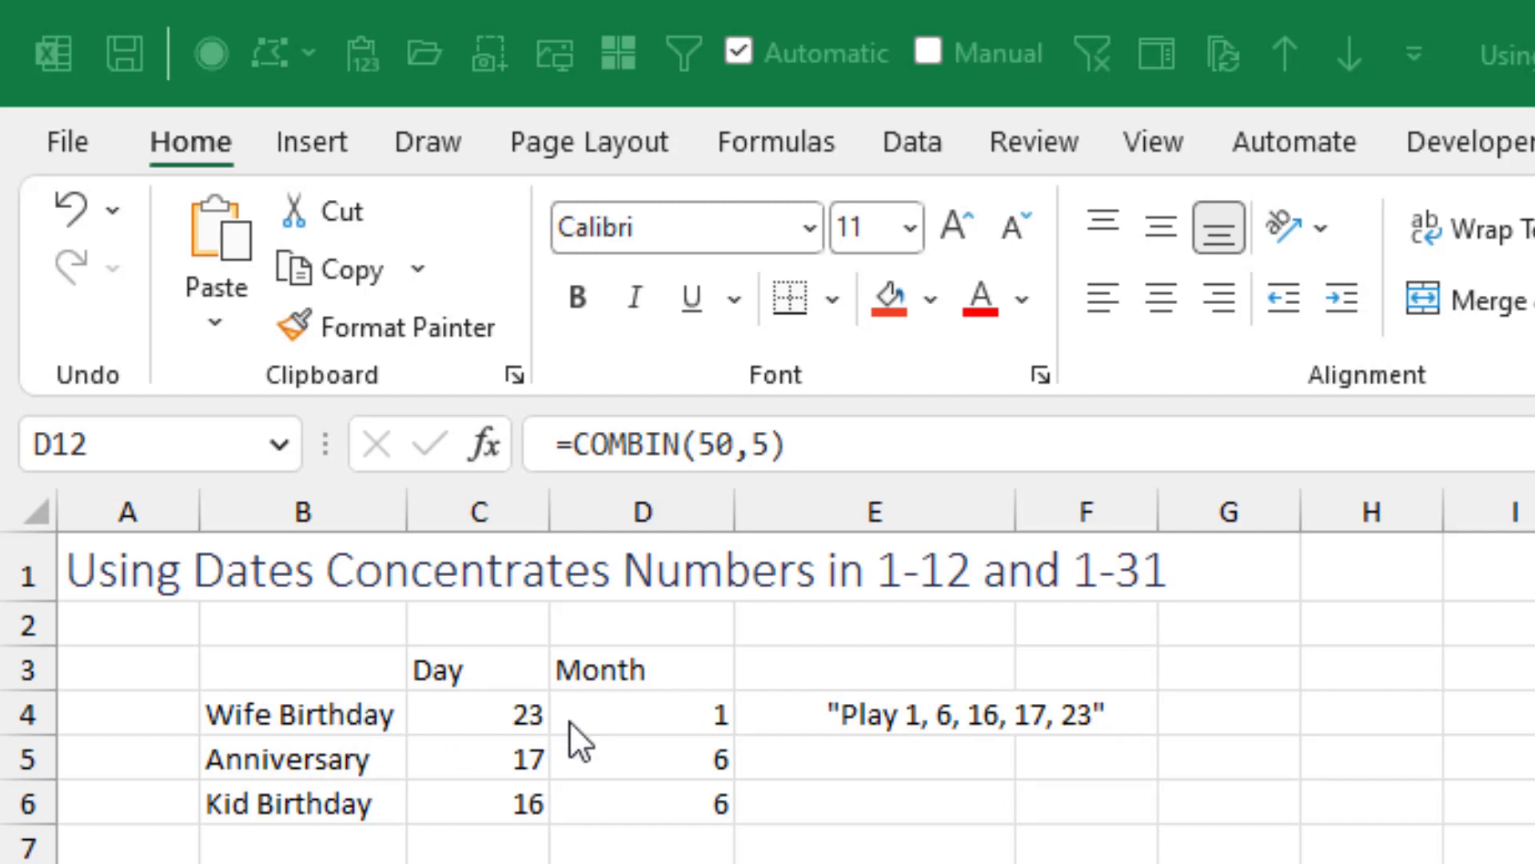
mouse_move(648, 845)
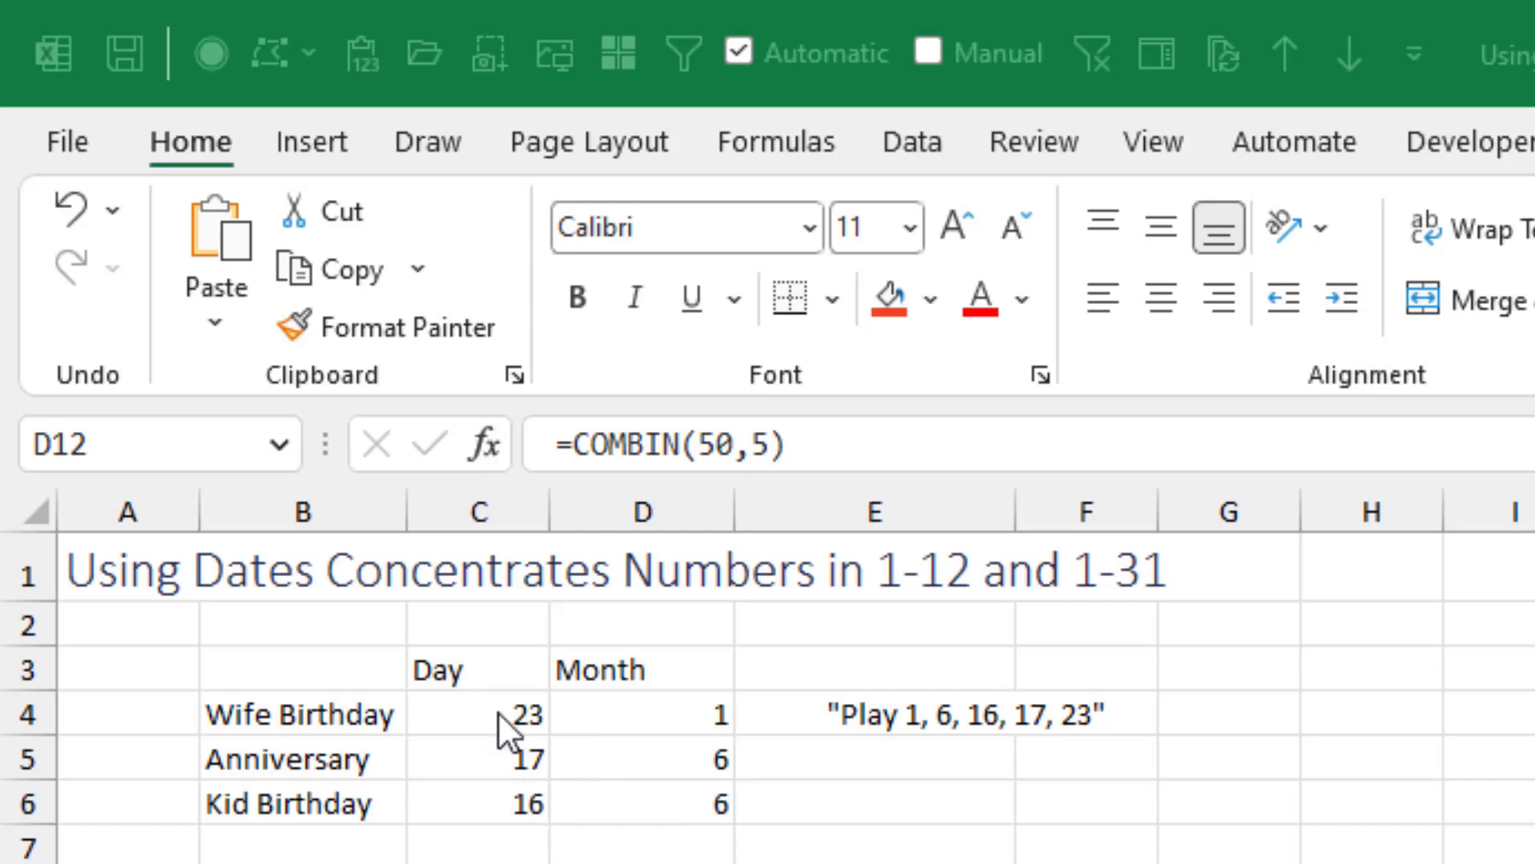
mouse_move(729, 793)
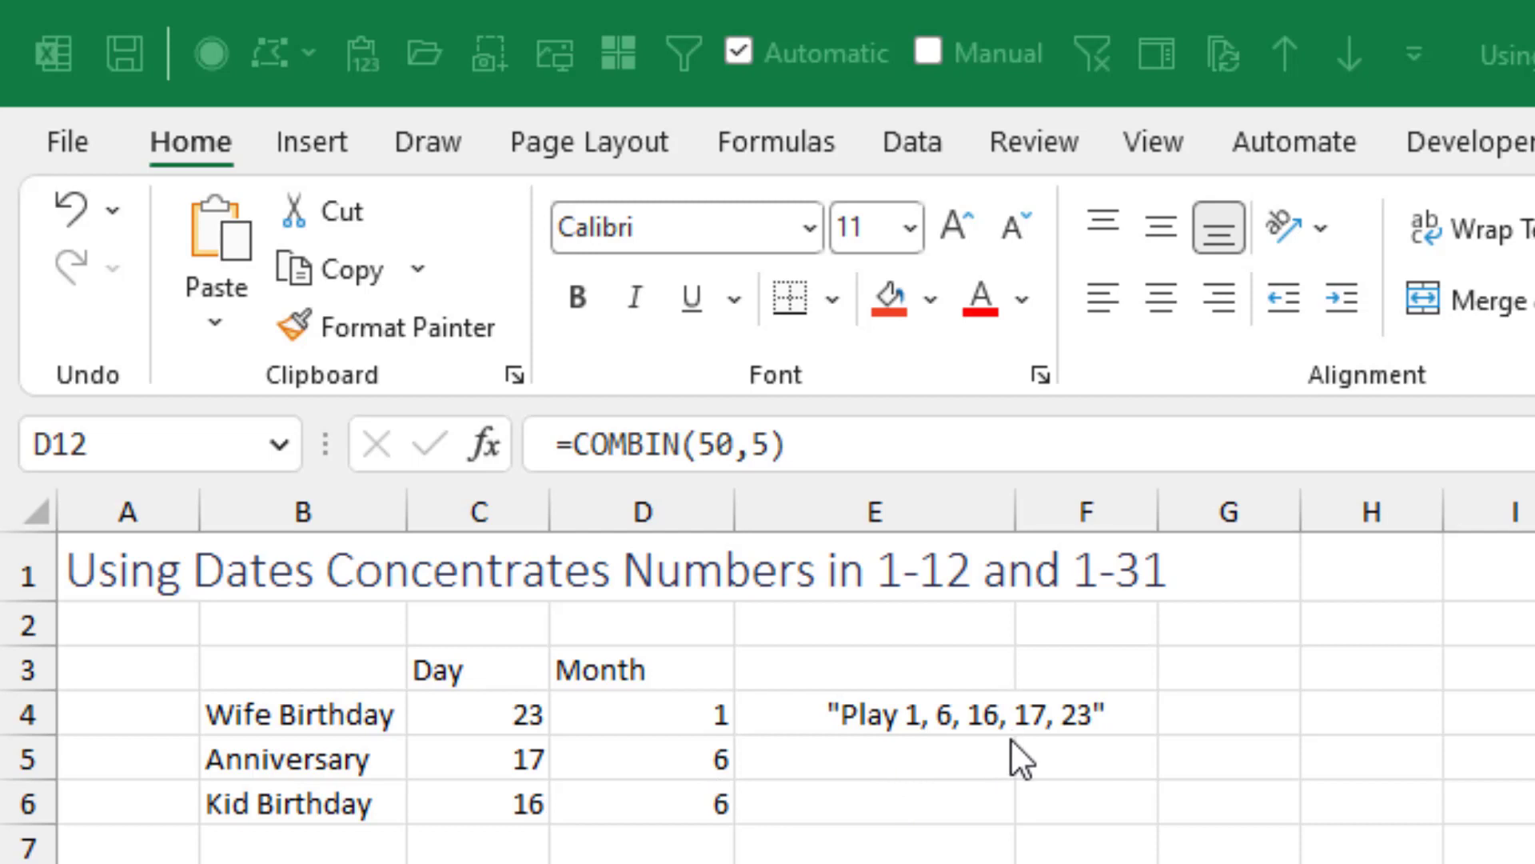
mouse_move(1189, 761)
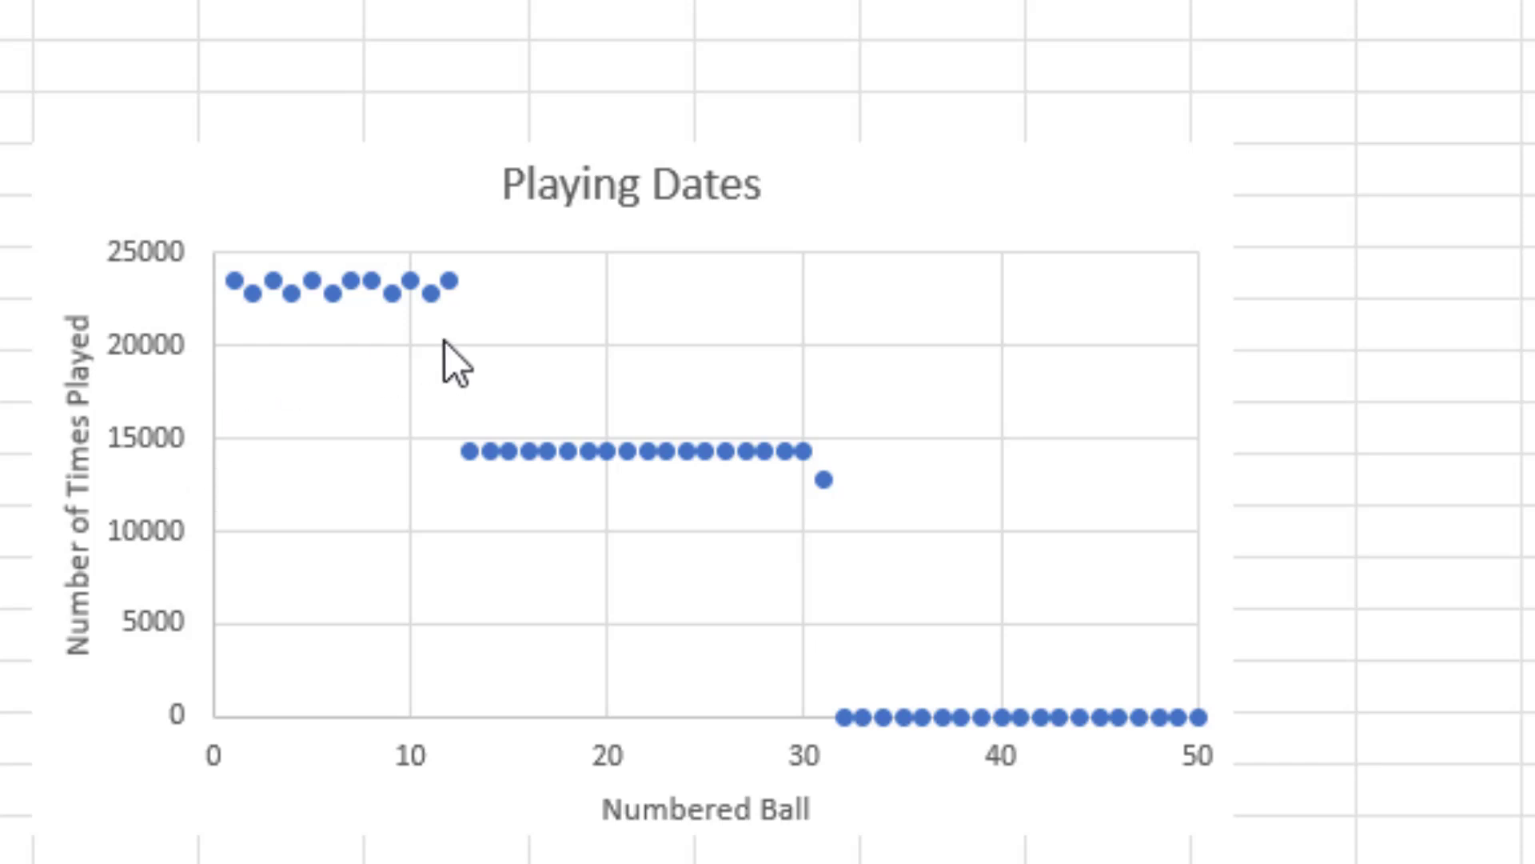
mouse_move(789, 504)
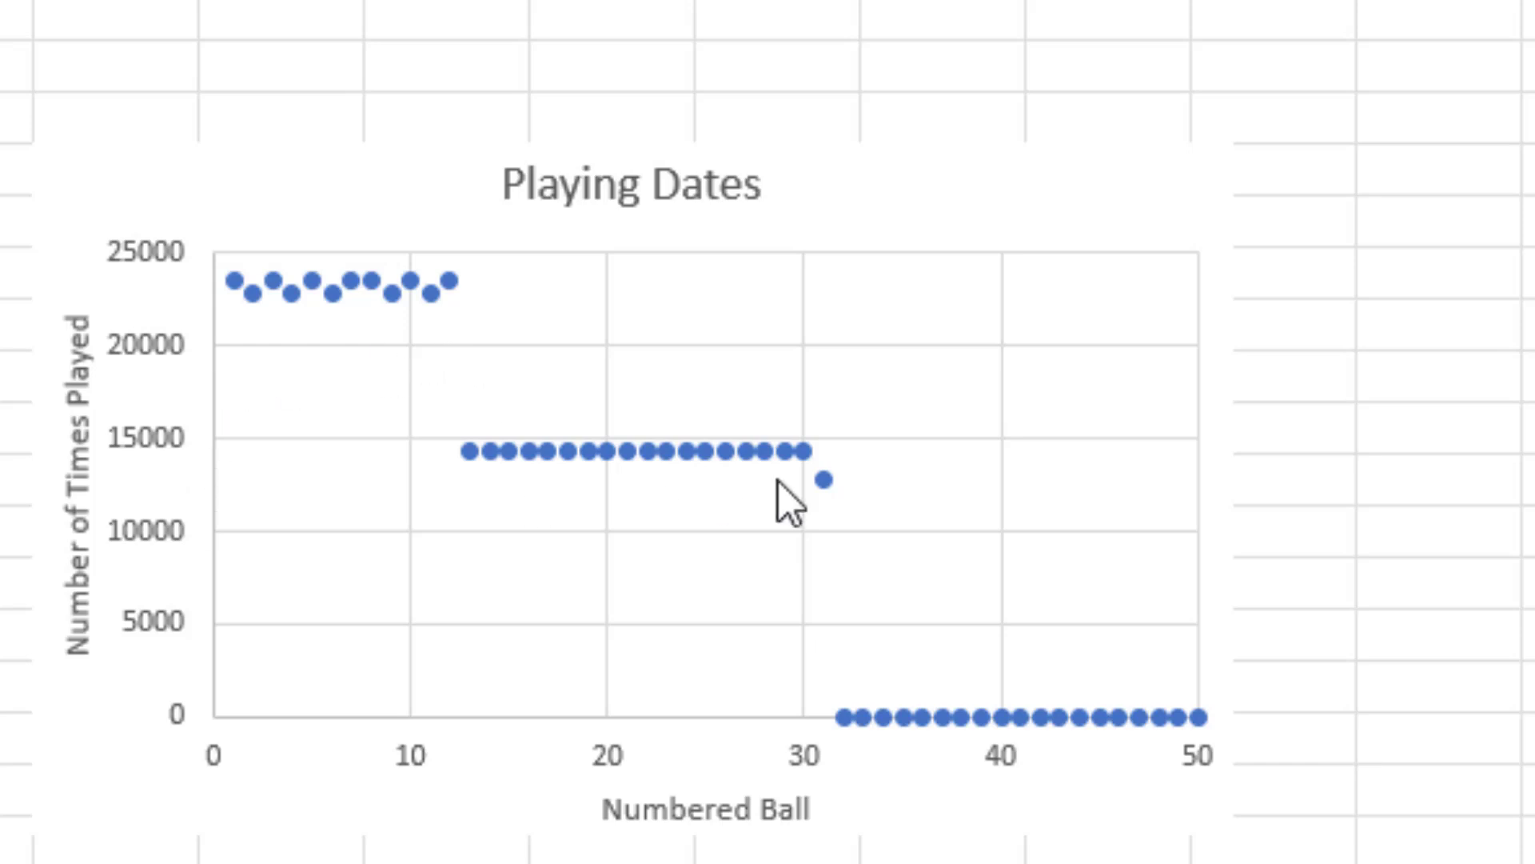
mouse_move(915, 675)
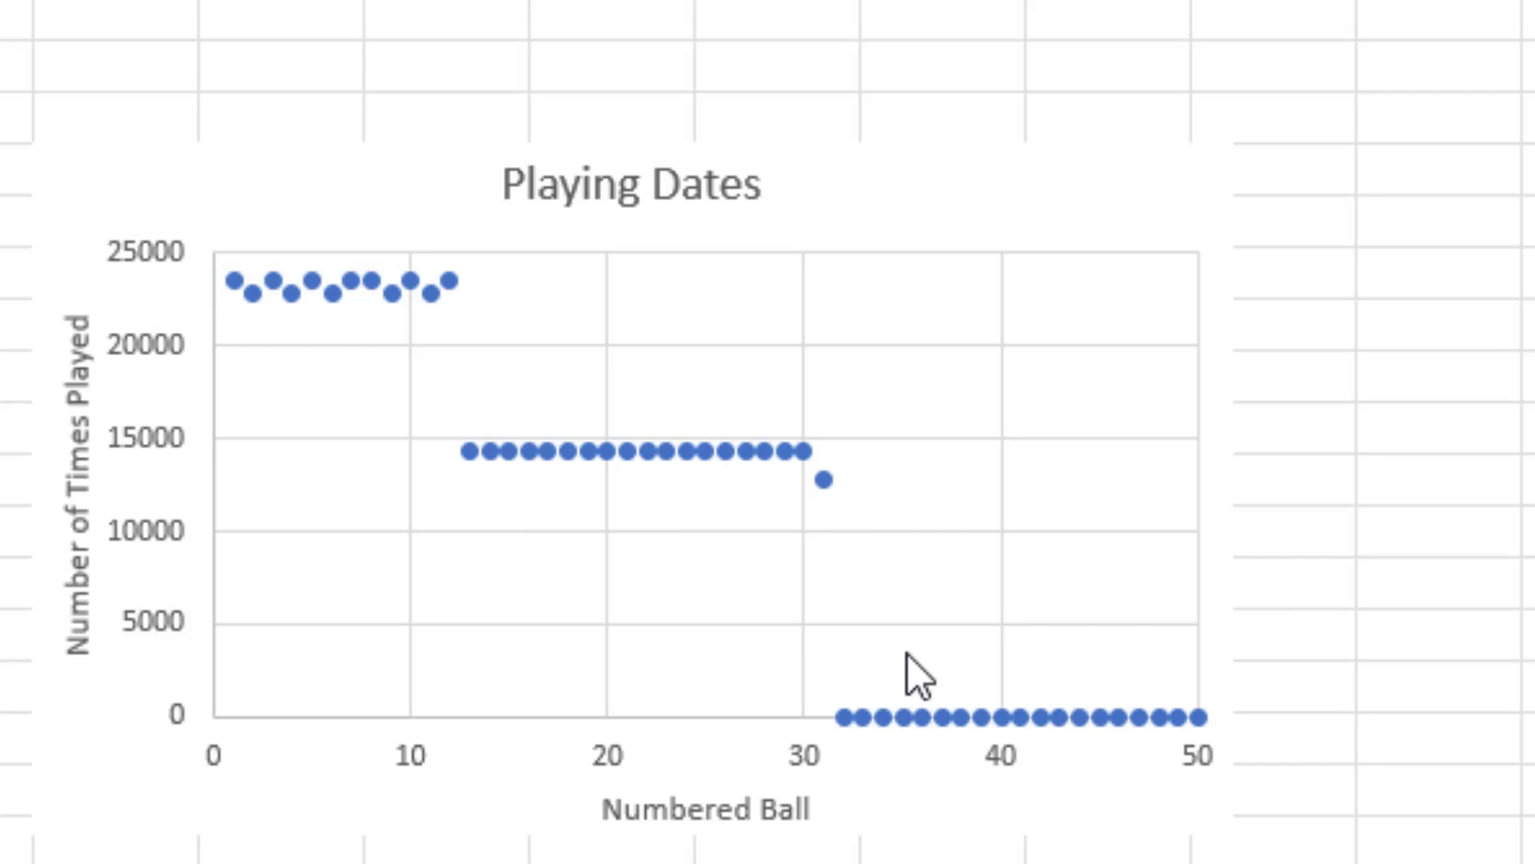
mouse_move(1365, 747)
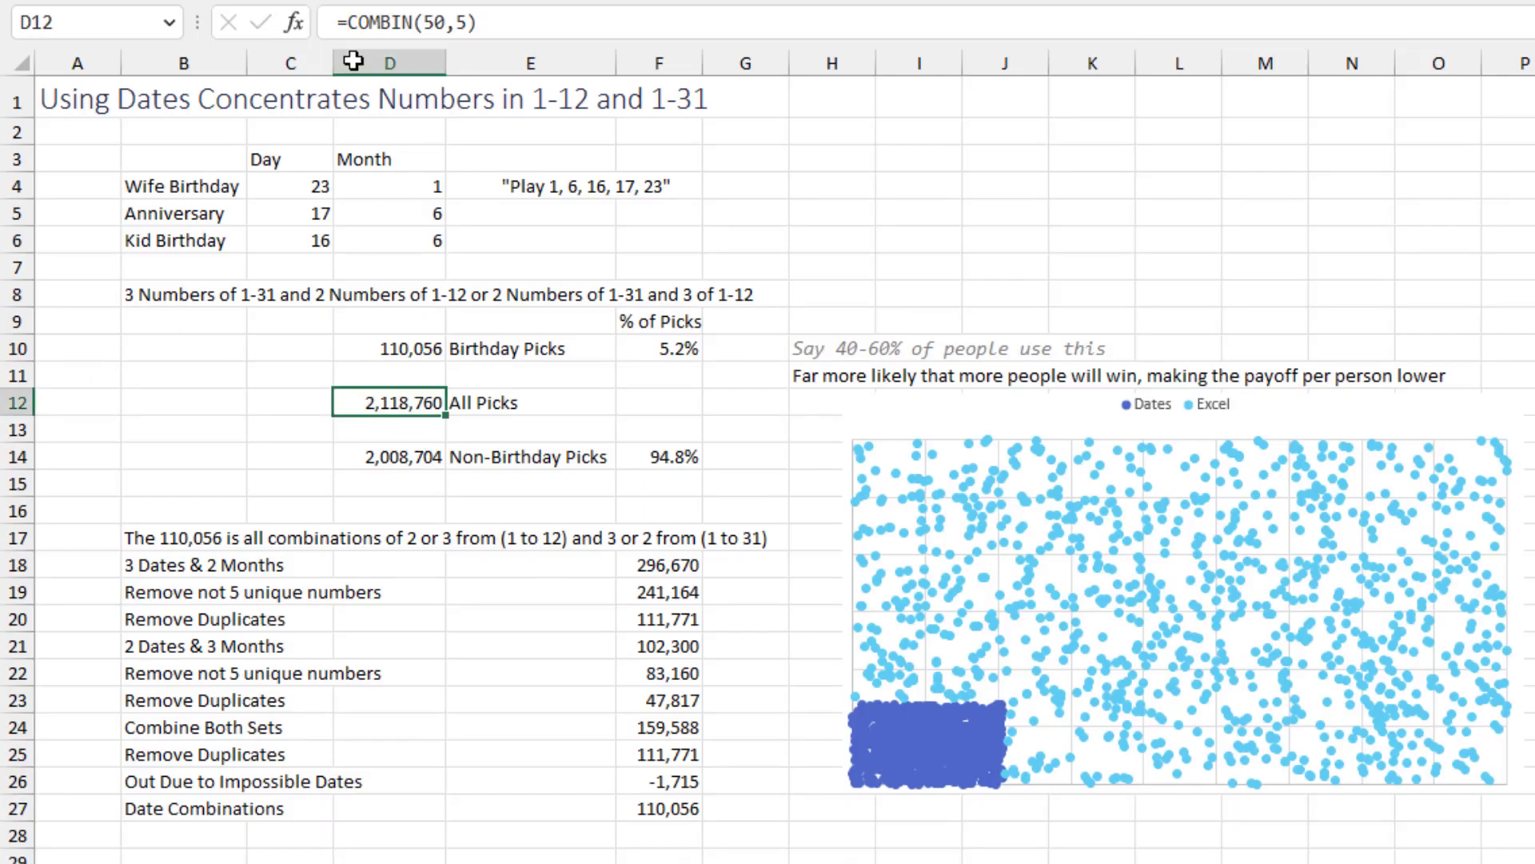
mouse_move(456, 20)
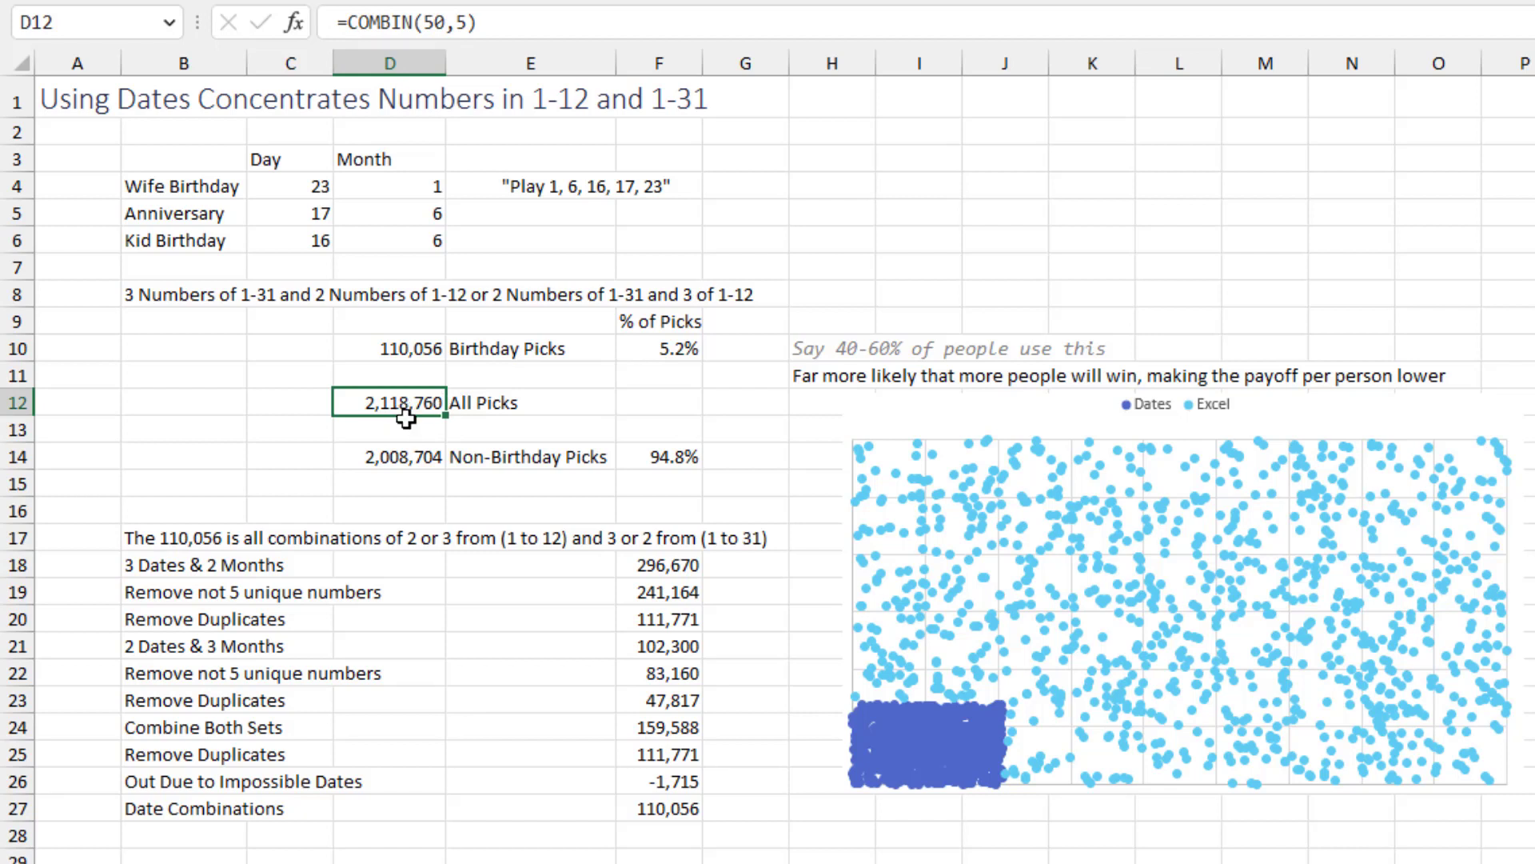
mouse_move(494, 411)
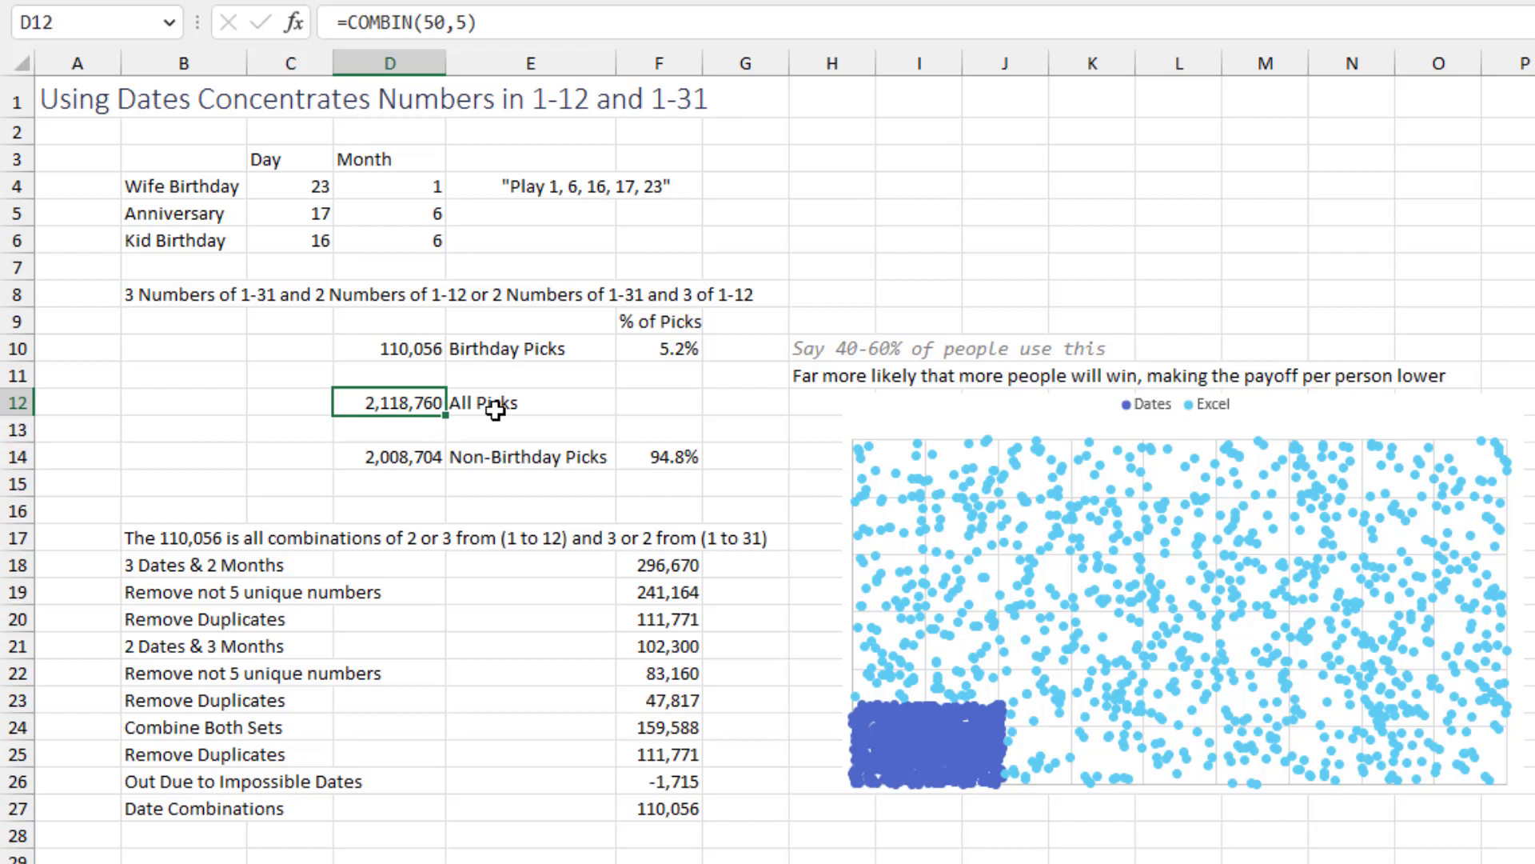
mouse_move(312, 185)
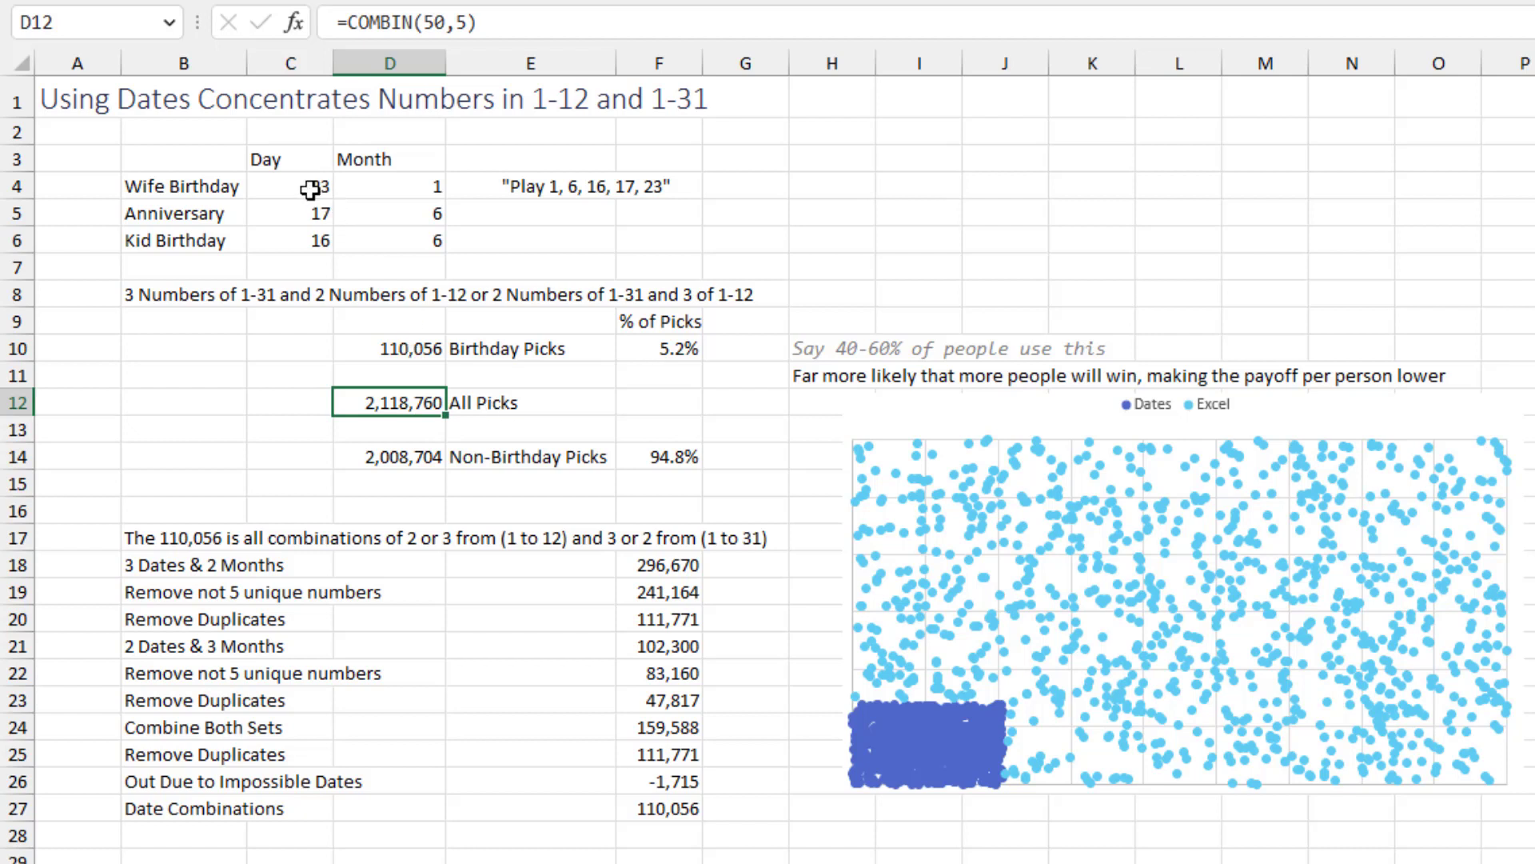
click(390, 347)
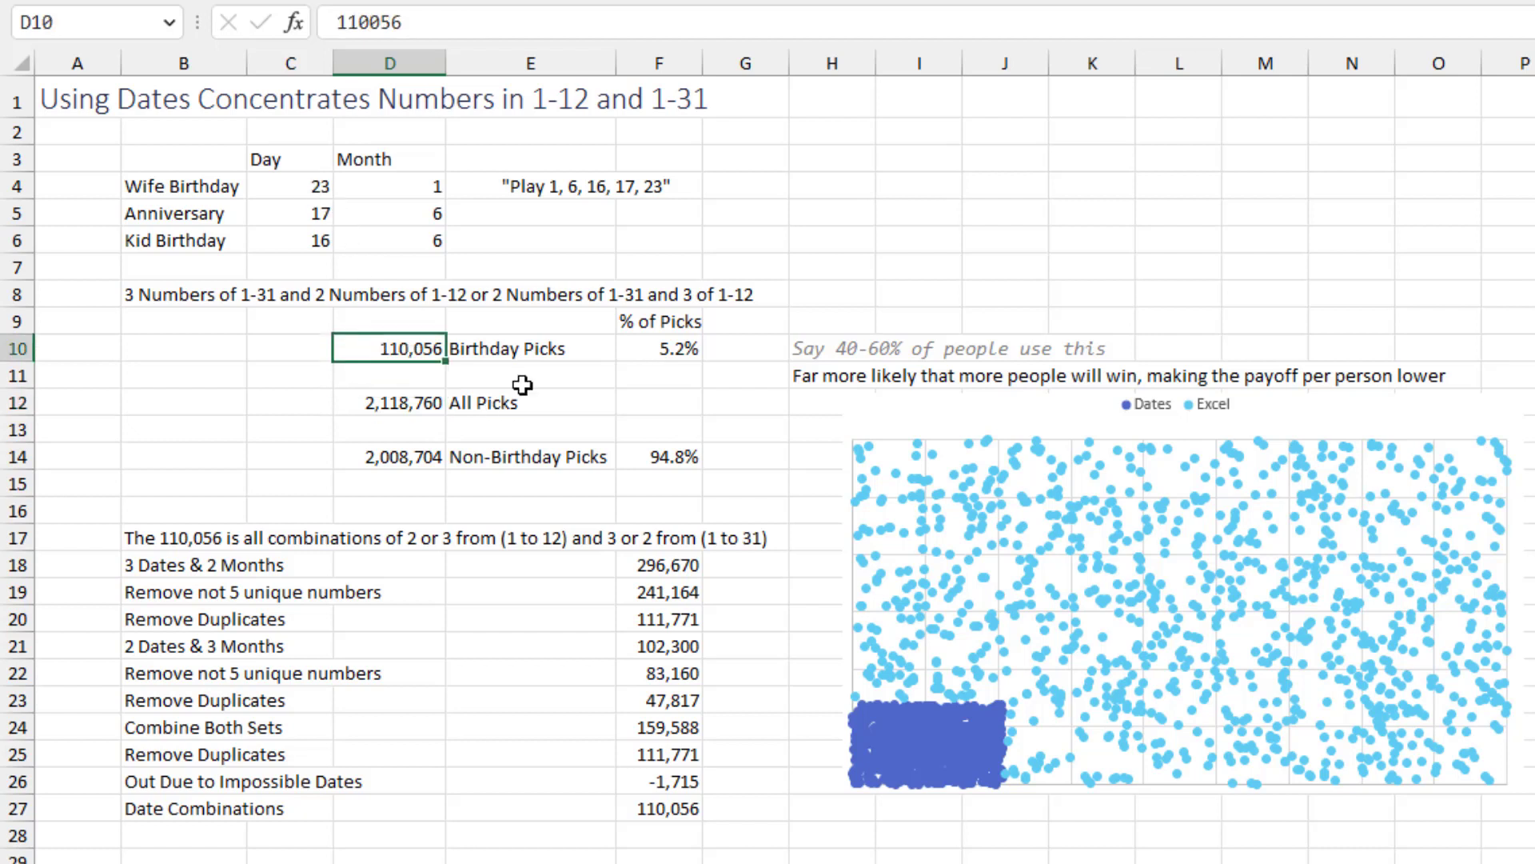
mouse_move(646, 411)
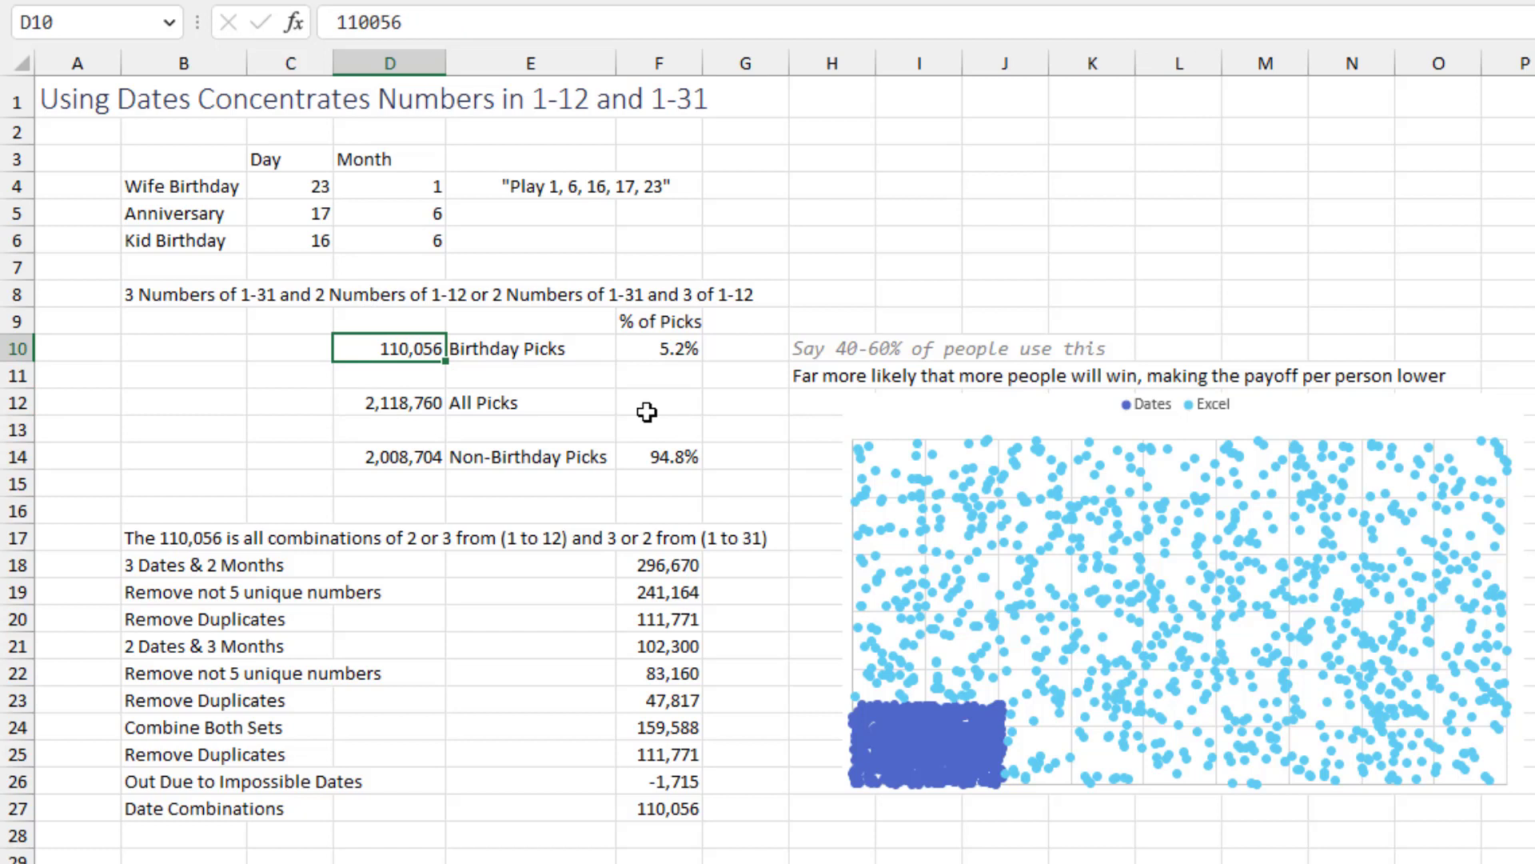
click(657, 347)
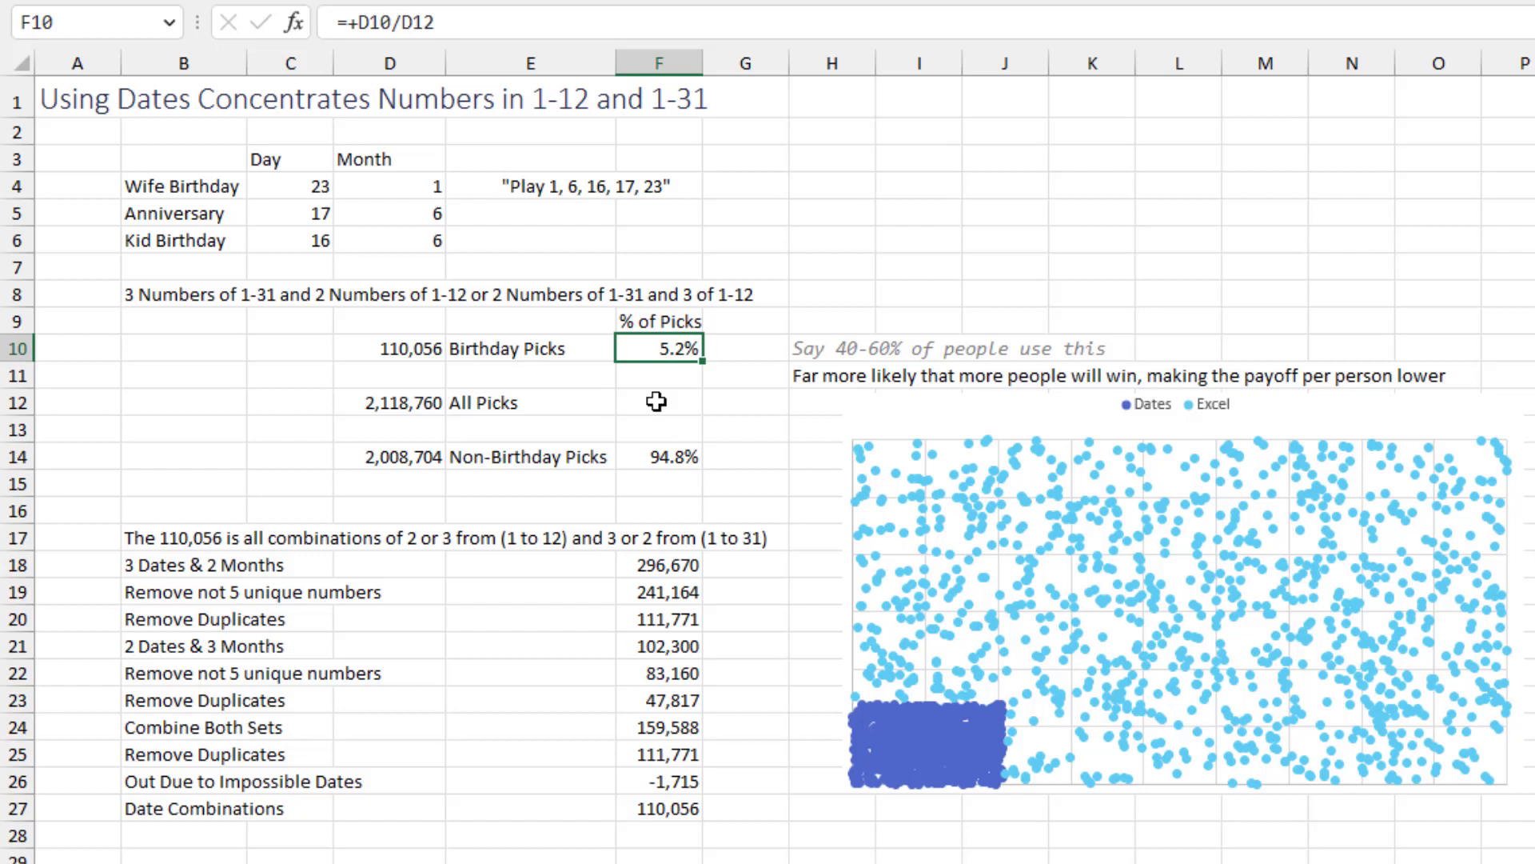
mouse_move(1237, 736)
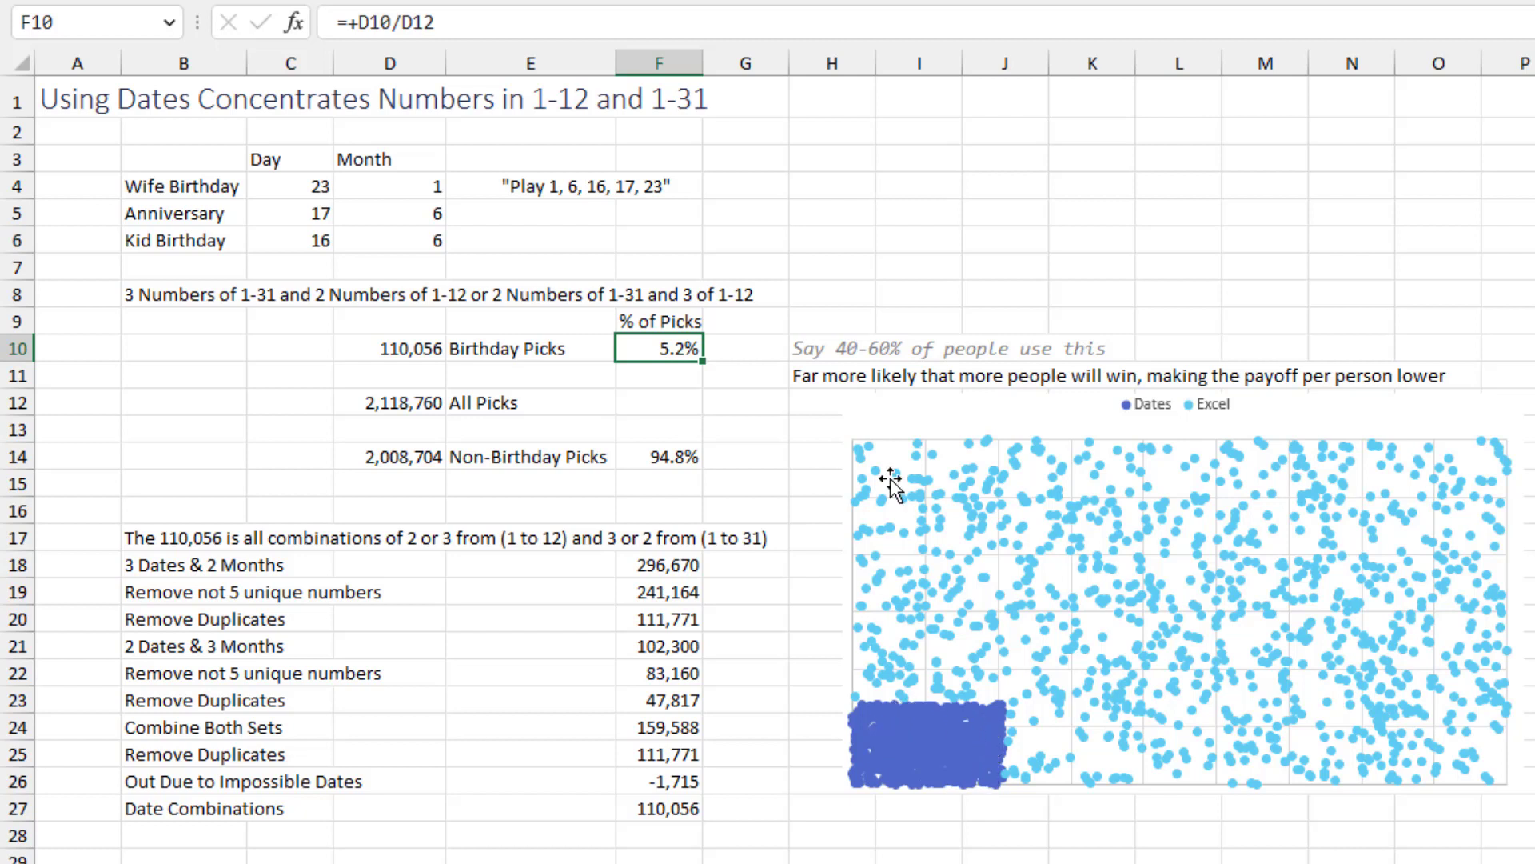
mouse_move(1287, 625)
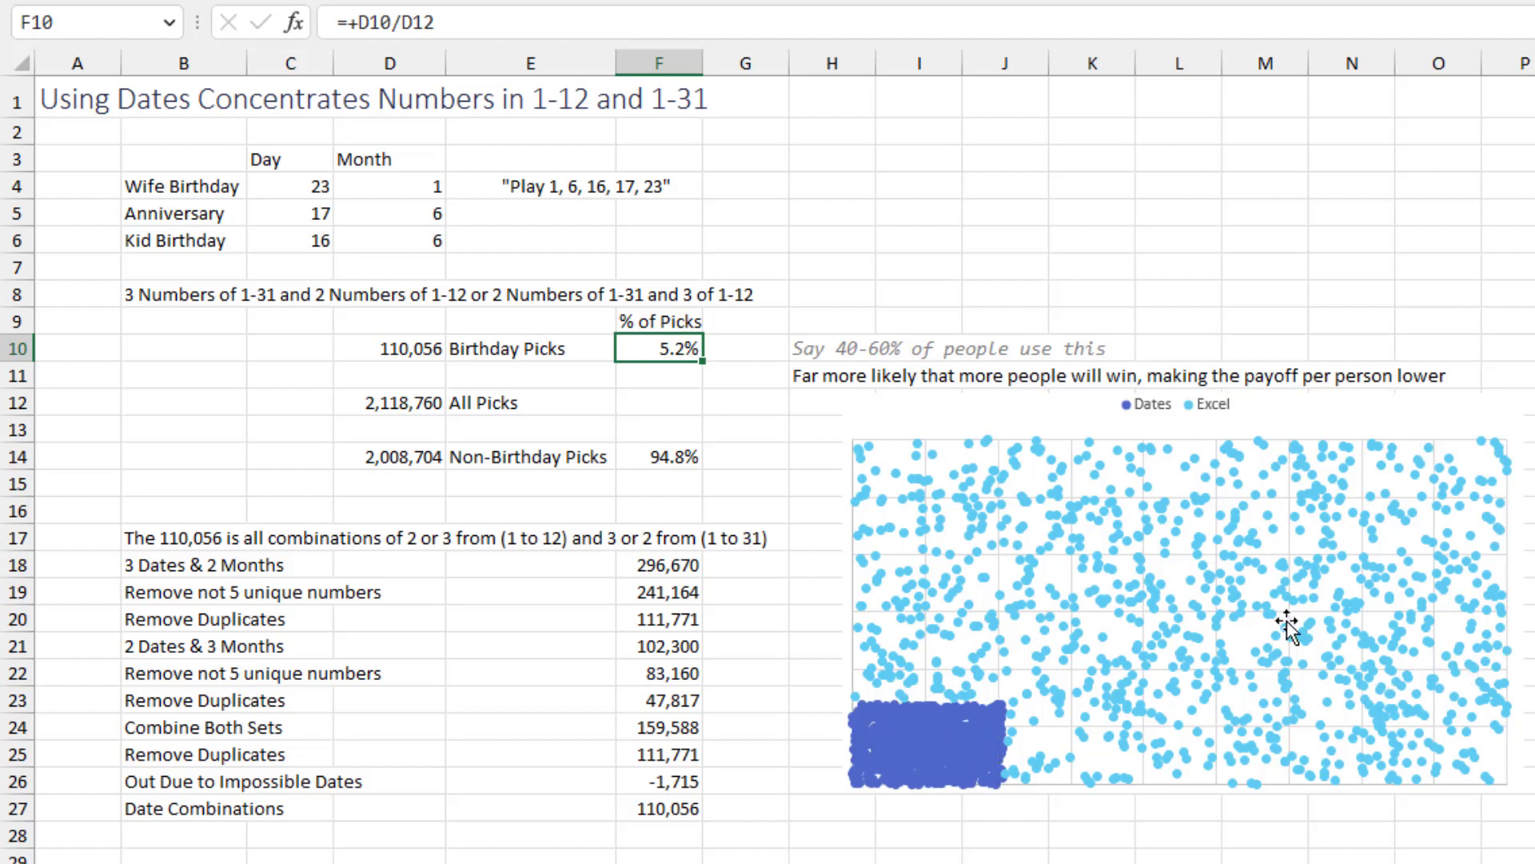
mouse_move(1346, 544)
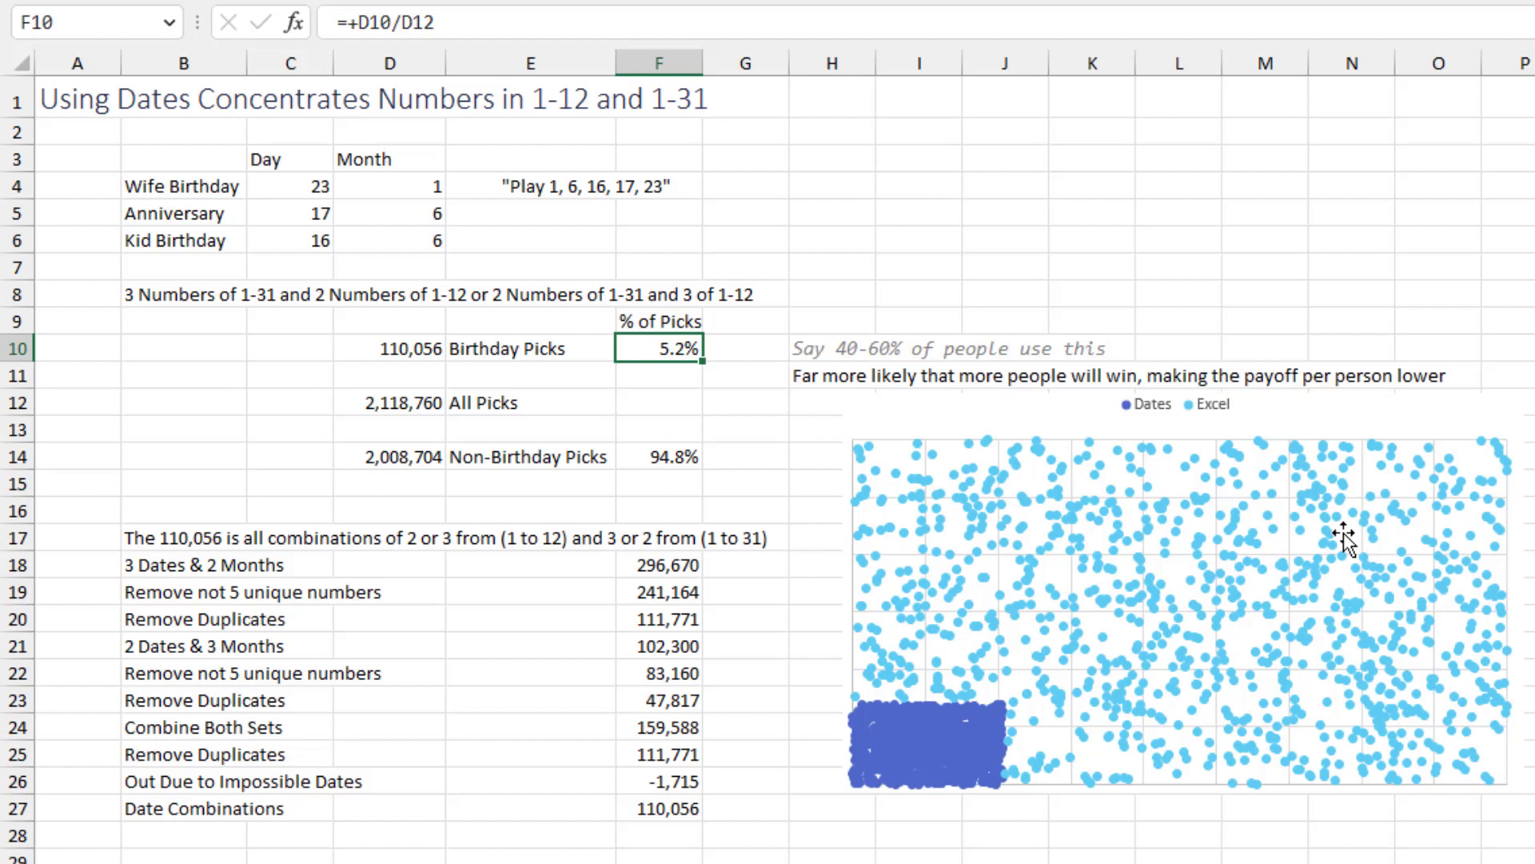
mouse_move(945, 743)
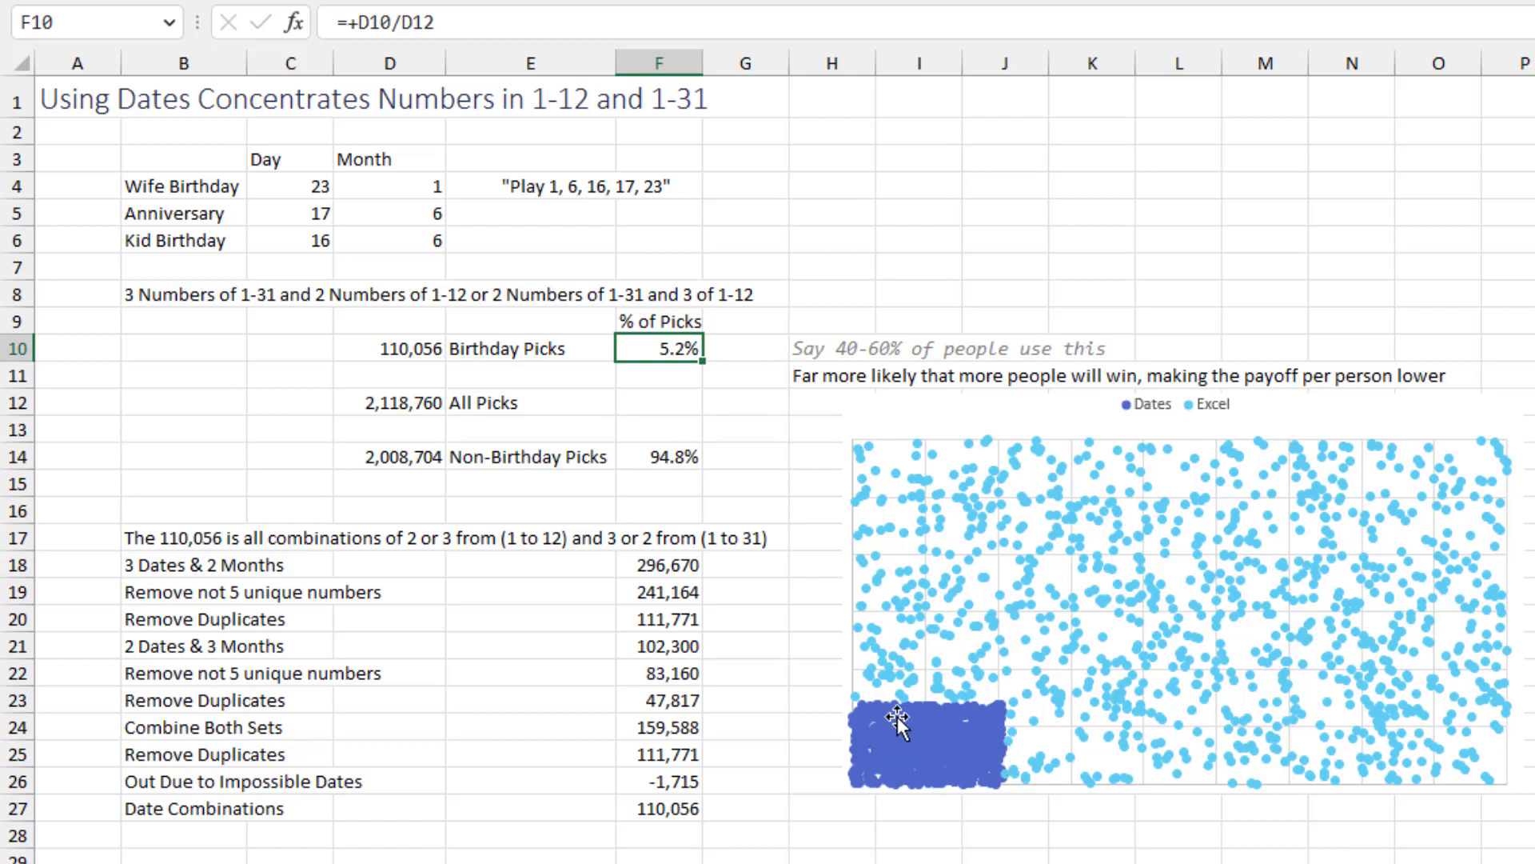
mouse_move(877, 765)
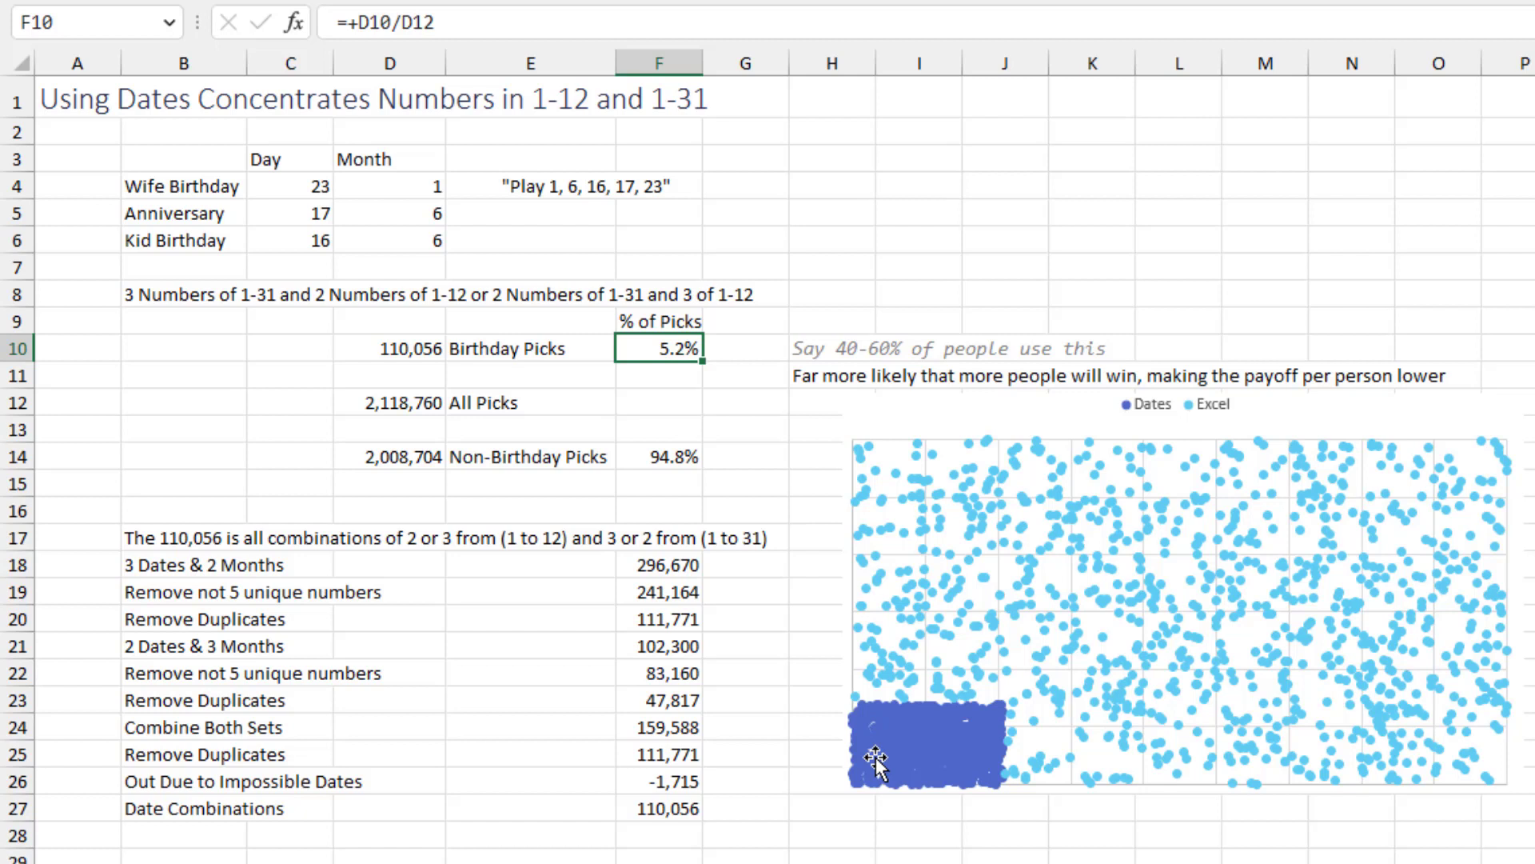
mouse_move(402, 346)
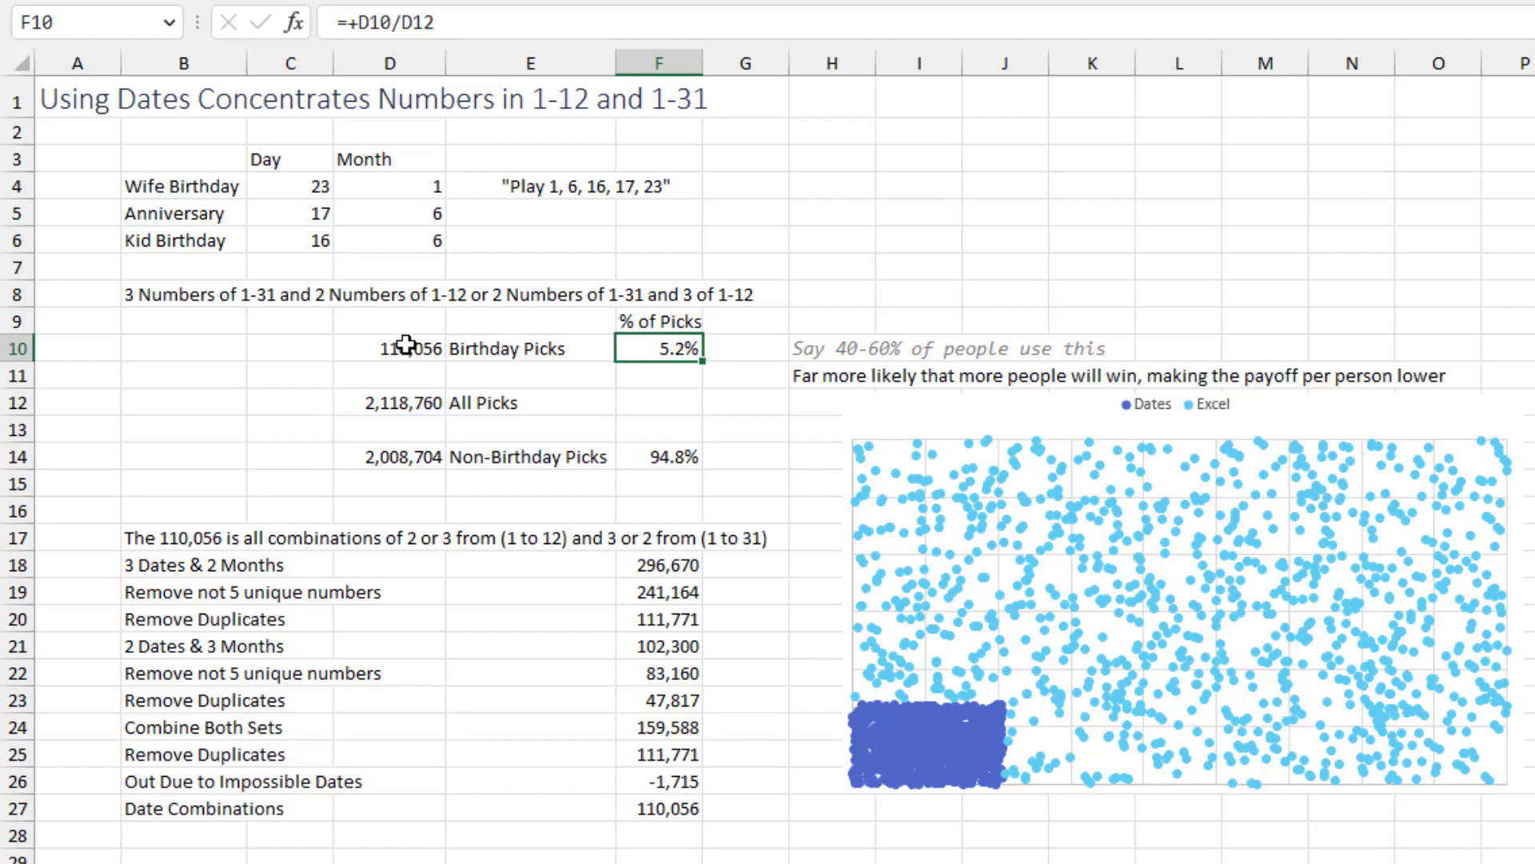
mouse_move(416, 346)
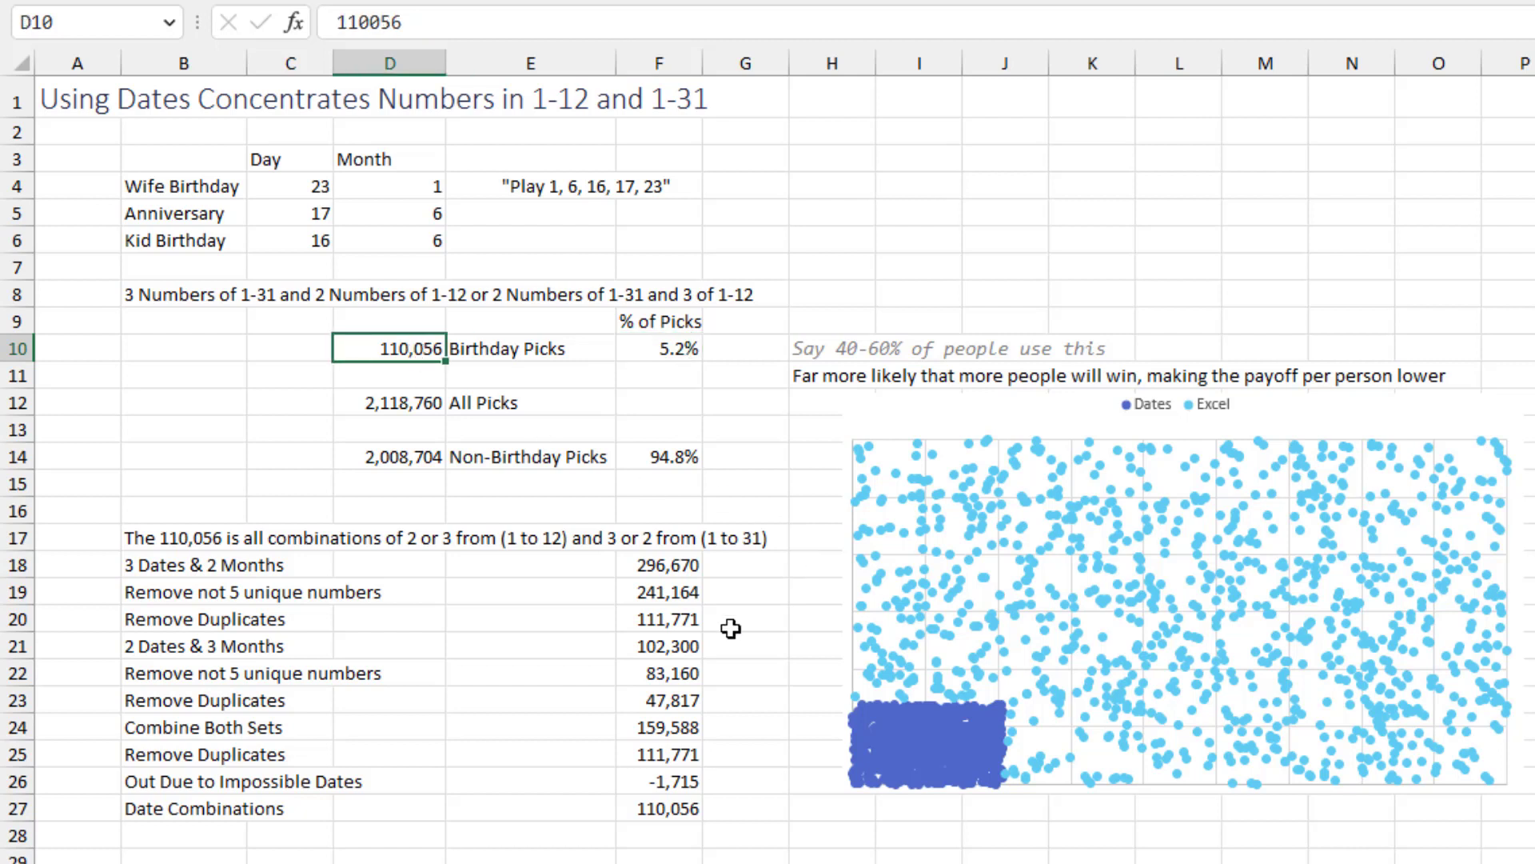
mouse_move(675, 643)
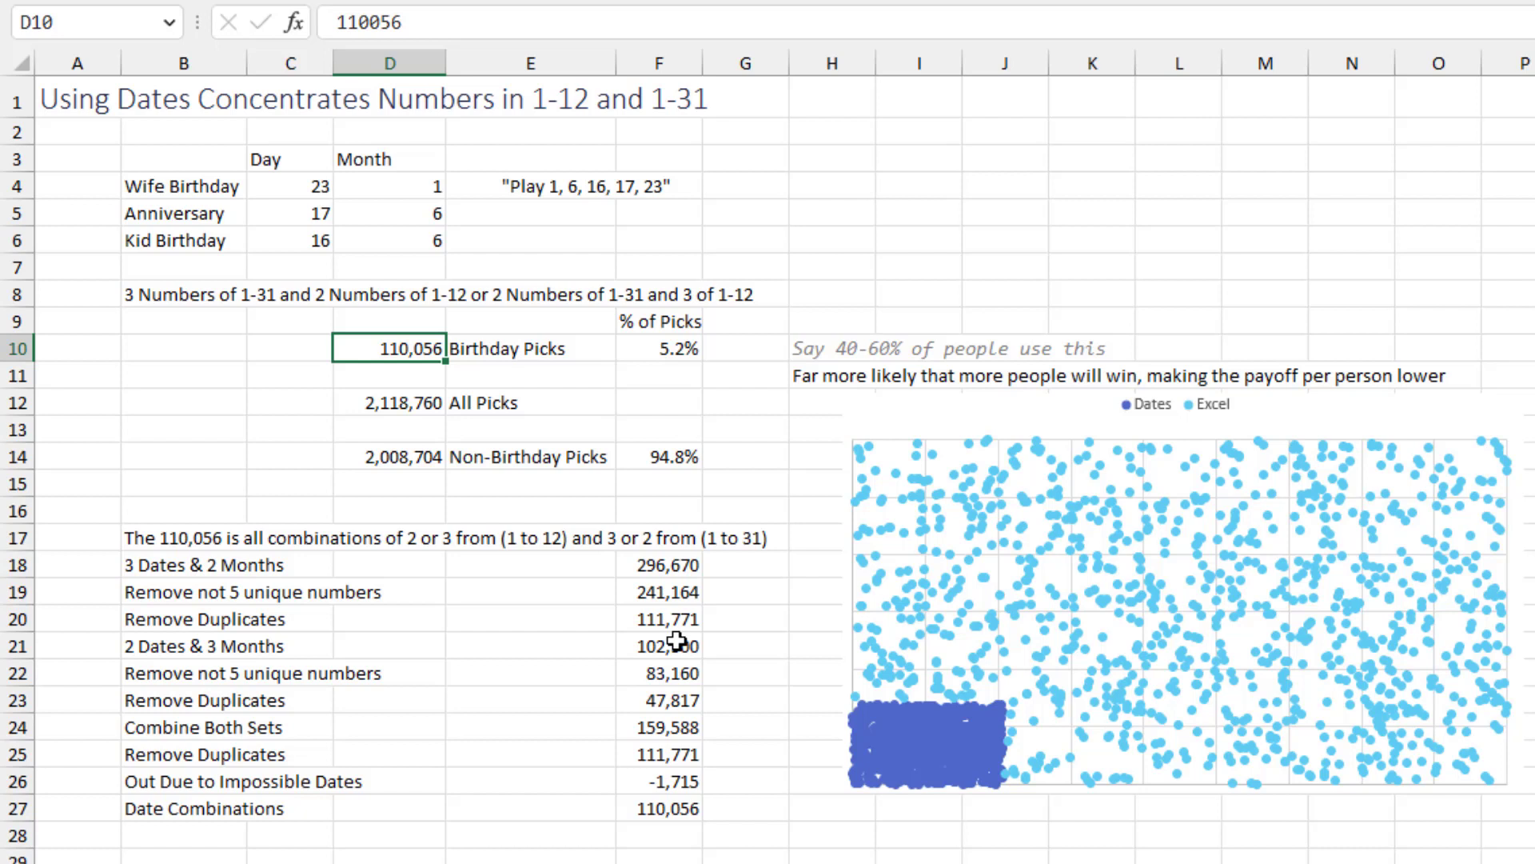
mouse_move(723, 603)
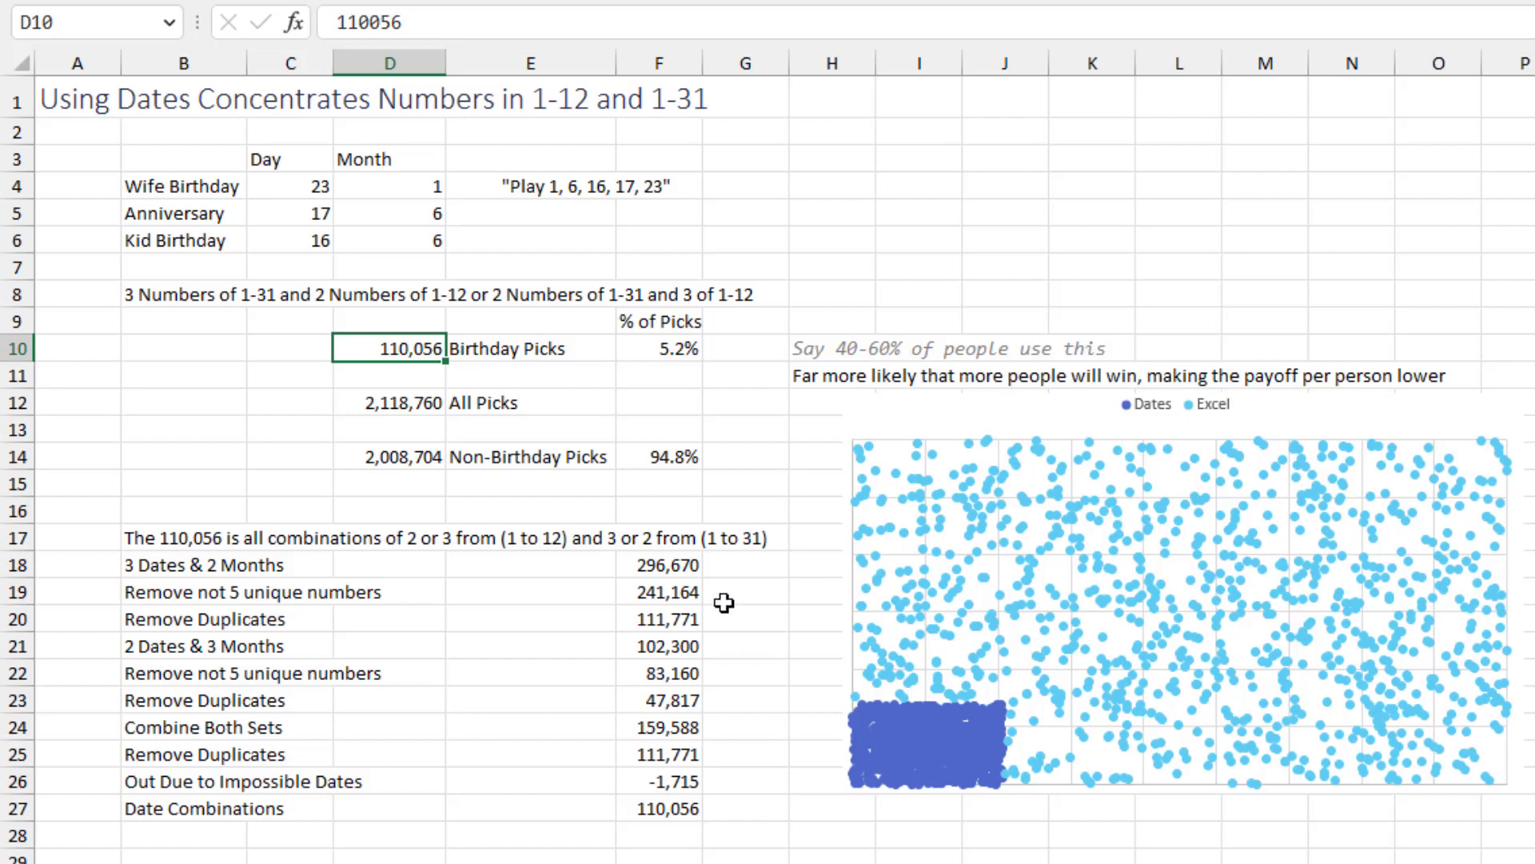
mouse_move(675, 590)
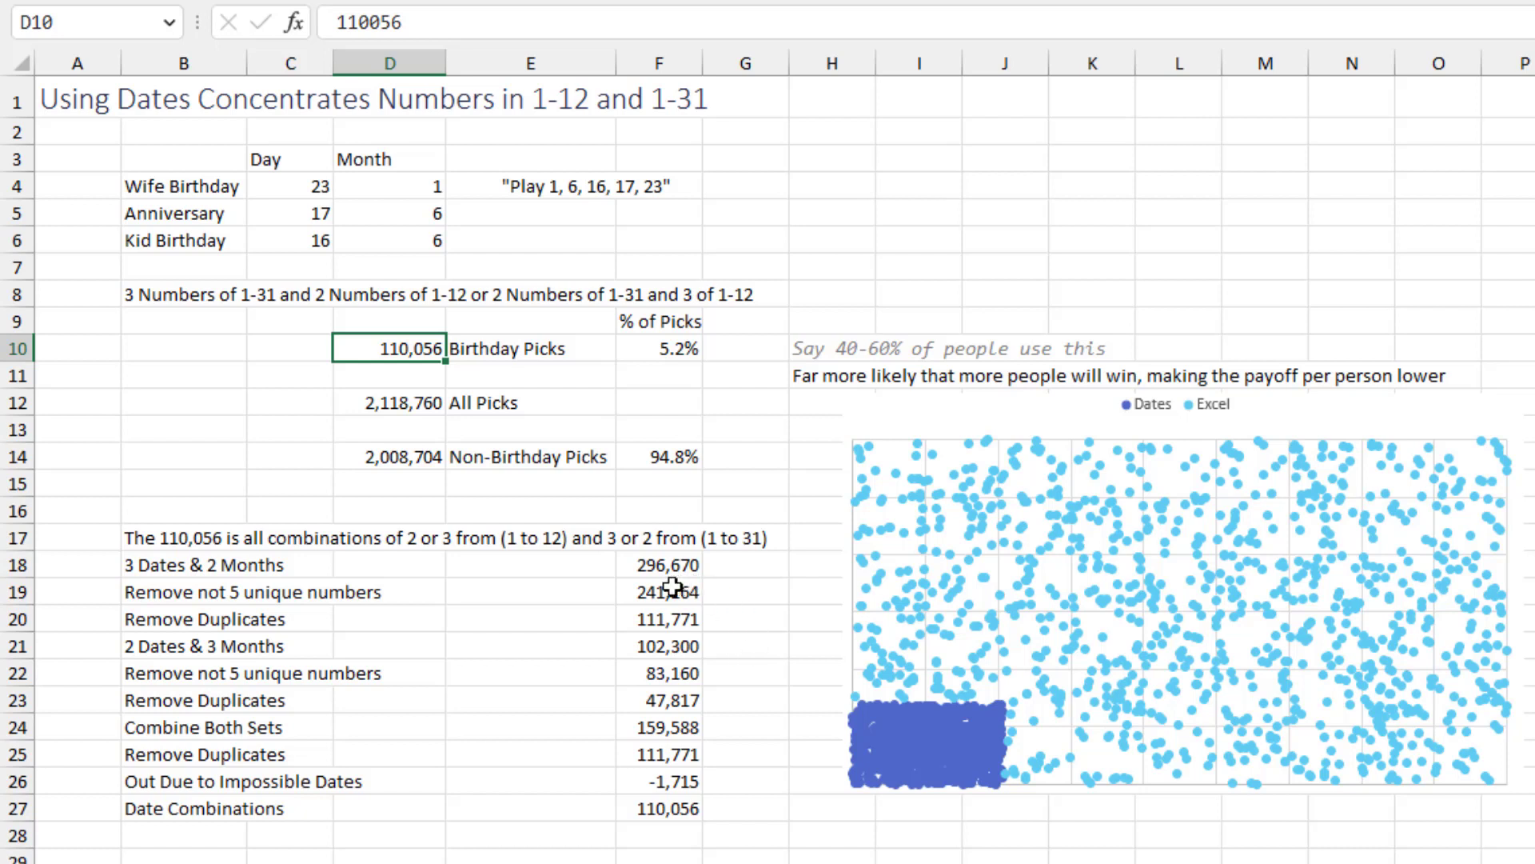
mouse_move(586, 609)
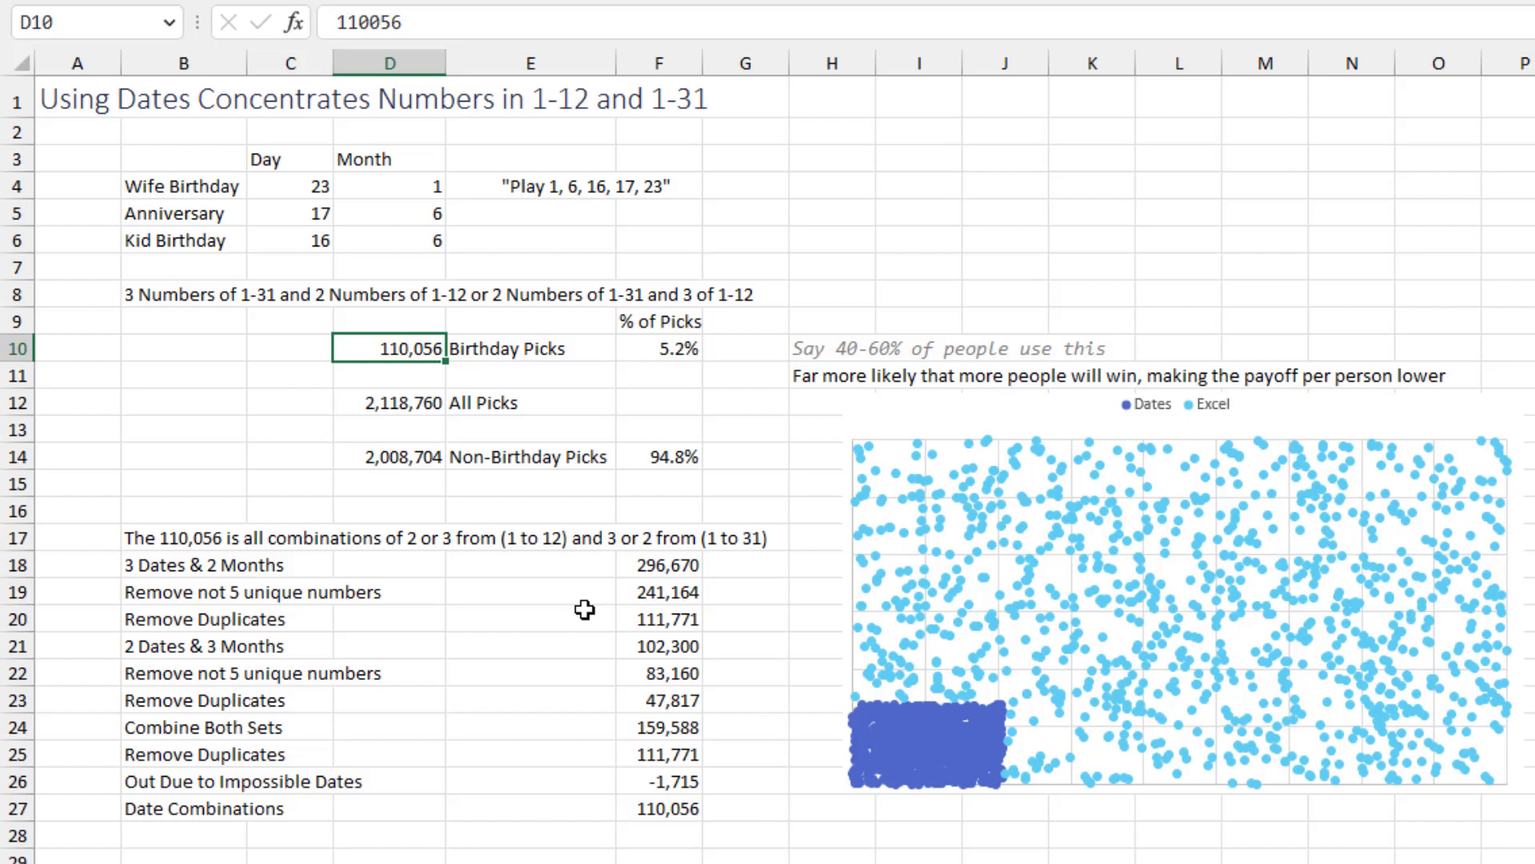
mouse_move(704, 815)
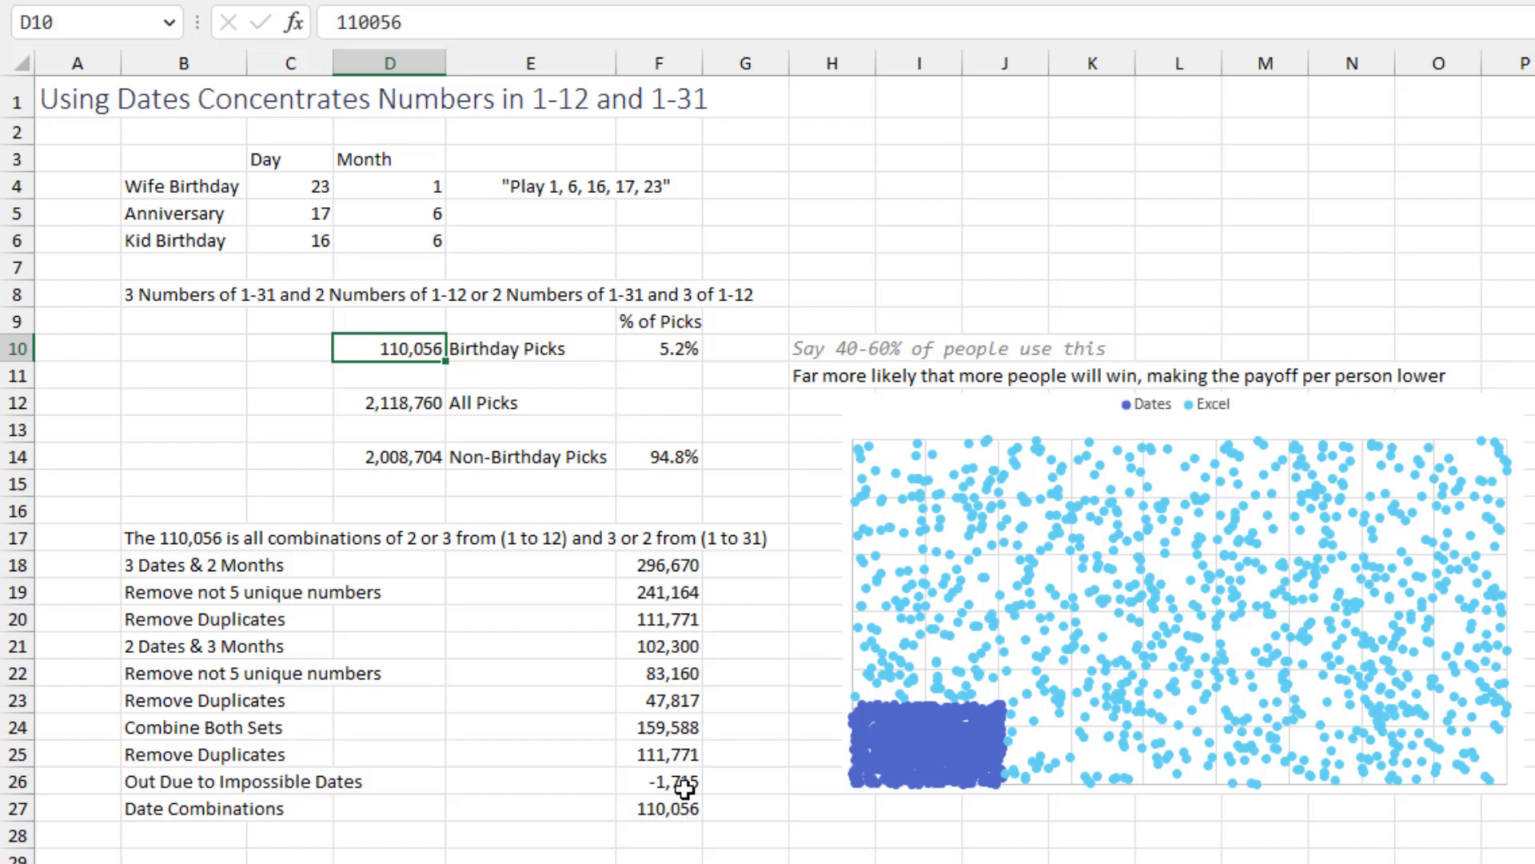
mouse_move(686, 779)
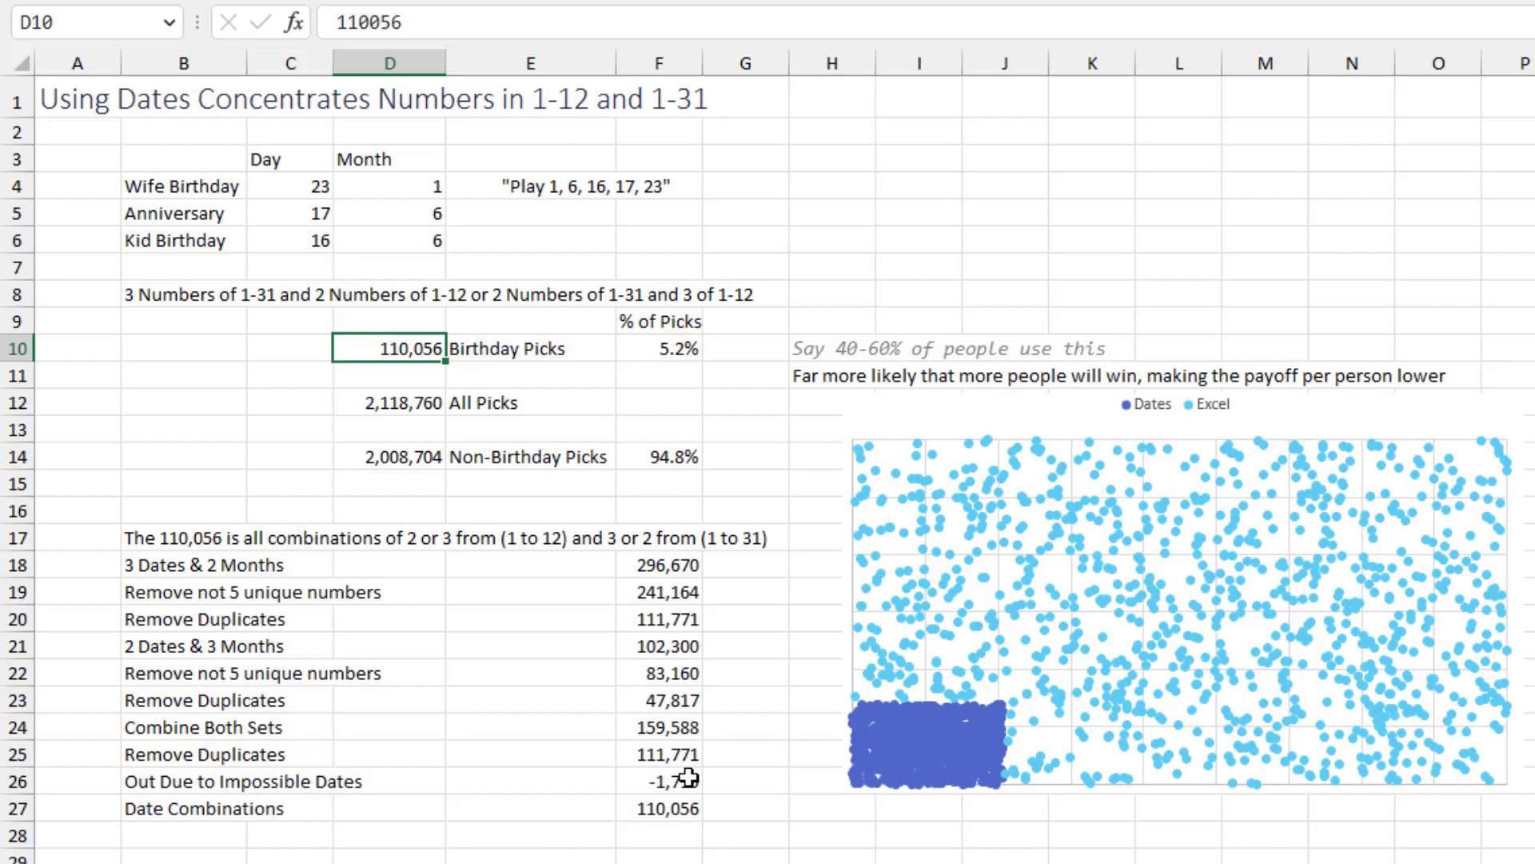
mouse_move(613, 852)
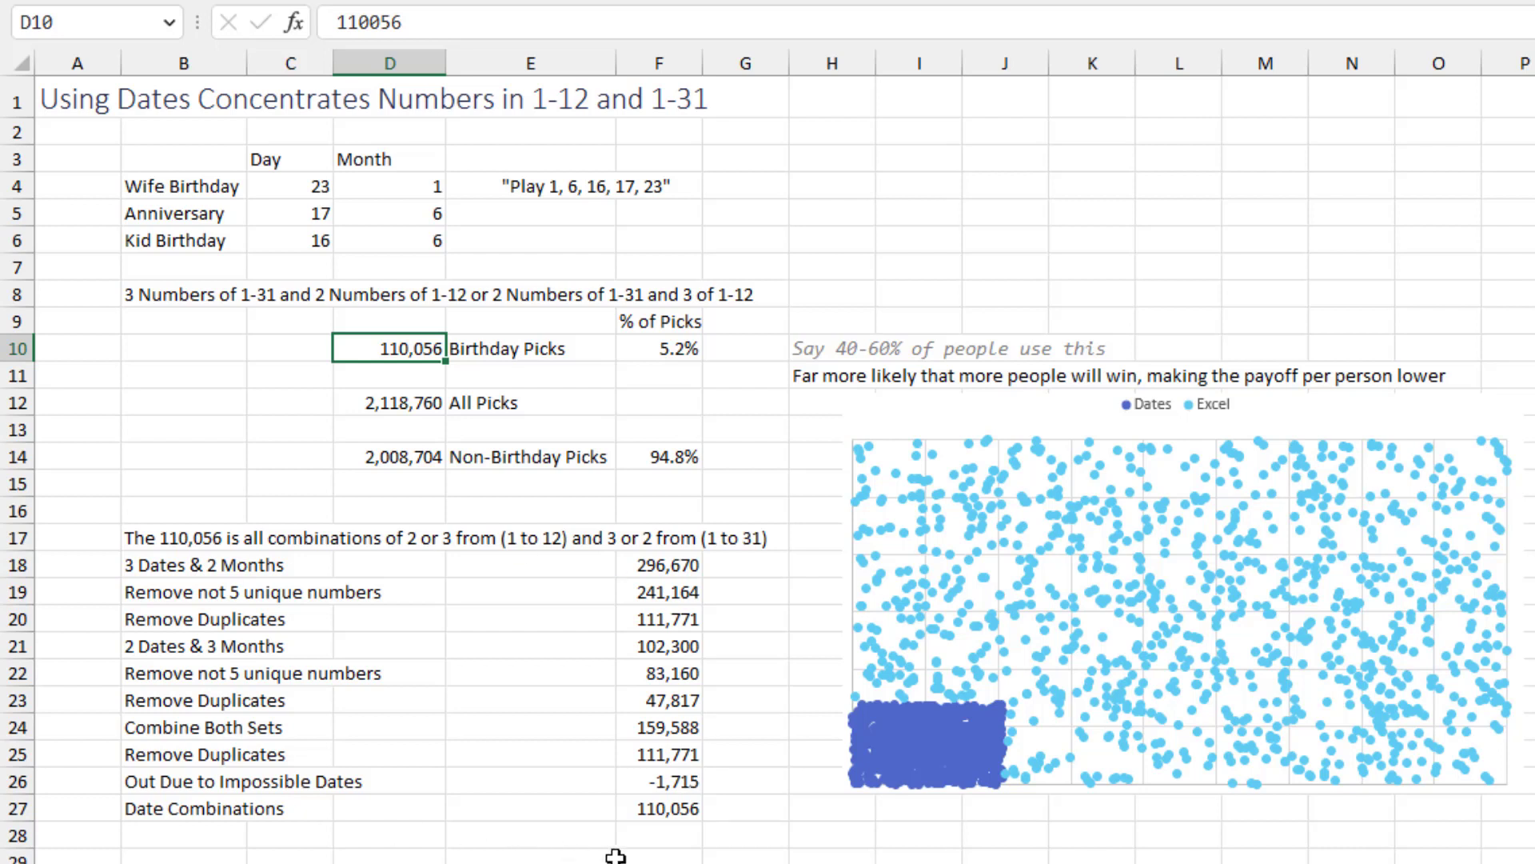
mouse_move(755, 811)
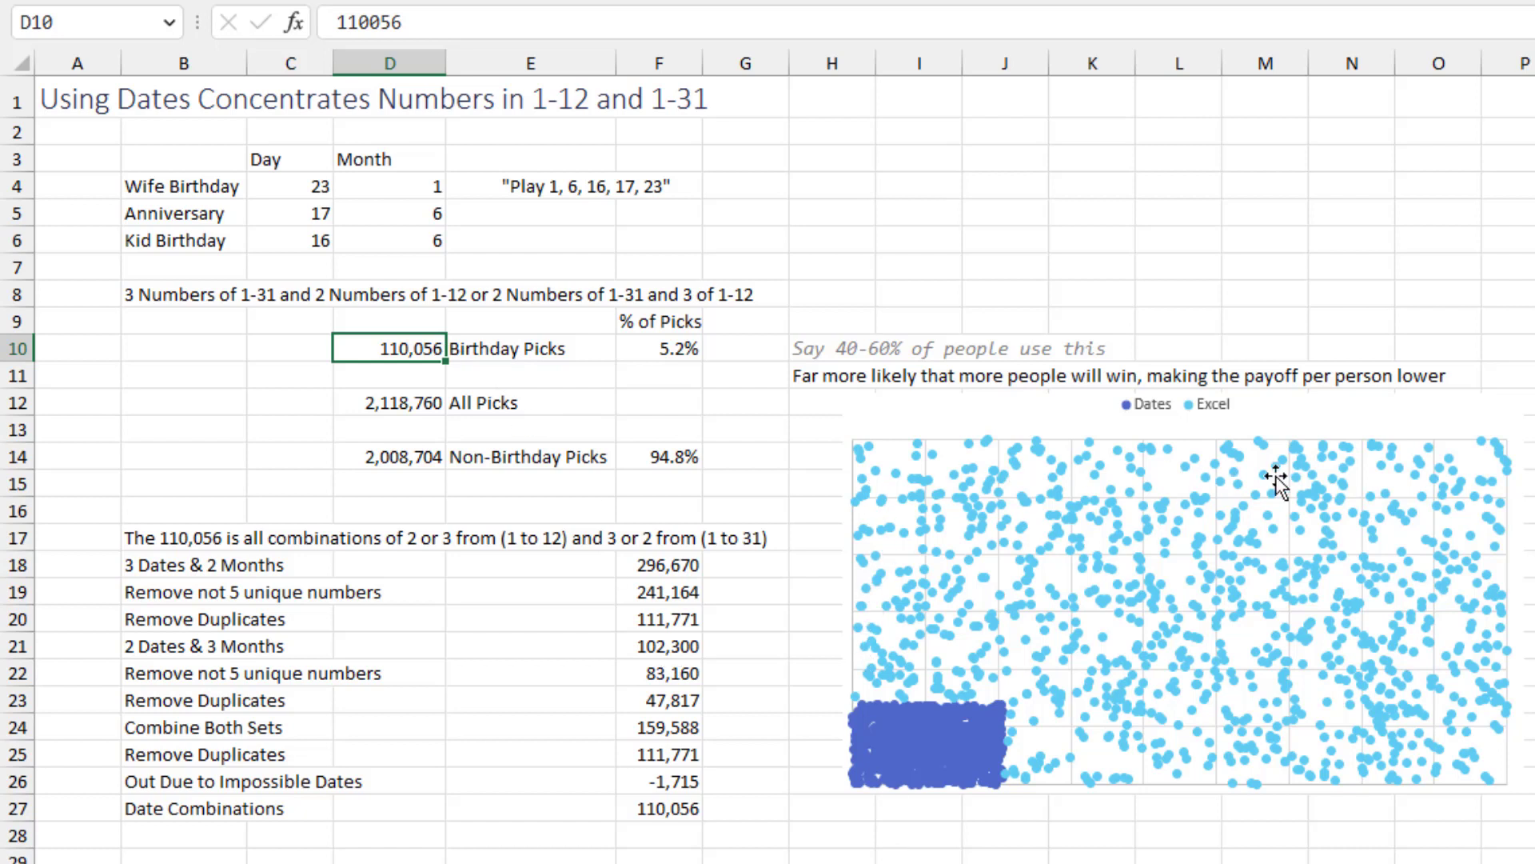
mouse_move(1449, 715)
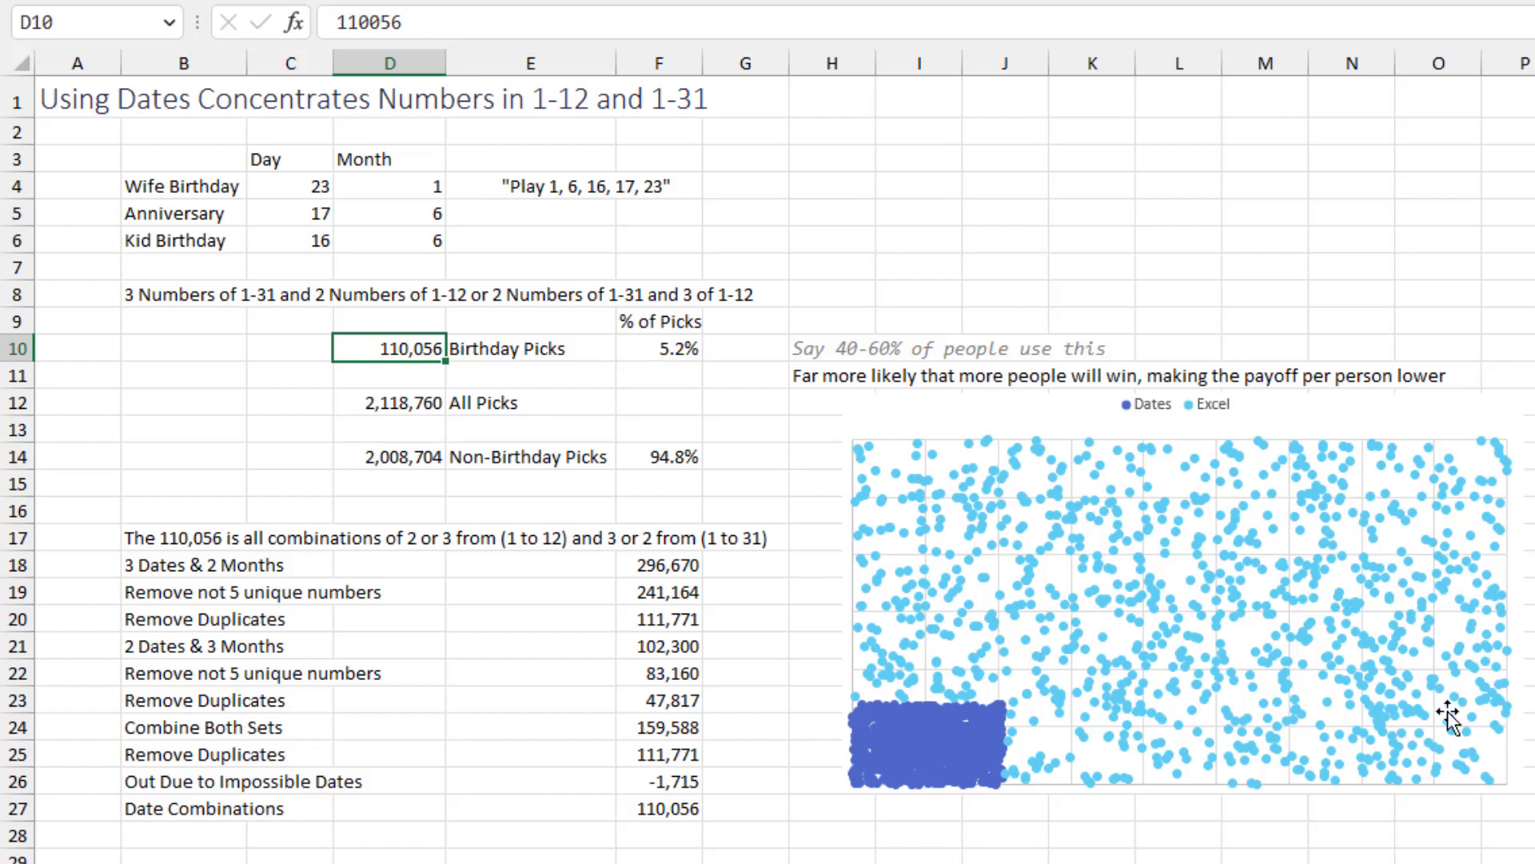
mouse_move(1390, 763)
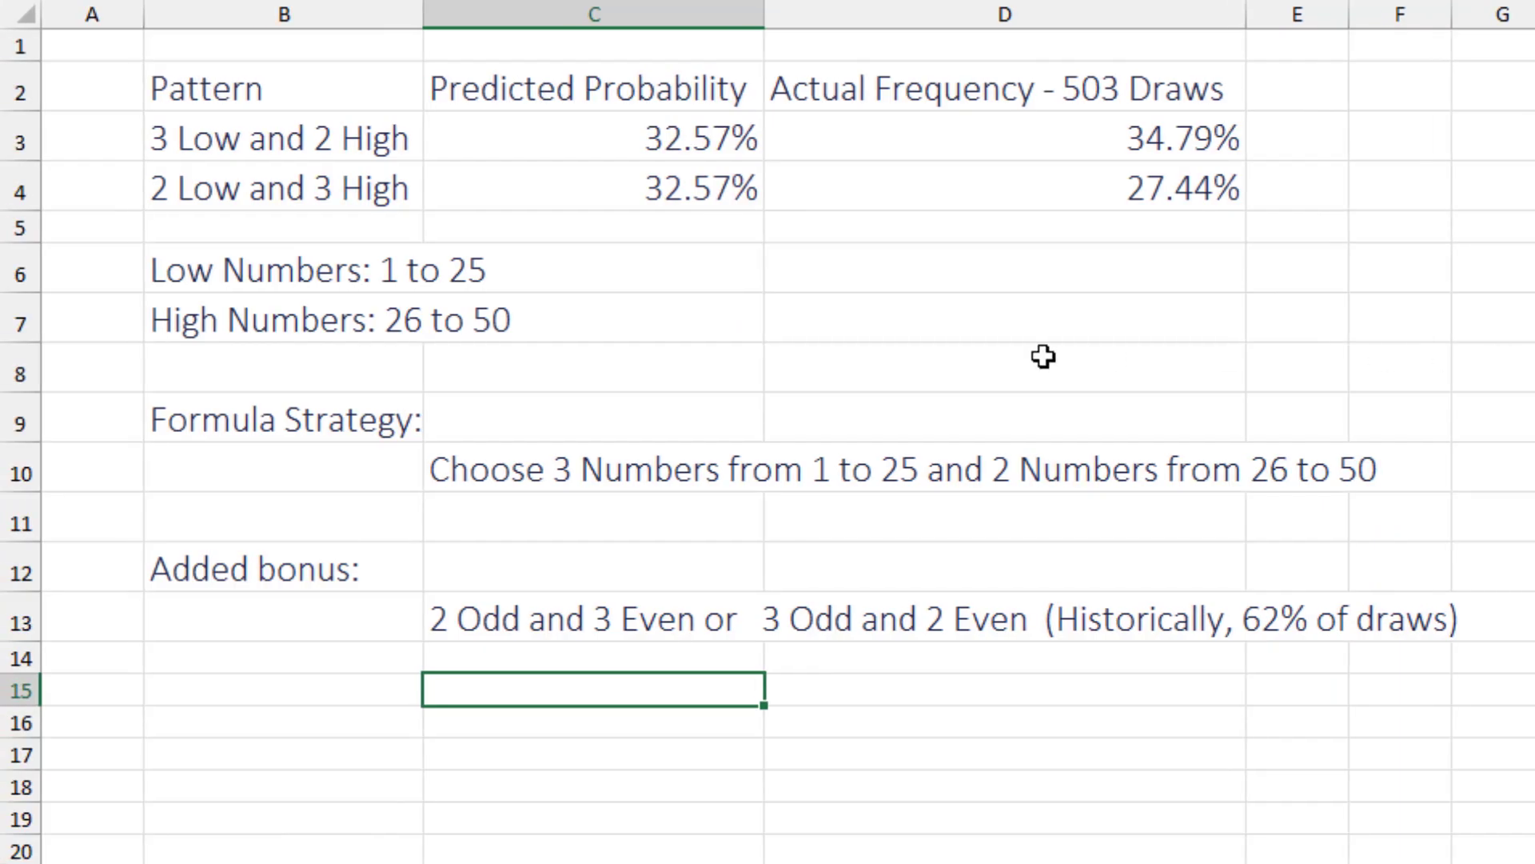
mouse_move(227, 259)
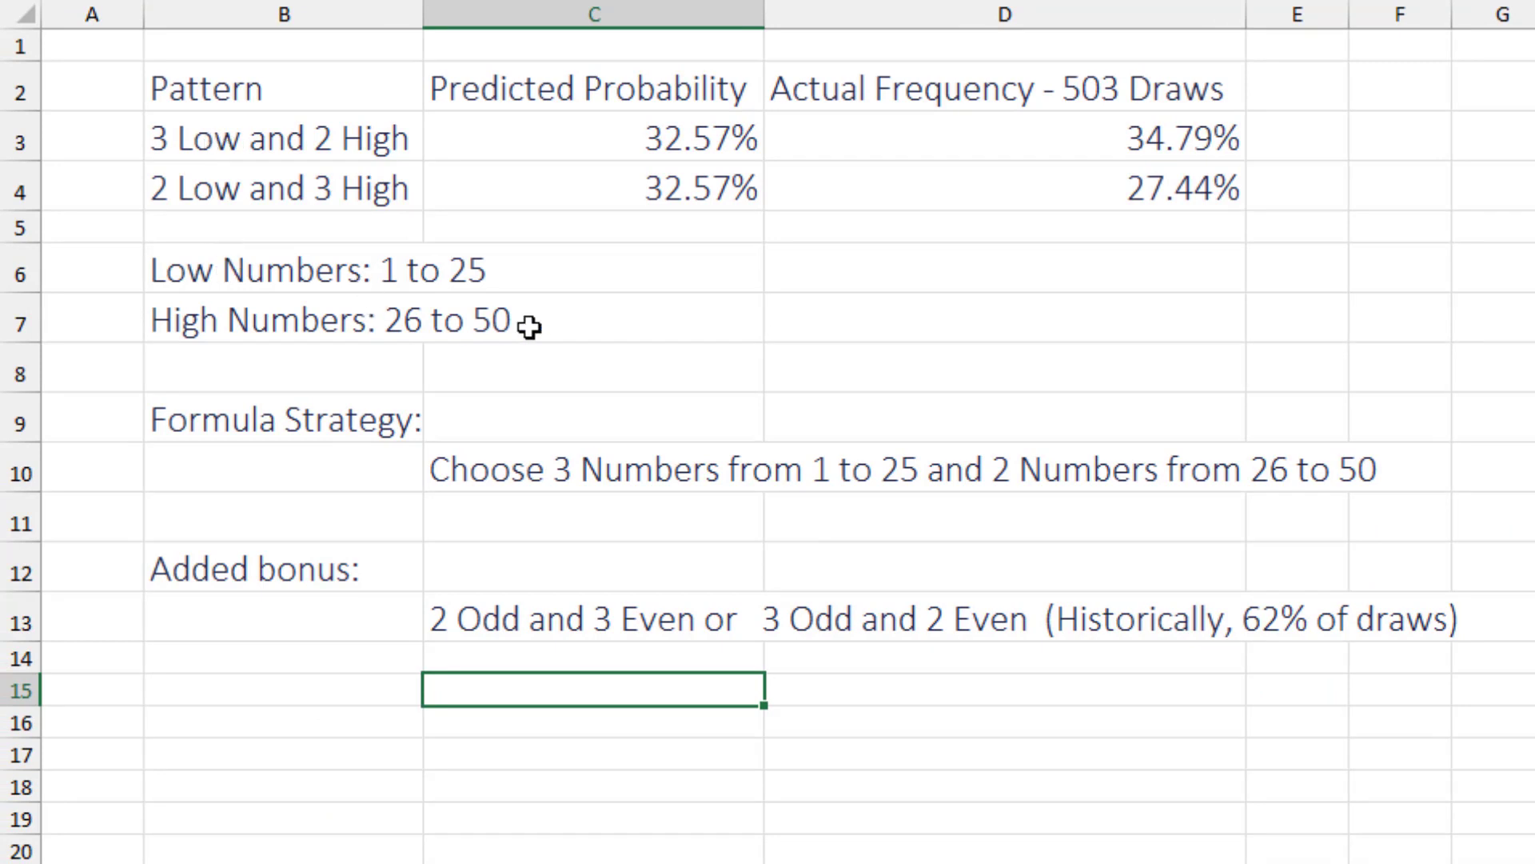
mouse_move(186, 145)
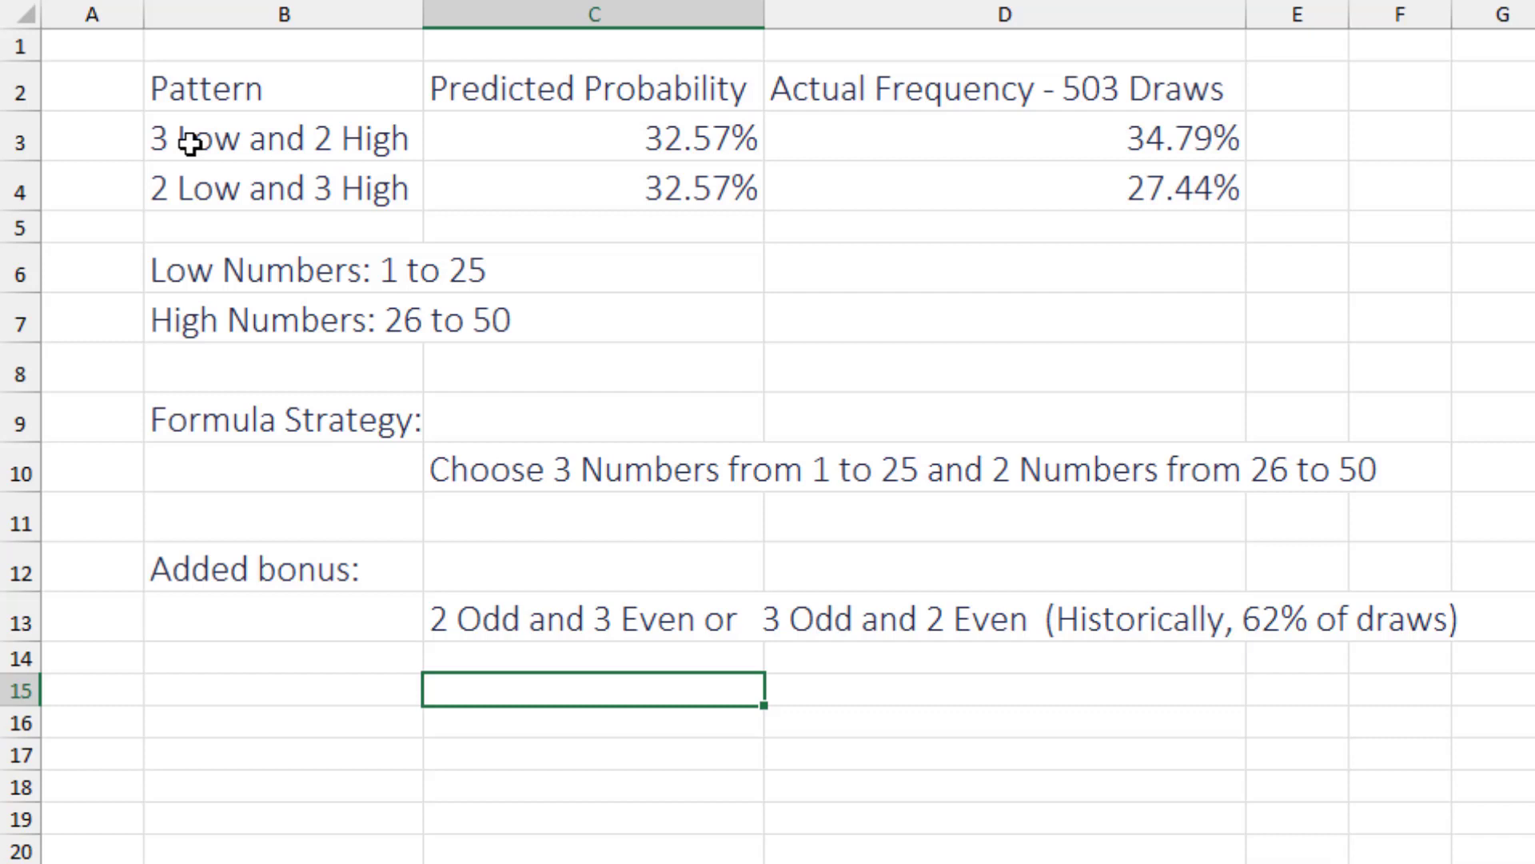
mouse_move(474, 148)
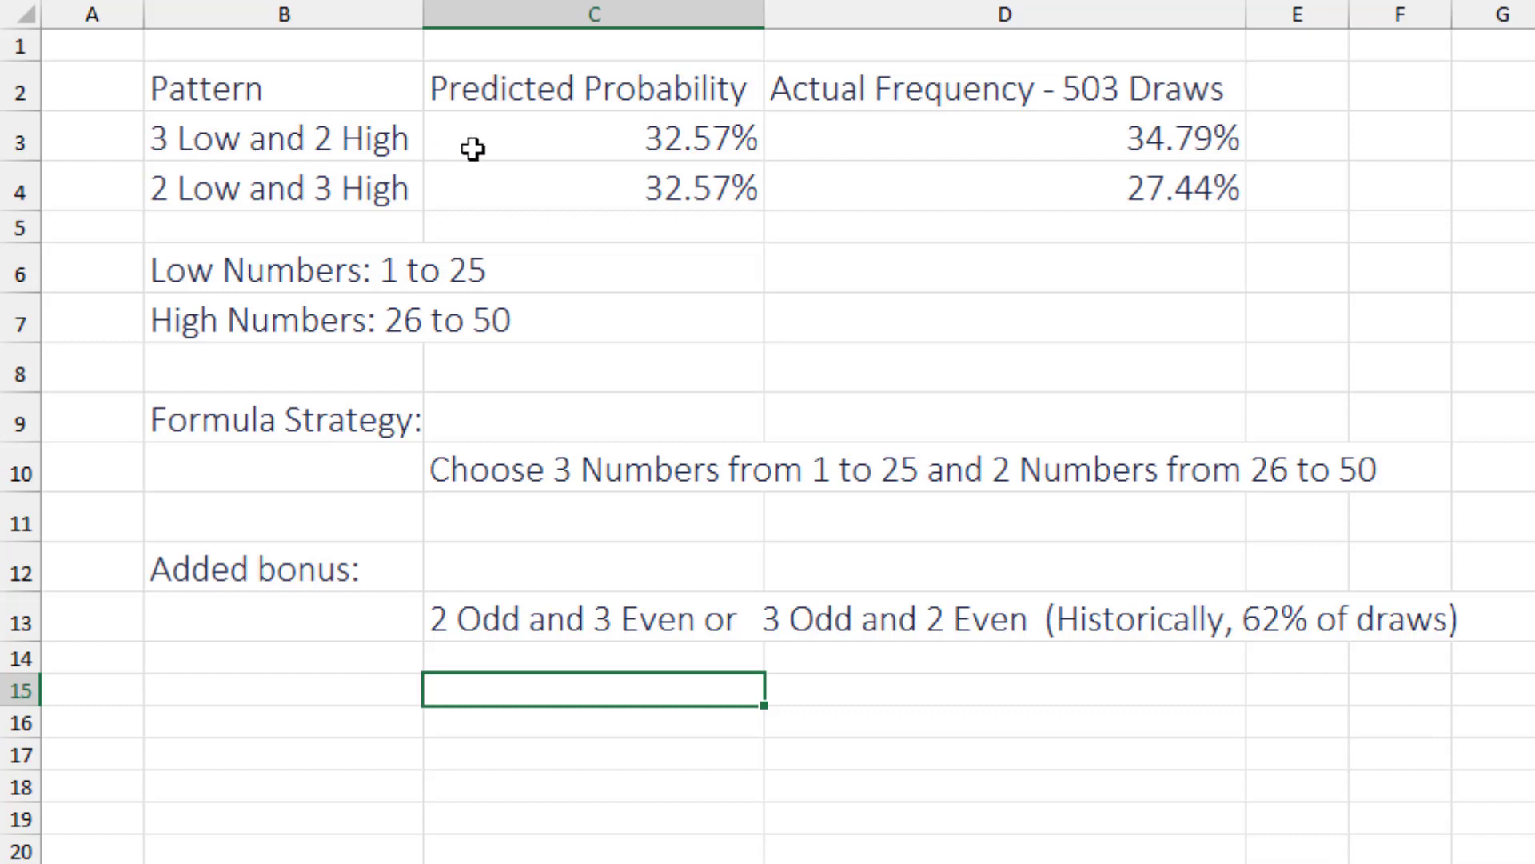
mouse_move(642, 133)
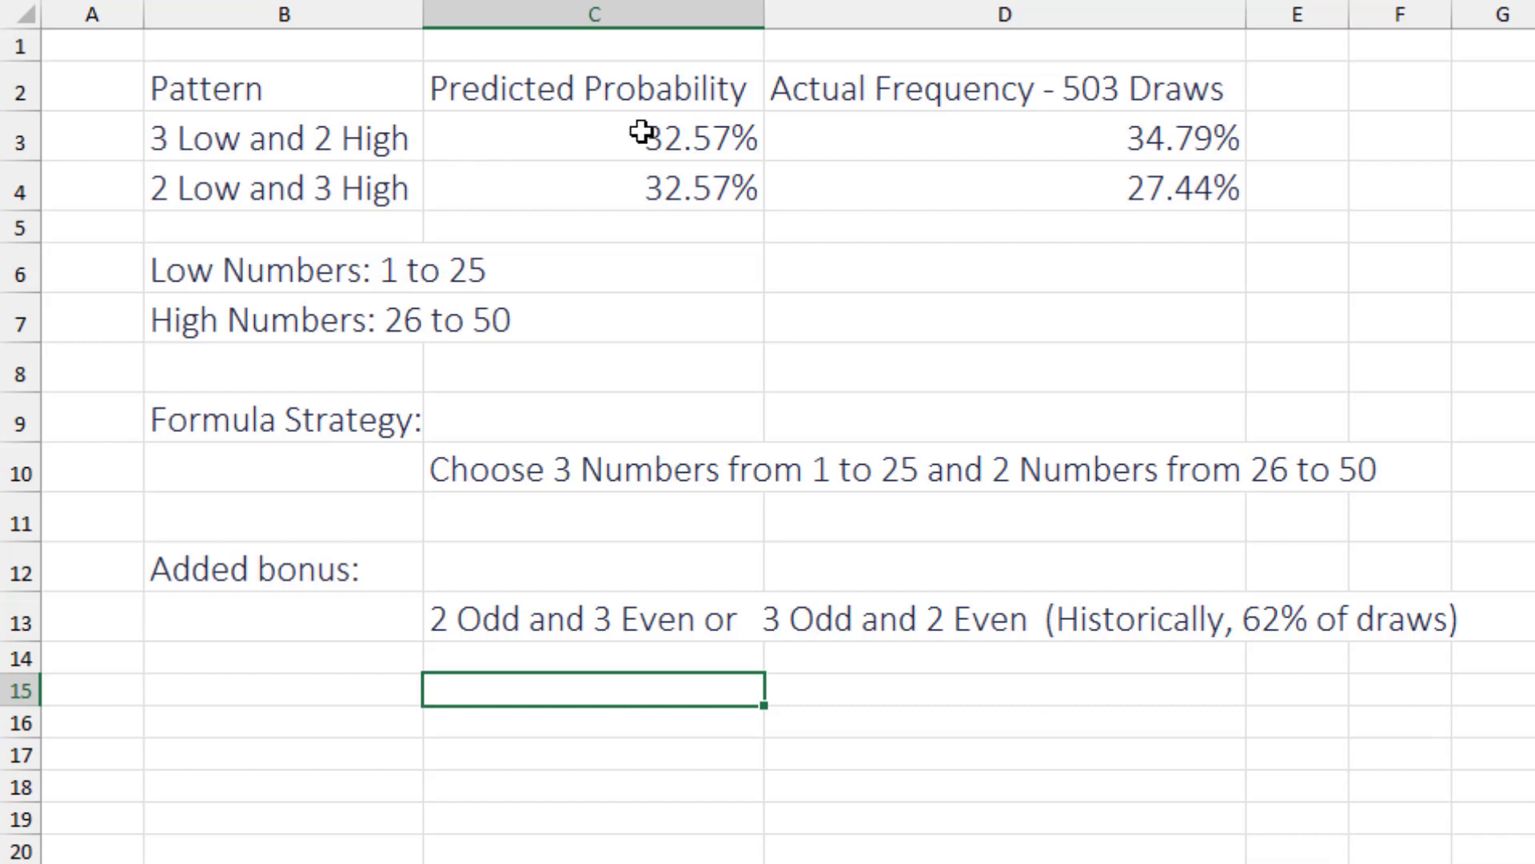
mouse_move(1360, 122)
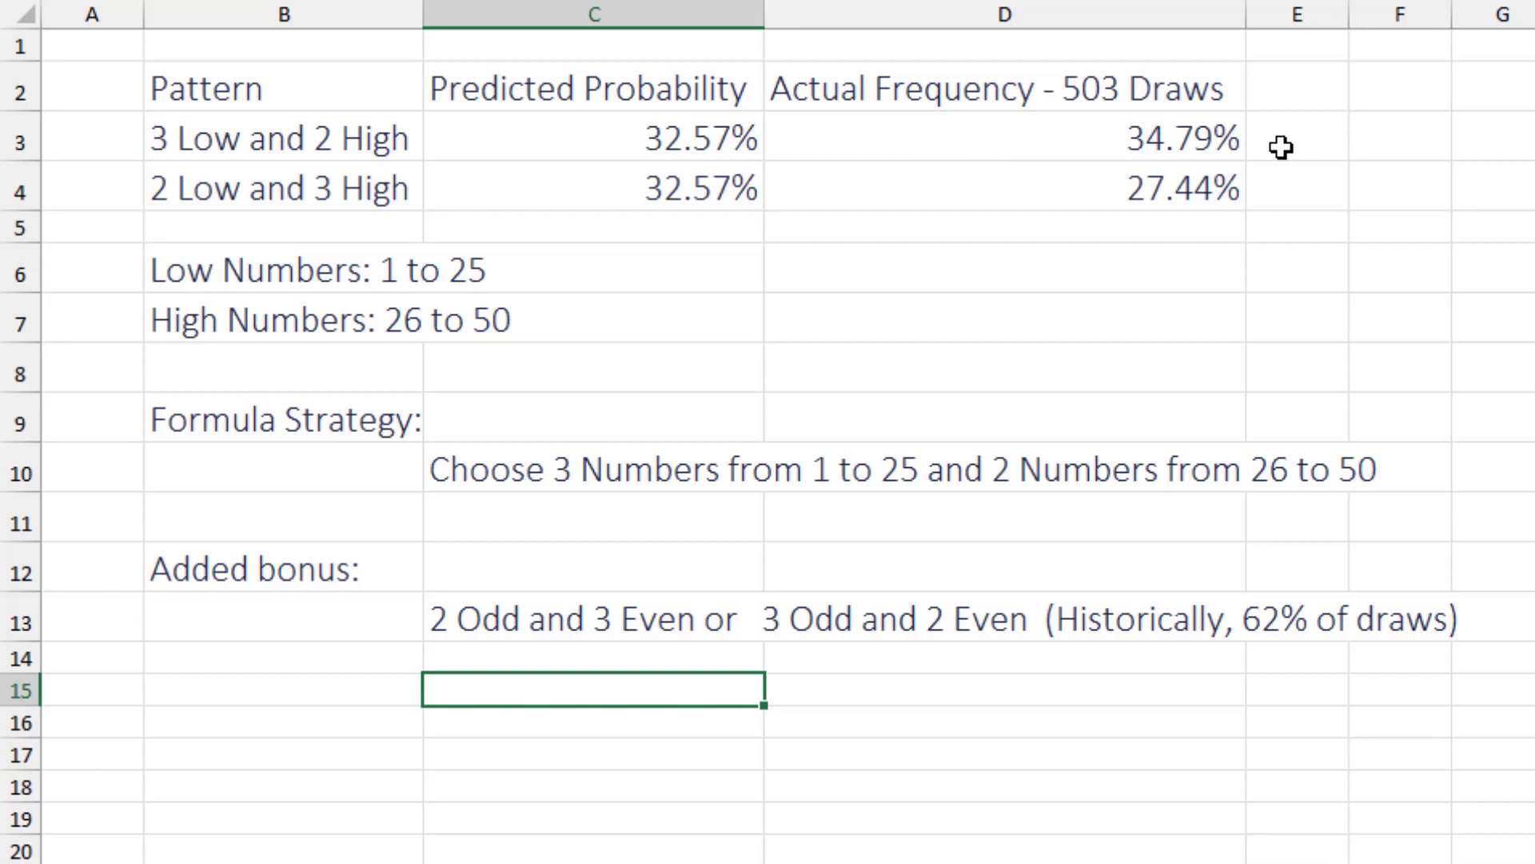
mouse_move(1259, 142)
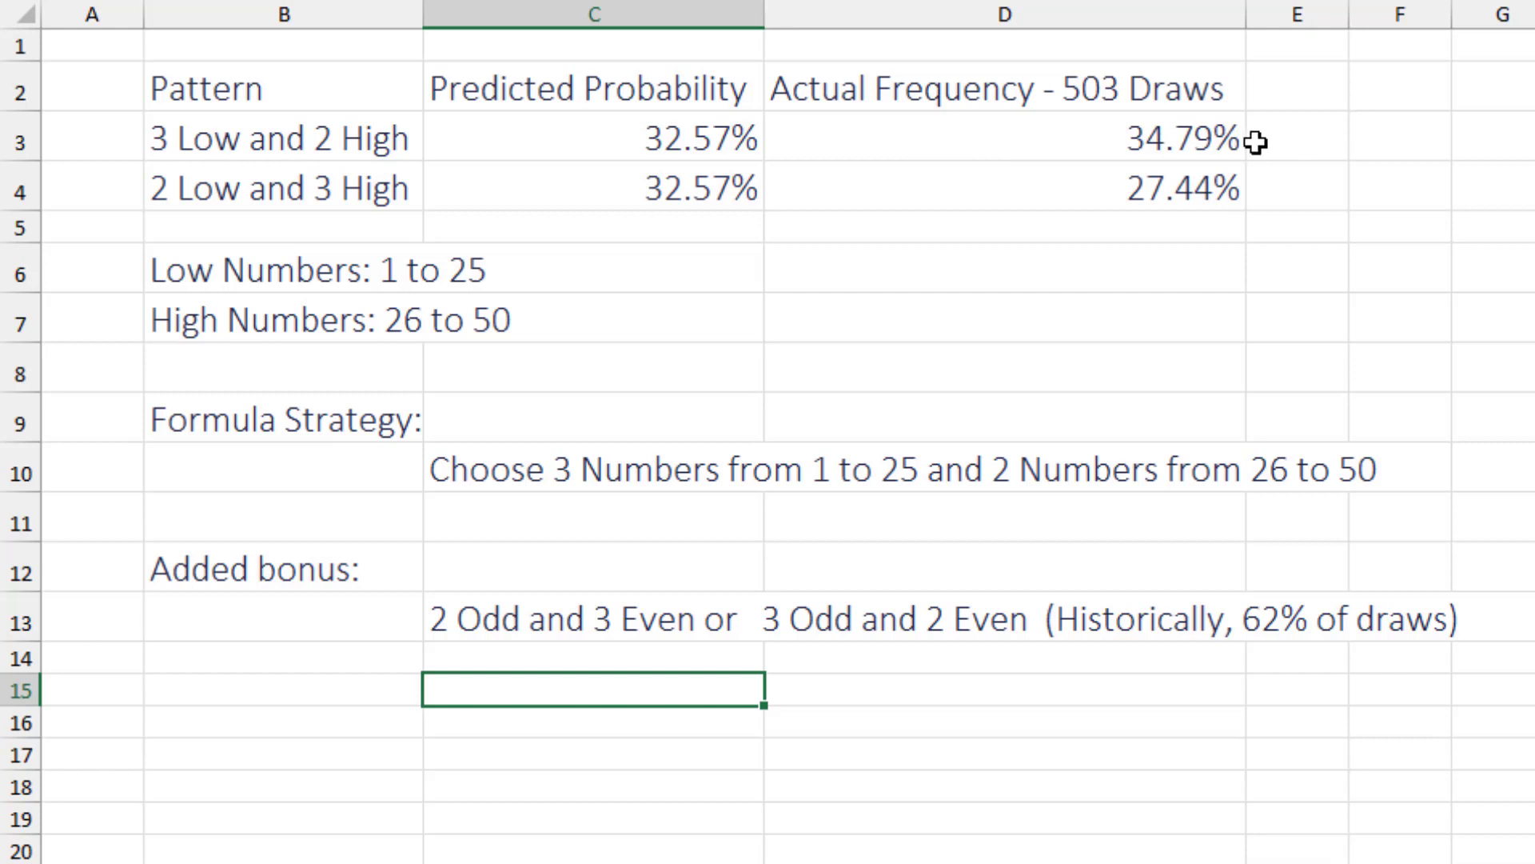
mouse_move(638, 201)
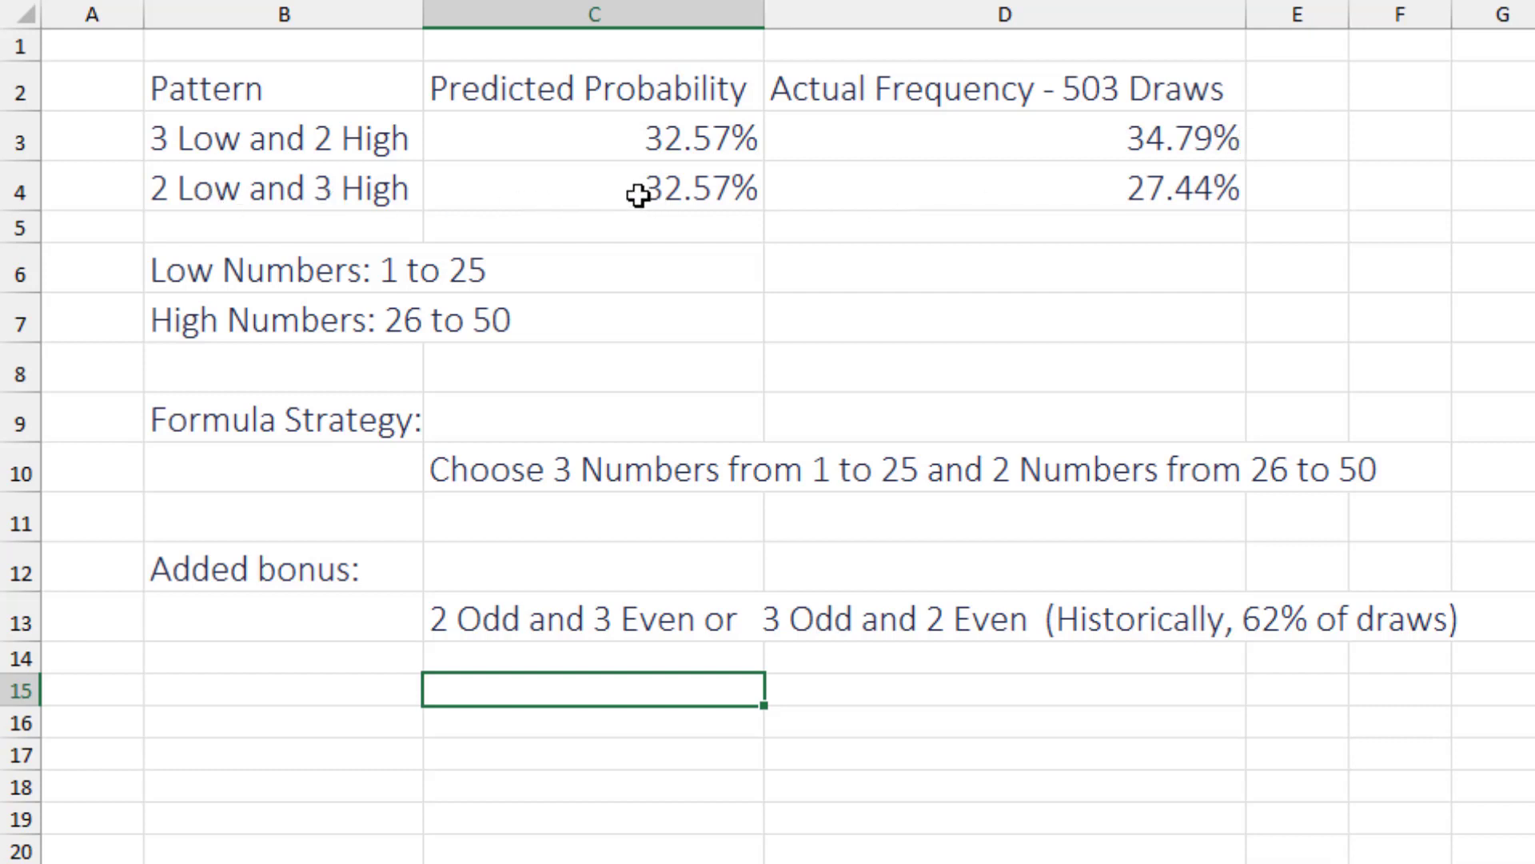
mouse_move(1209, 190)
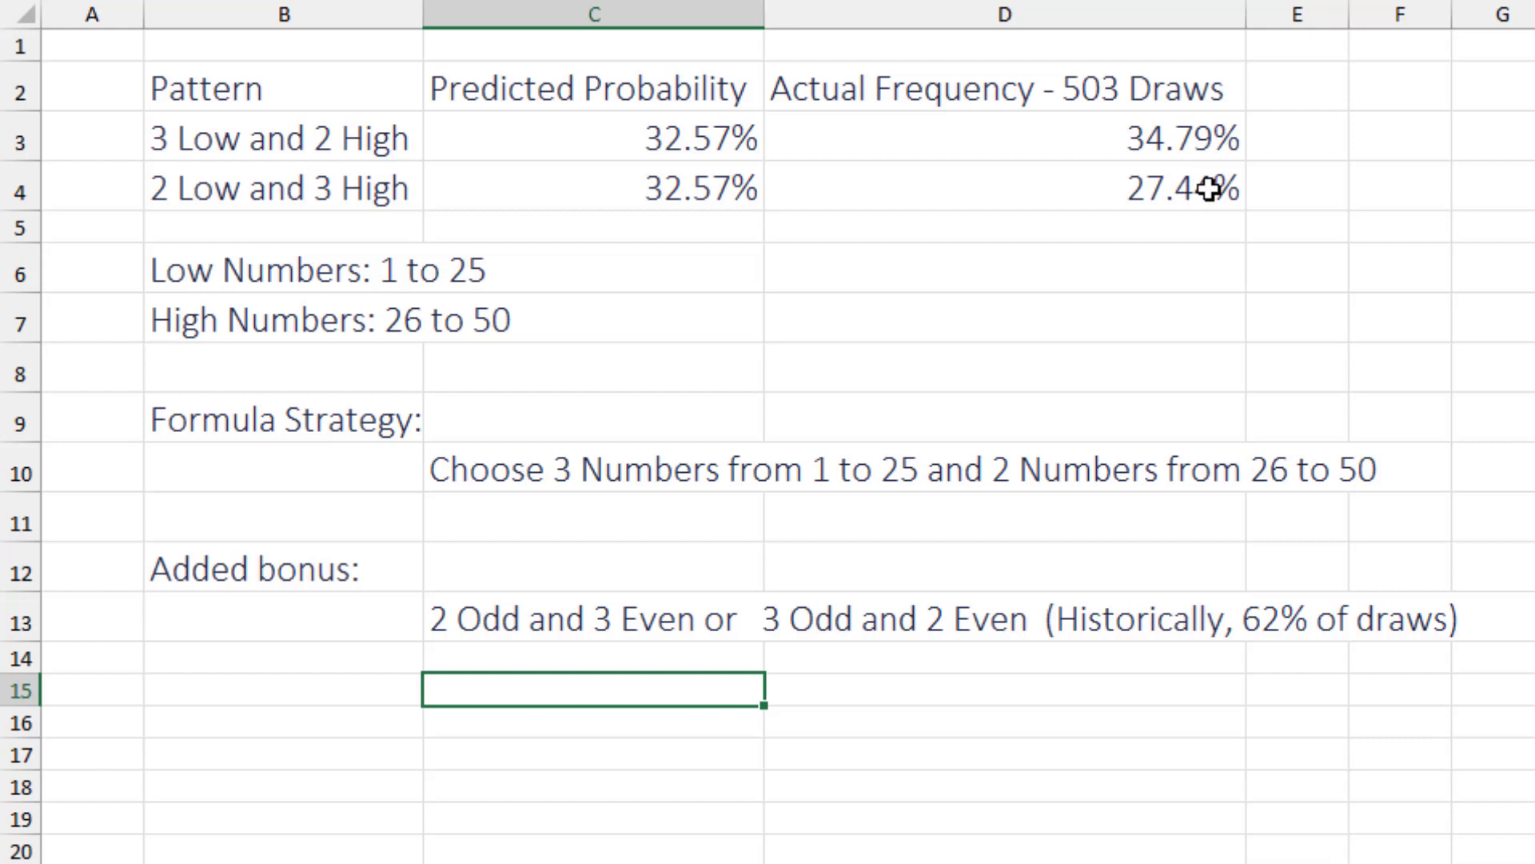
mouse_move(1193, 190)
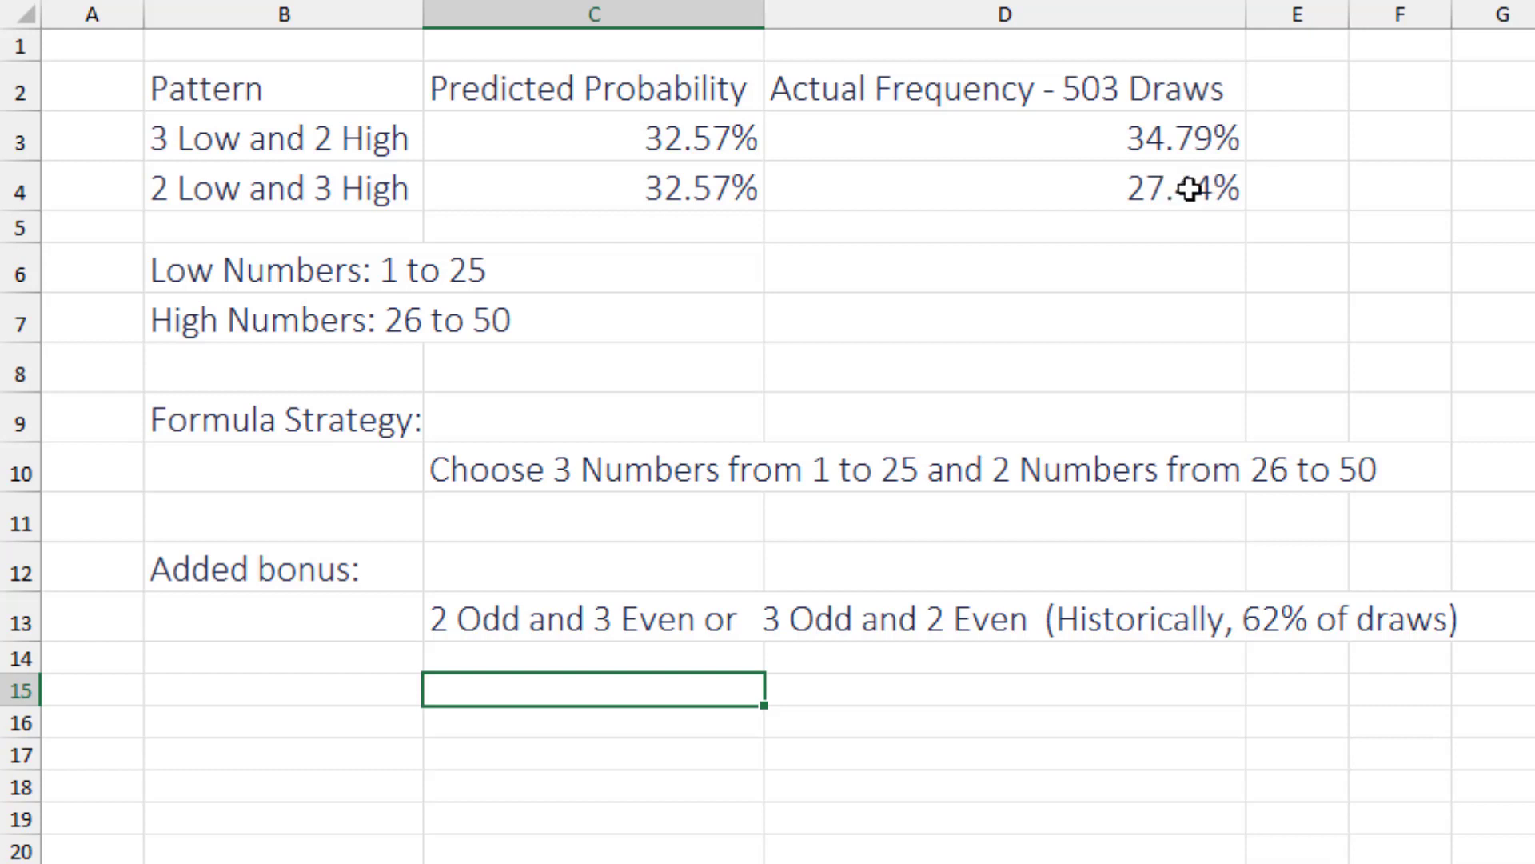
mouse_move(929, 442)
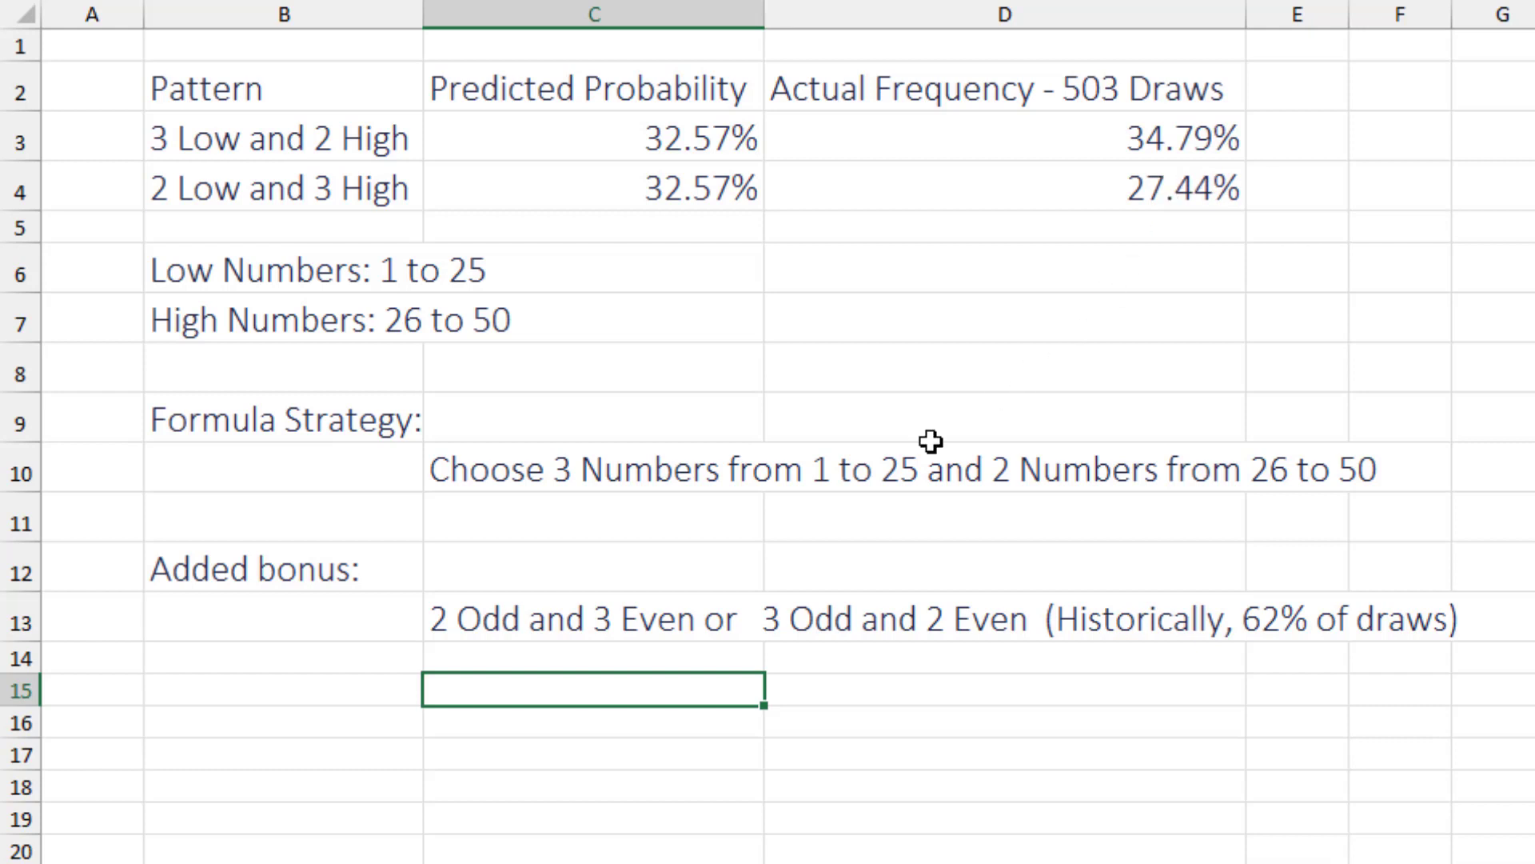
mouse_move(539, 520)
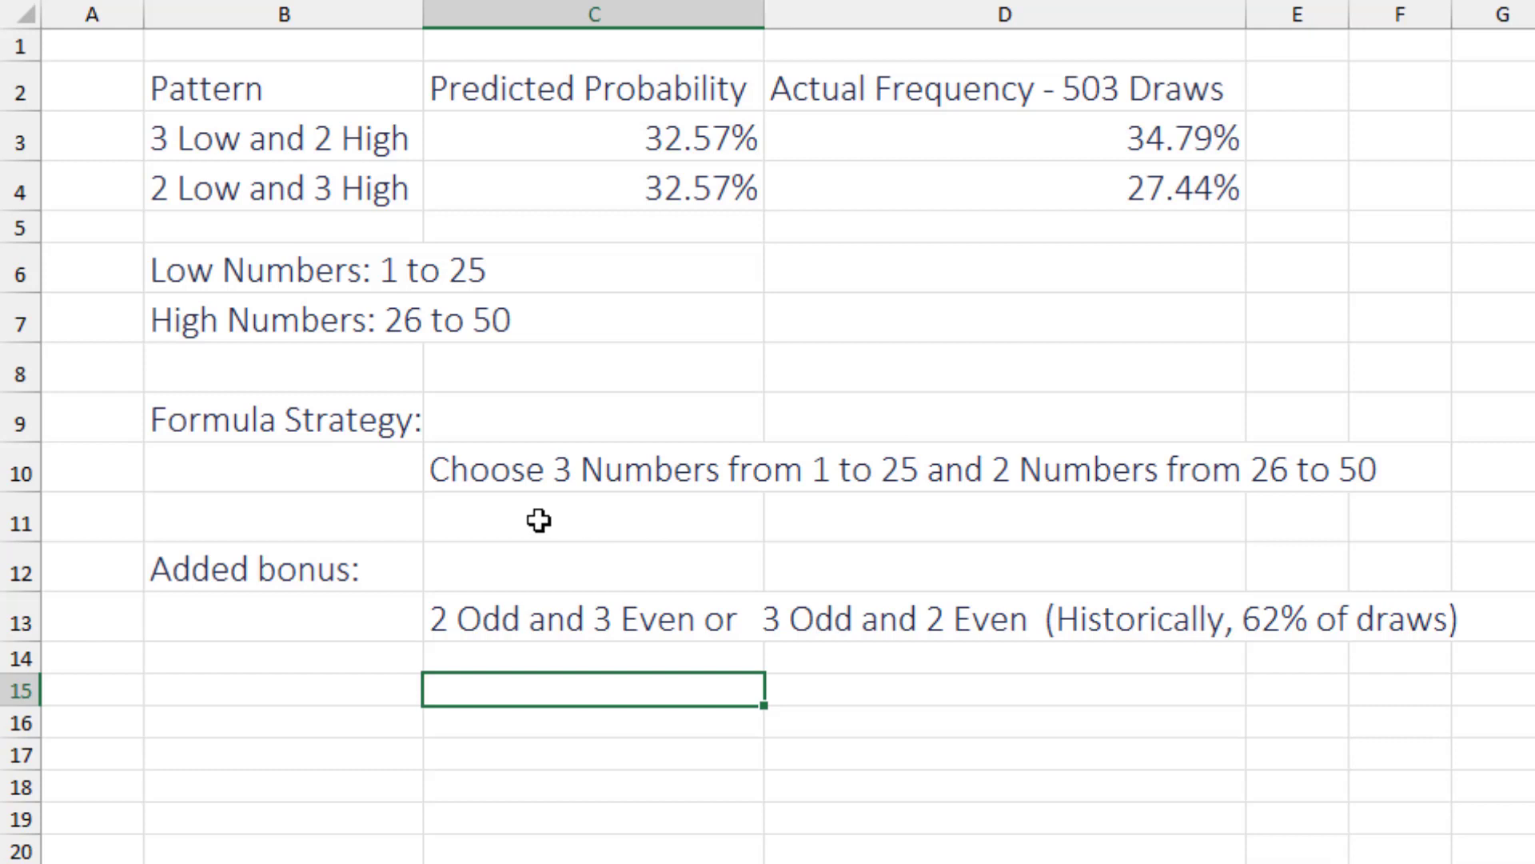
mouse_move(897, 516)
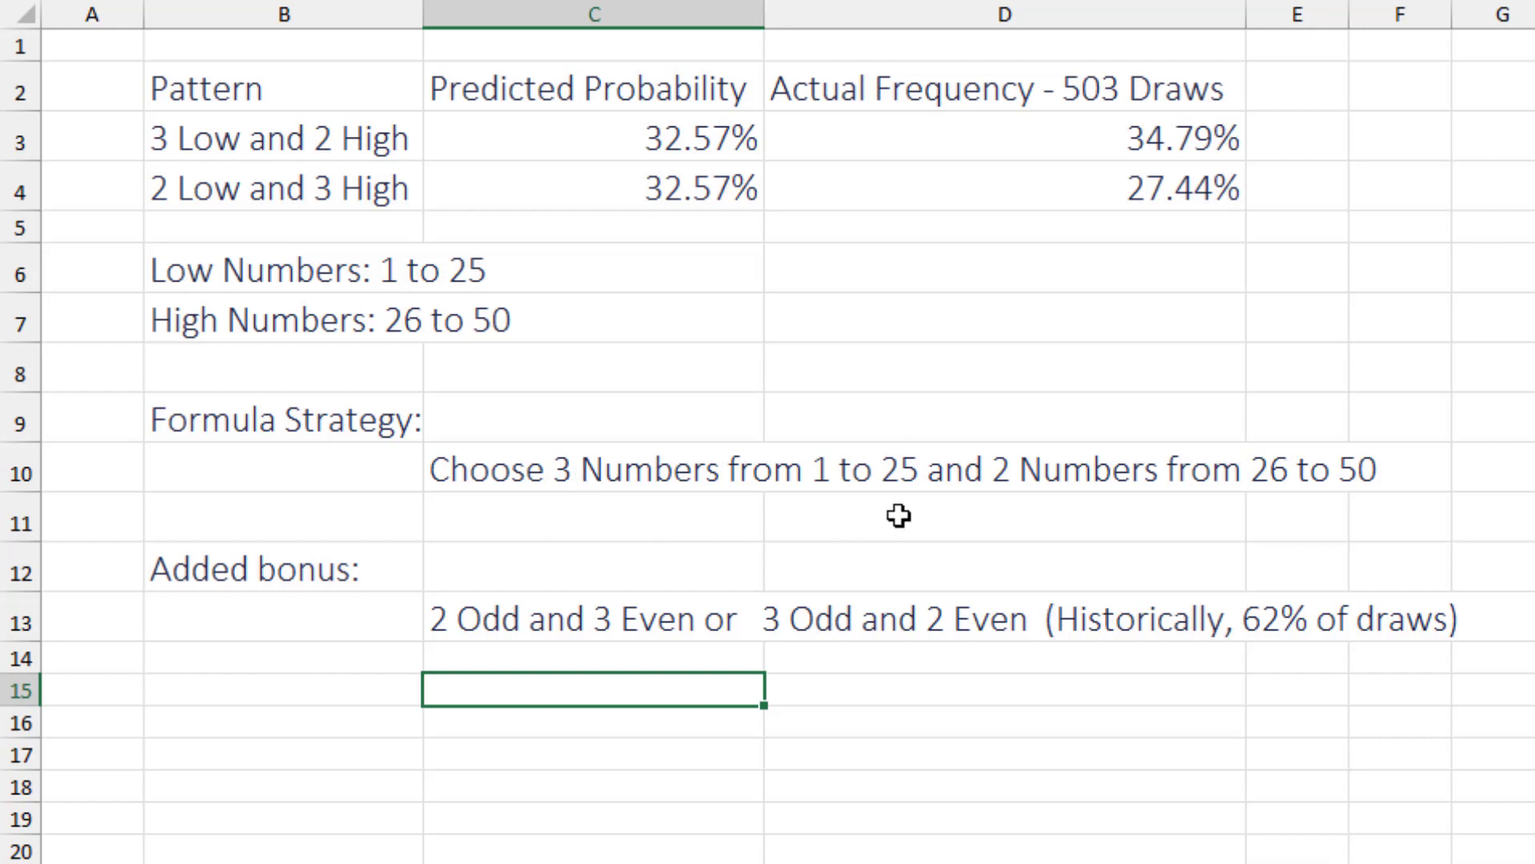
mouse_move(1098, 504)
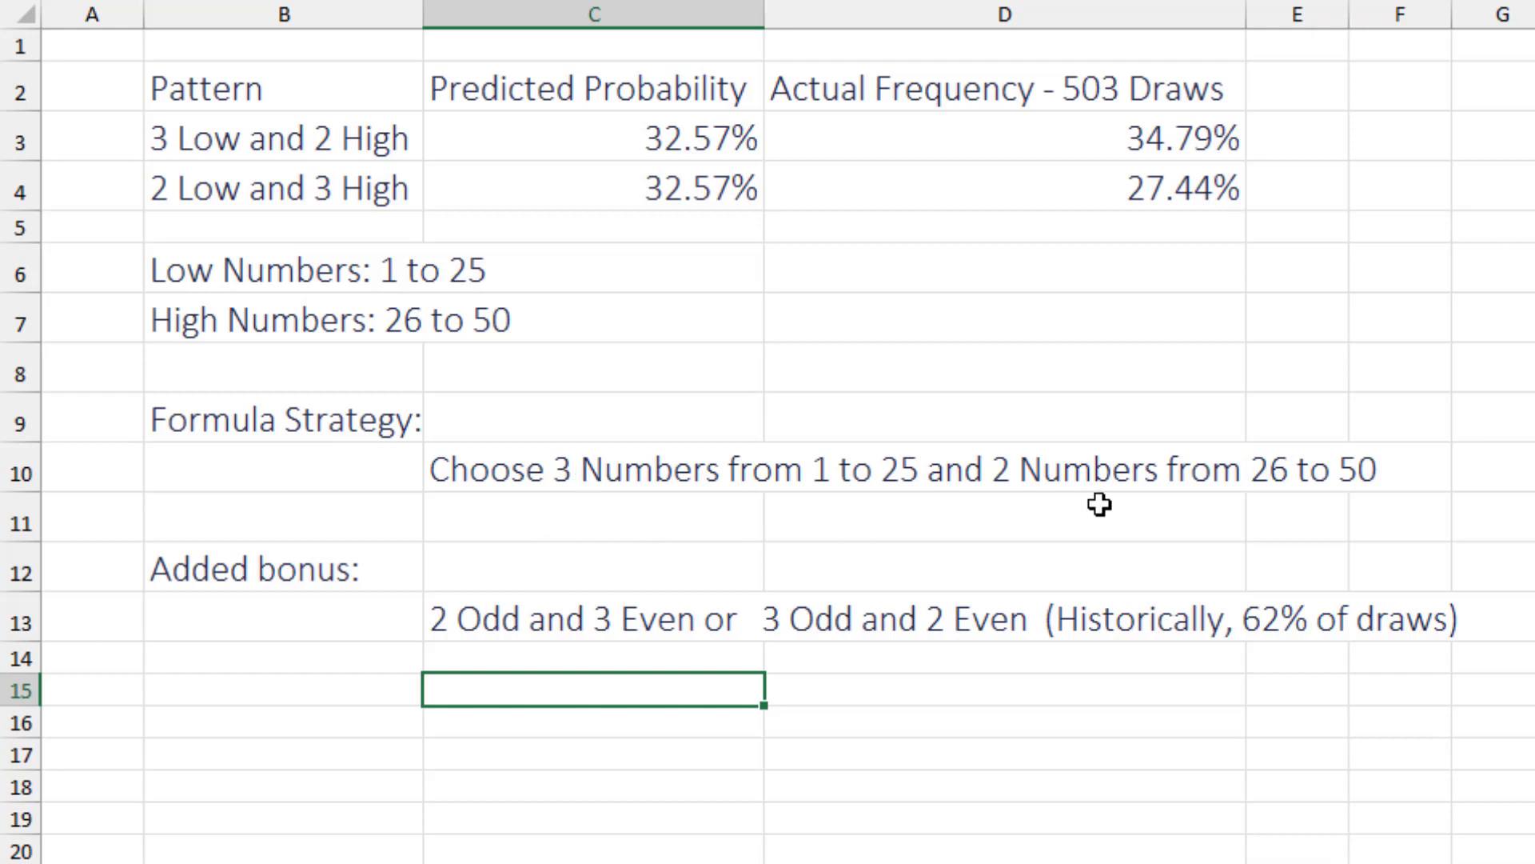
mouse_move(1403, 510)
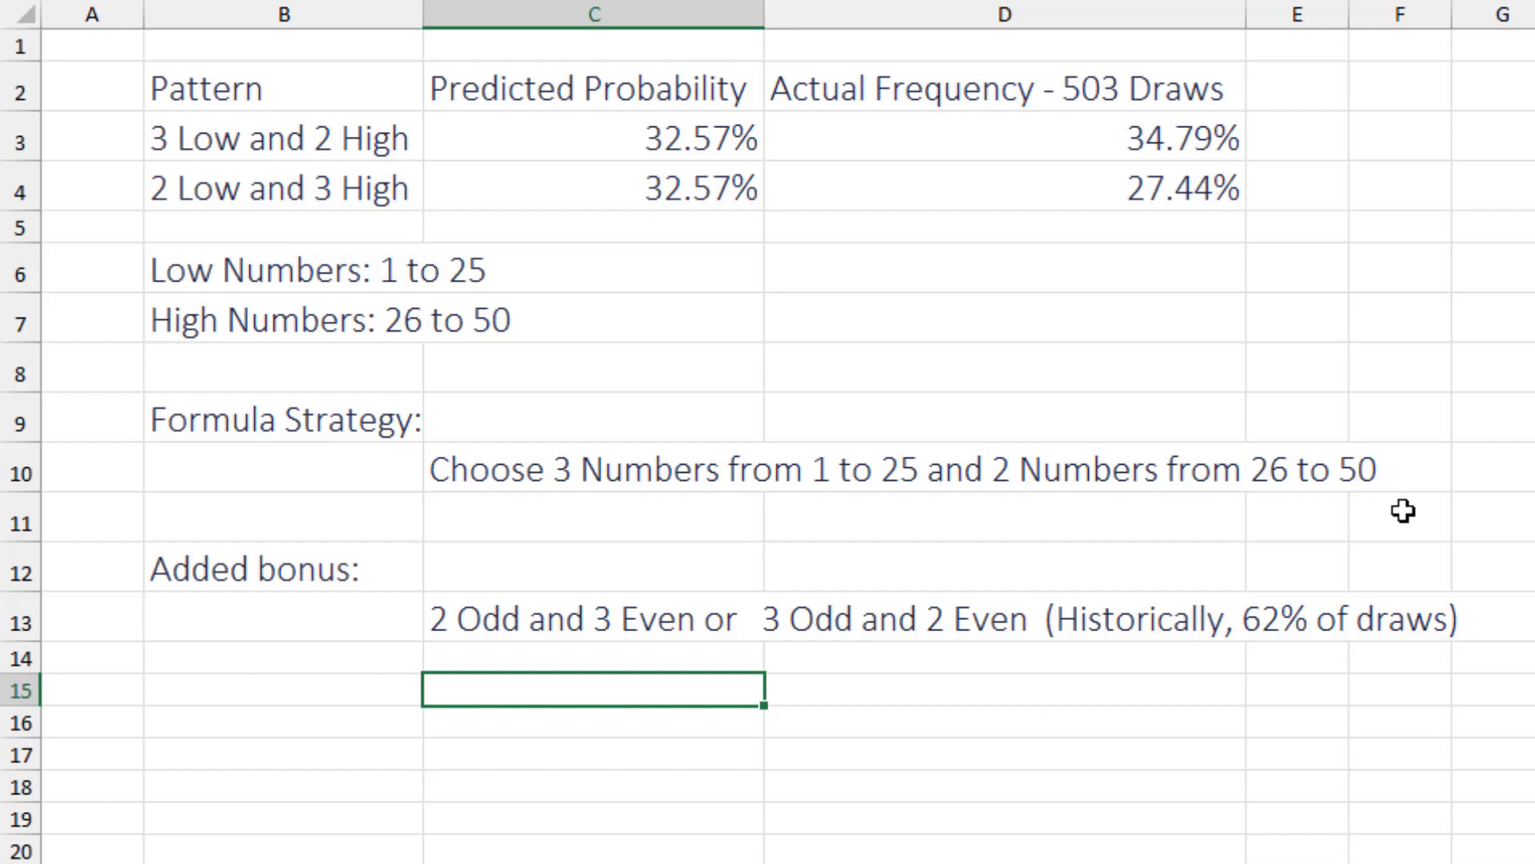
mouse_move(552, 688)
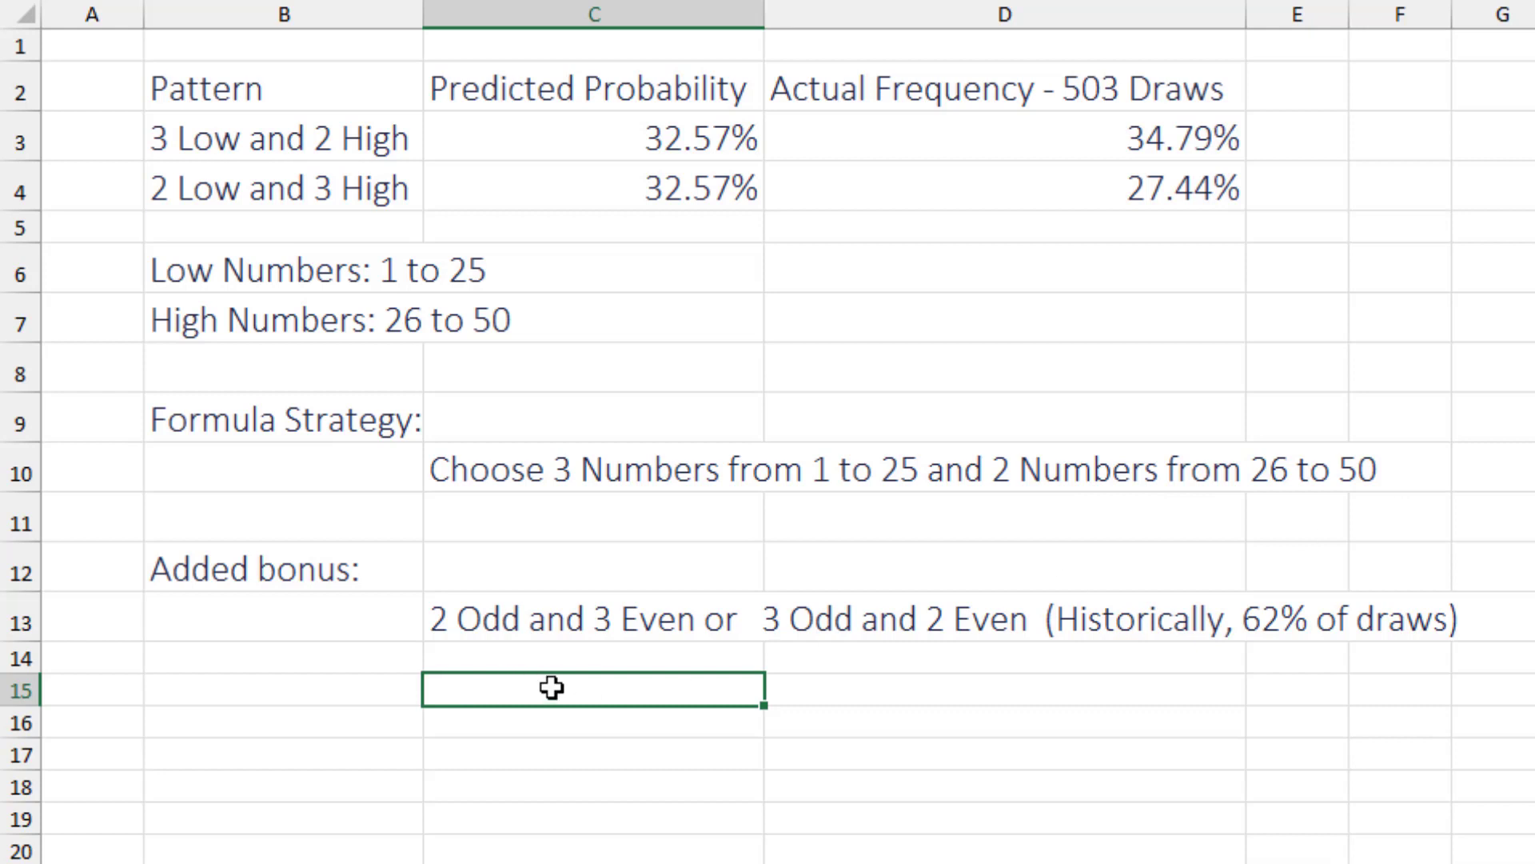
mouse_move(621, 656)
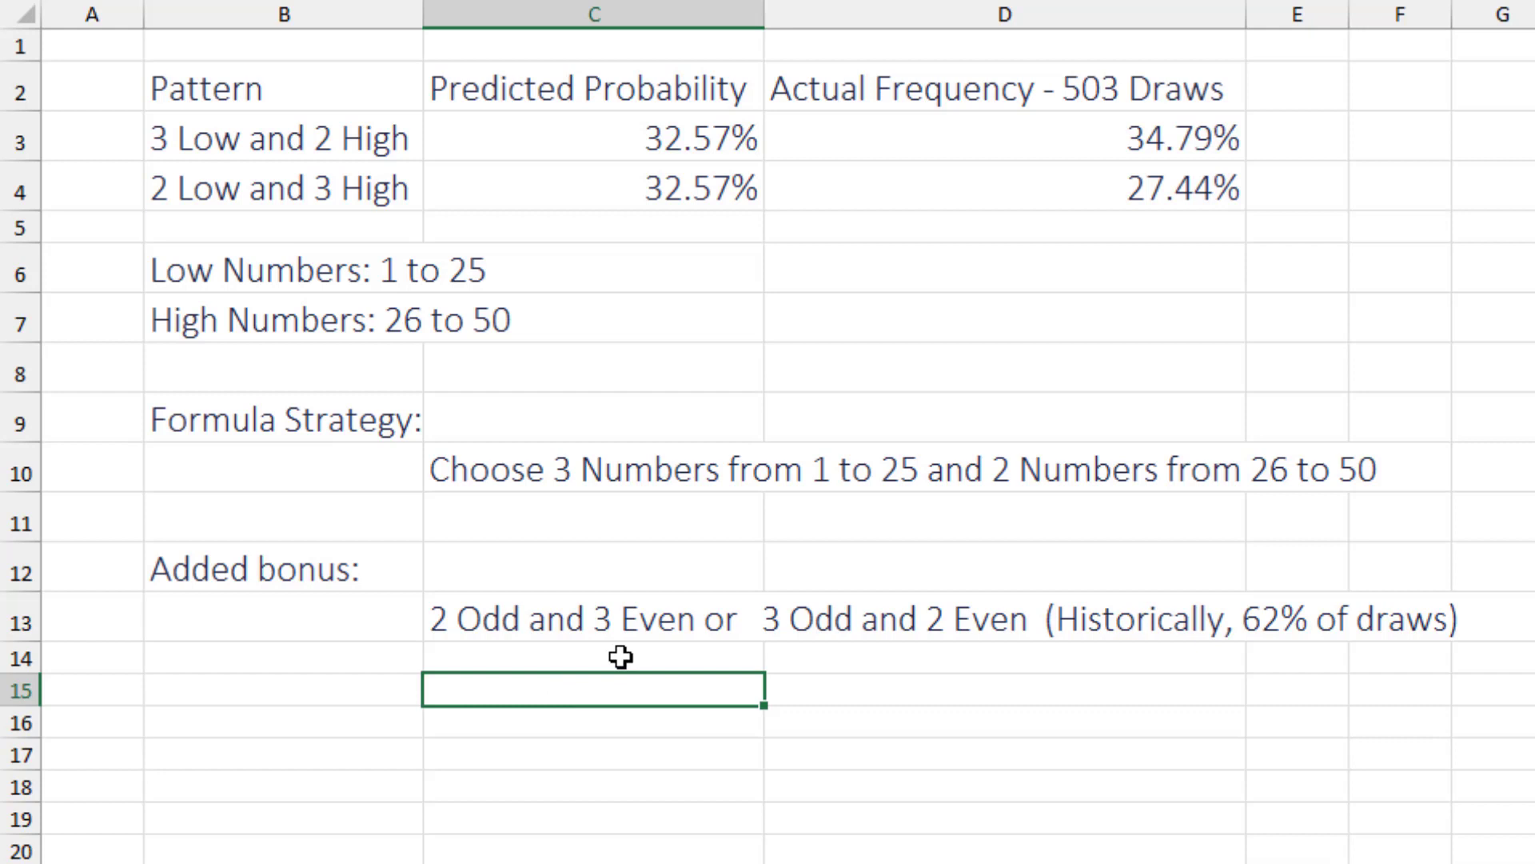
mouse_move(1102, 646)
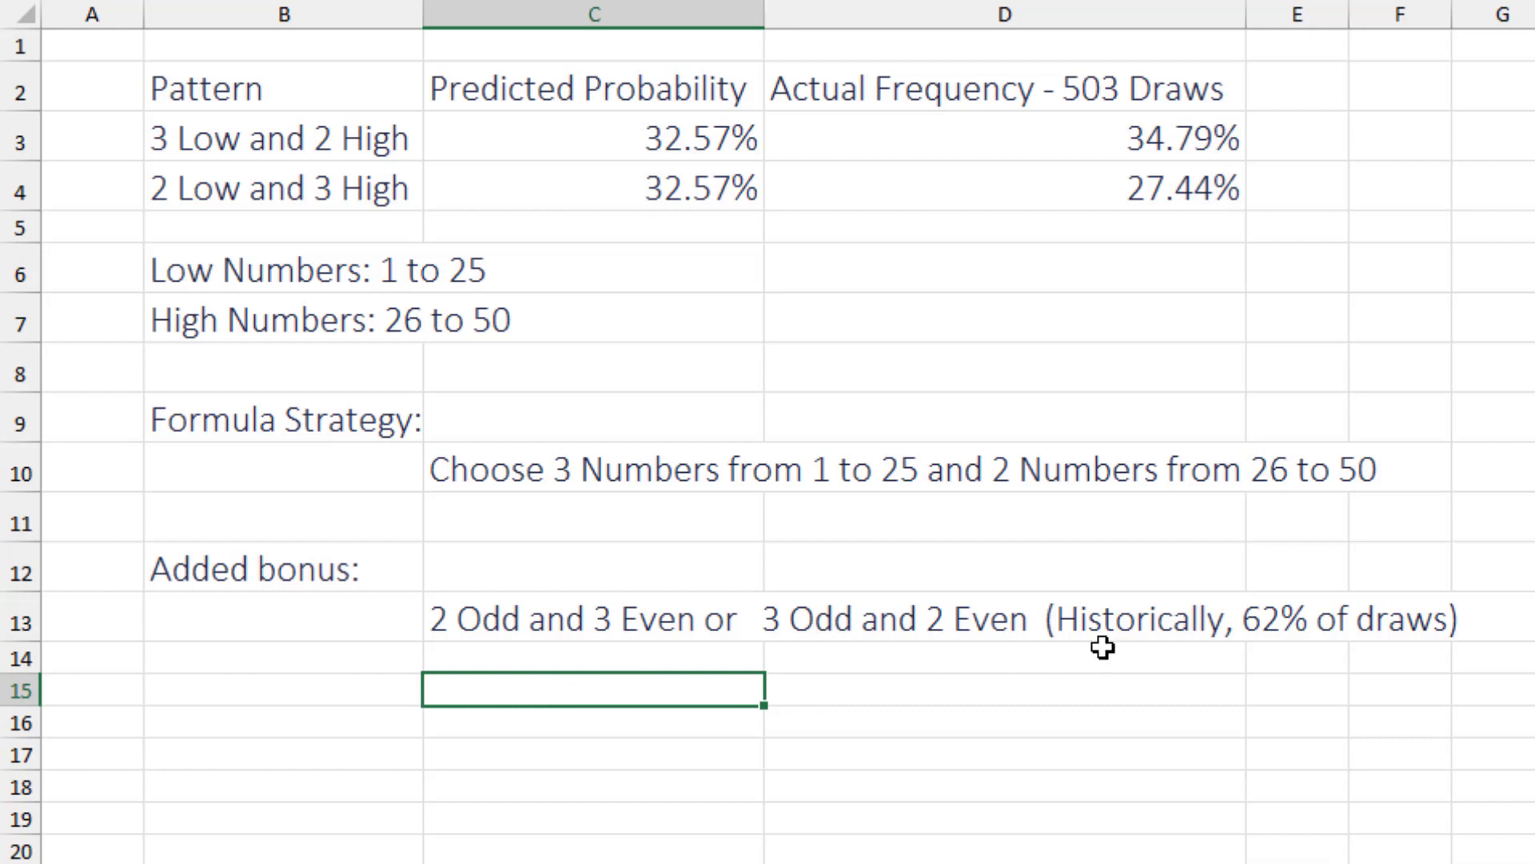
mouse_move(446, 638)
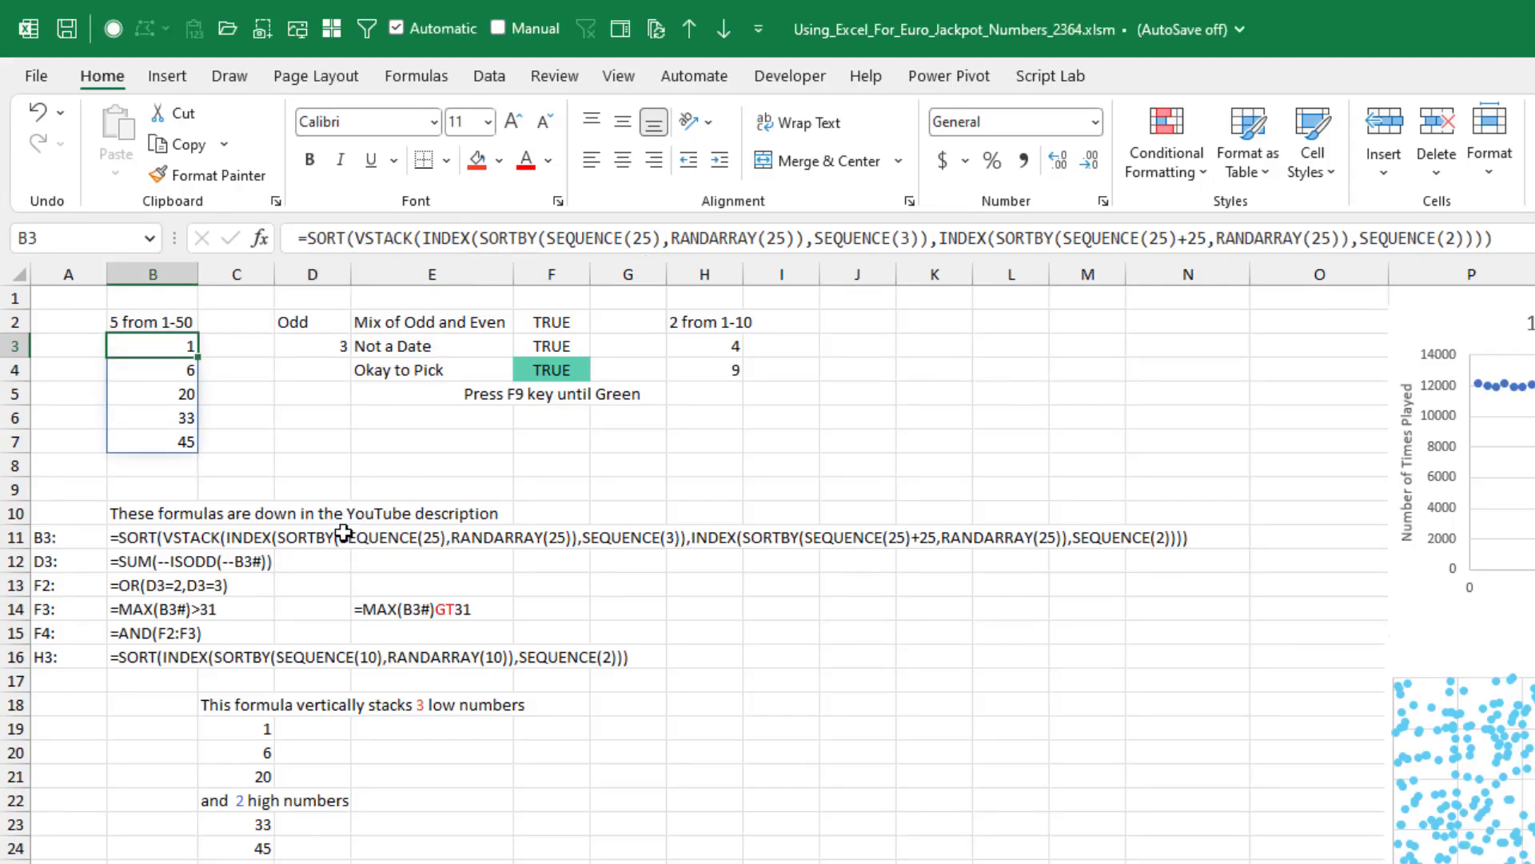
mouse_move(774, 402)
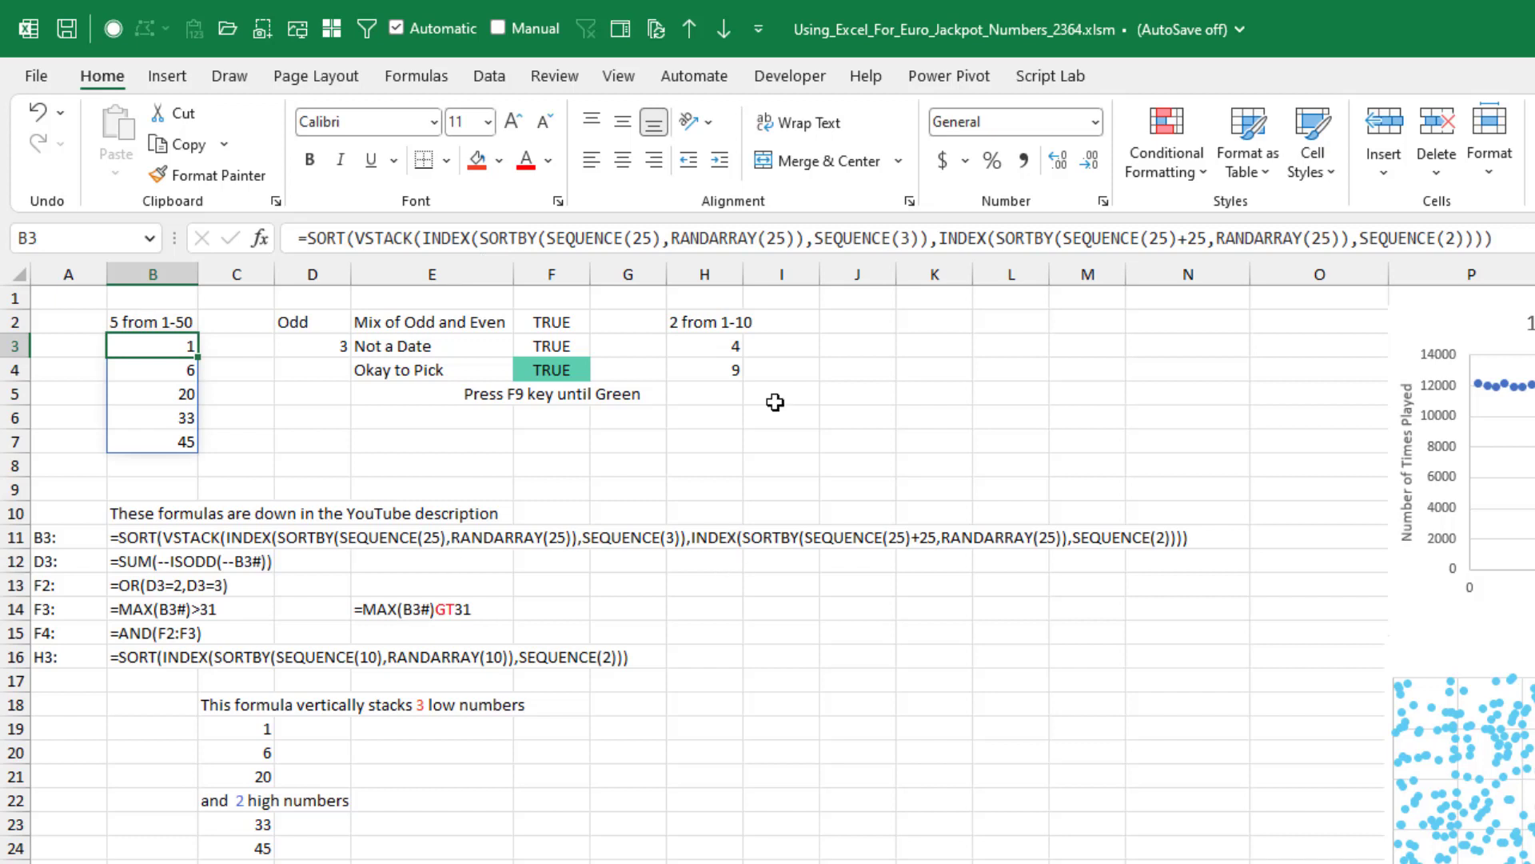
mouse_move(475, 534)
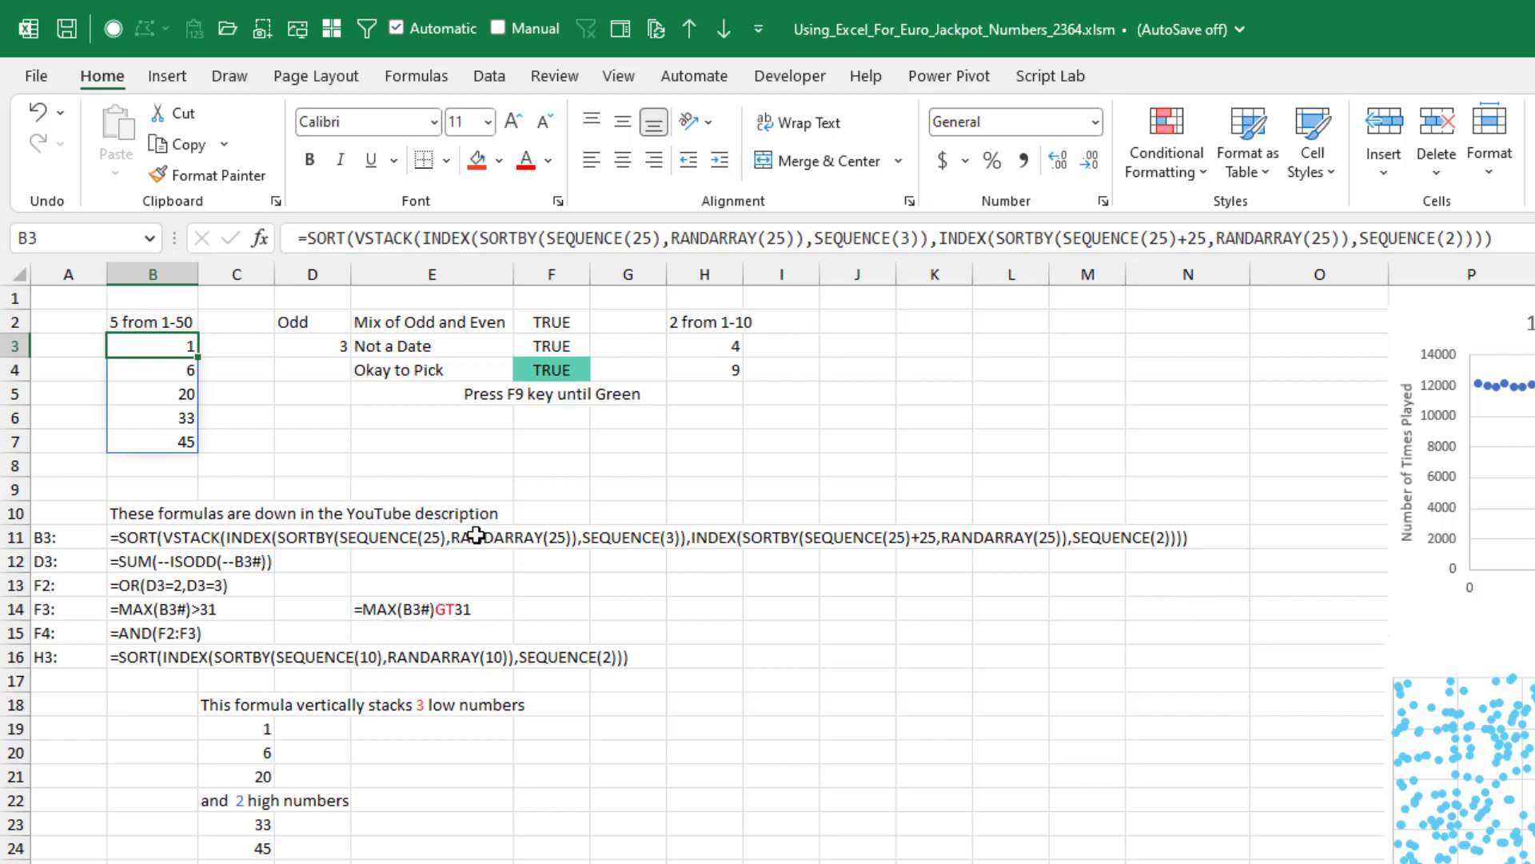
mouse_move(369, 747)
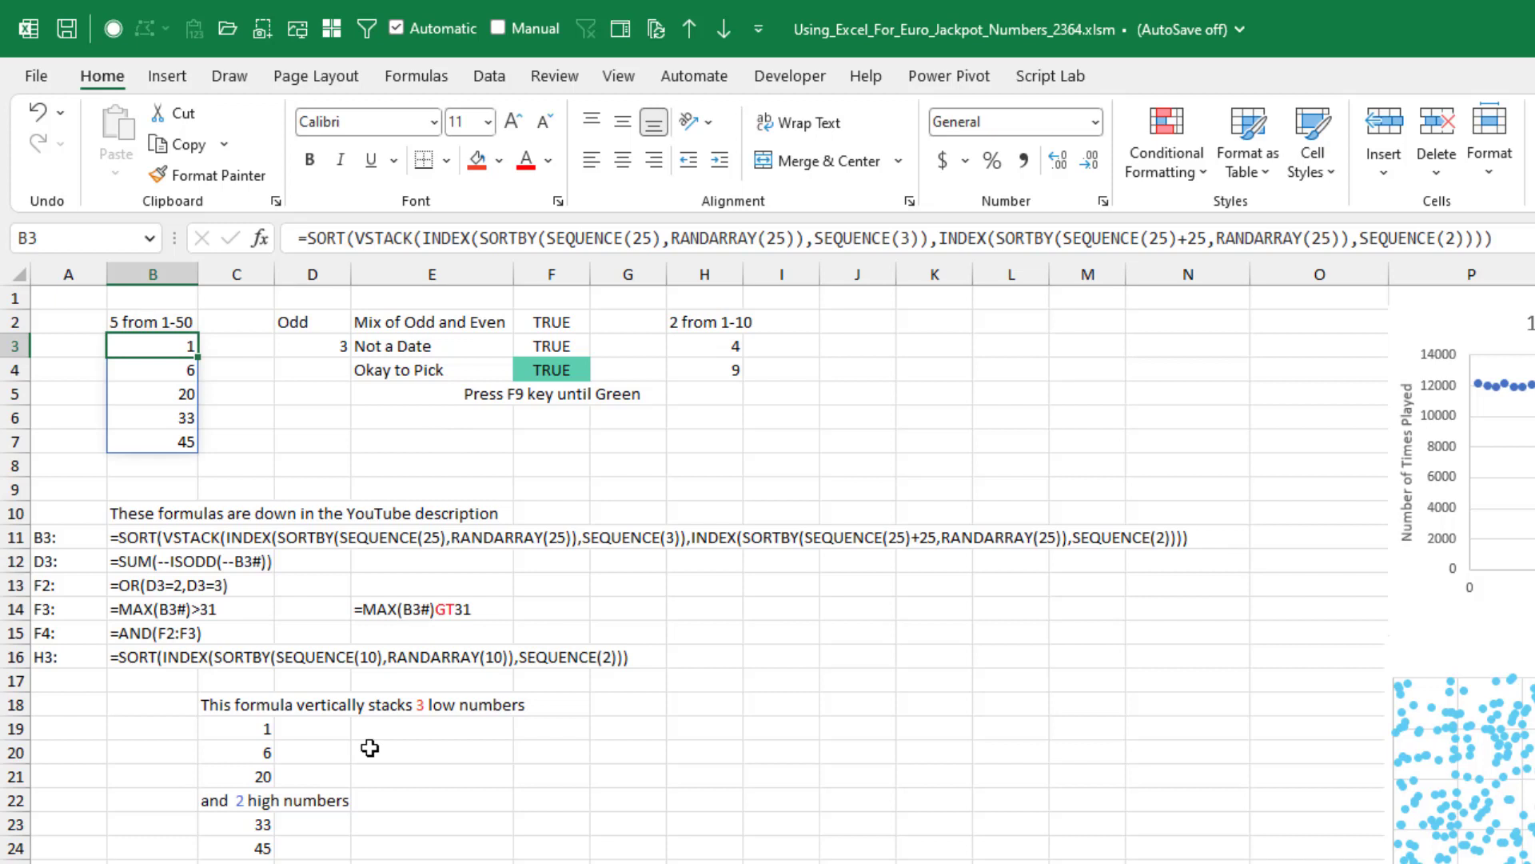
mouse_move(315, 753)
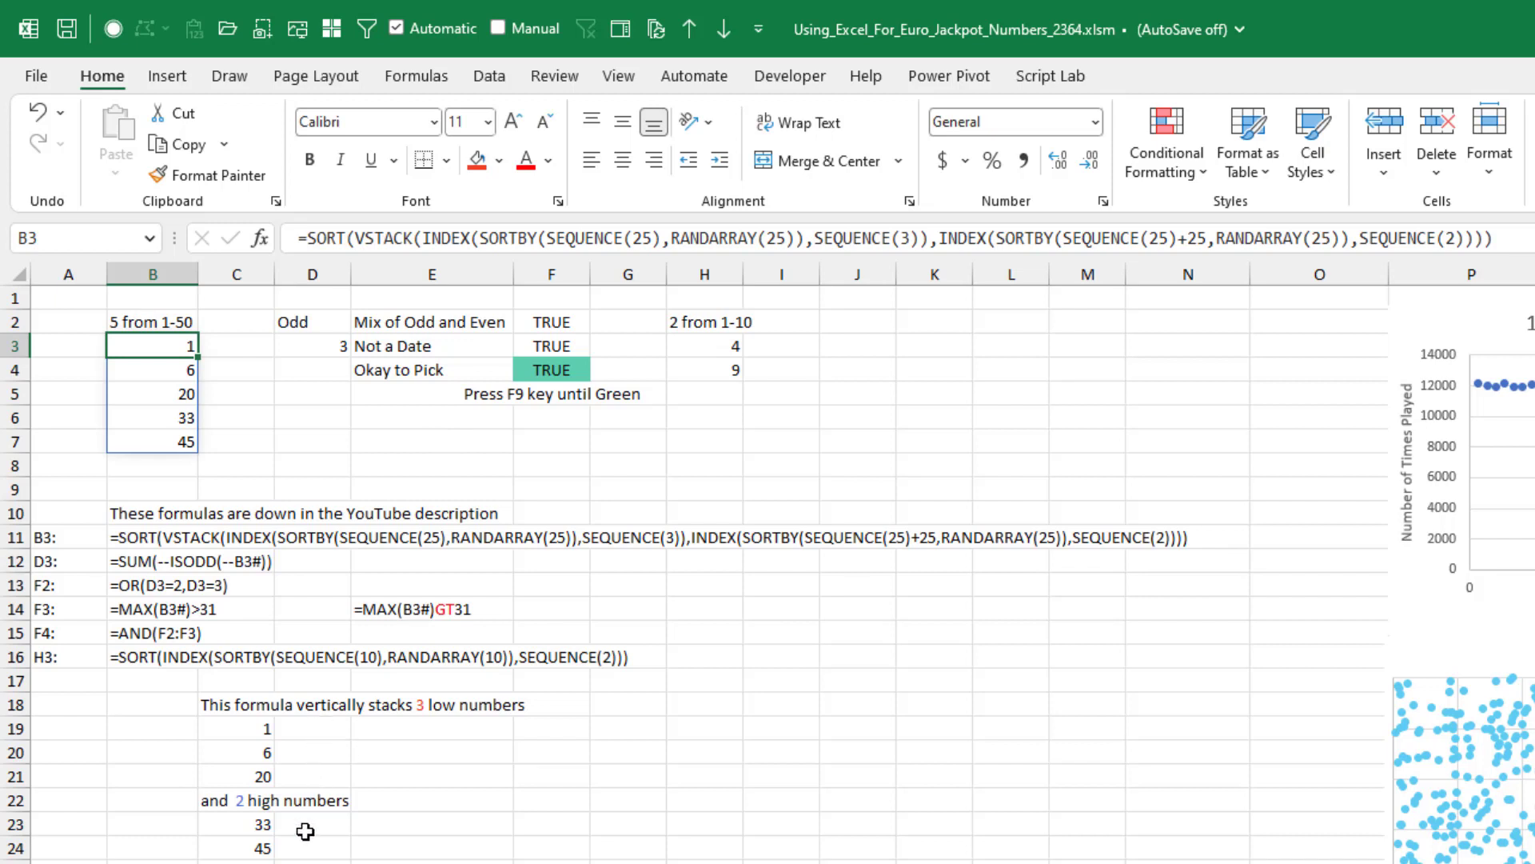
mouse_move(182, 792)
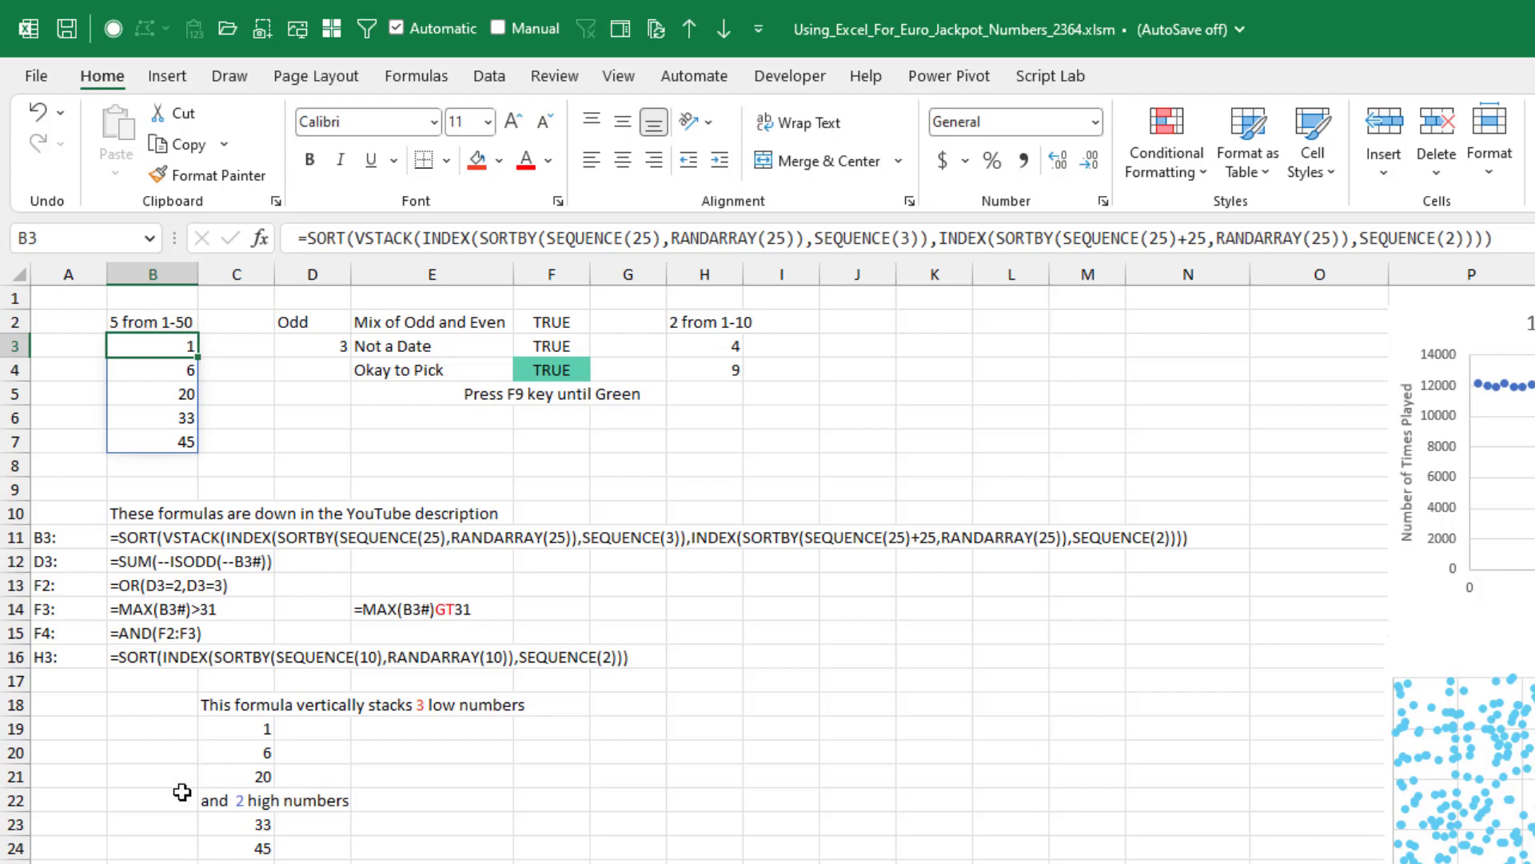
mouse_move(416, 243)
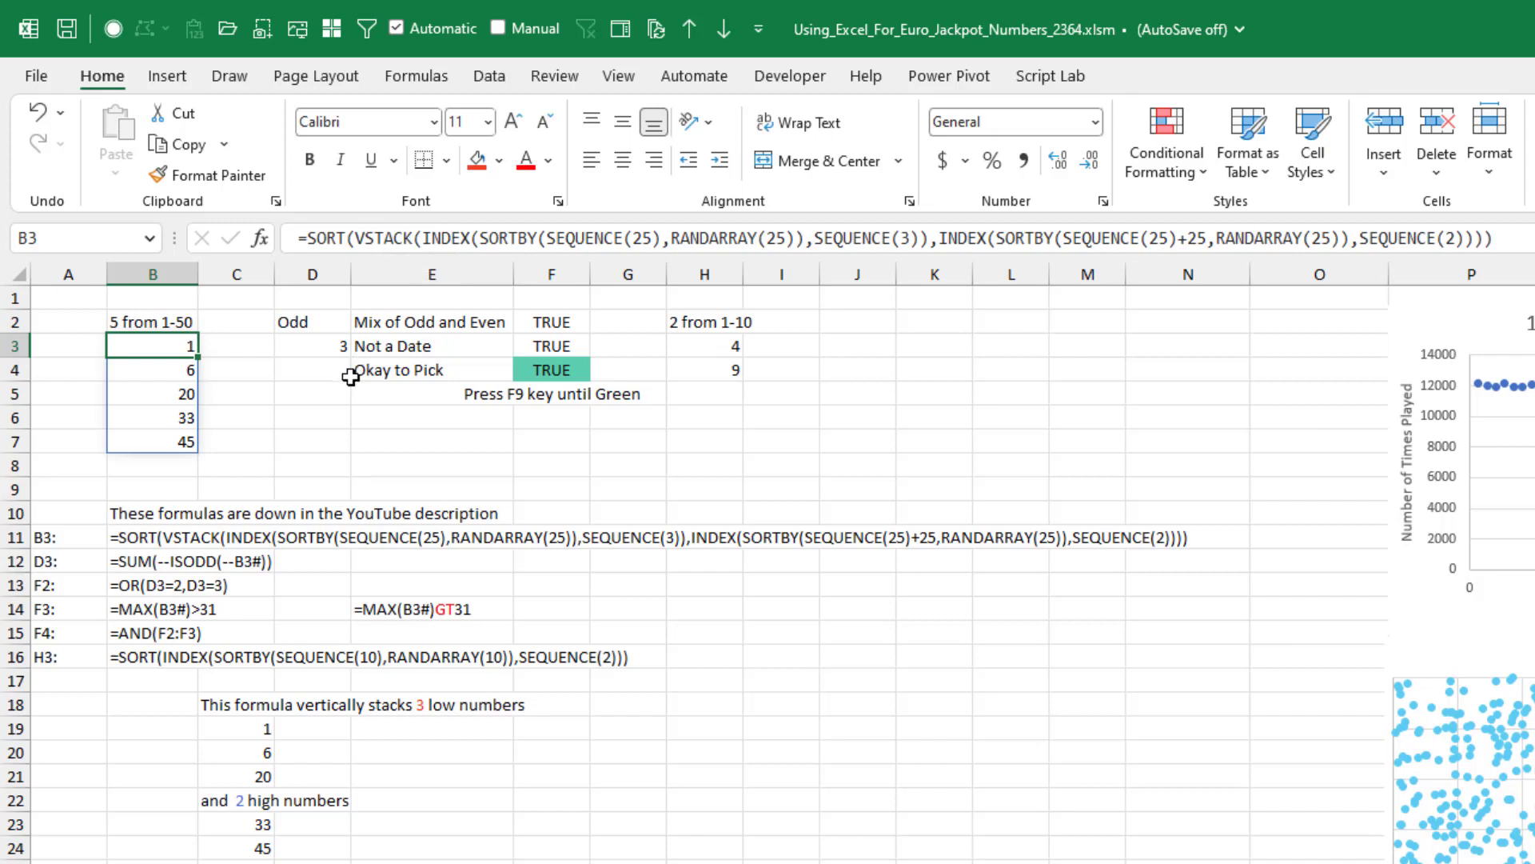
mouse_move(312, 383)
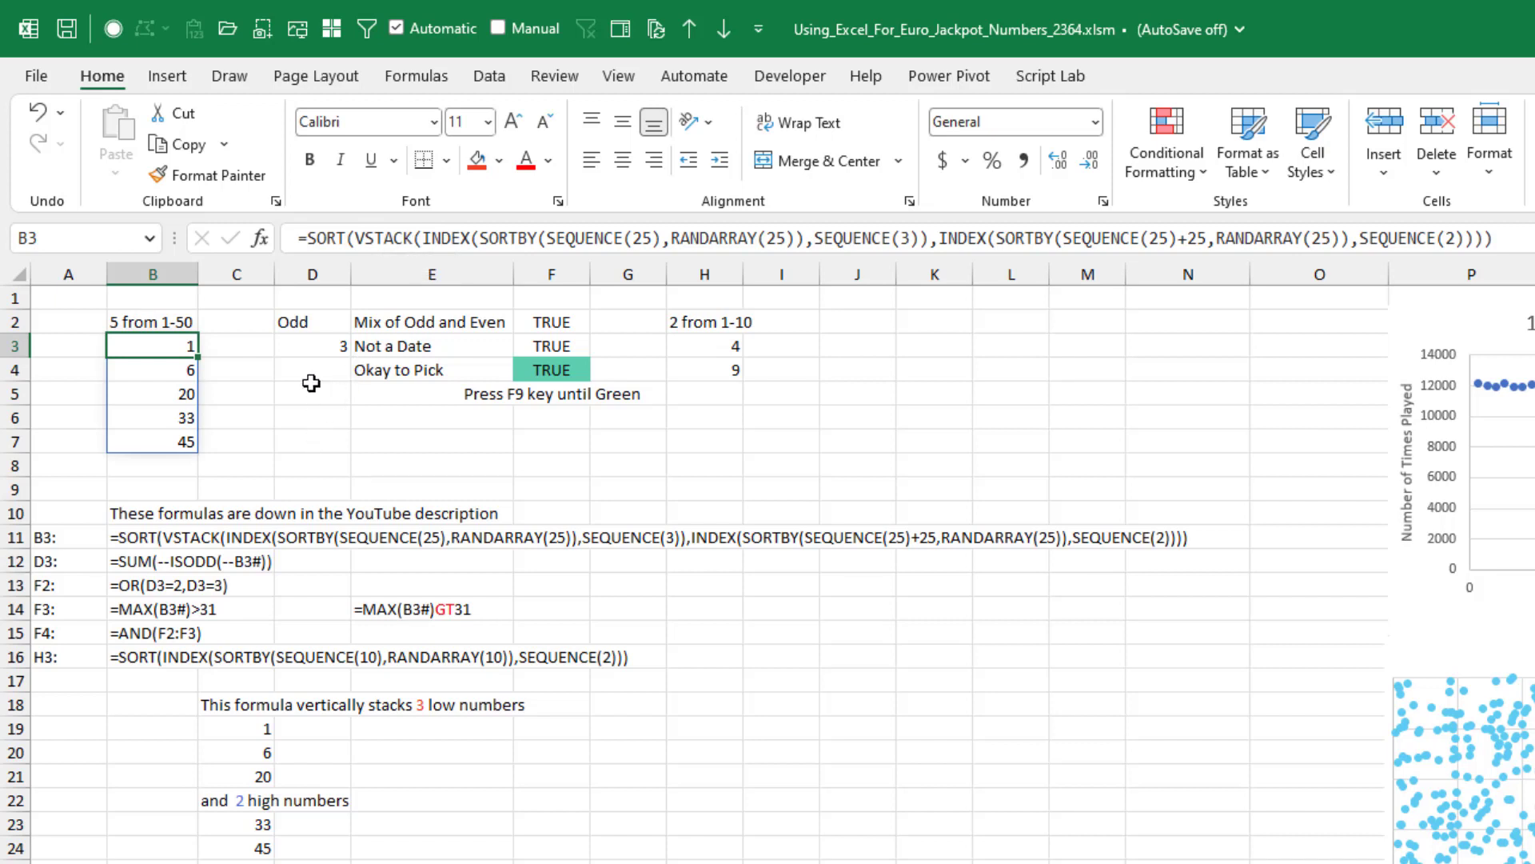
mouse_move(334, 393)
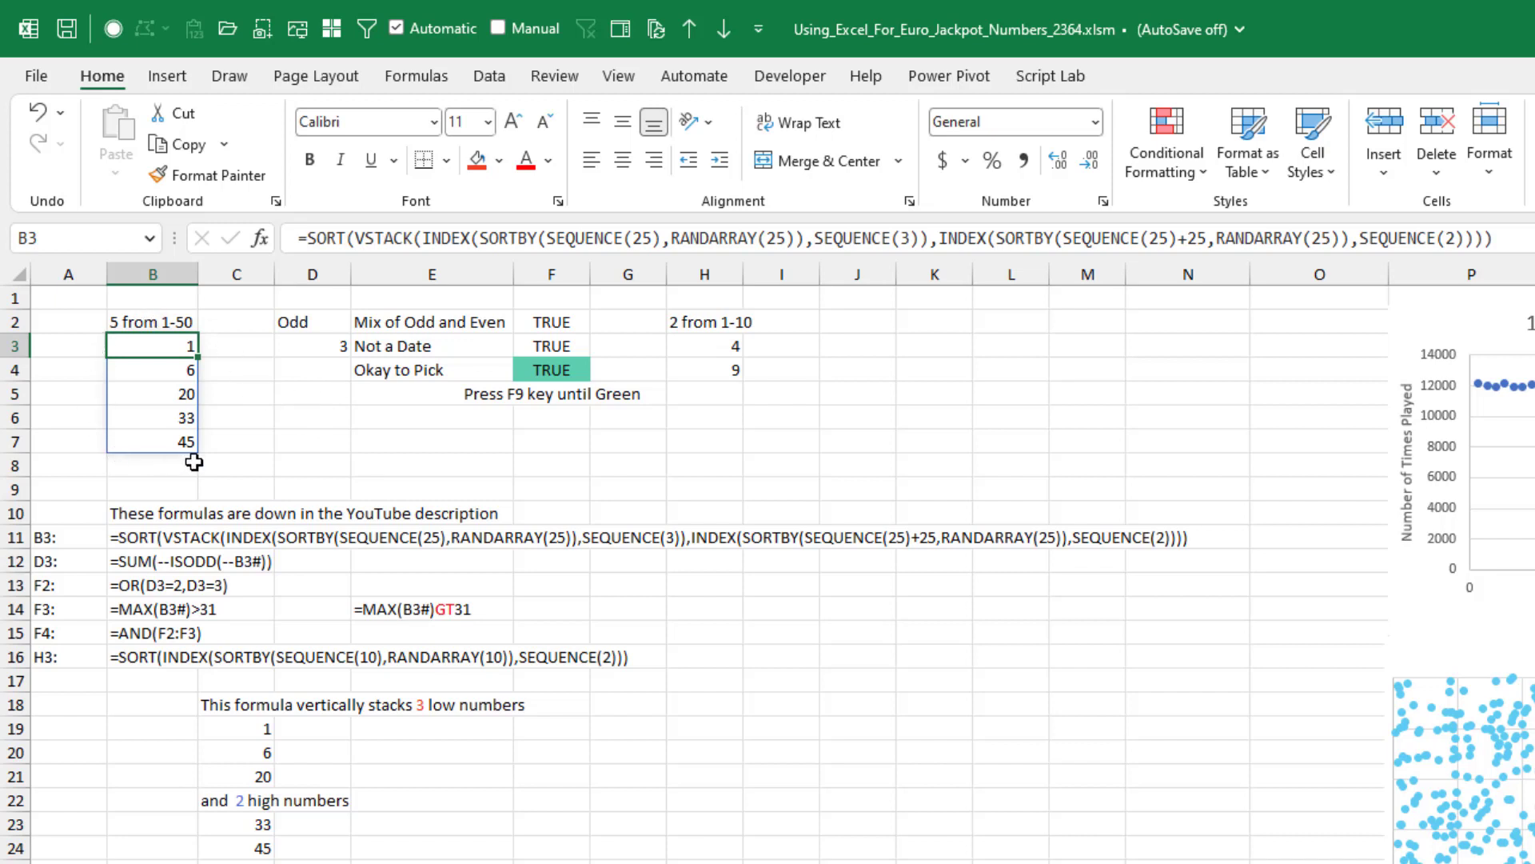
mouse_move(326, 339)
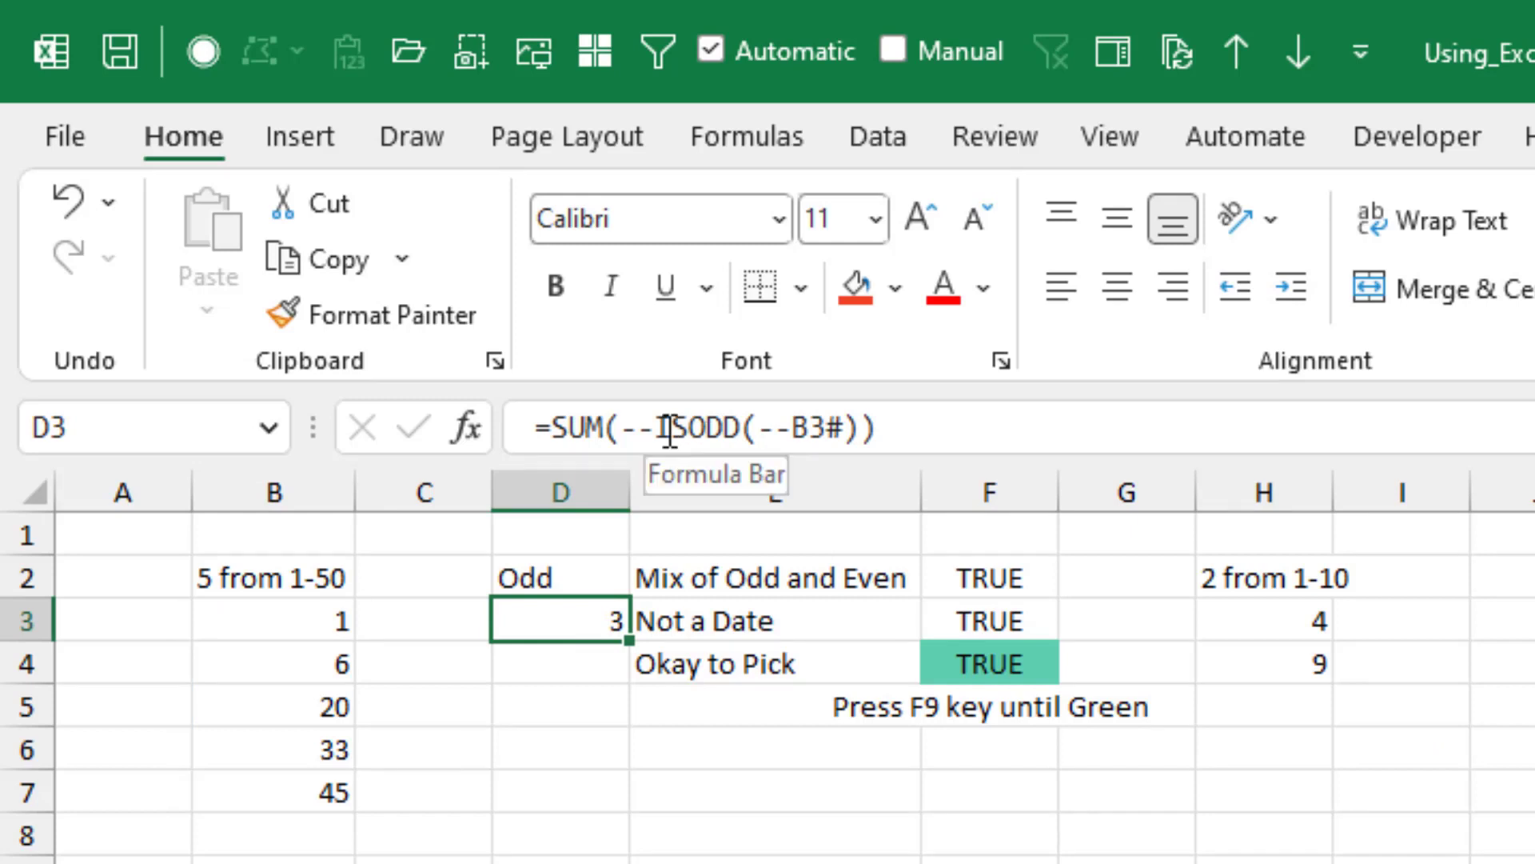
mouse_move(584, 726)
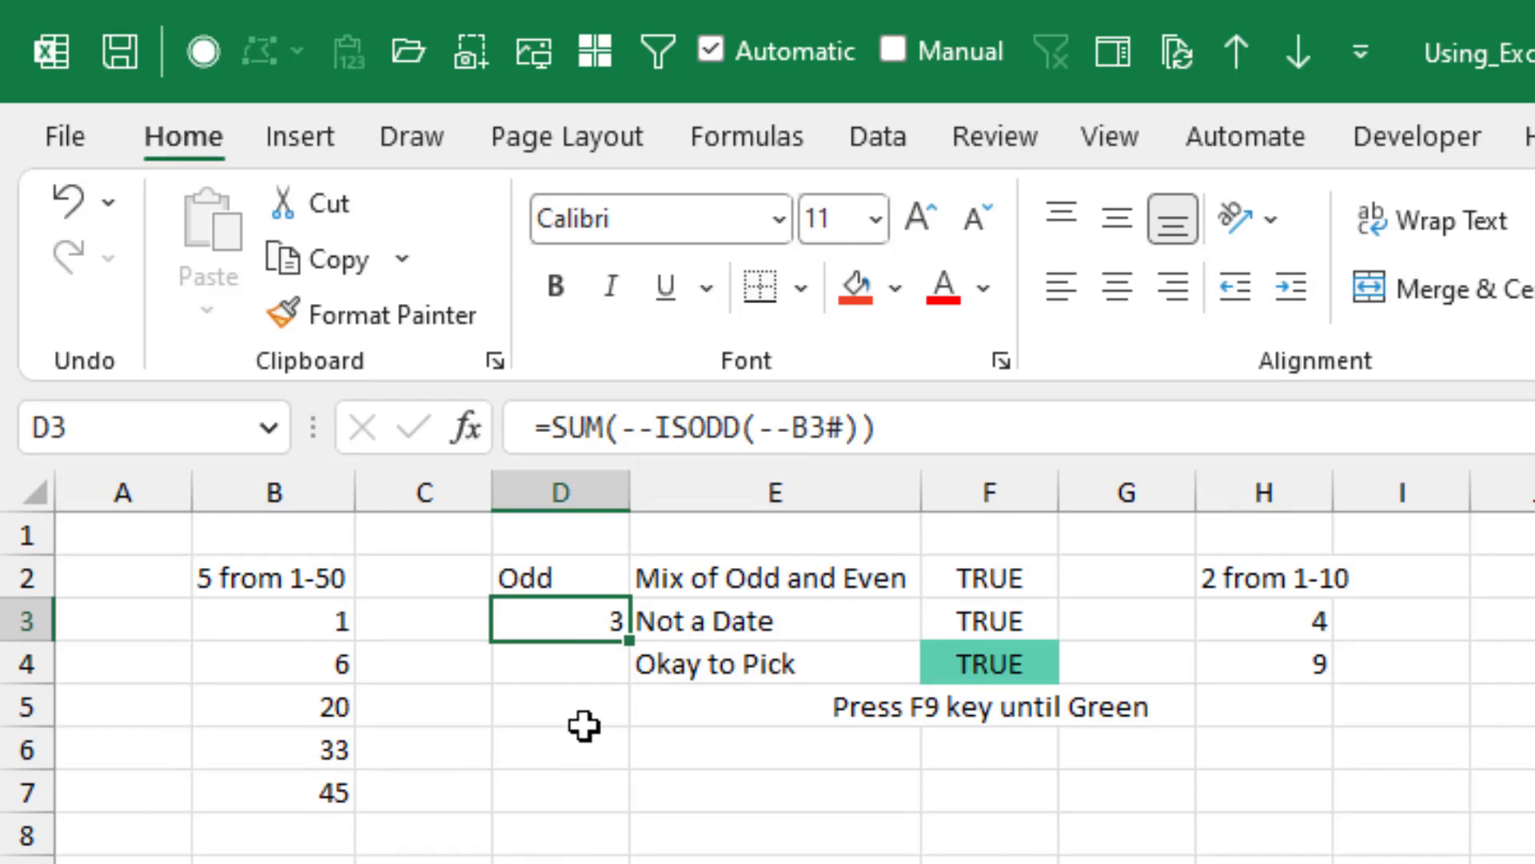
mouse_move(586, 672)
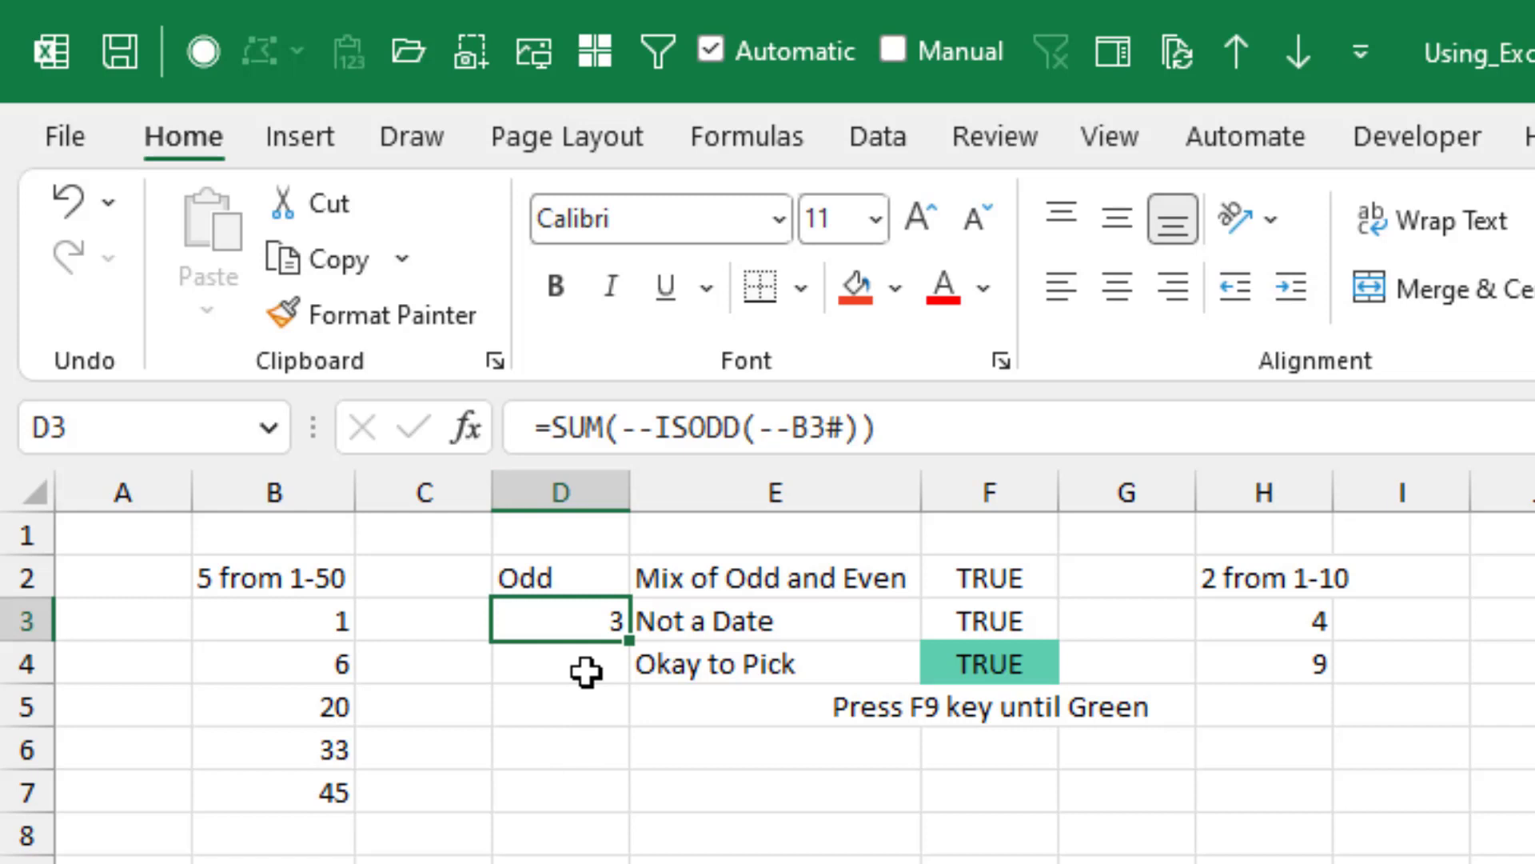
mouse_move(573, 624)
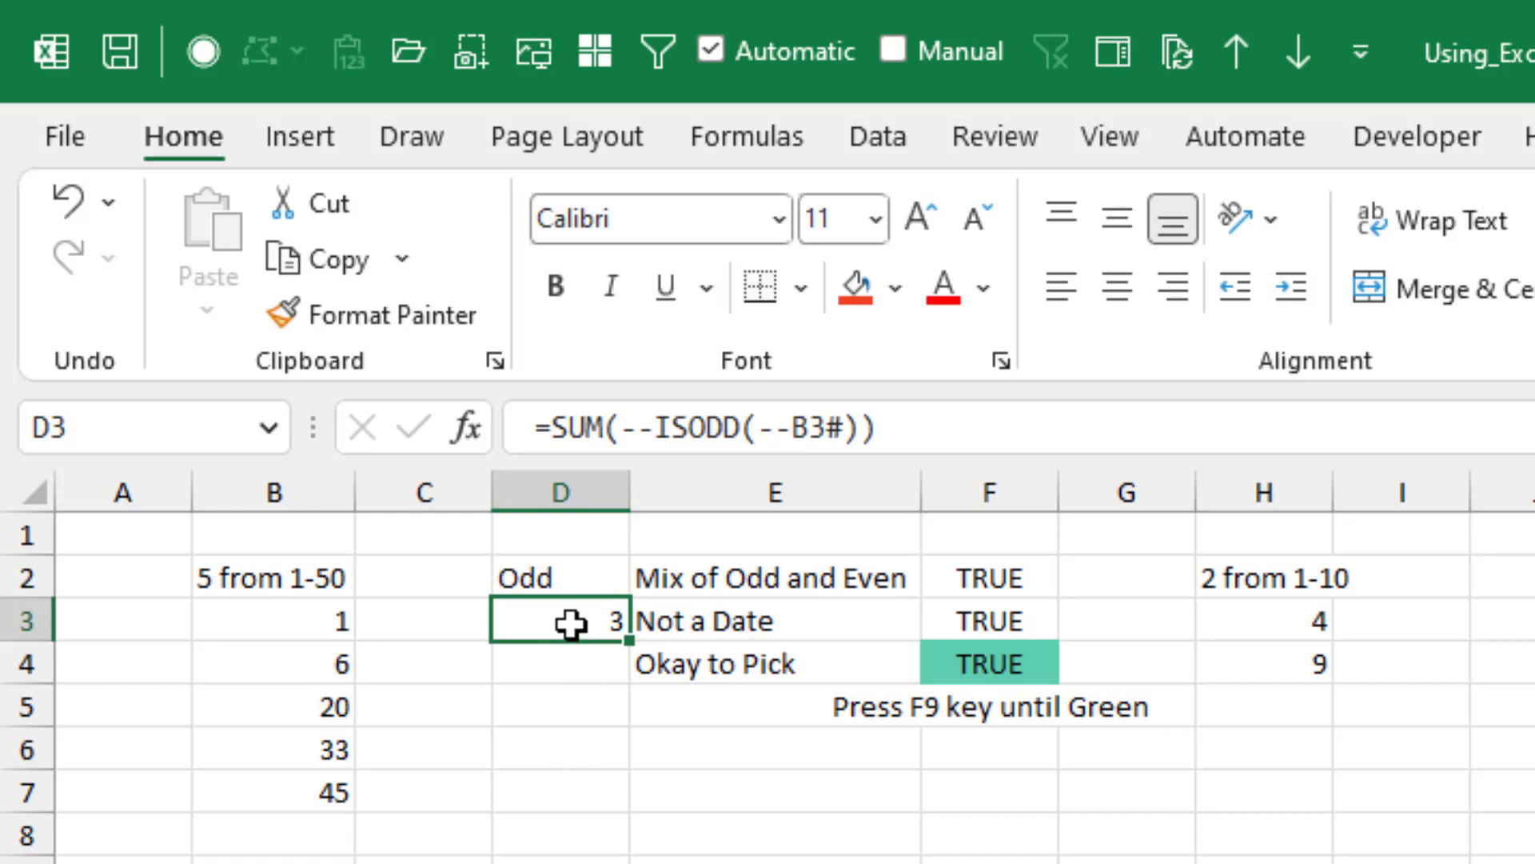
click(988, 578)
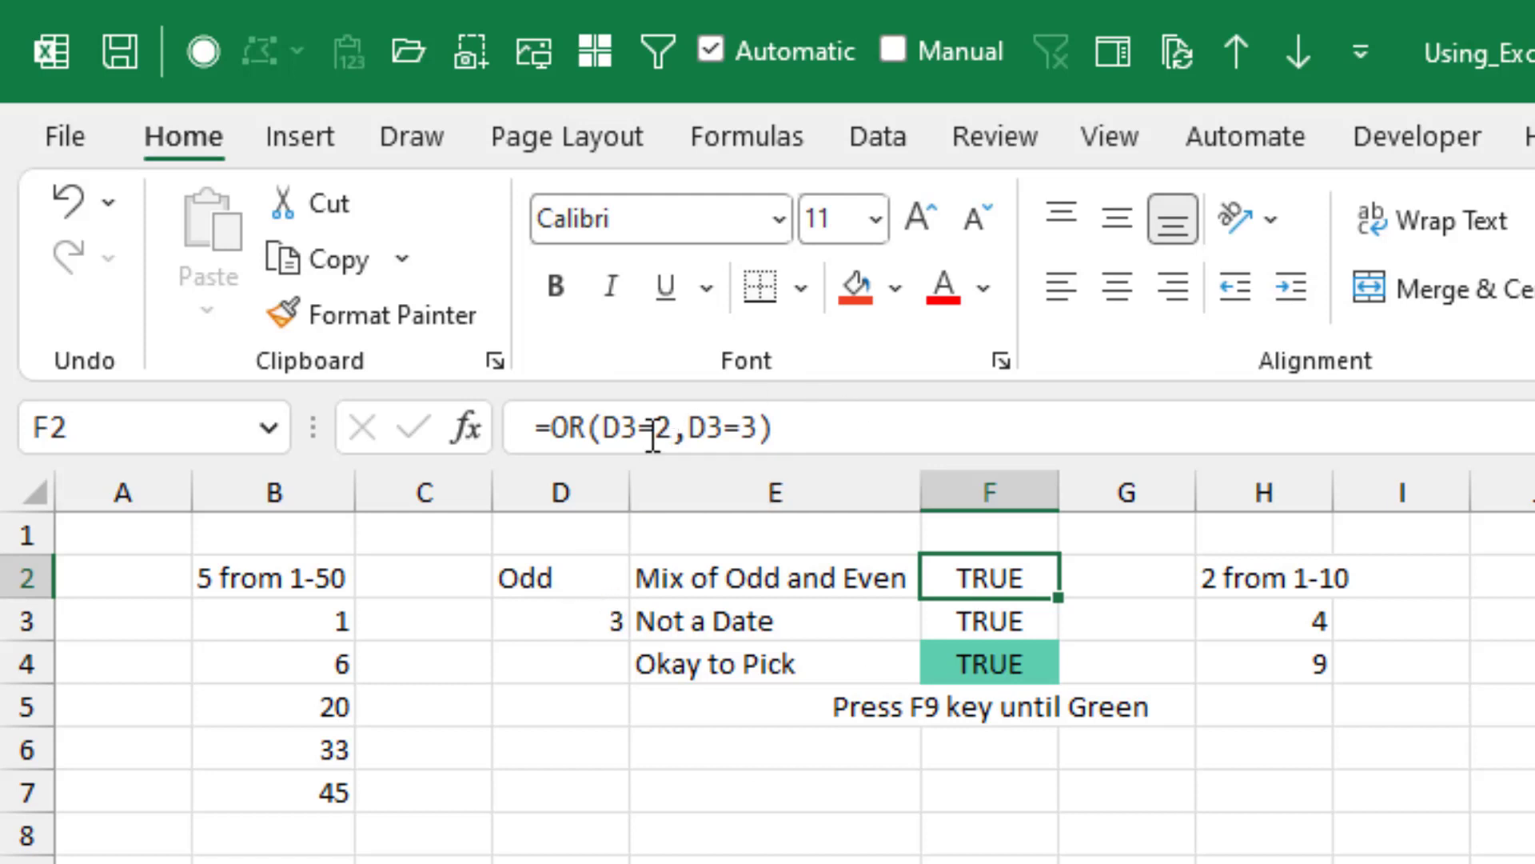
mouse_move(848, 519)
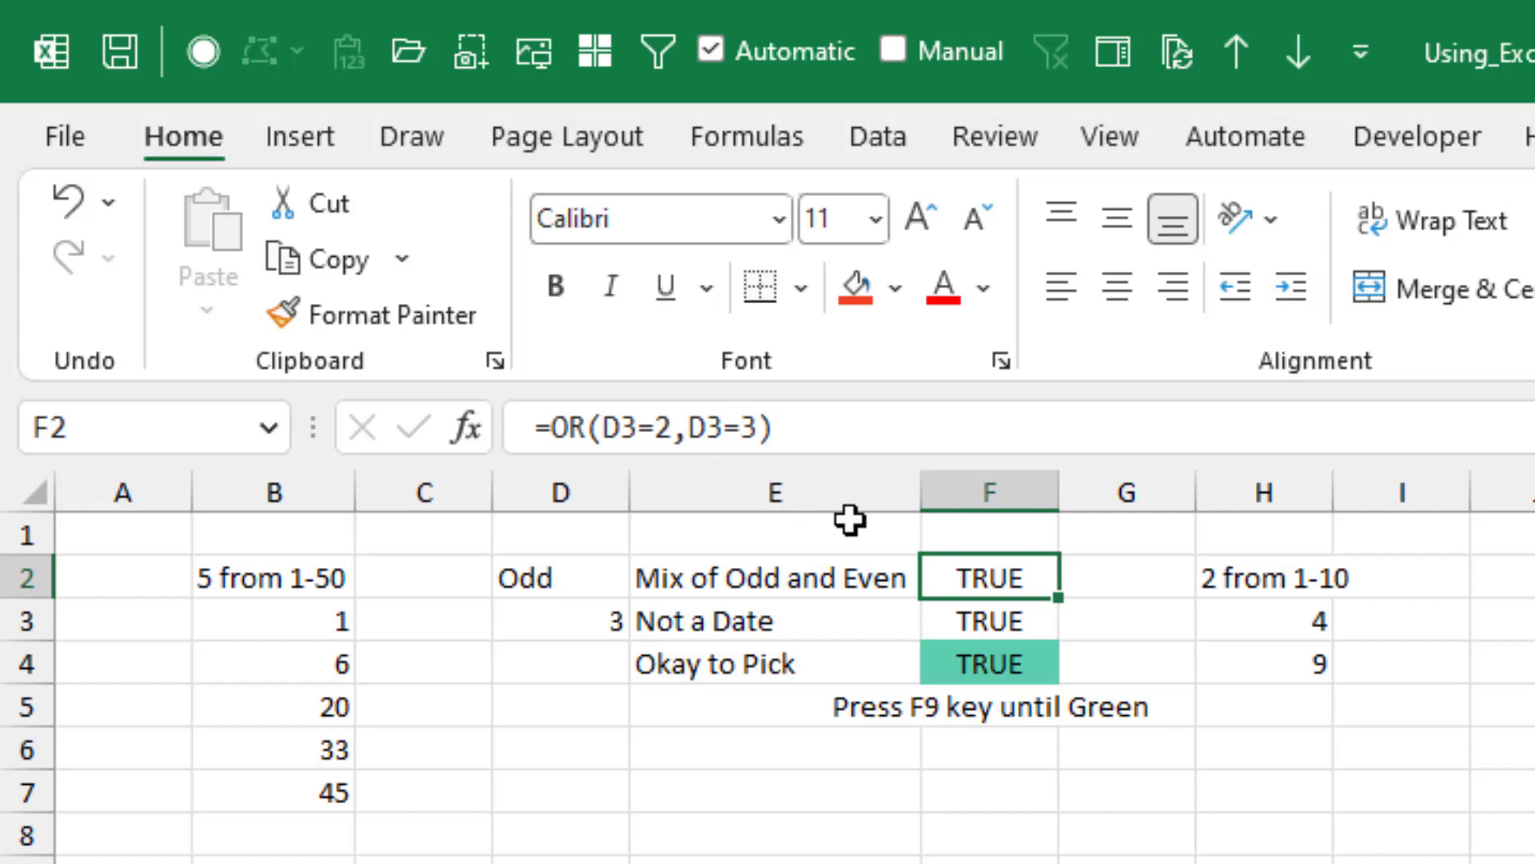
mouse_move(1006, 624)
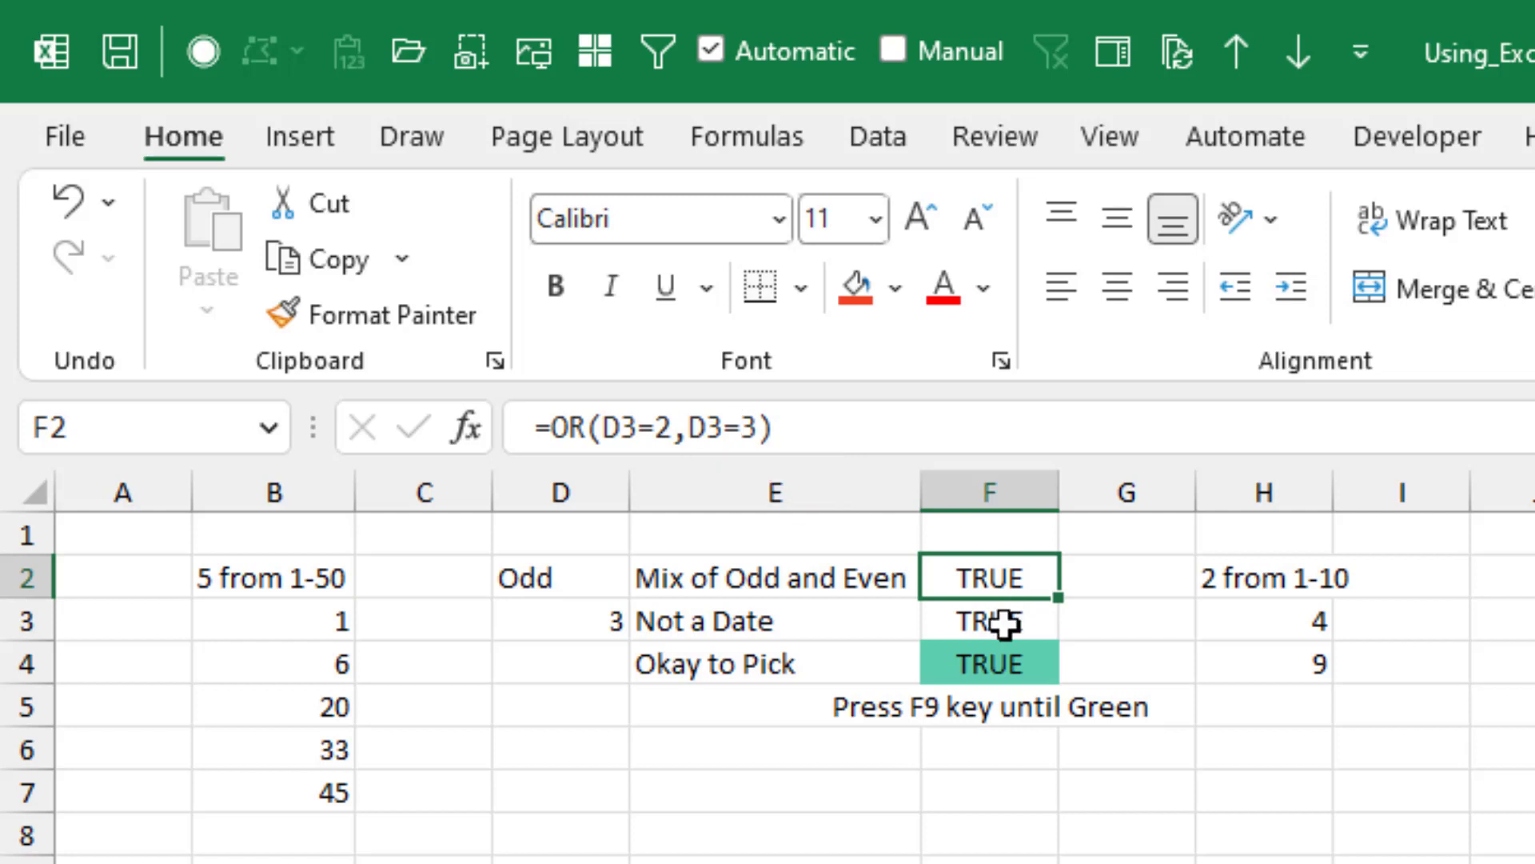
click(988, 620)
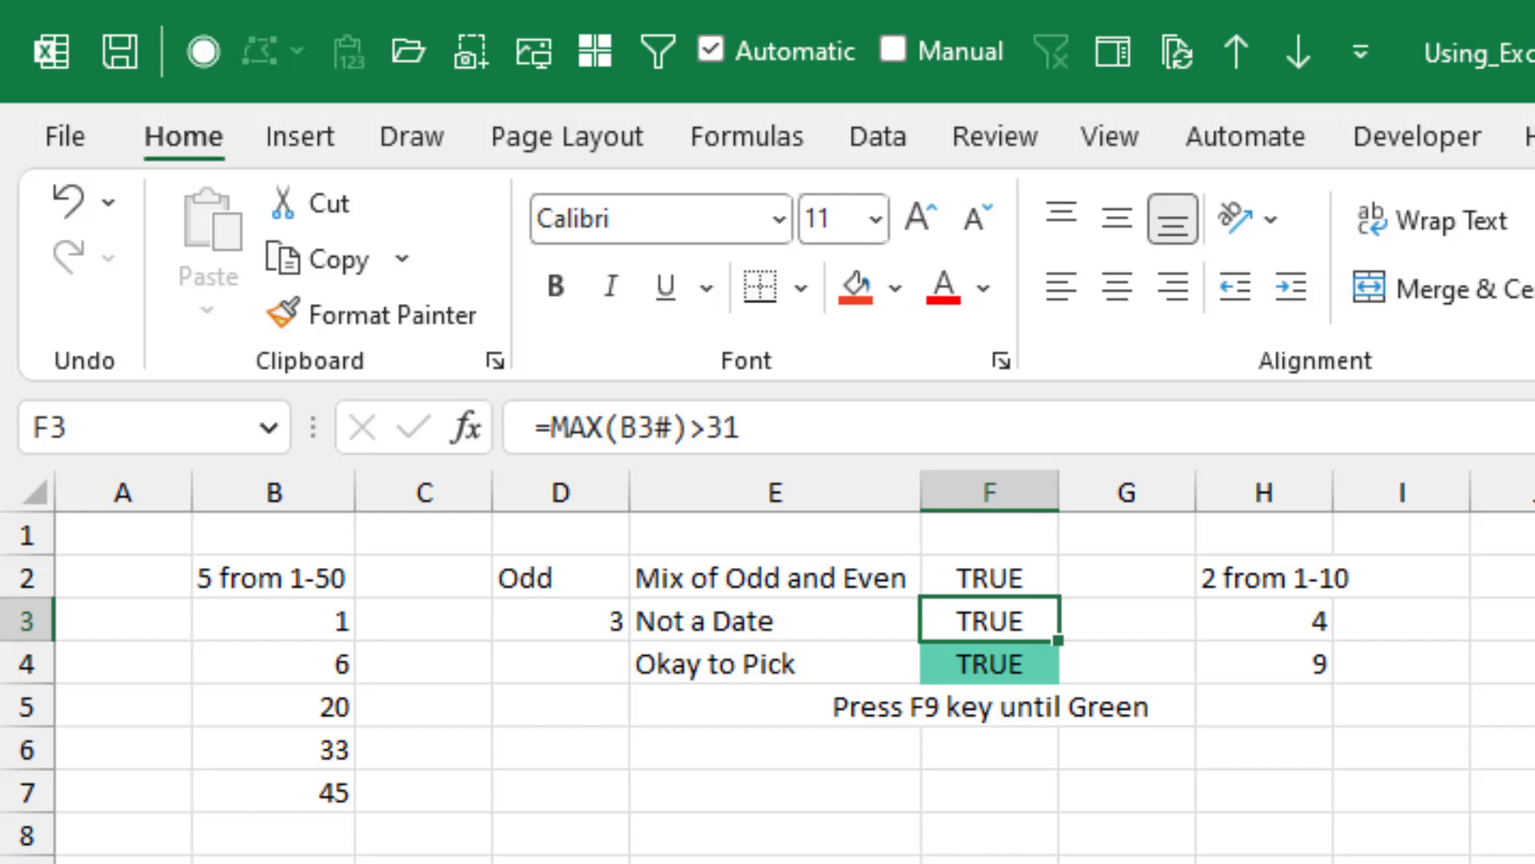
mouse_move(420, 704)
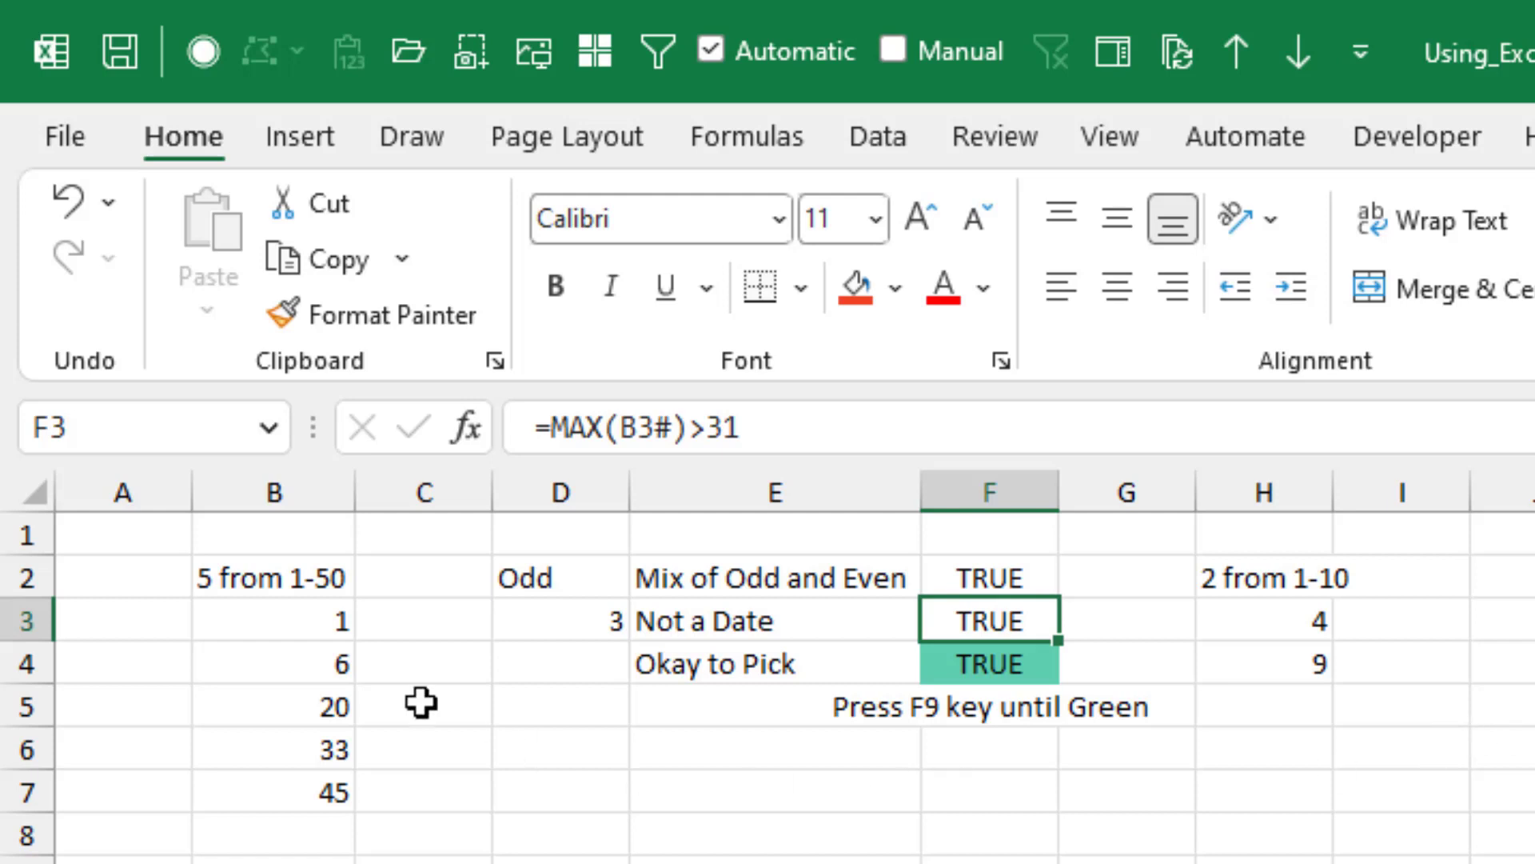
mouse_move(562, 822)
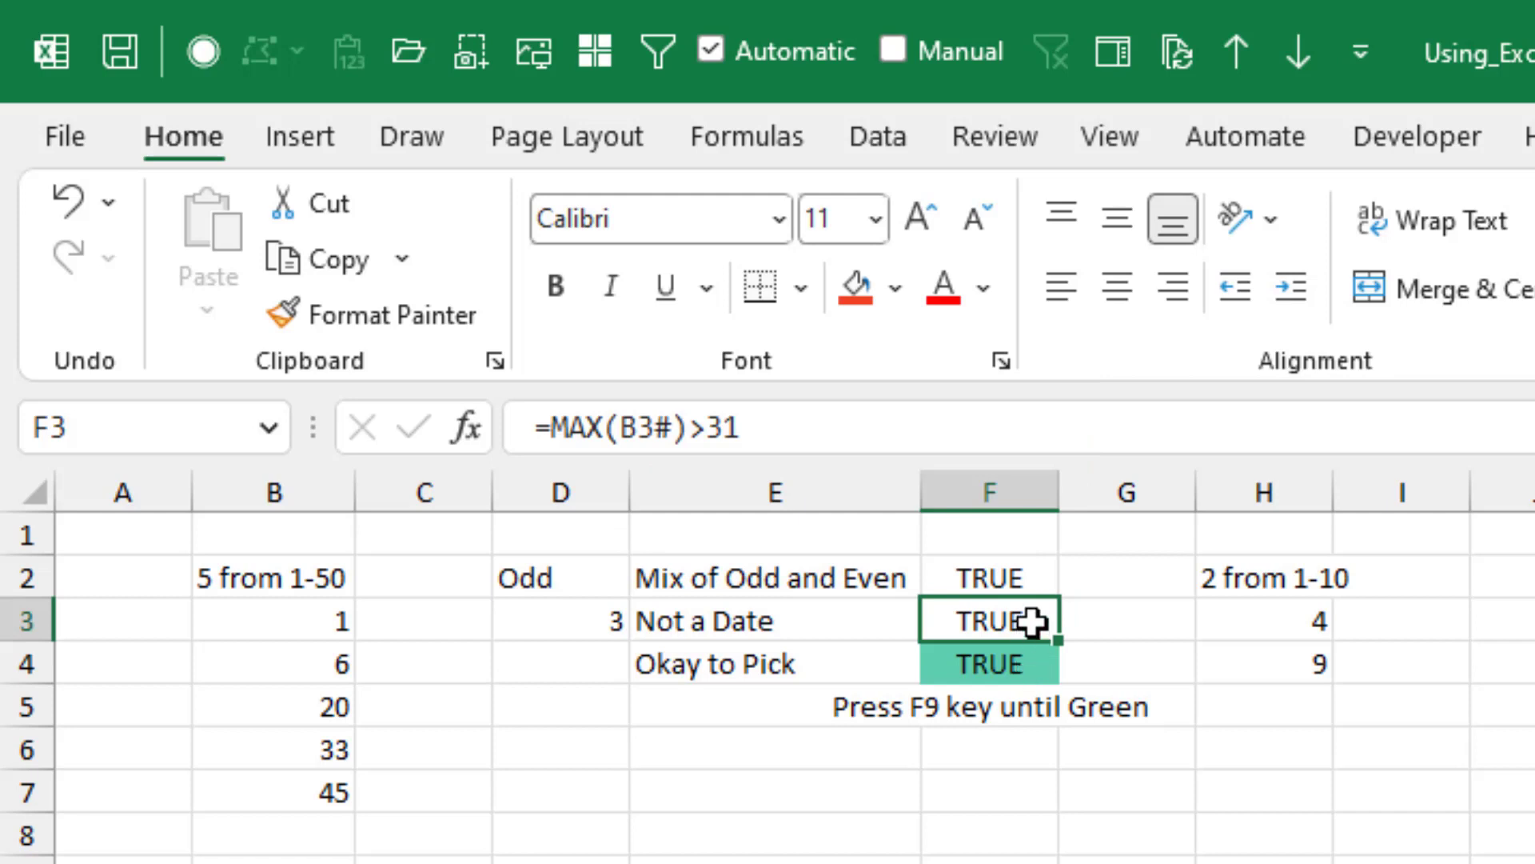
click(988, 662)
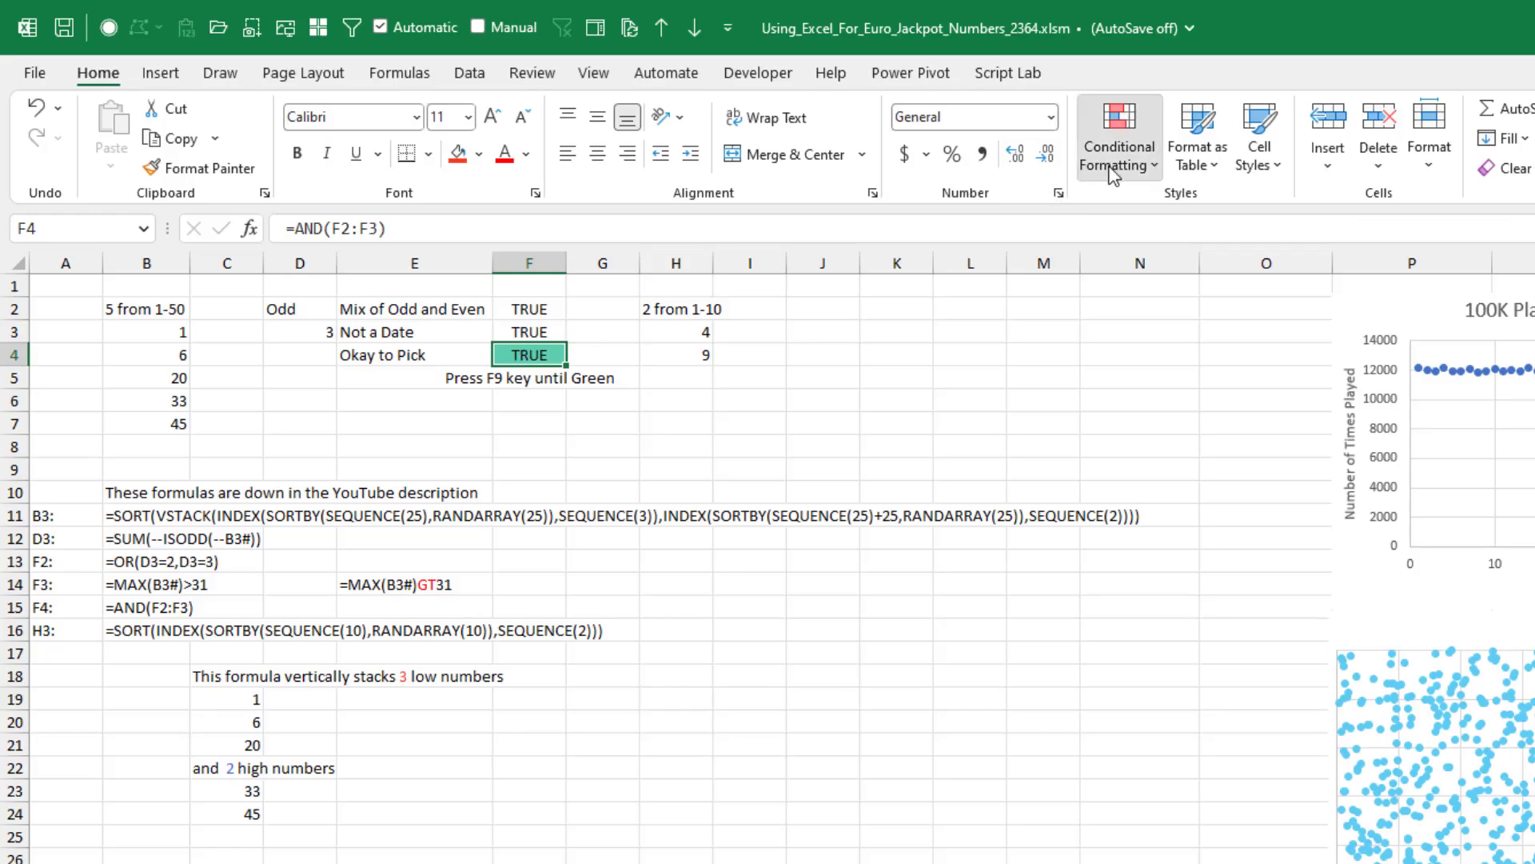
click(1118, 138)
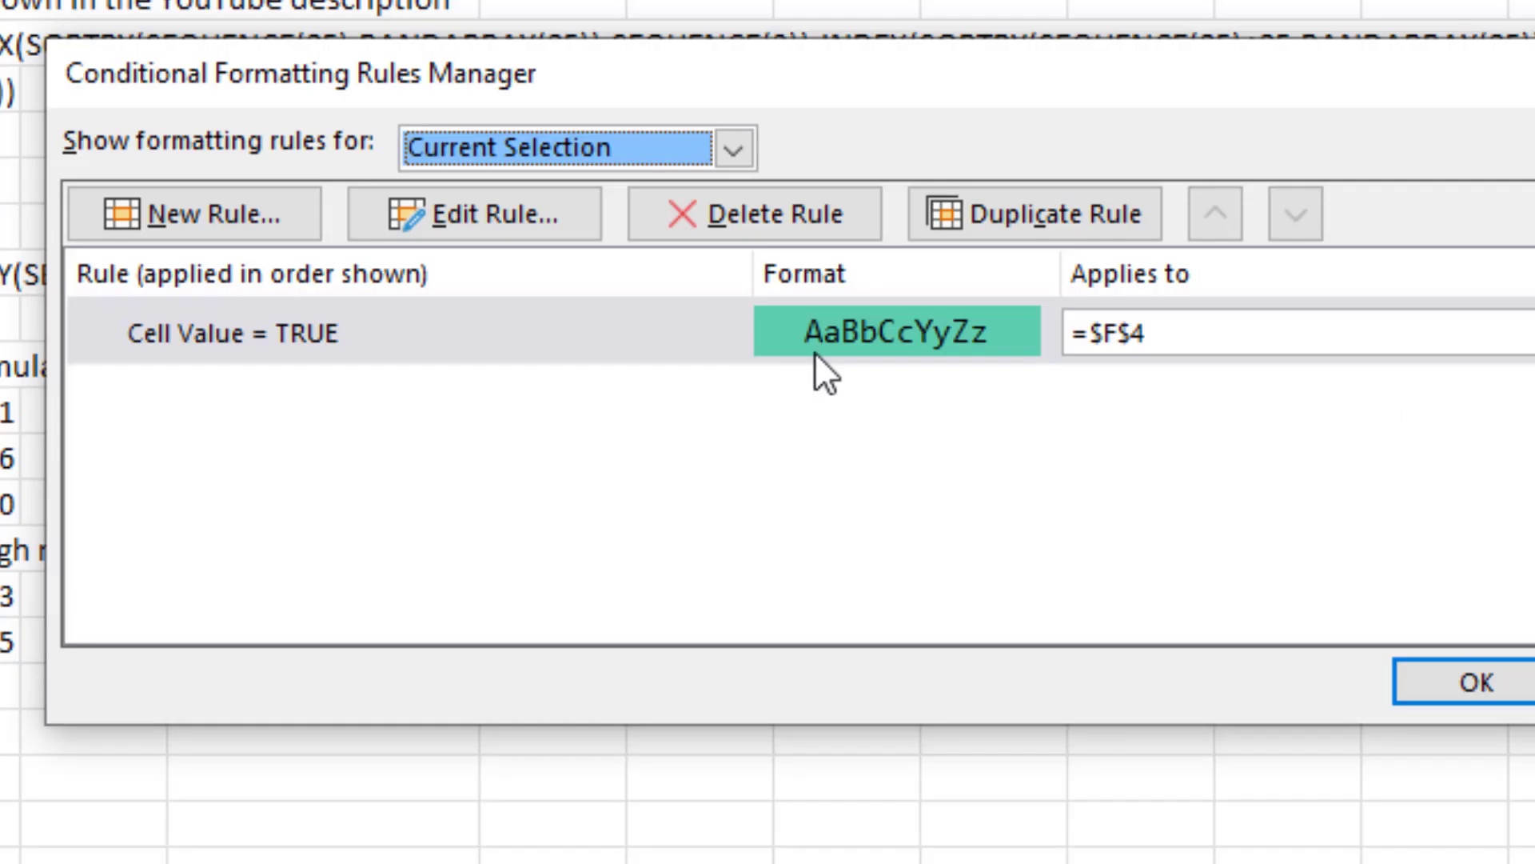
click(1473, 683)
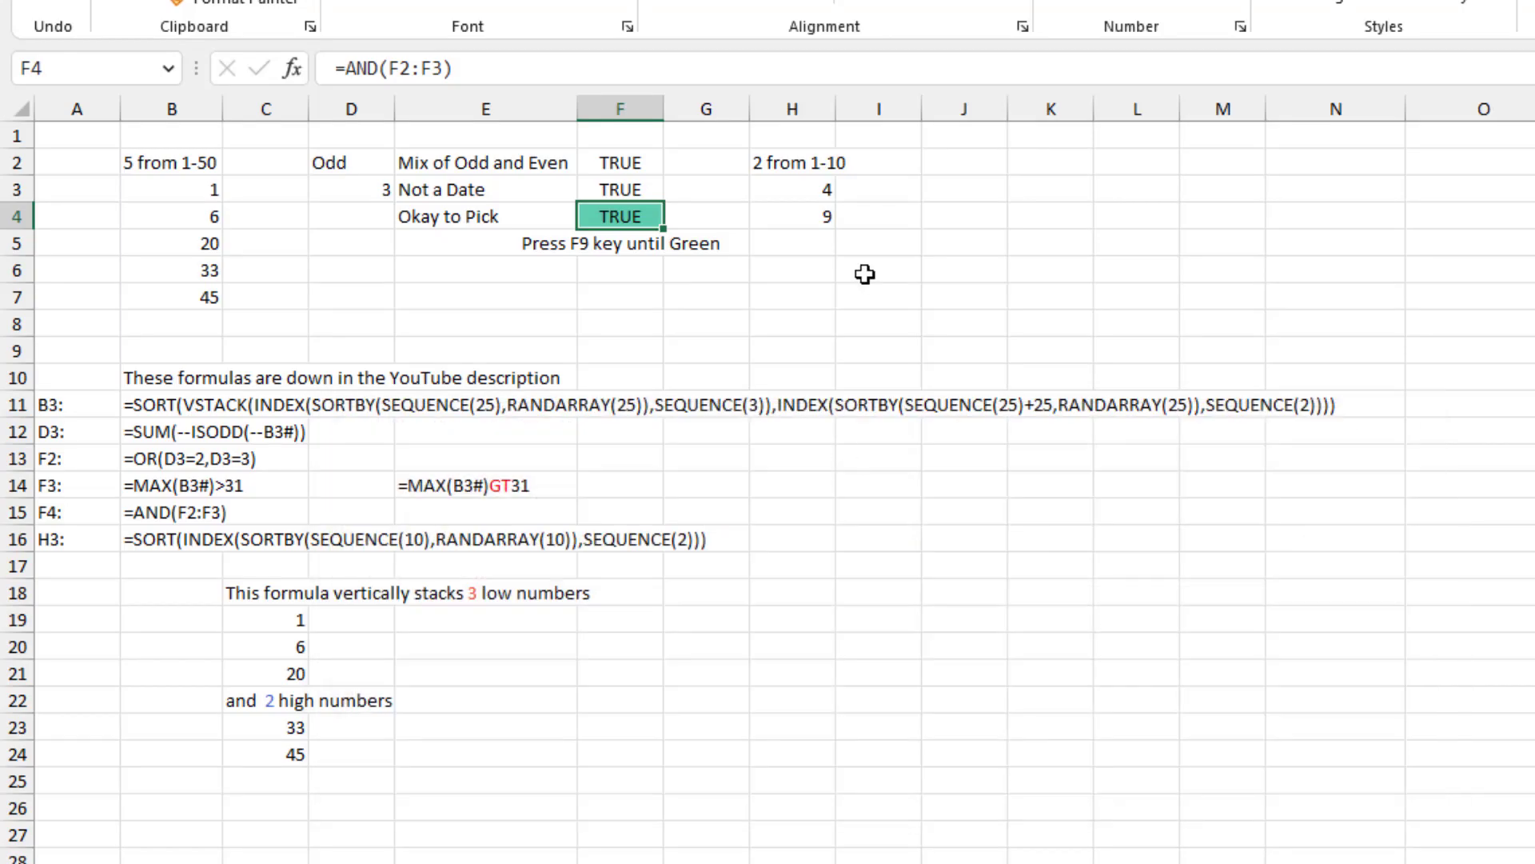
mouse_move(974, 300)
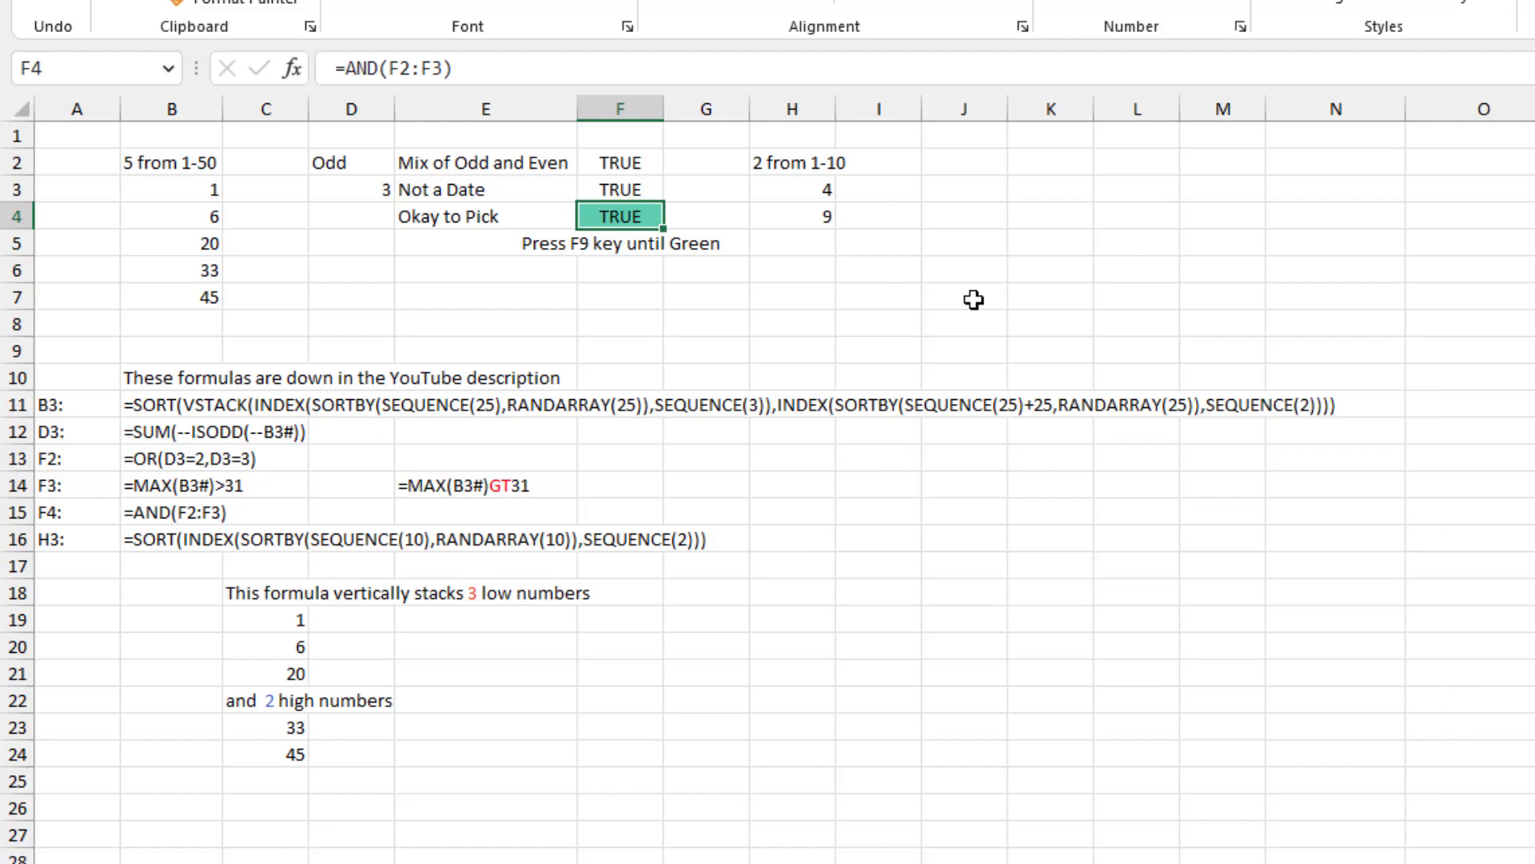
Recalculate with F9 until the picks read 2, 5, 17, 32, 36 plus 2 and 10, then inspect the H3 formula
key(F9)
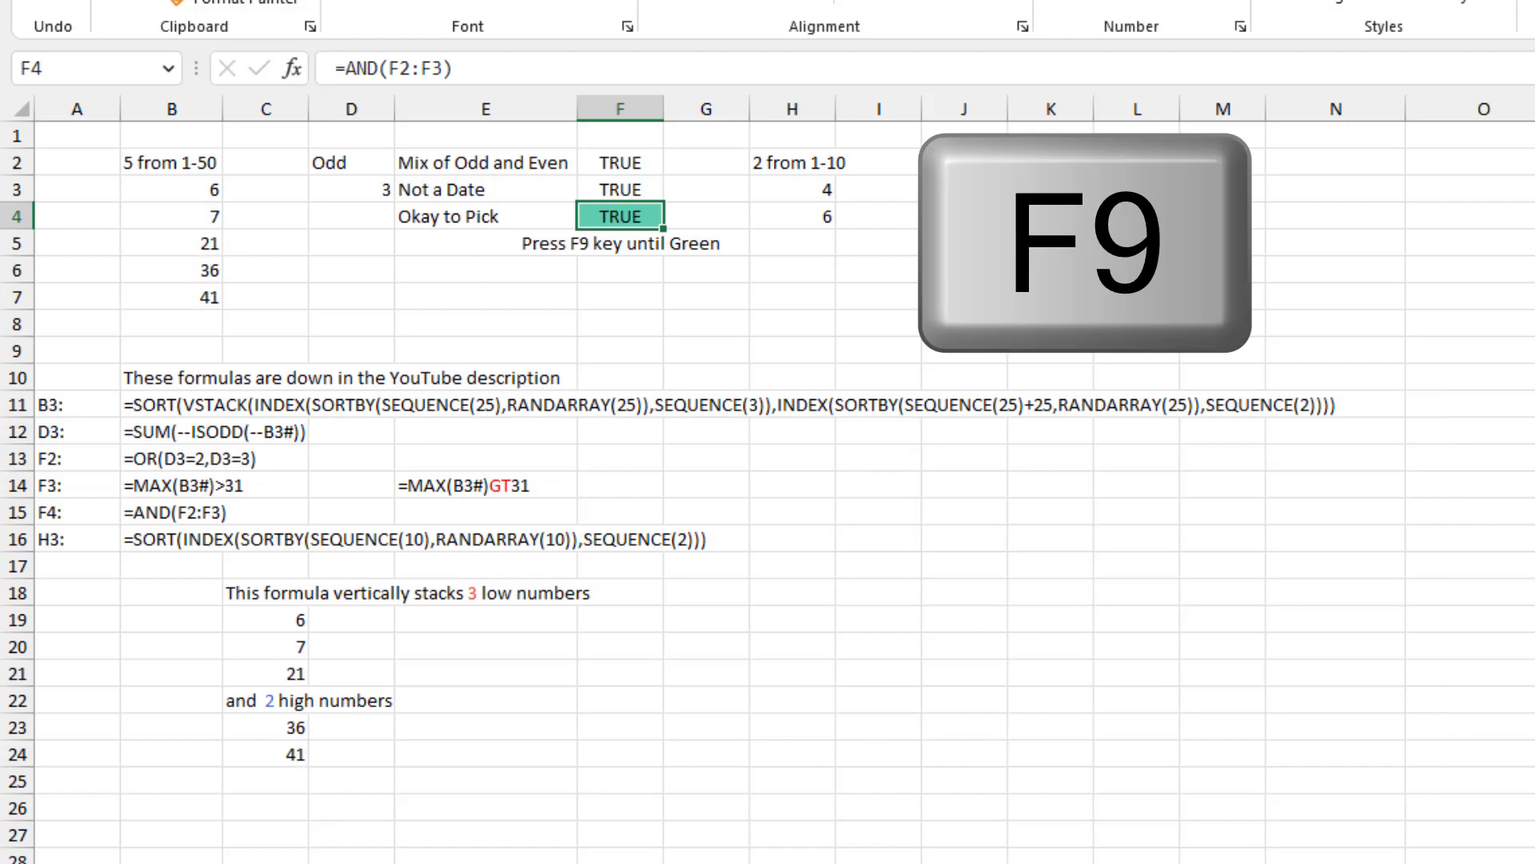
key(f9)
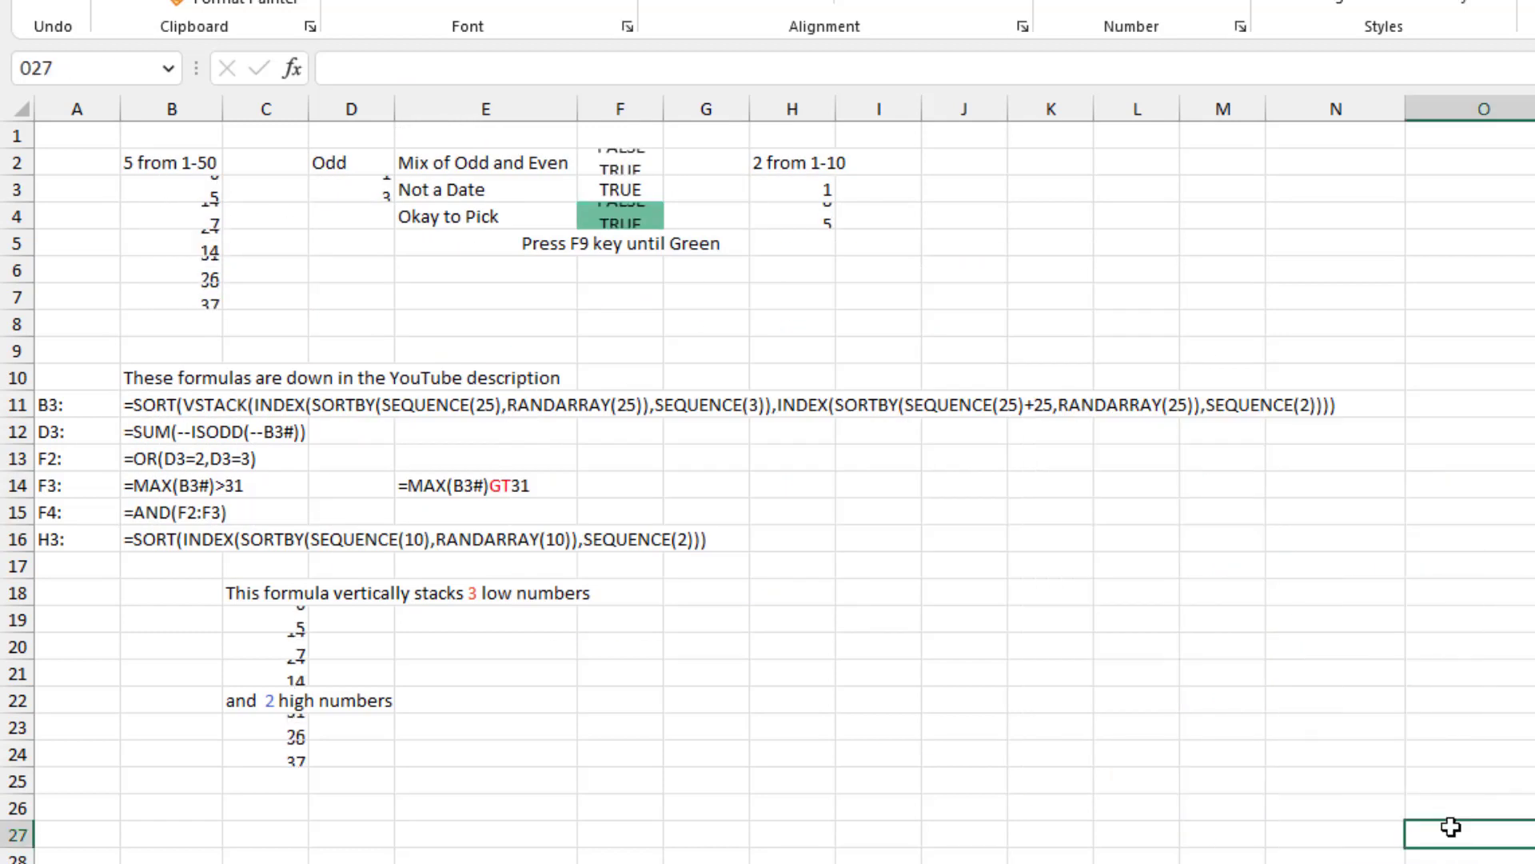
key(f9)
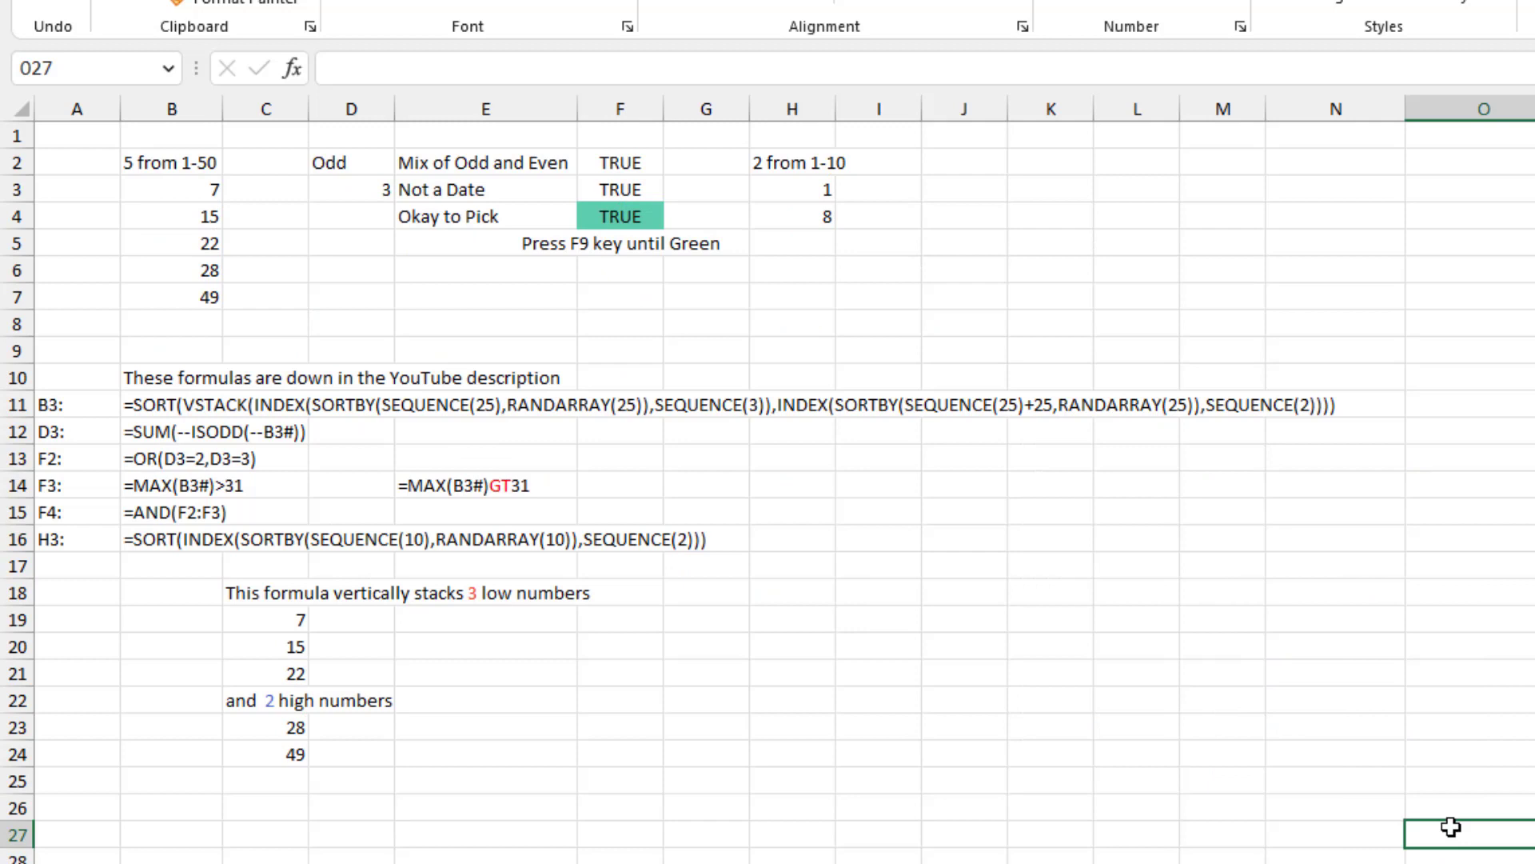
key(f9)
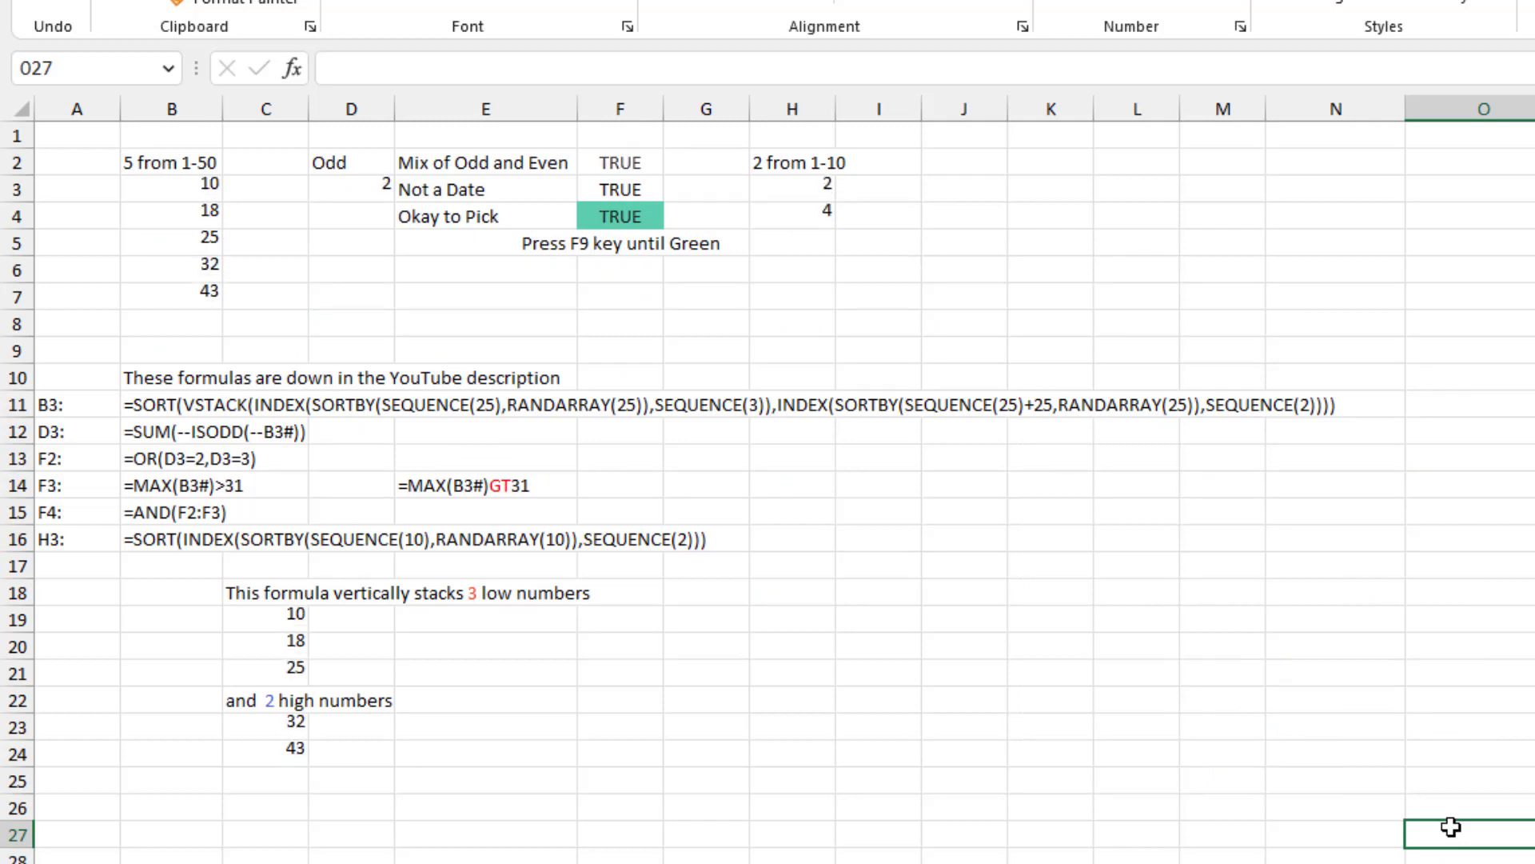
key(f9)
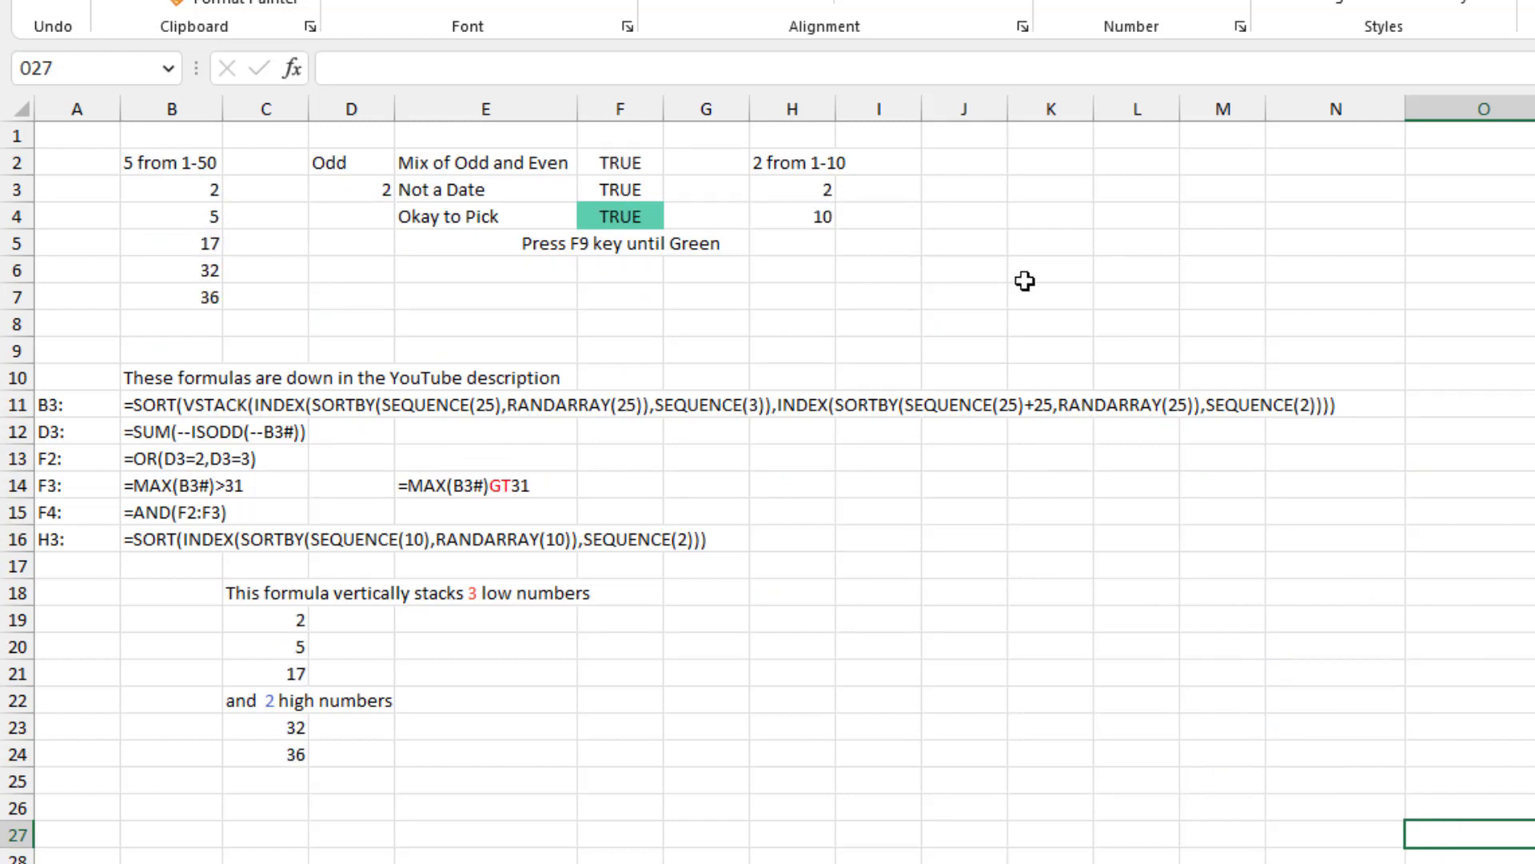
click(791, 188)
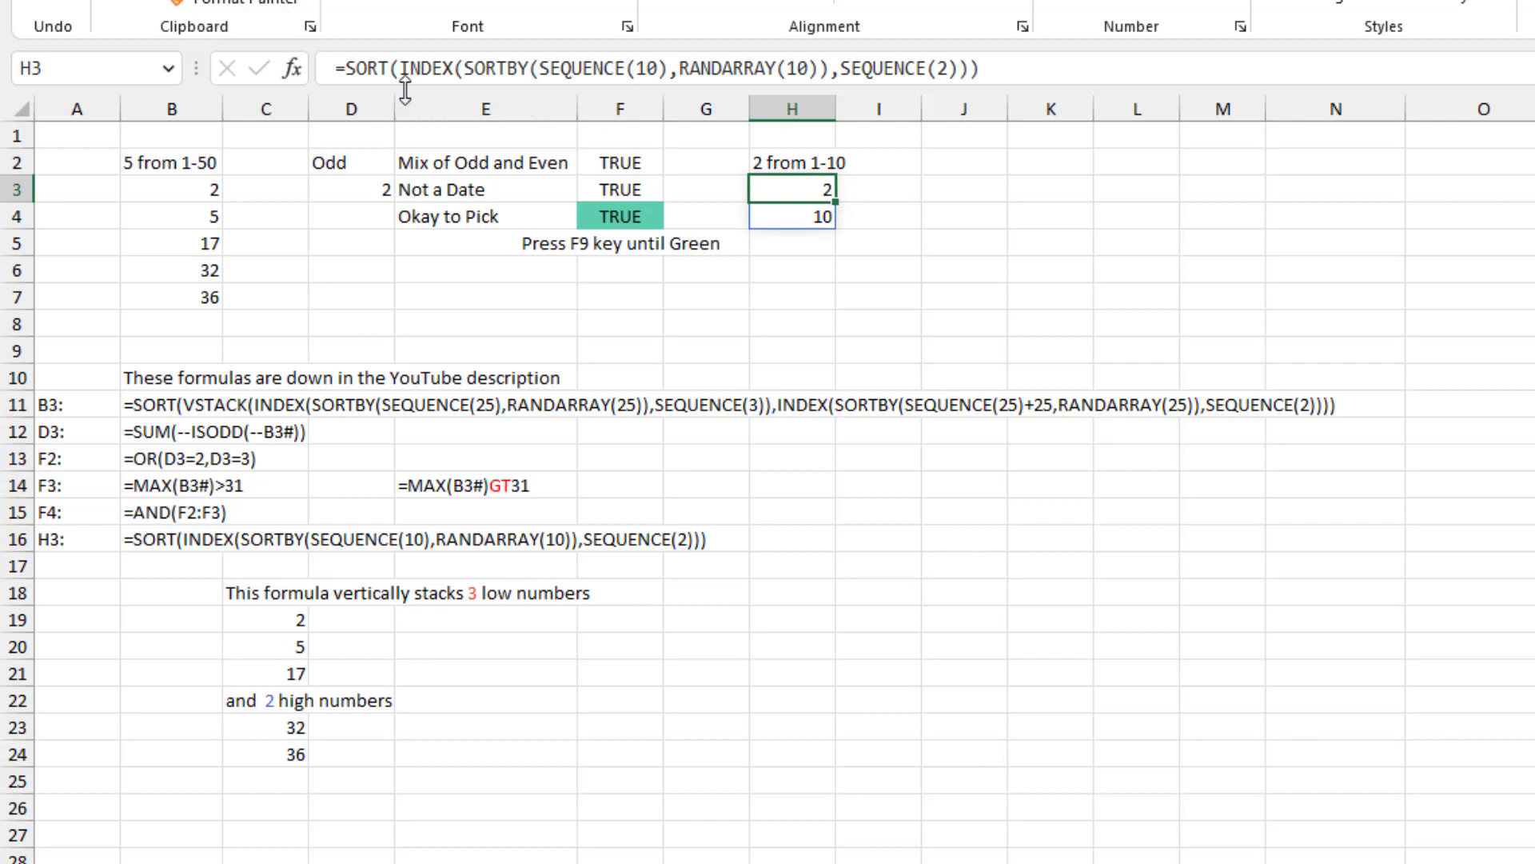
mouse_move(879, 185)
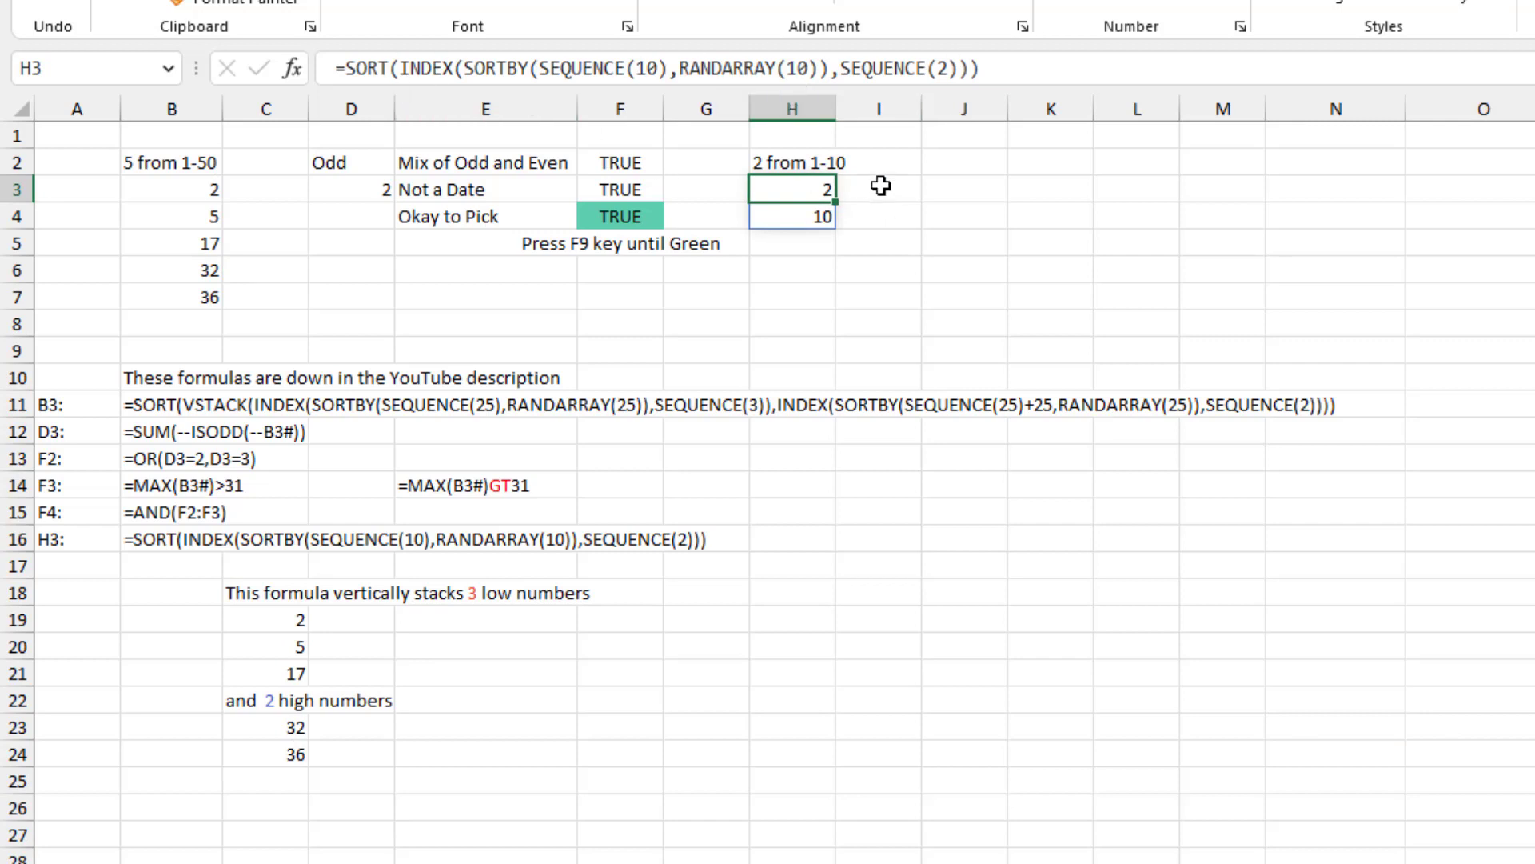
mouse_move(921, 221)
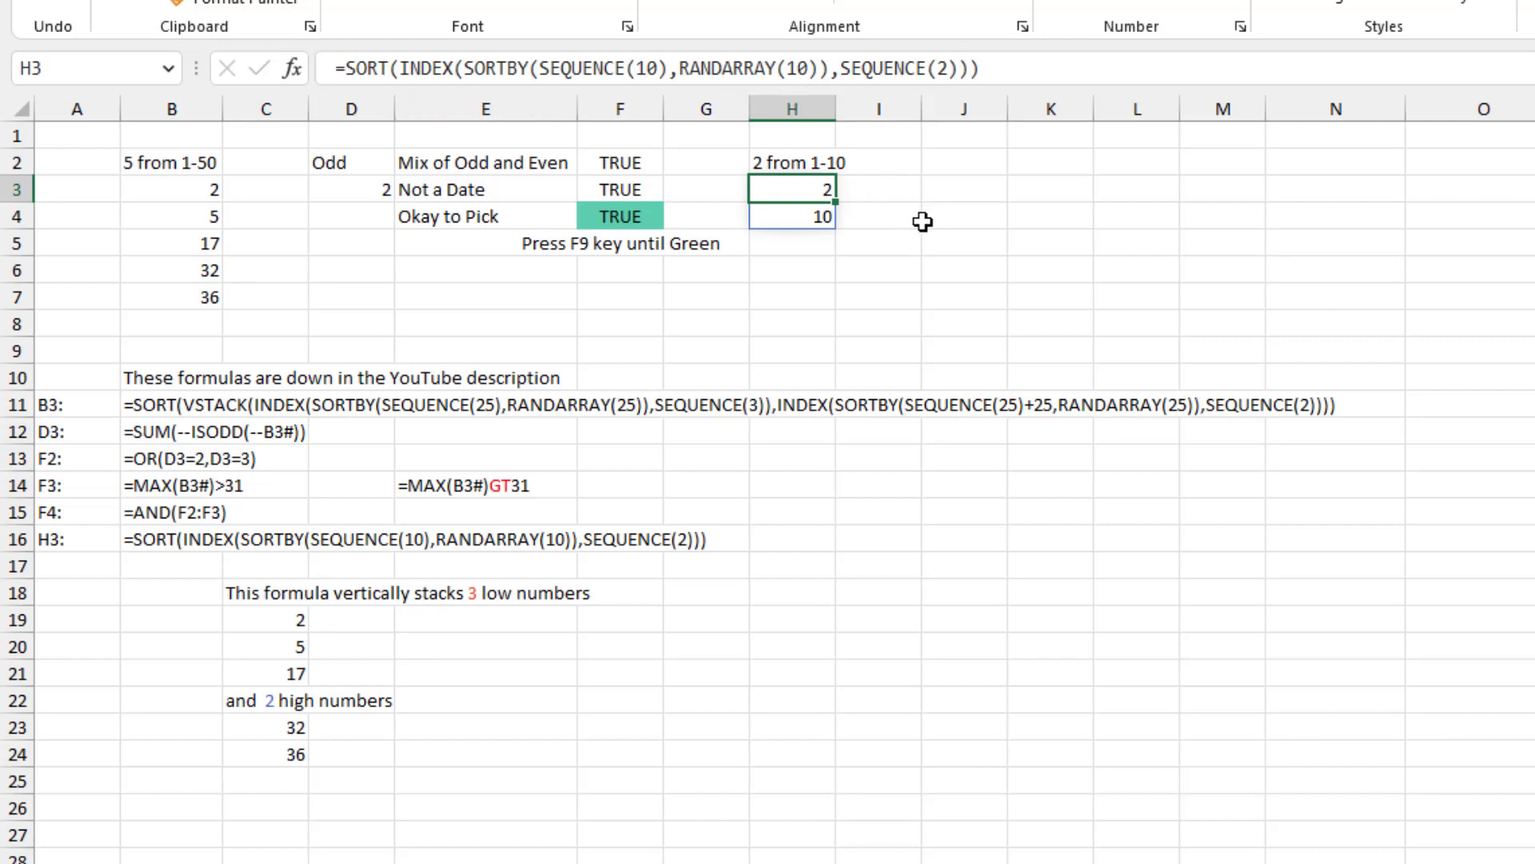
mouse_move(370, 542)
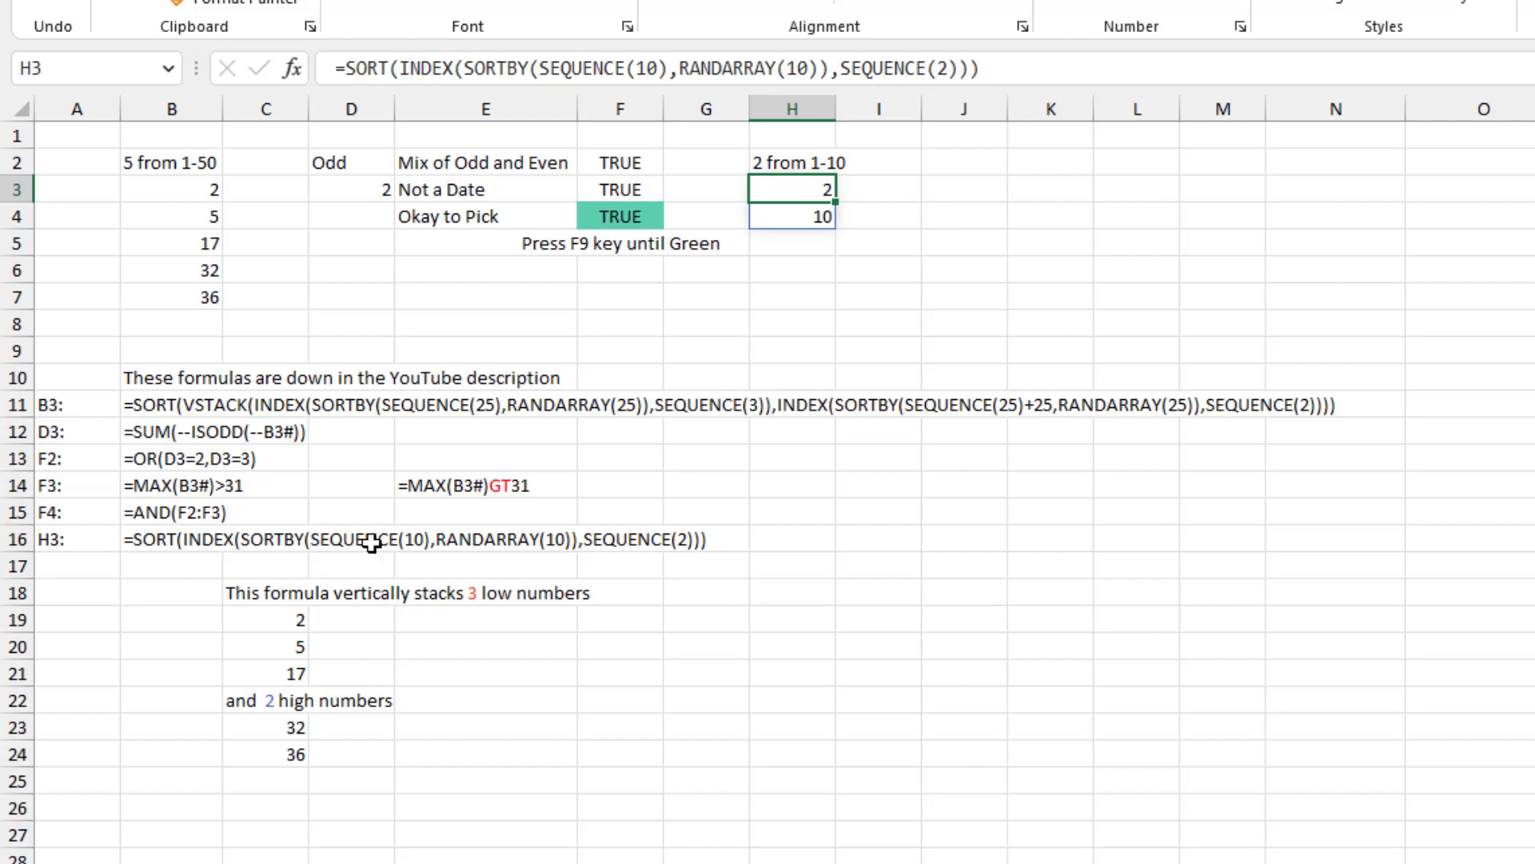
mouse_move(710, 512)
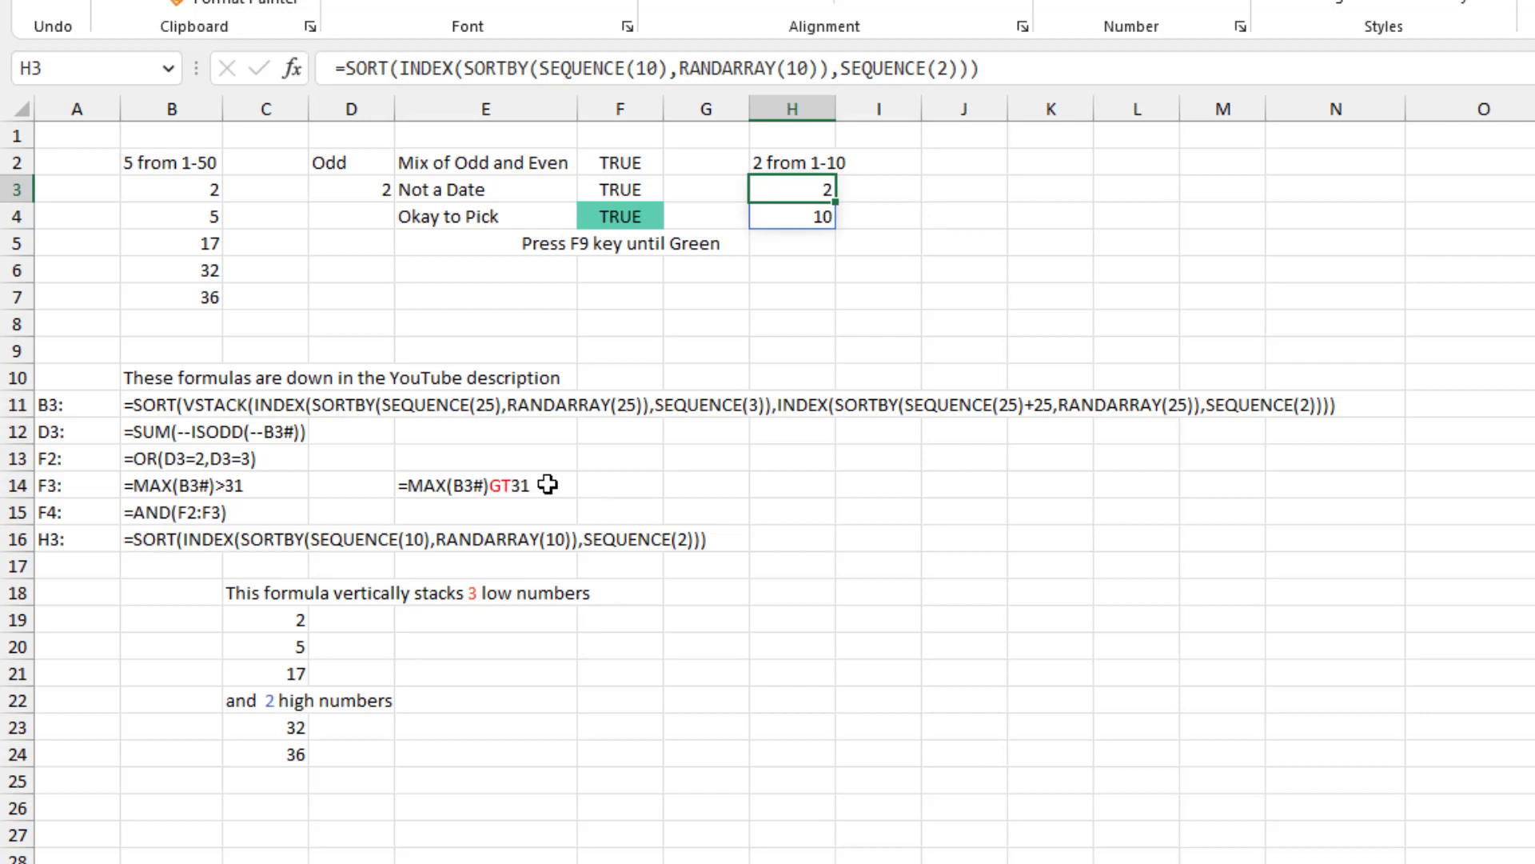
mouse_move(267, 480)
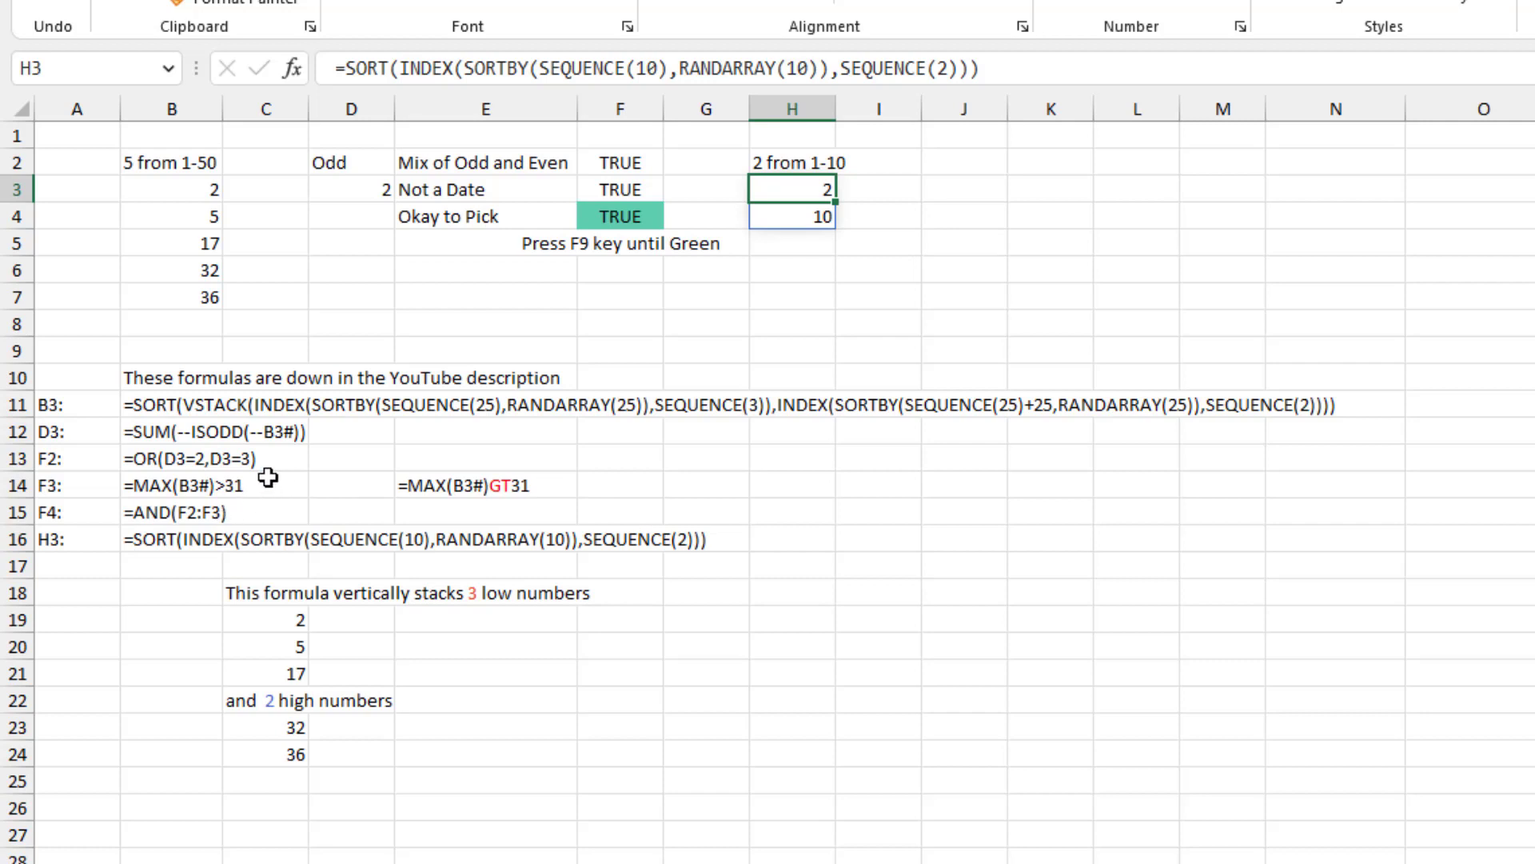
mouse_move(279, 485)
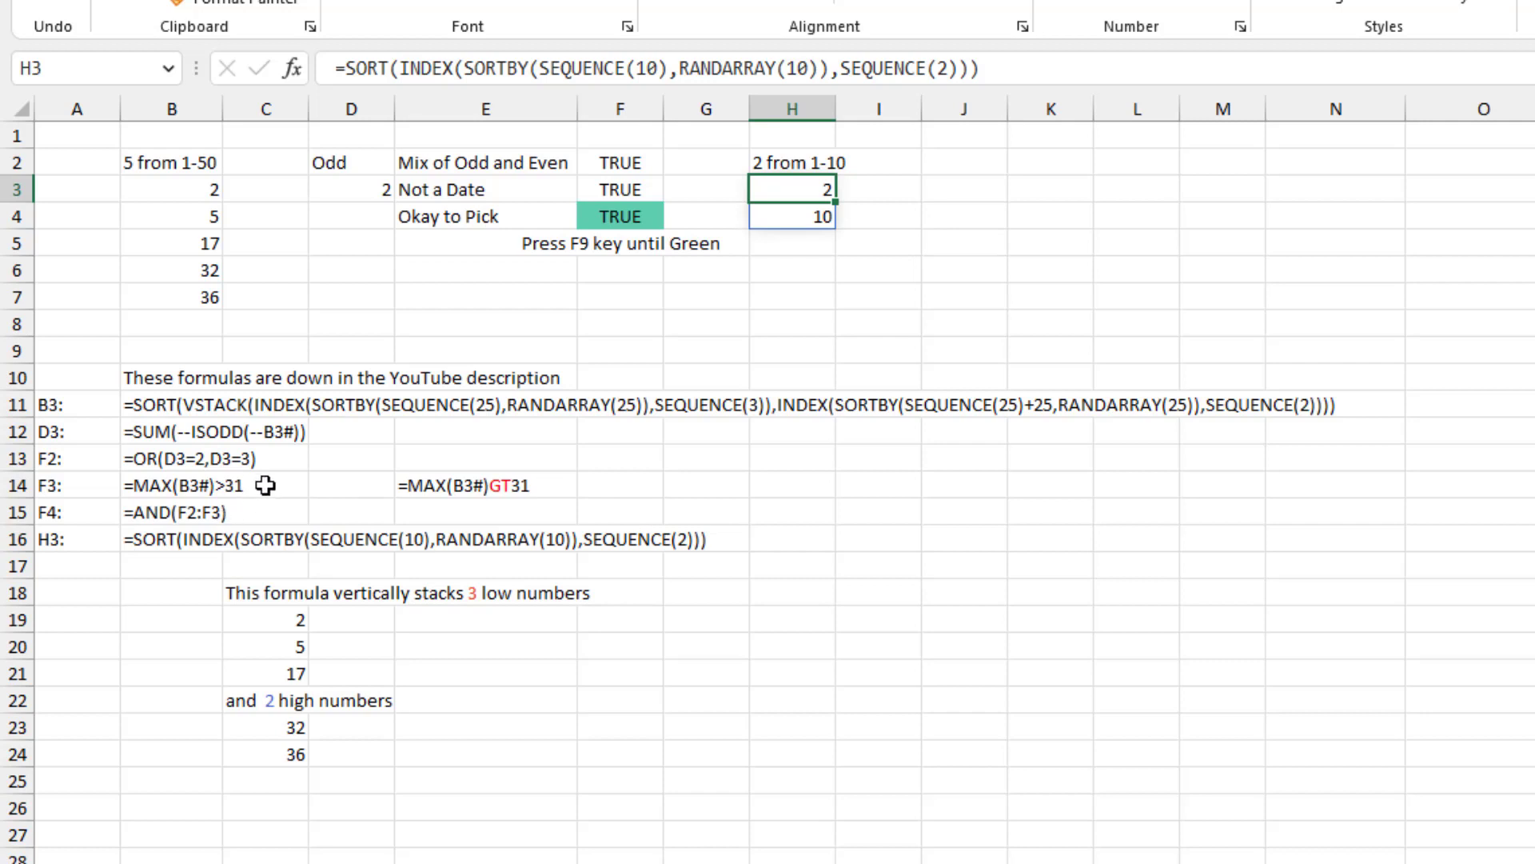
mouse_move(411, 504)
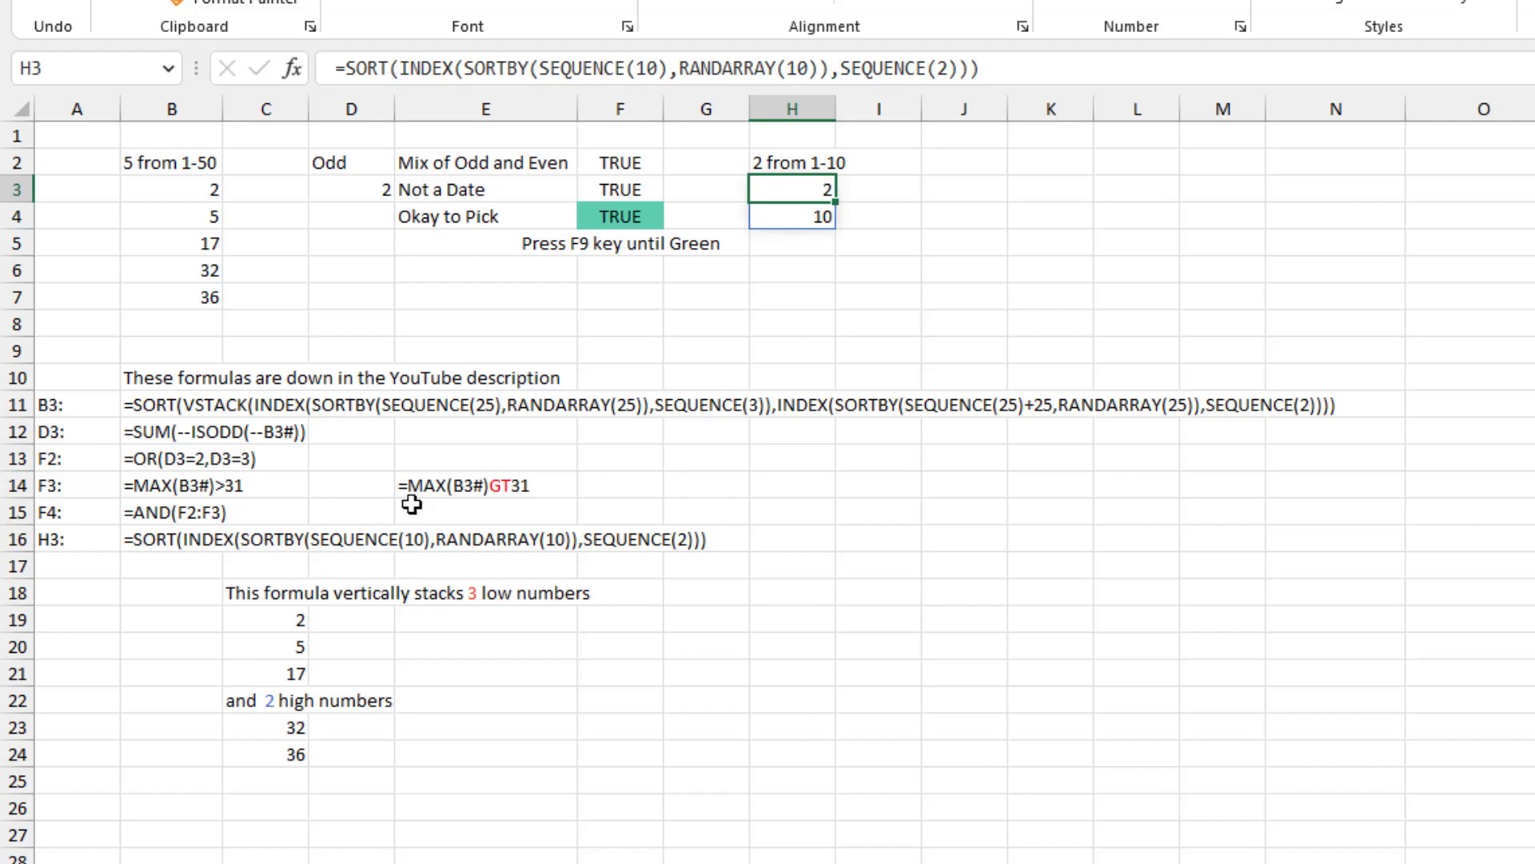
mouse_move(244, 514)
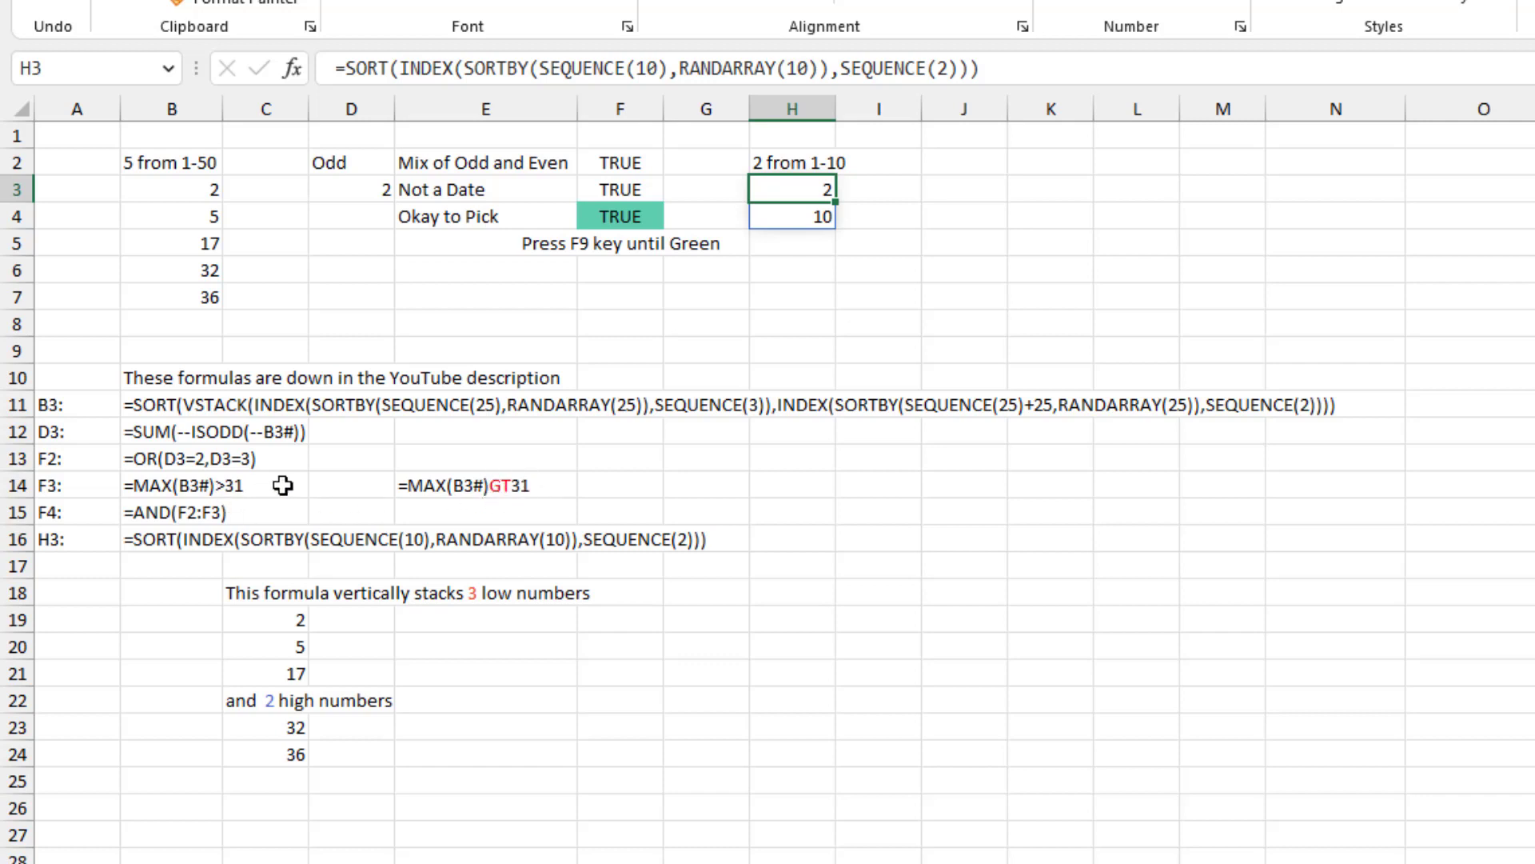
mouse_move(779, 465)
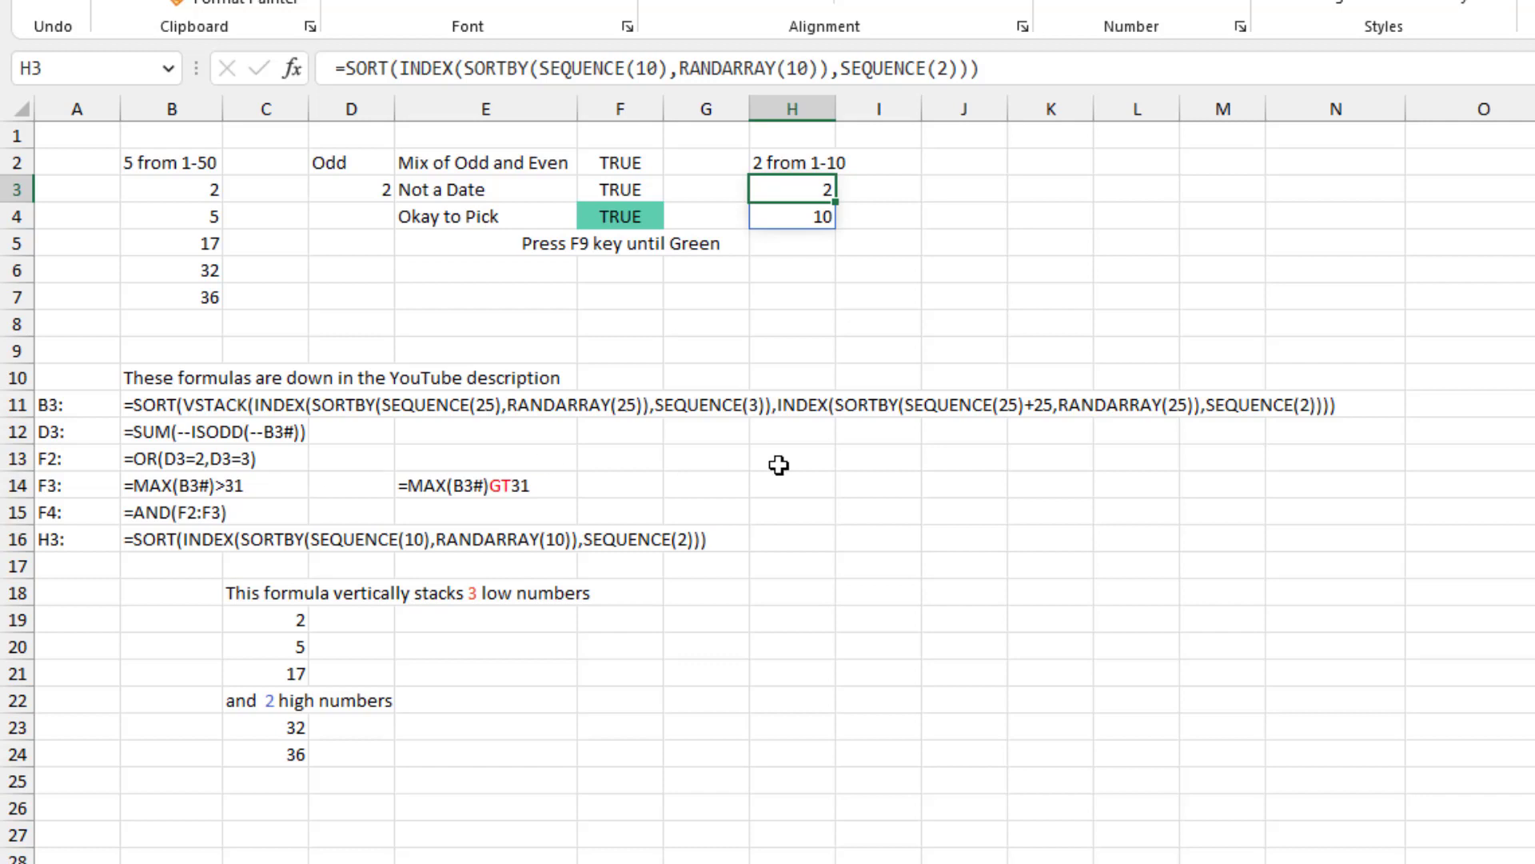
mouse_move(795, 465)
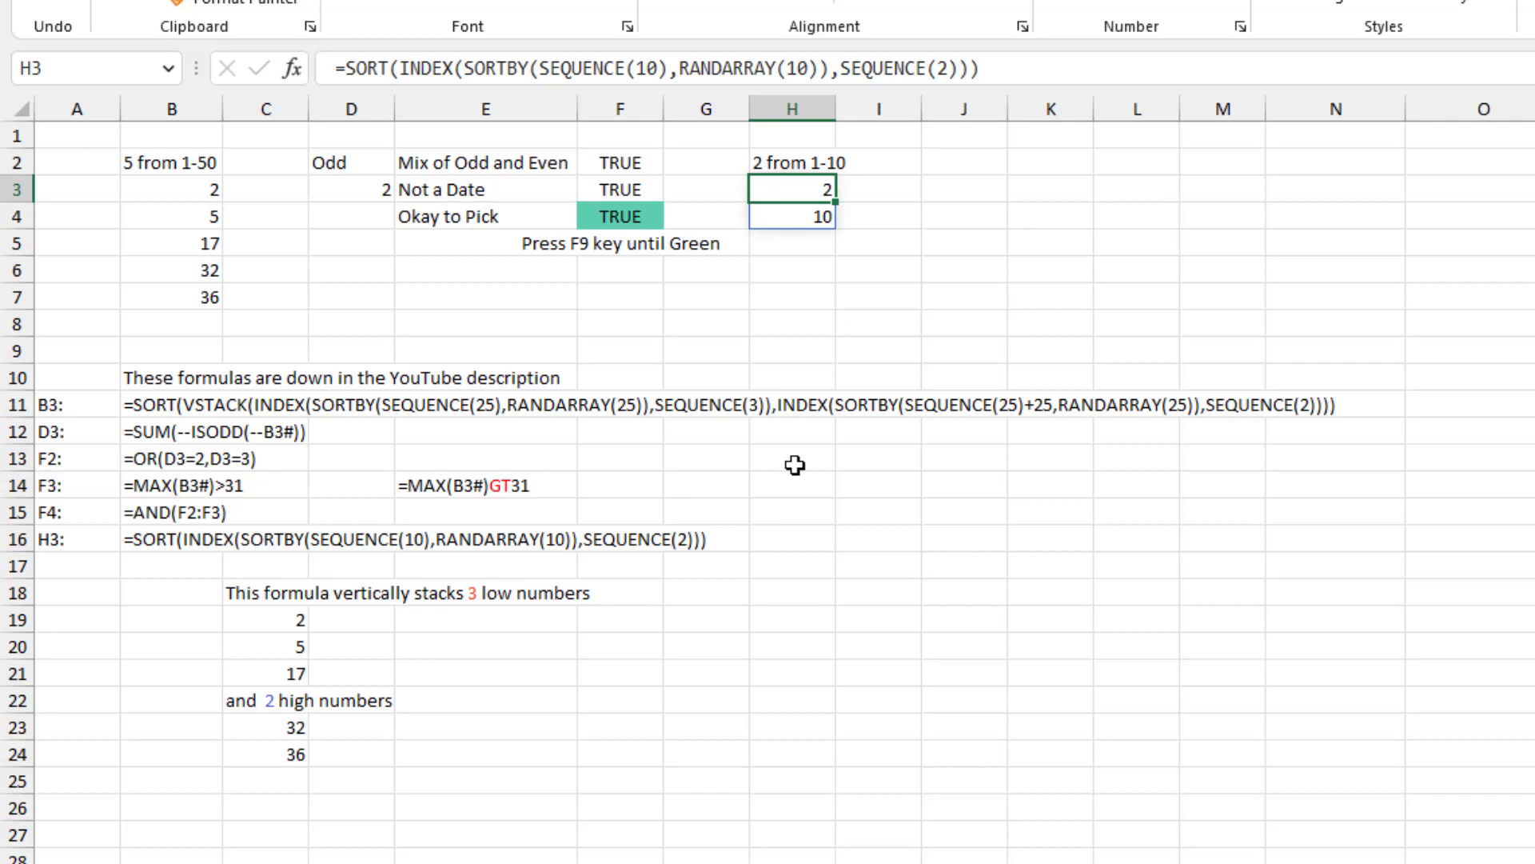
mouse_move(1230, 676)
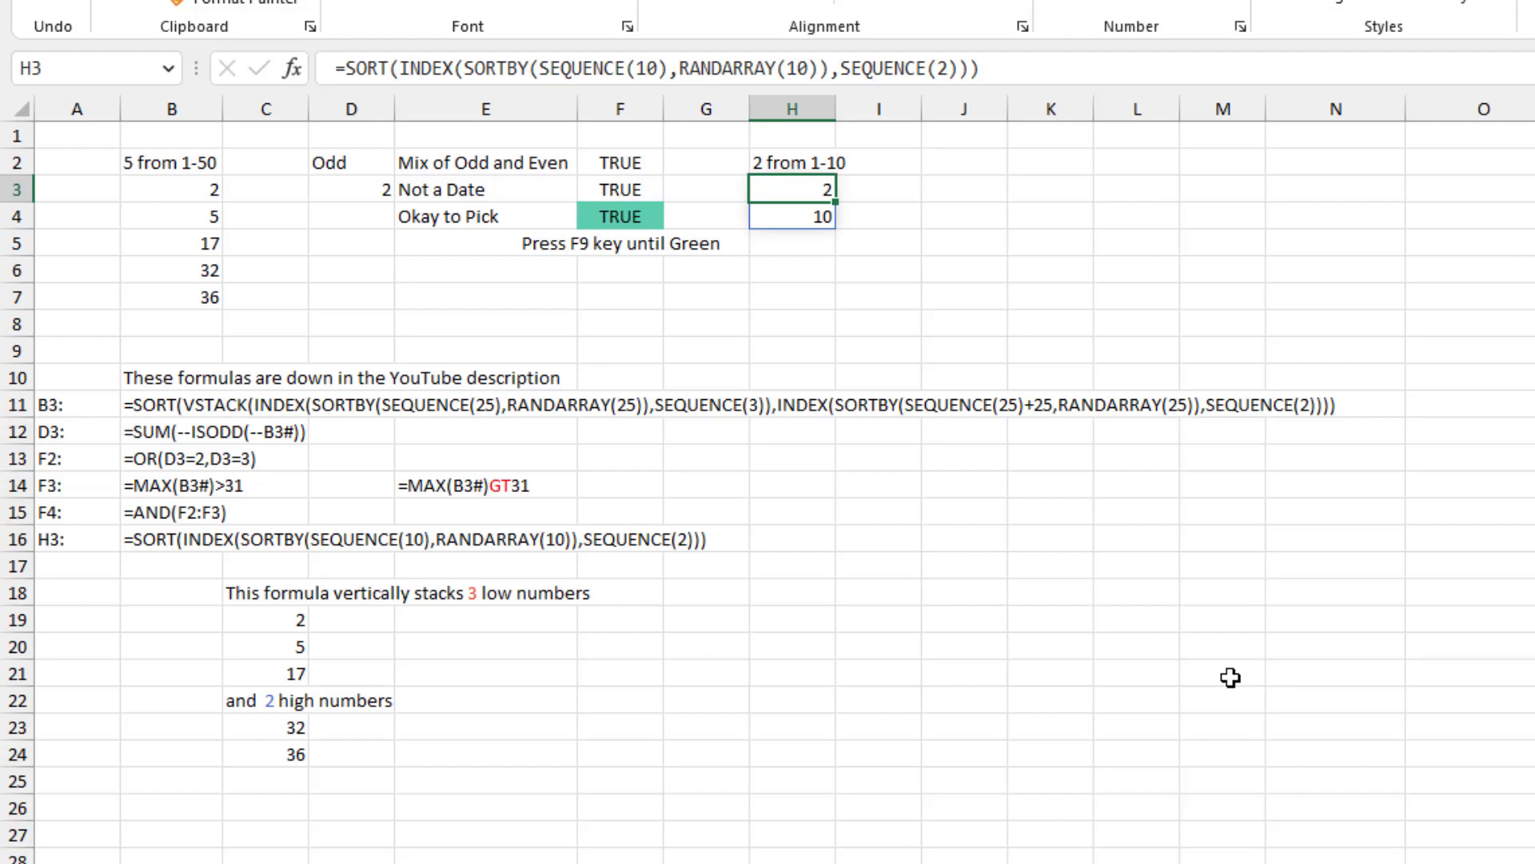
mouse_move(1226, 671)
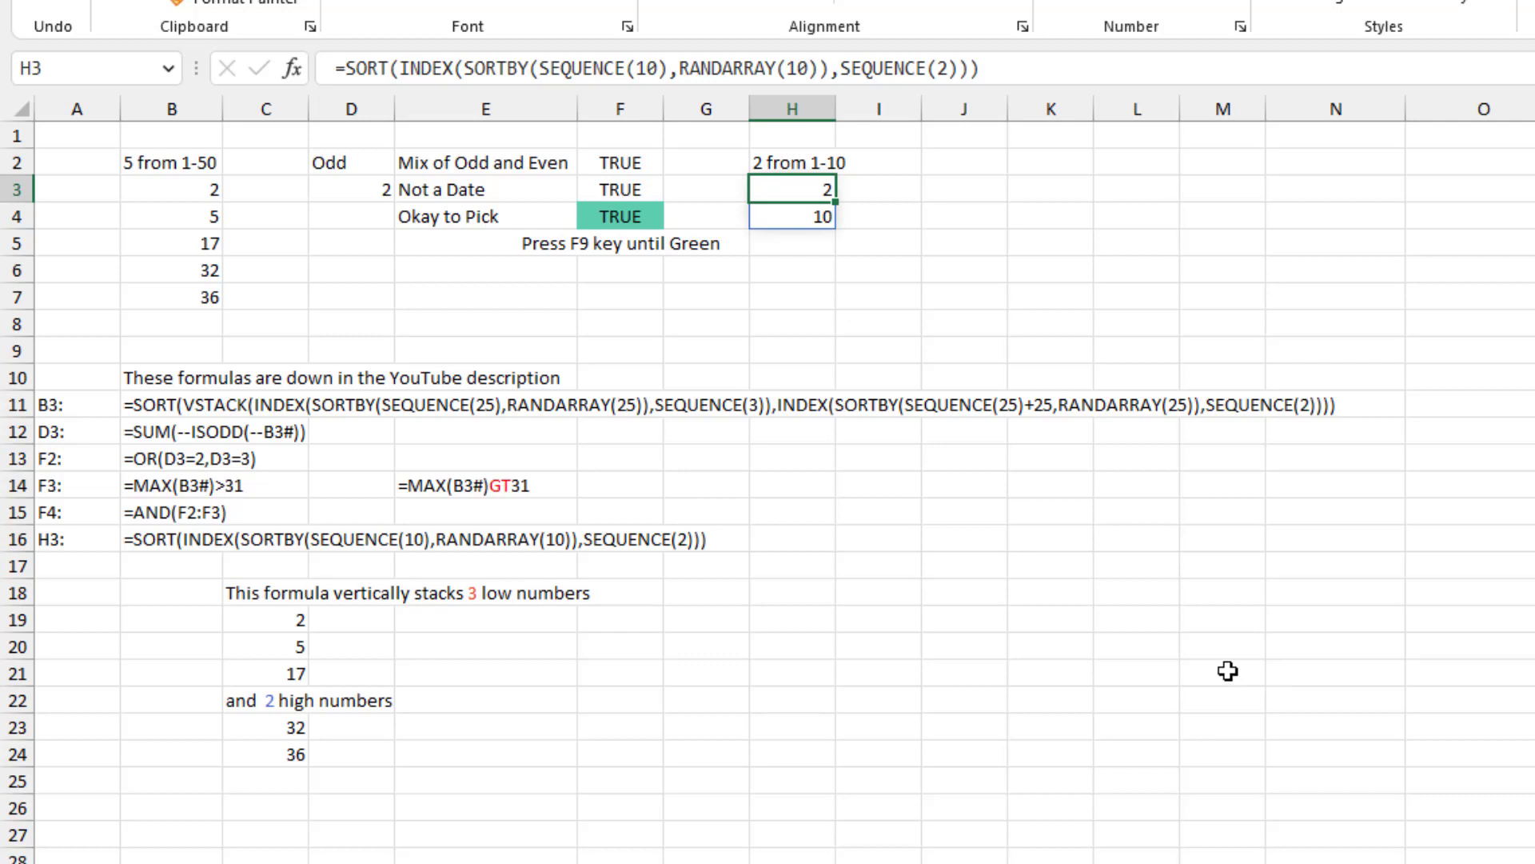
mouse_move(1212, 672)
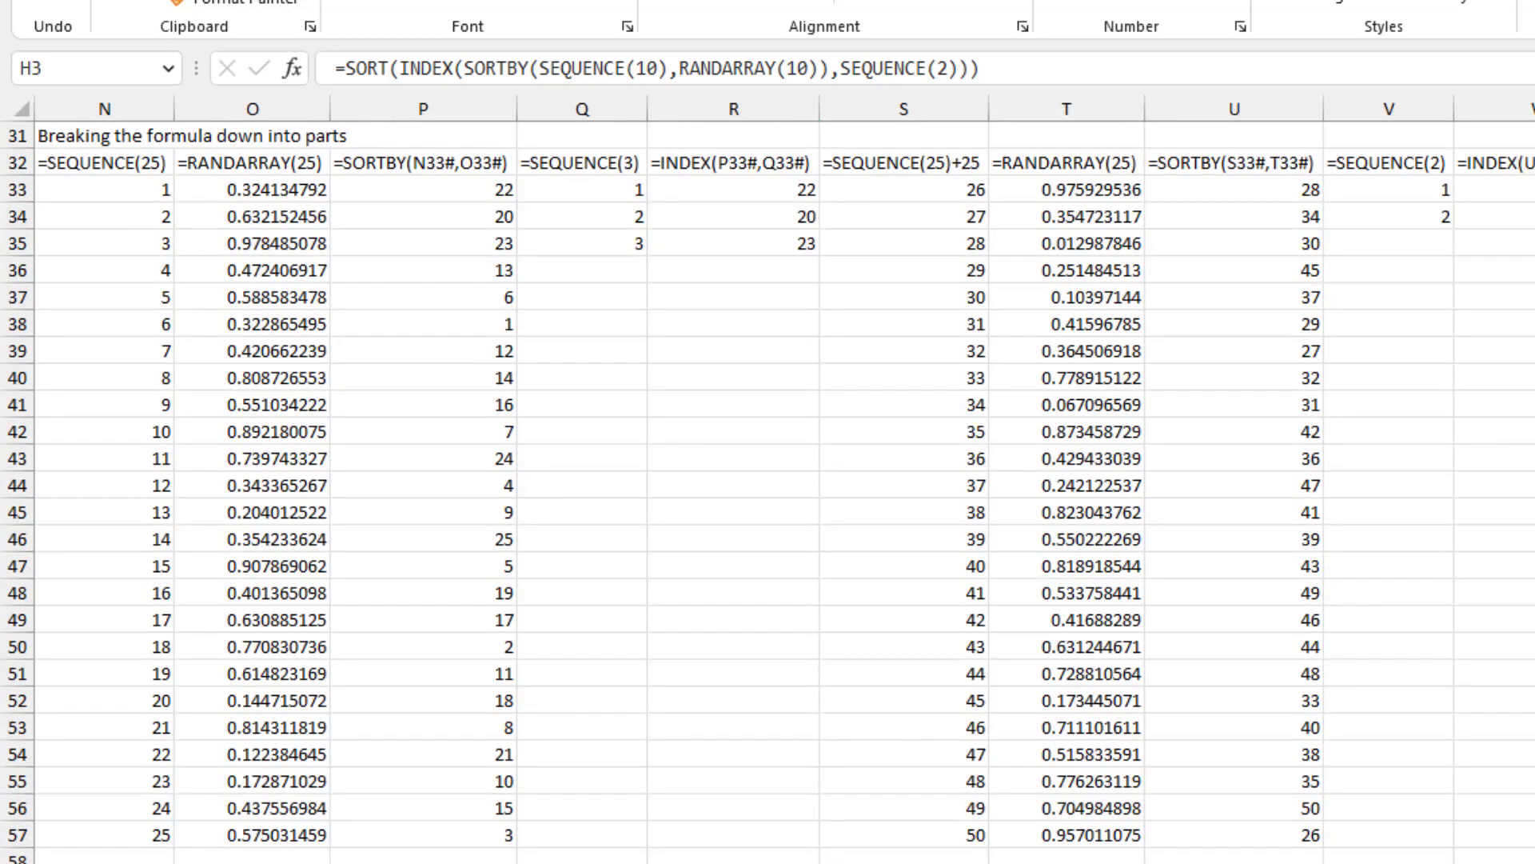
Inspect the SEQUENCE(25), RANDARRAY(25) and SORTBY formulas in N33, O33 and P33
click(116, 189)
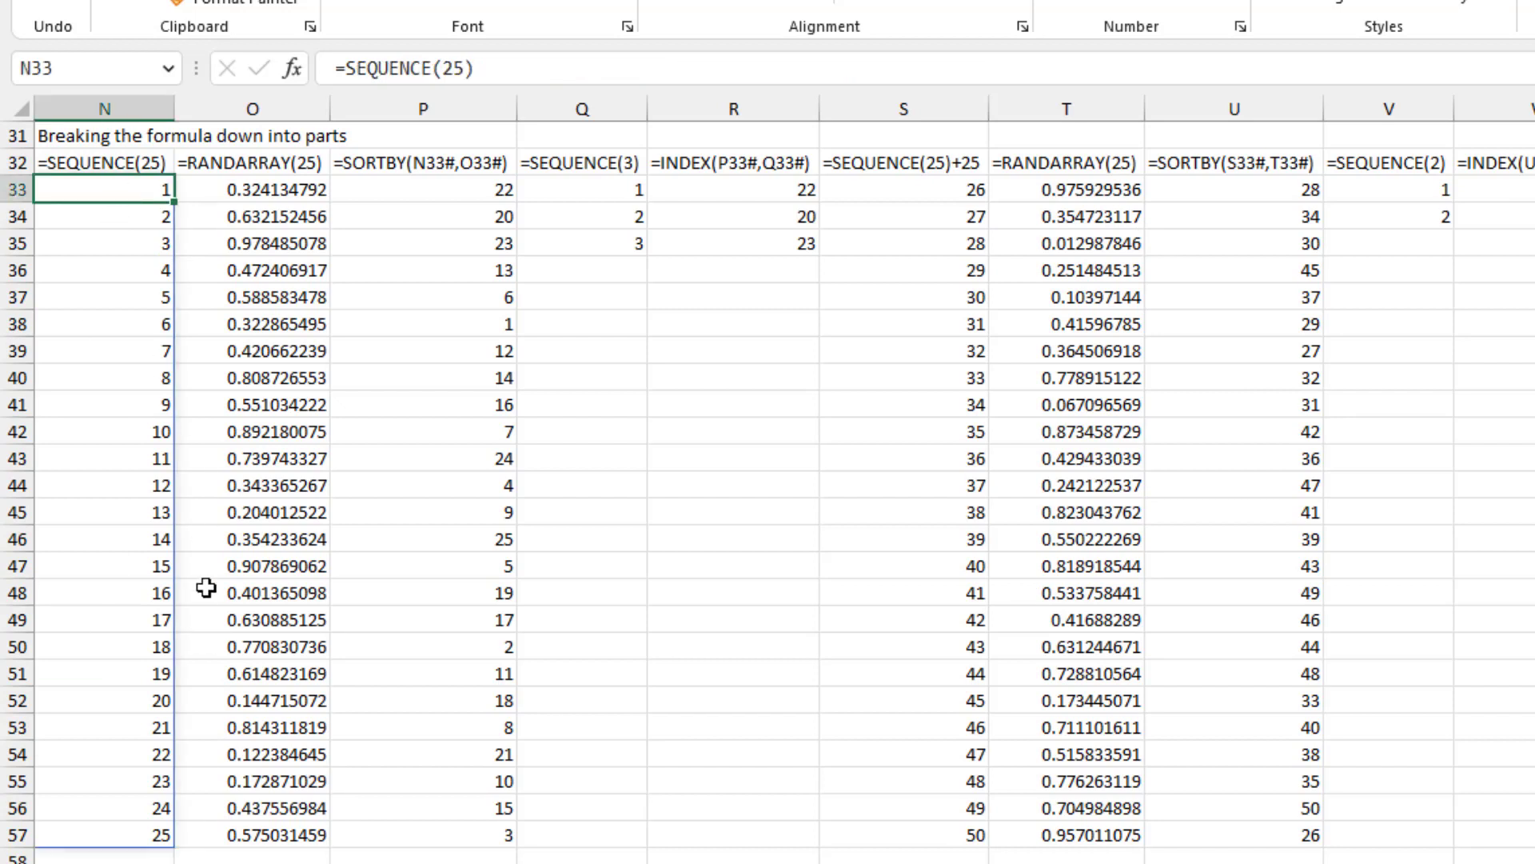
mouse_move(159, 431)
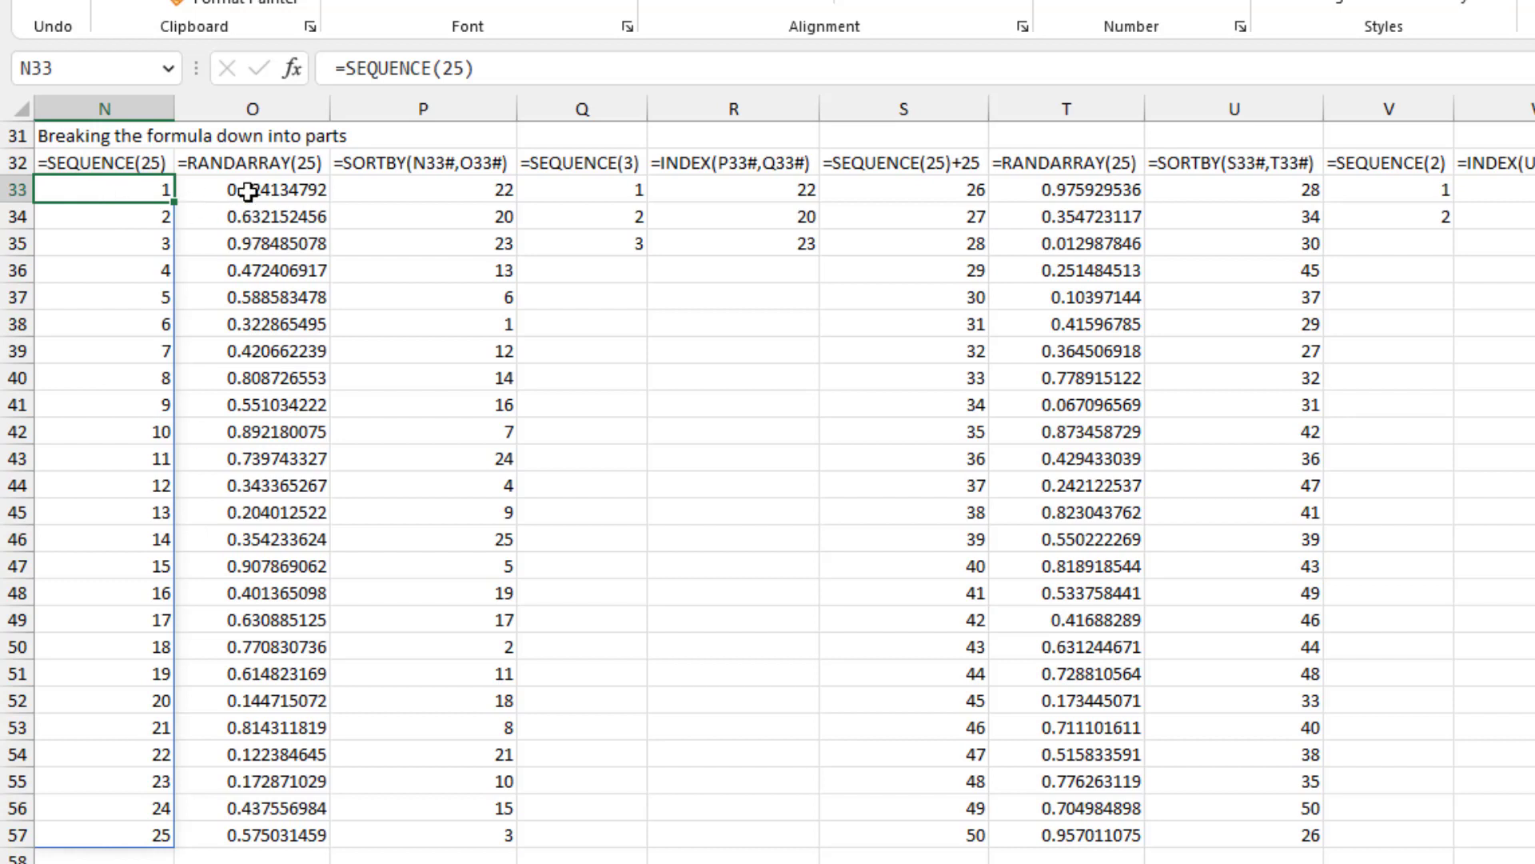
click(252, 189)
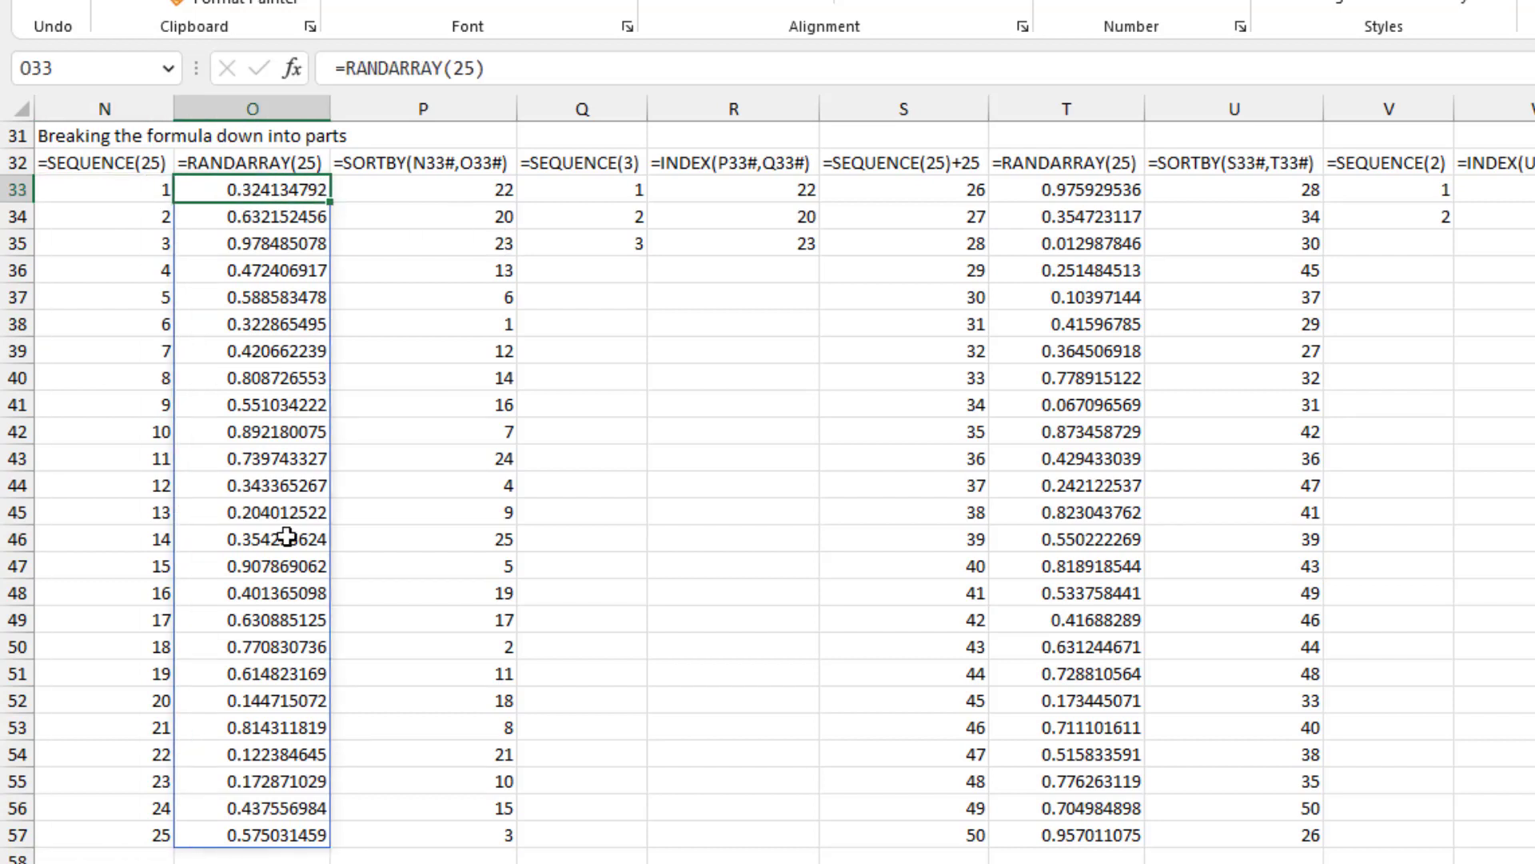
click(423, 189)
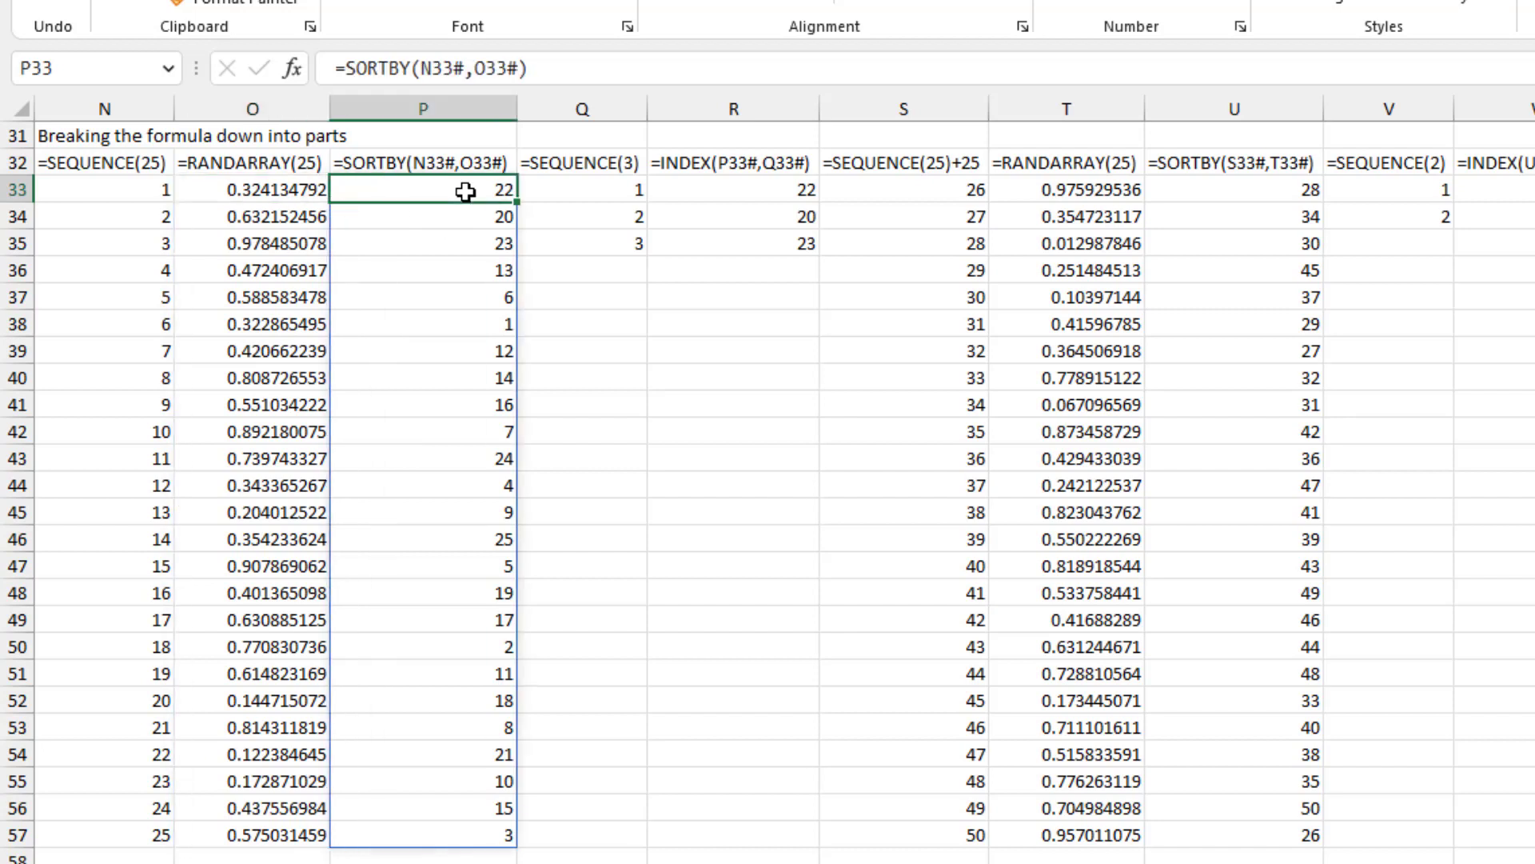
mouse_move(130, 648)
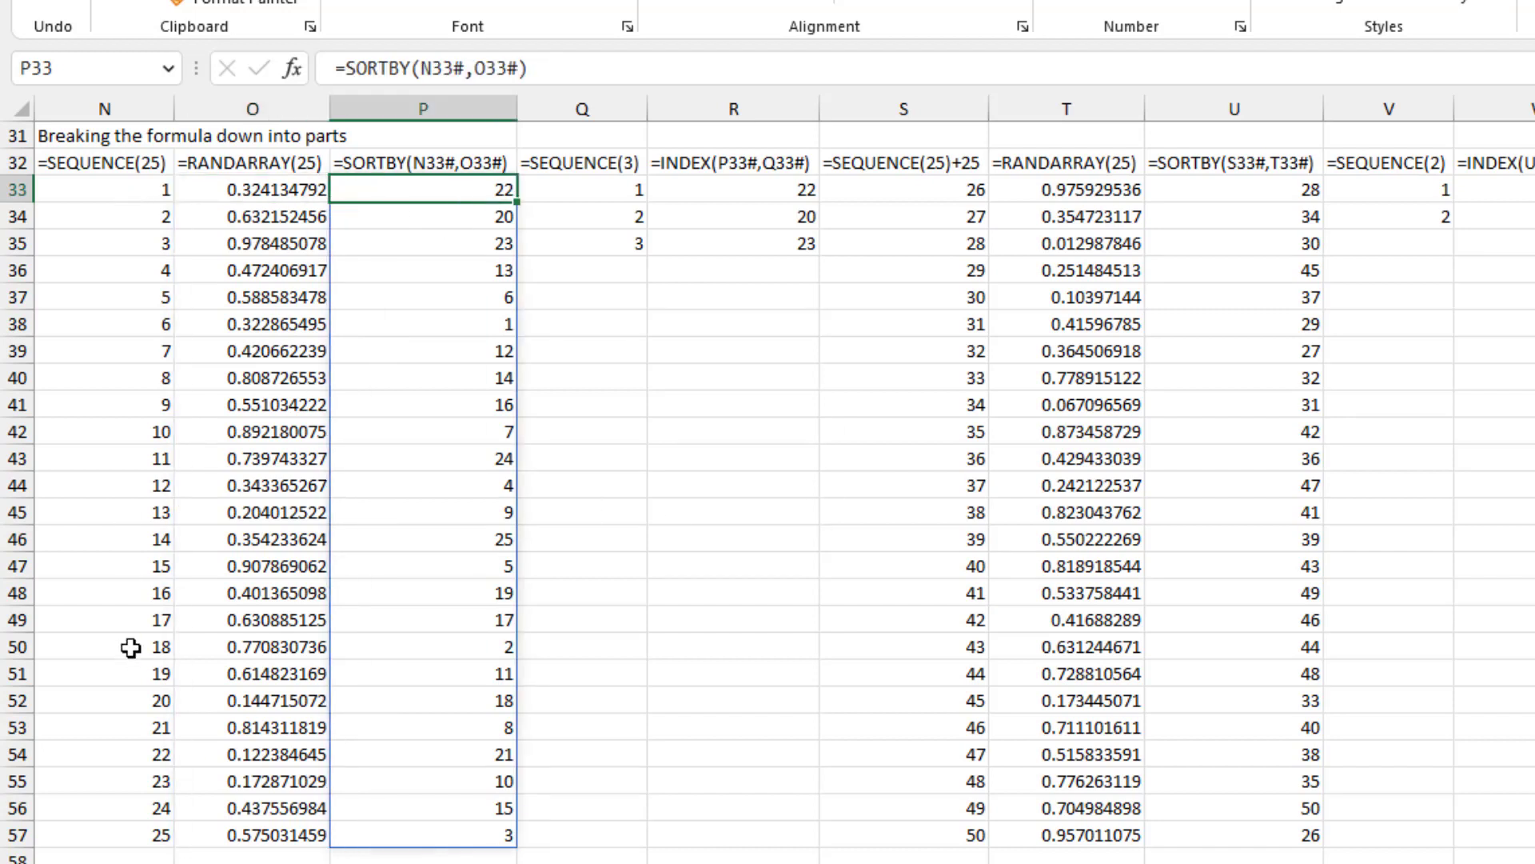
mouse_move(465, 207)
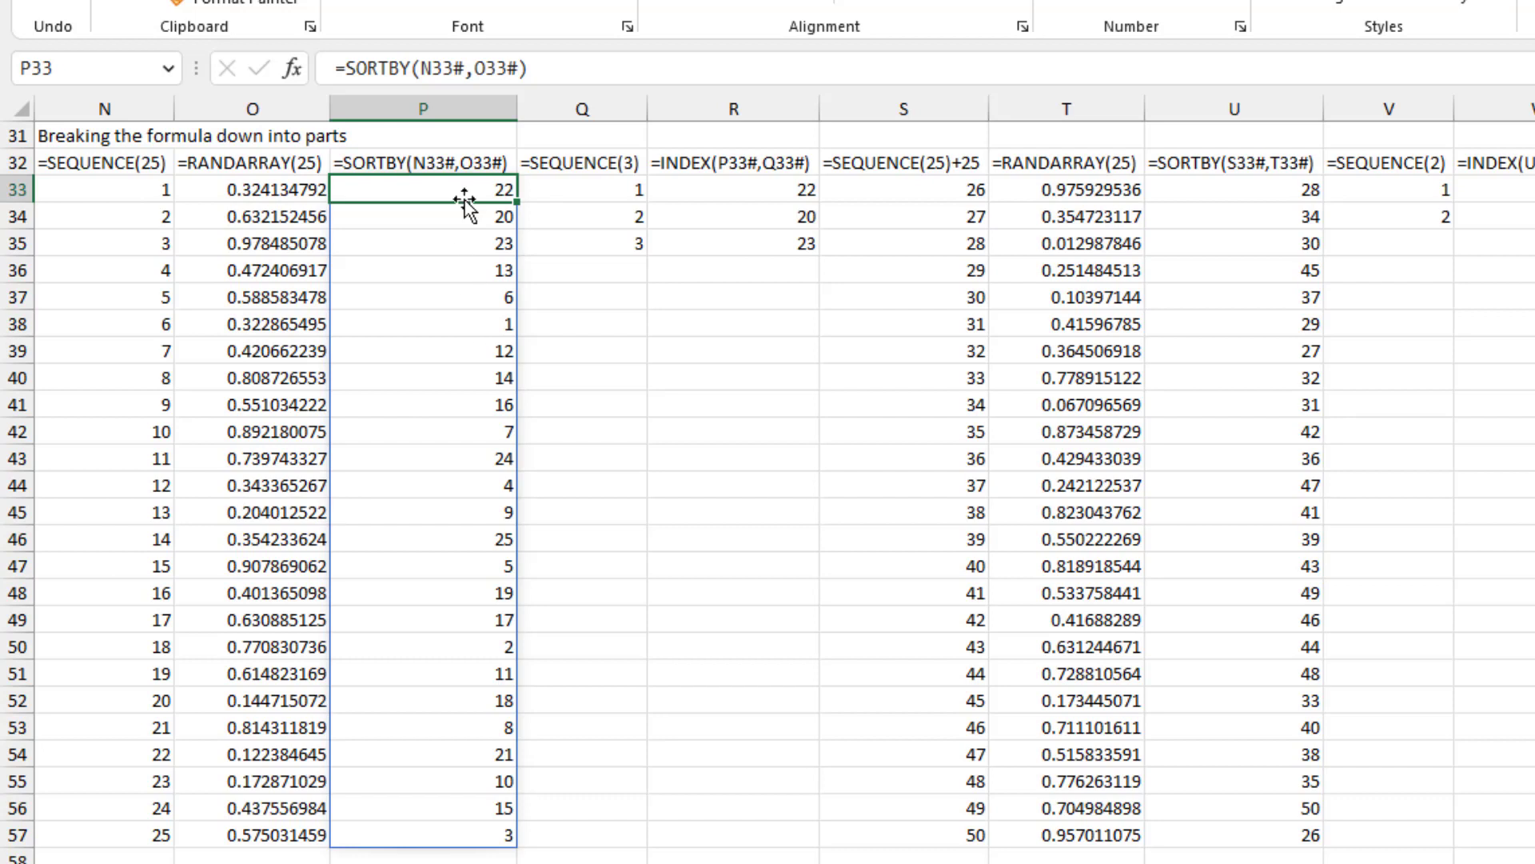
mouse_move(457, 411)
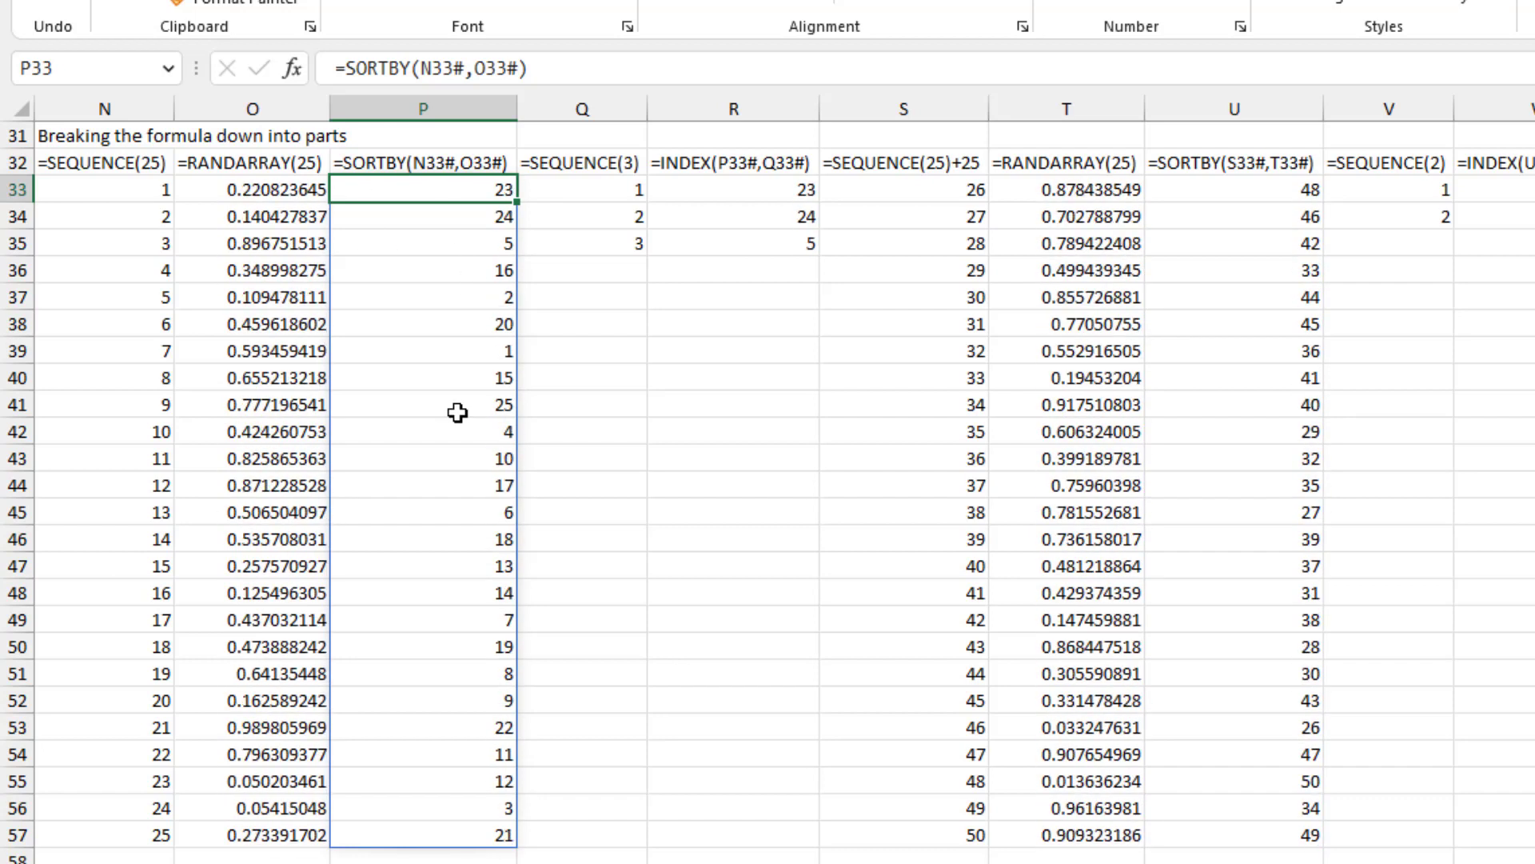
mouse_move(558, 677)
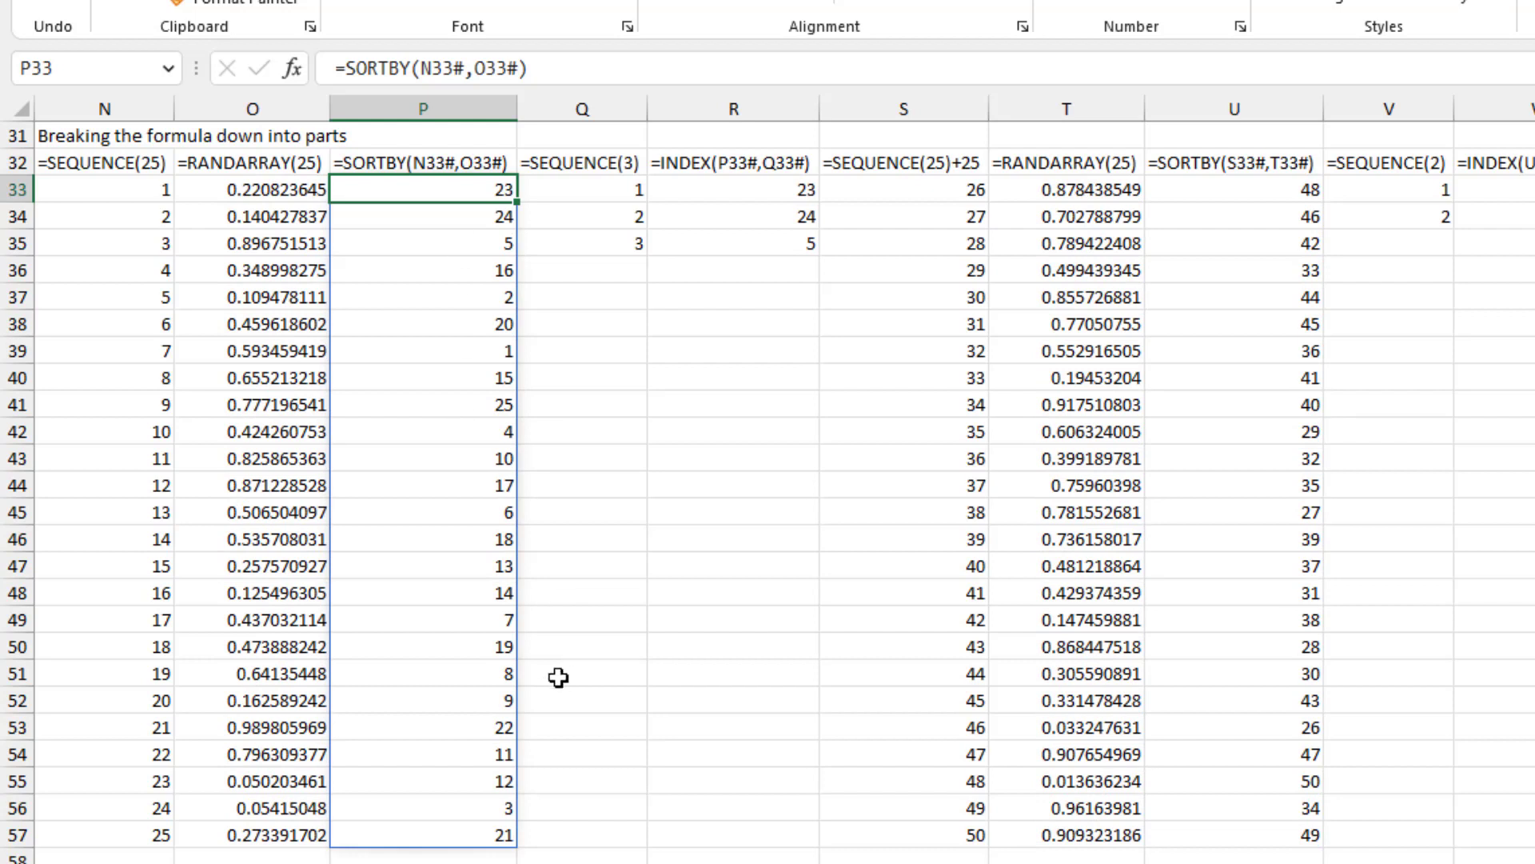
mouse_move(491, 249)
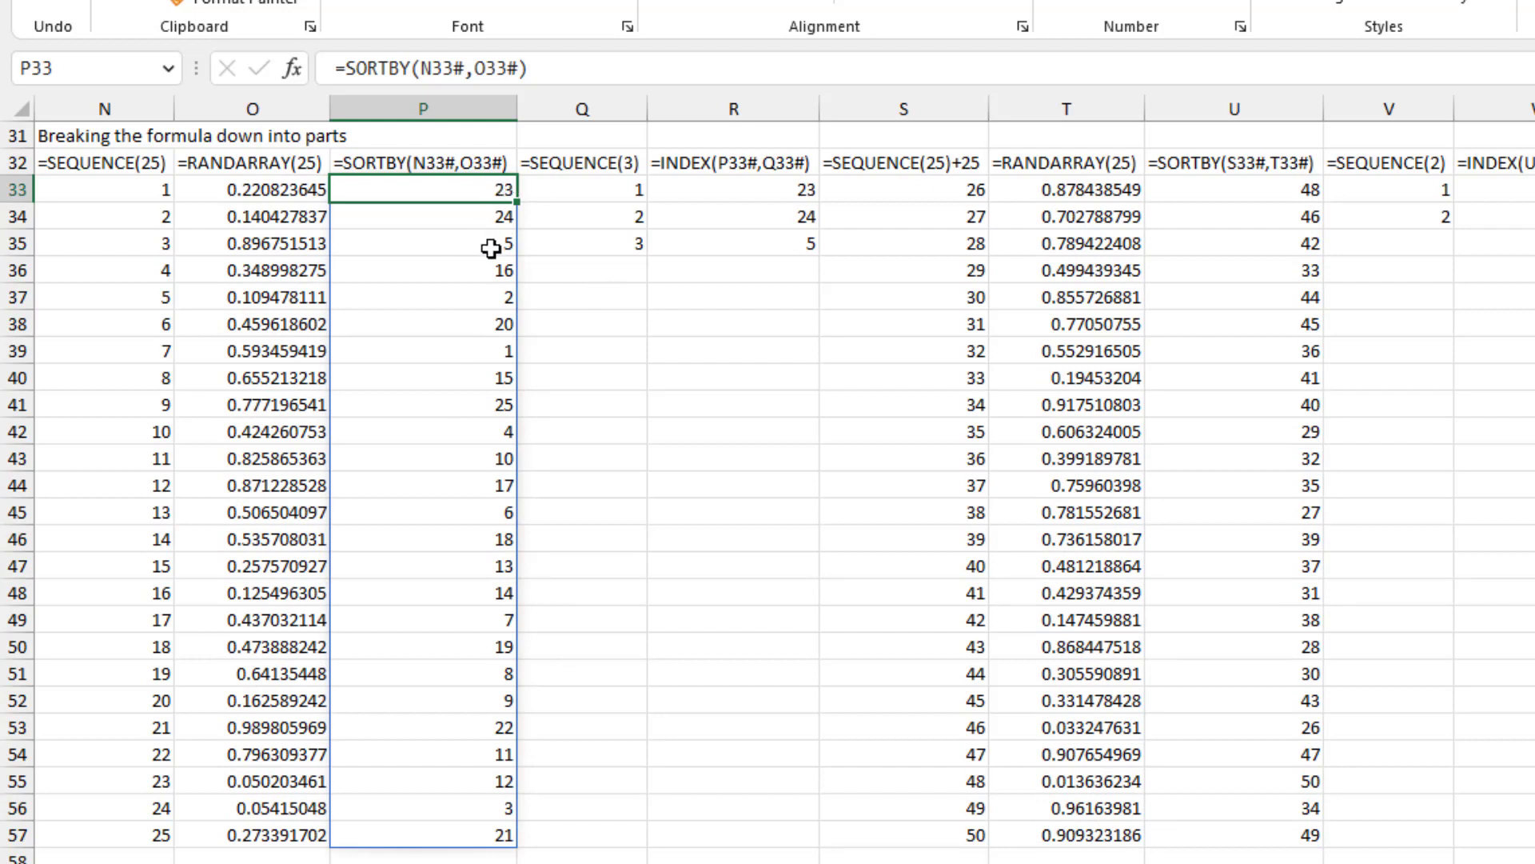
Inspect the SEQUENCE(3) and INDEX steps in Q33 and R33 that take the first three shuffled numbers
click(582, 189)
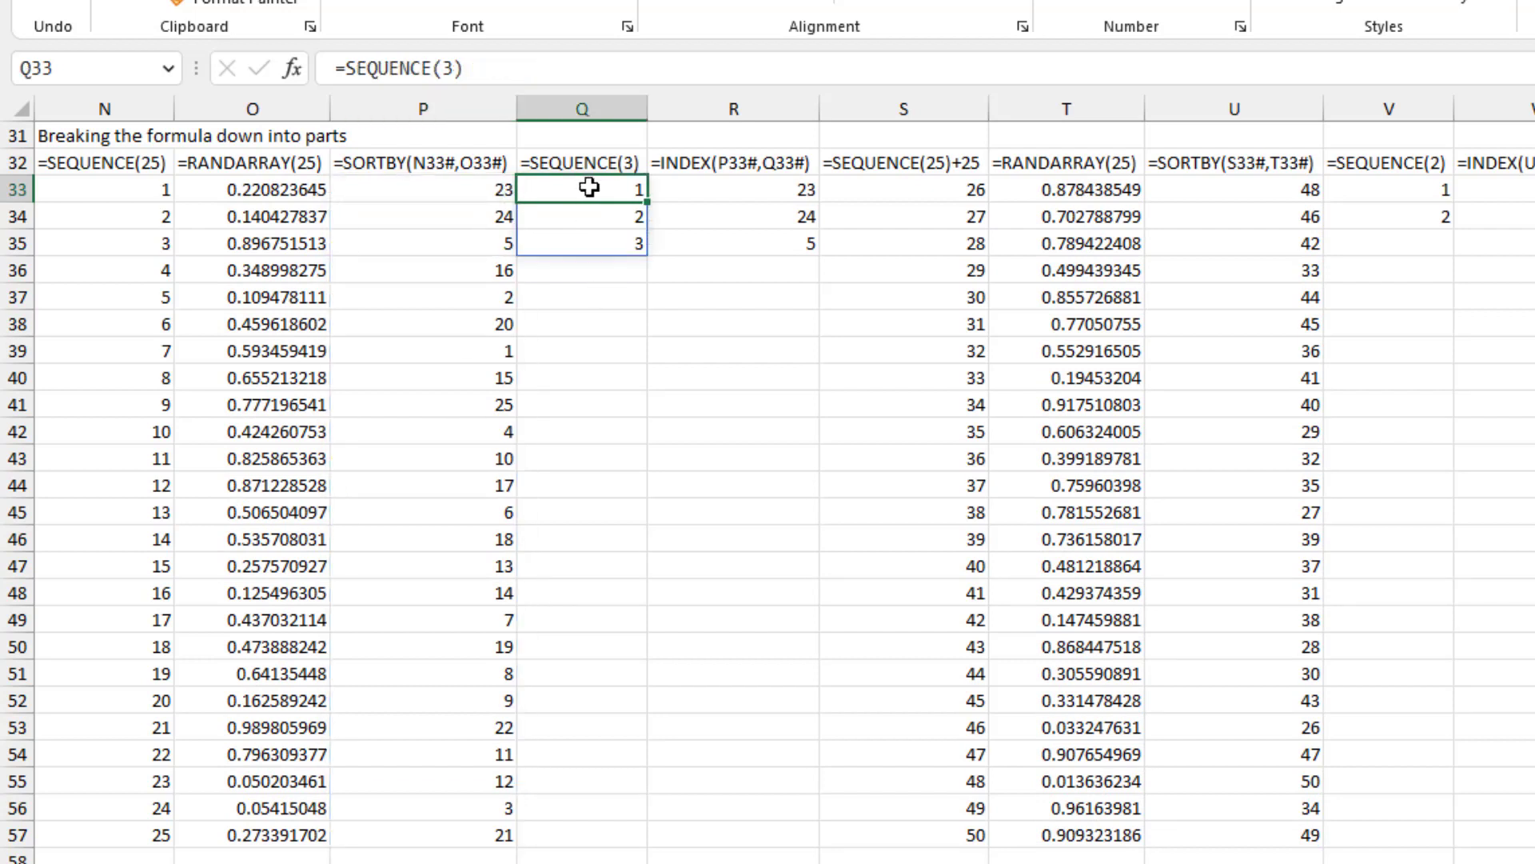
mouse_move(754, 189)
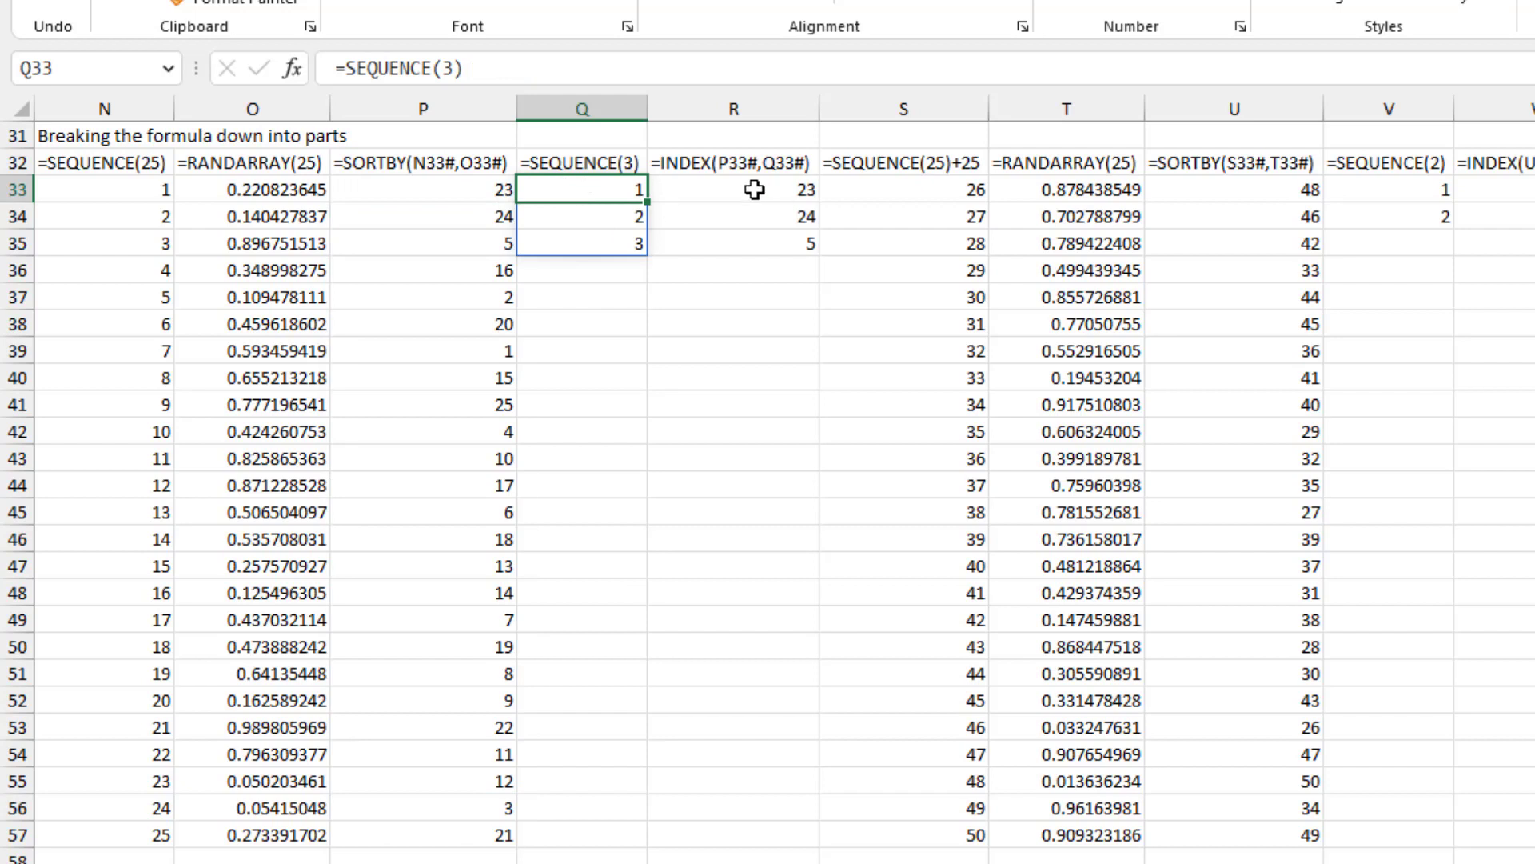
click(733, 188)
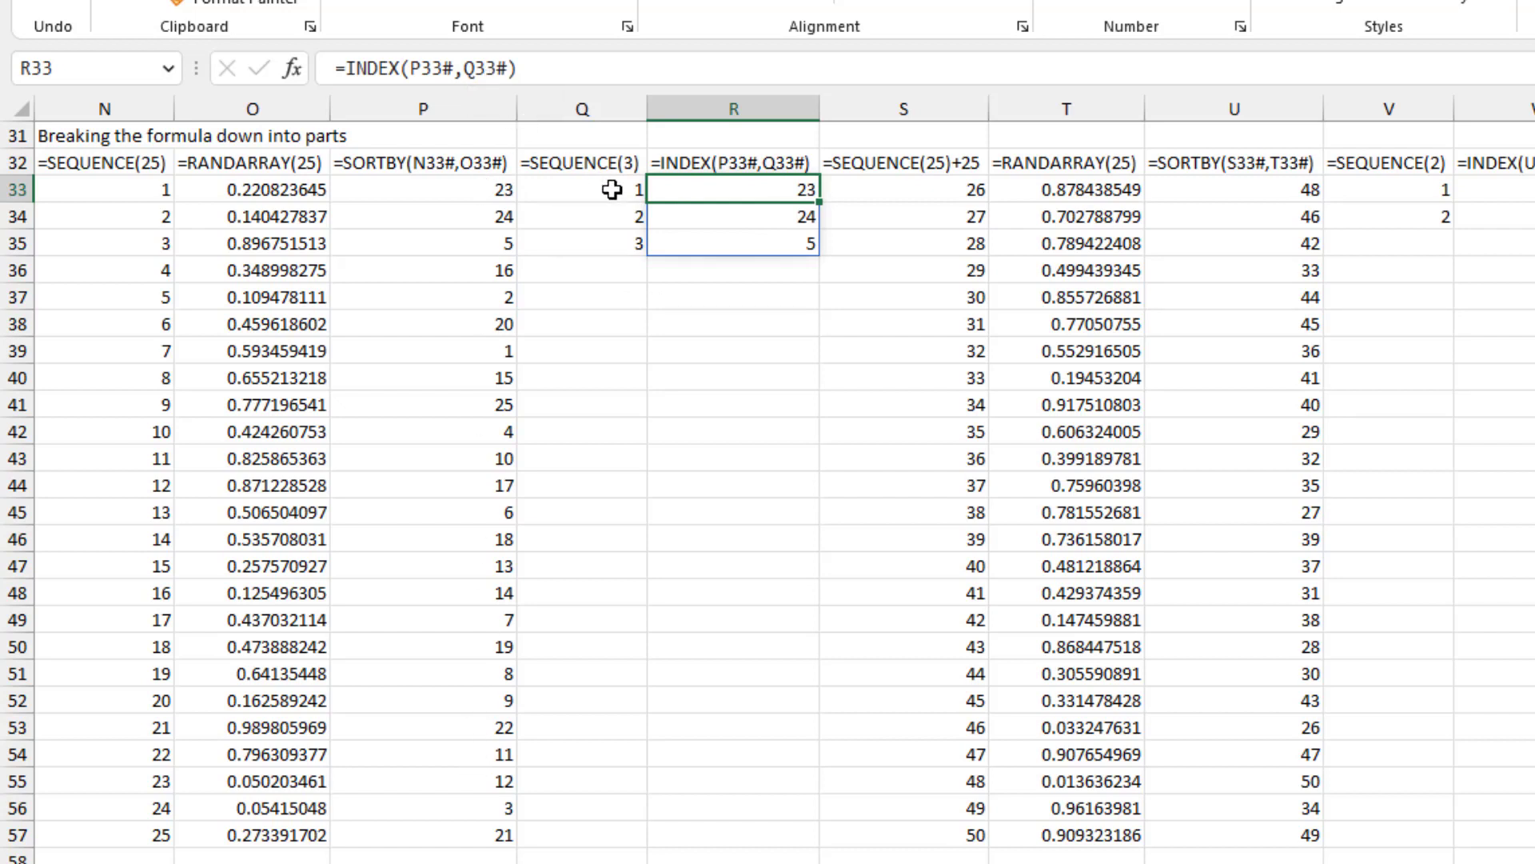
mouse_move(479, 215)
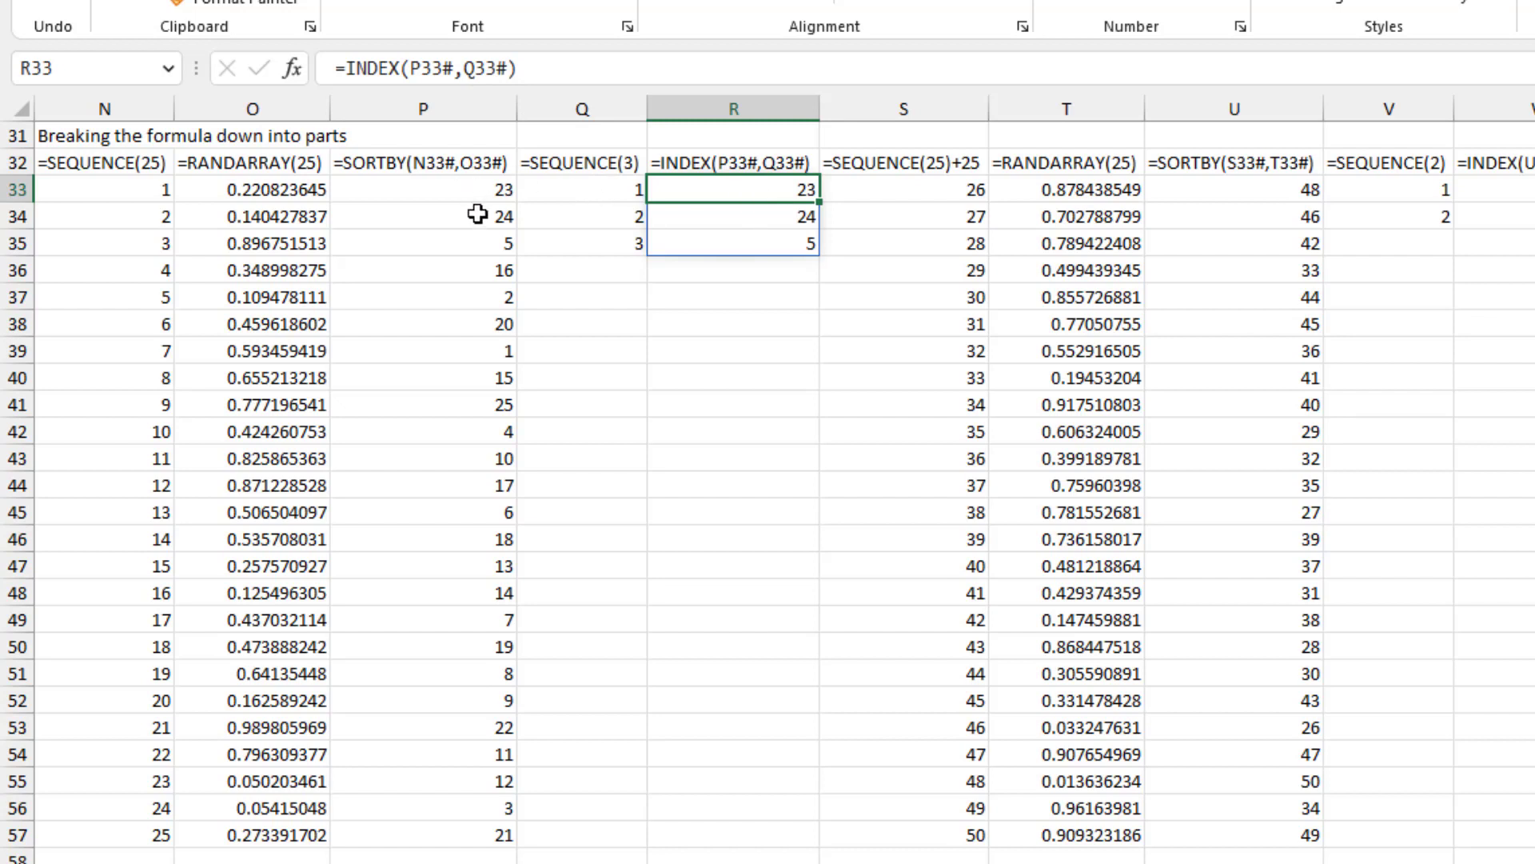
mouse_move(477, 243)
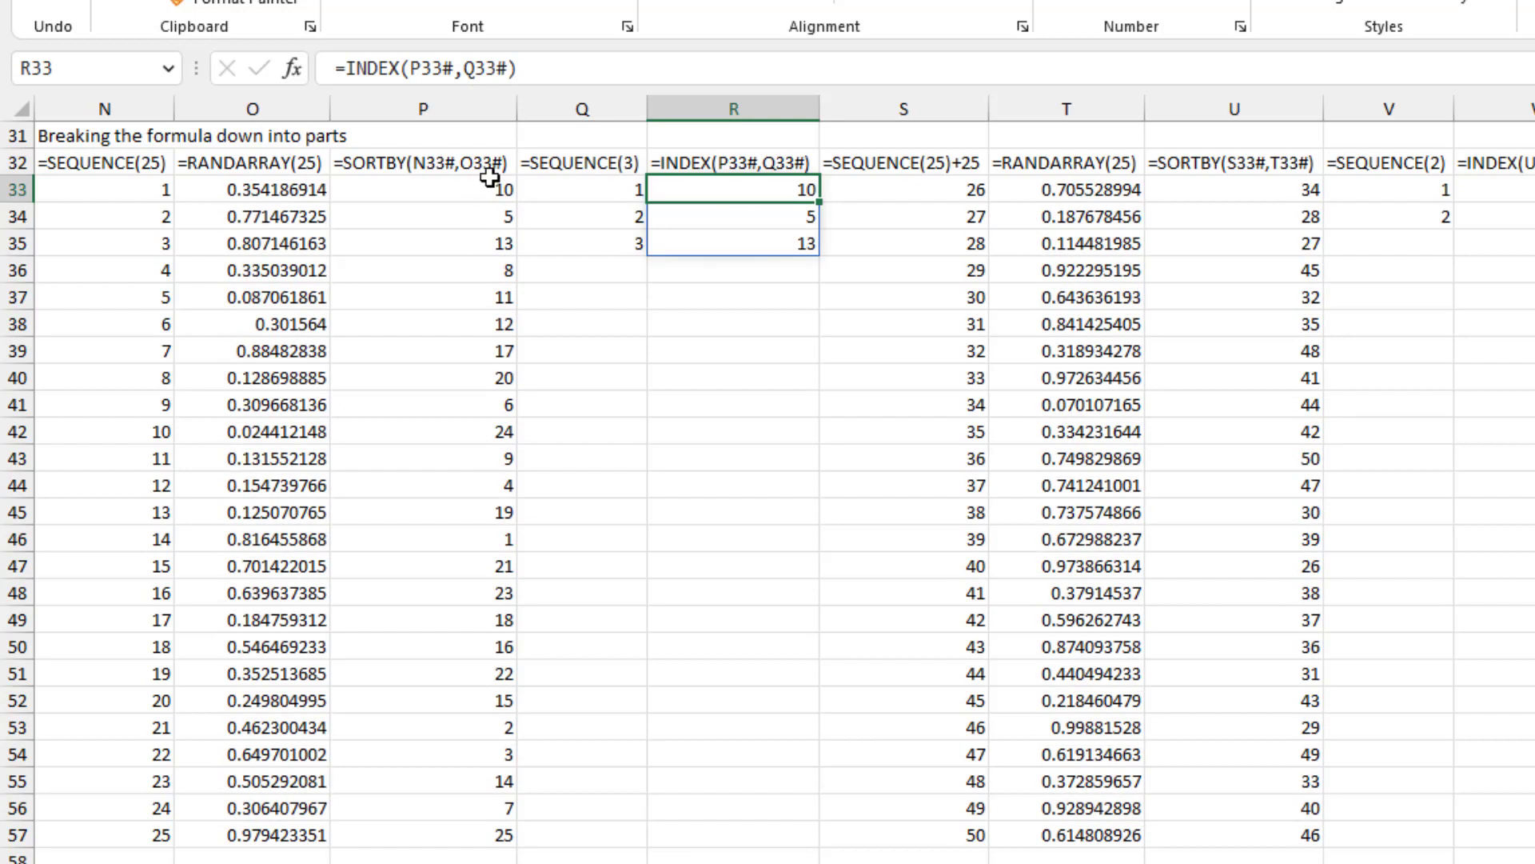
mouse_move(729, 260)
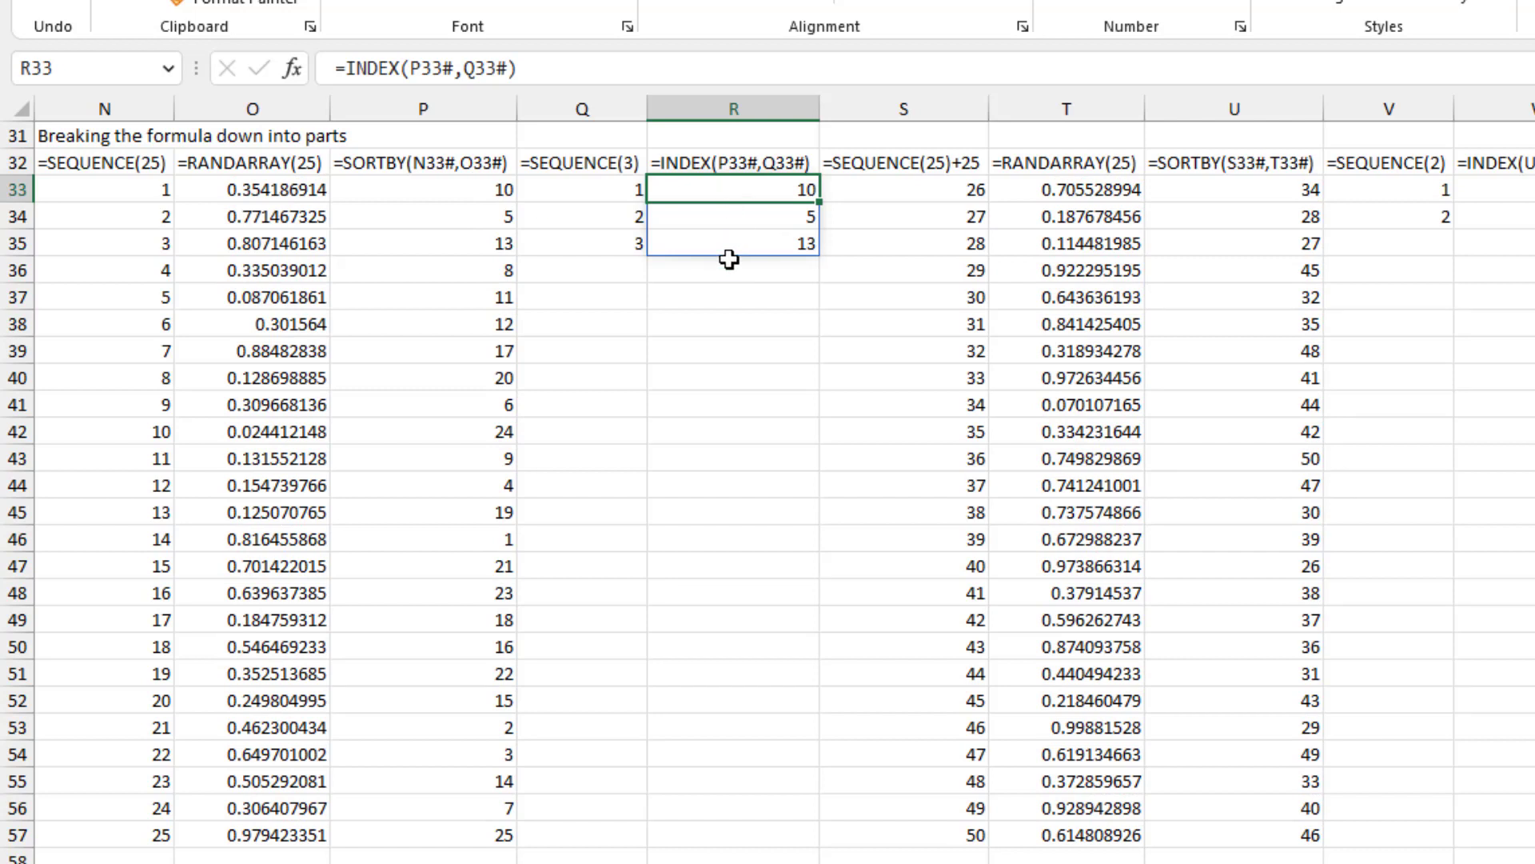
mouse_move(128, 203)
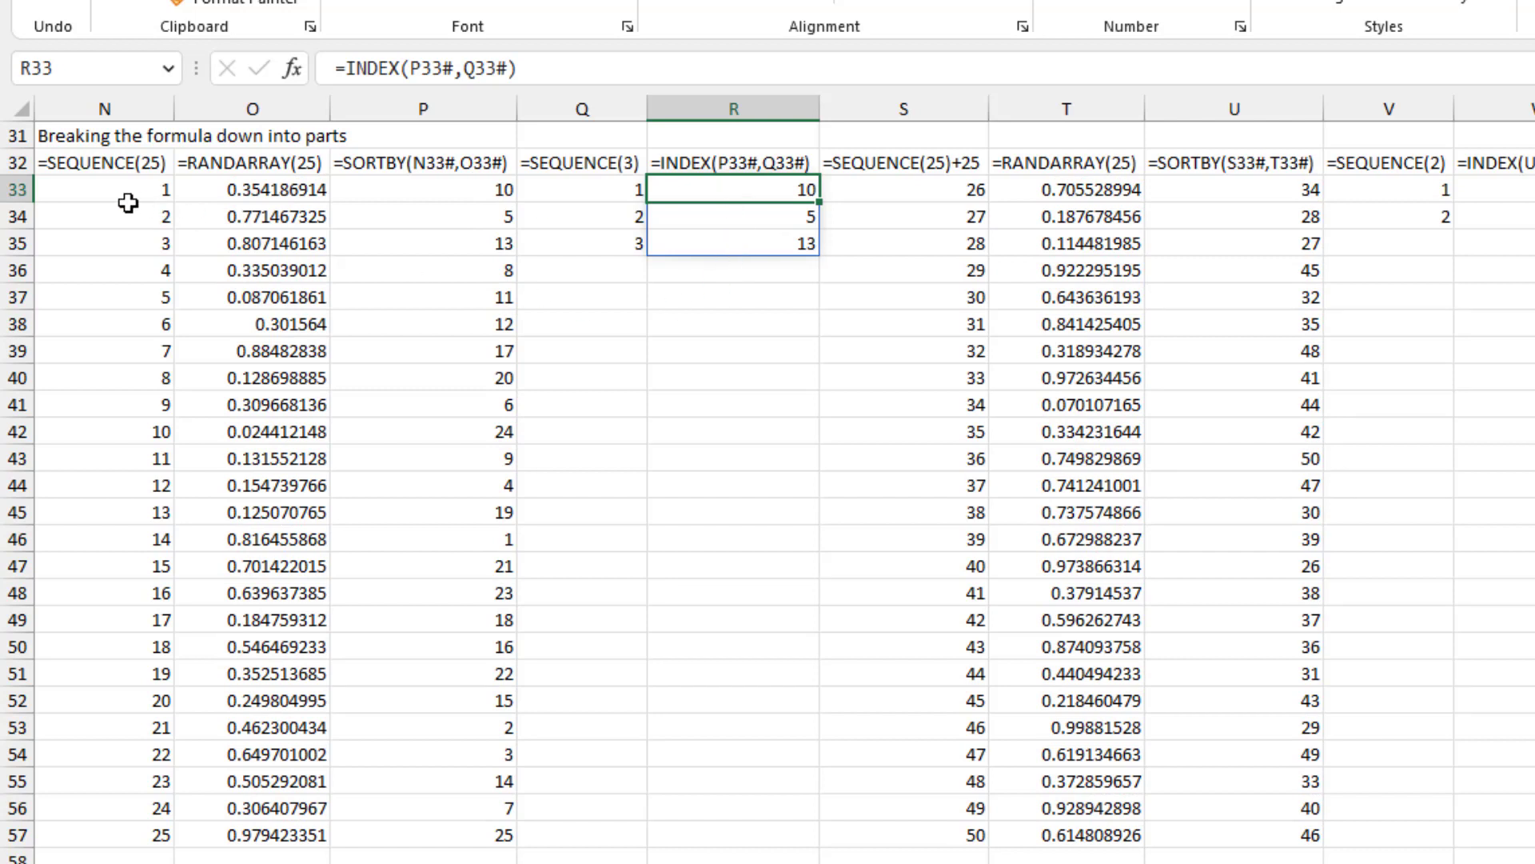
mouse_move(932, 206)
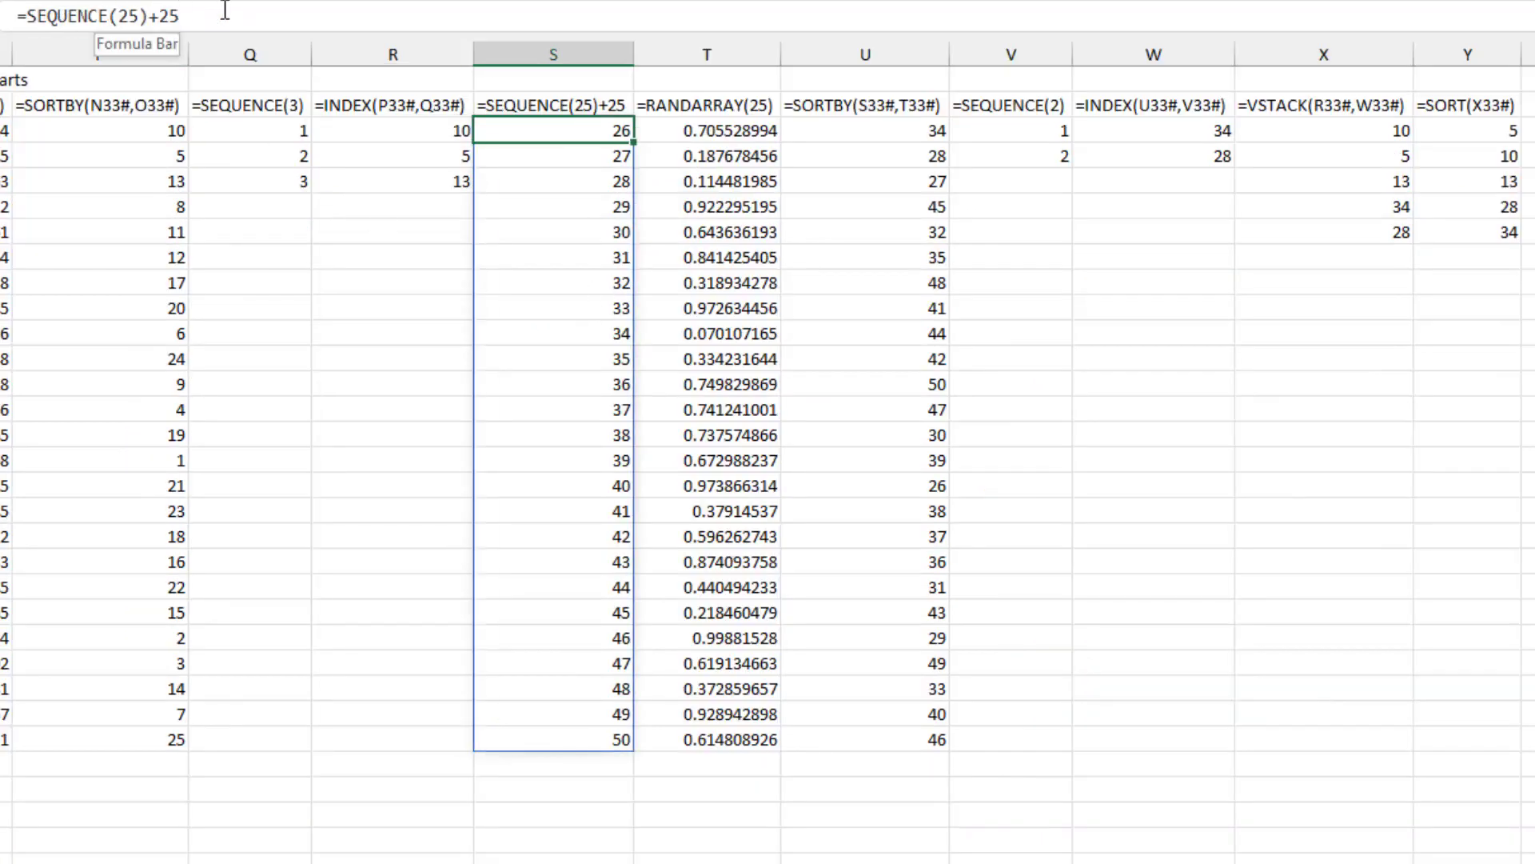
Inspect the SEQUENCE(2) and INDEX steps that pick the two euro numbers from 26–50
click(707, 129)
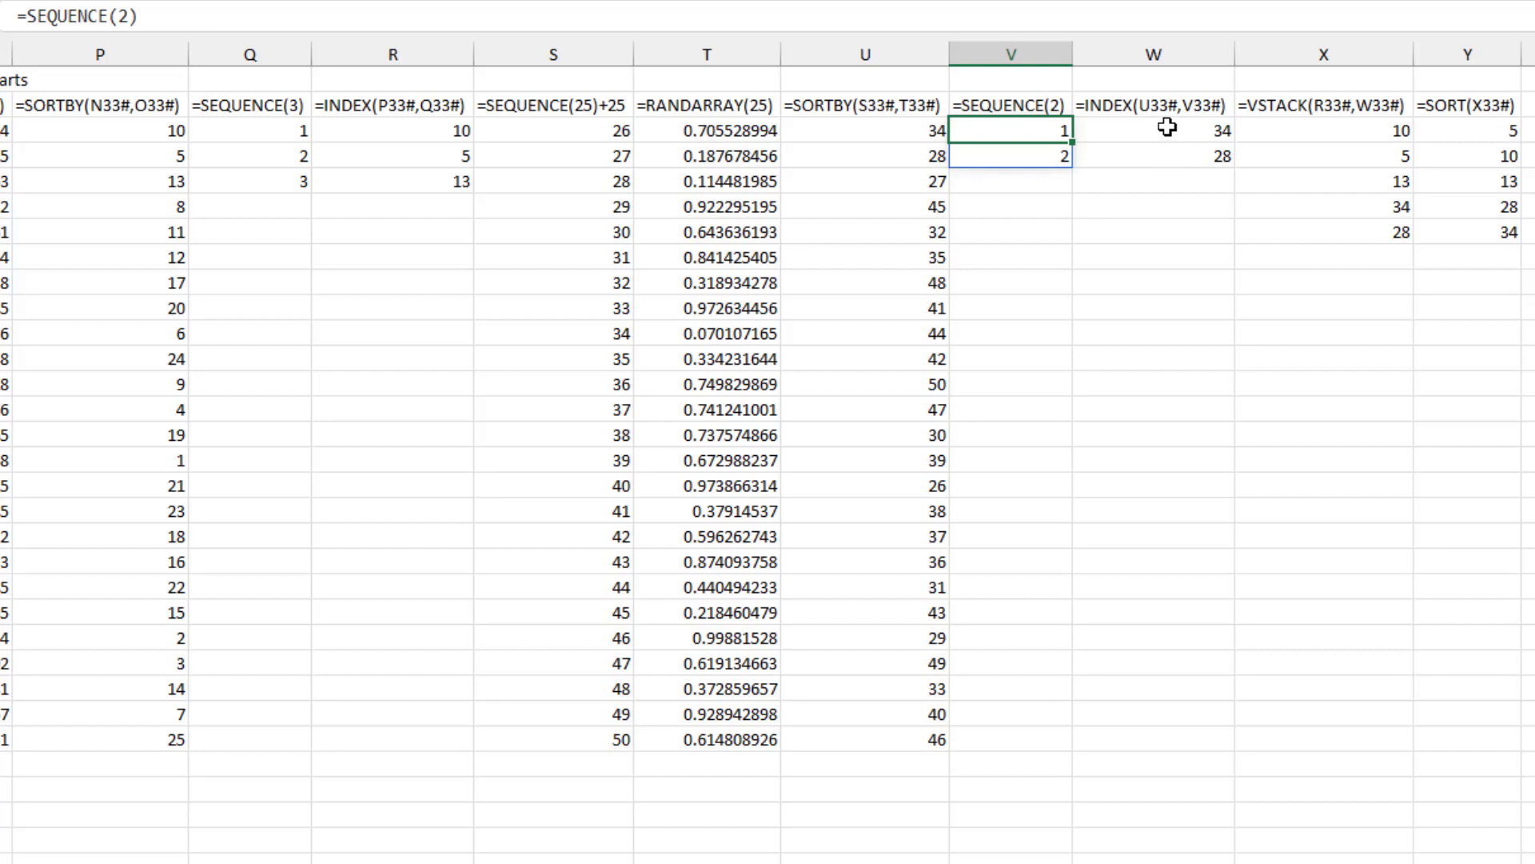
click(1154, 130)
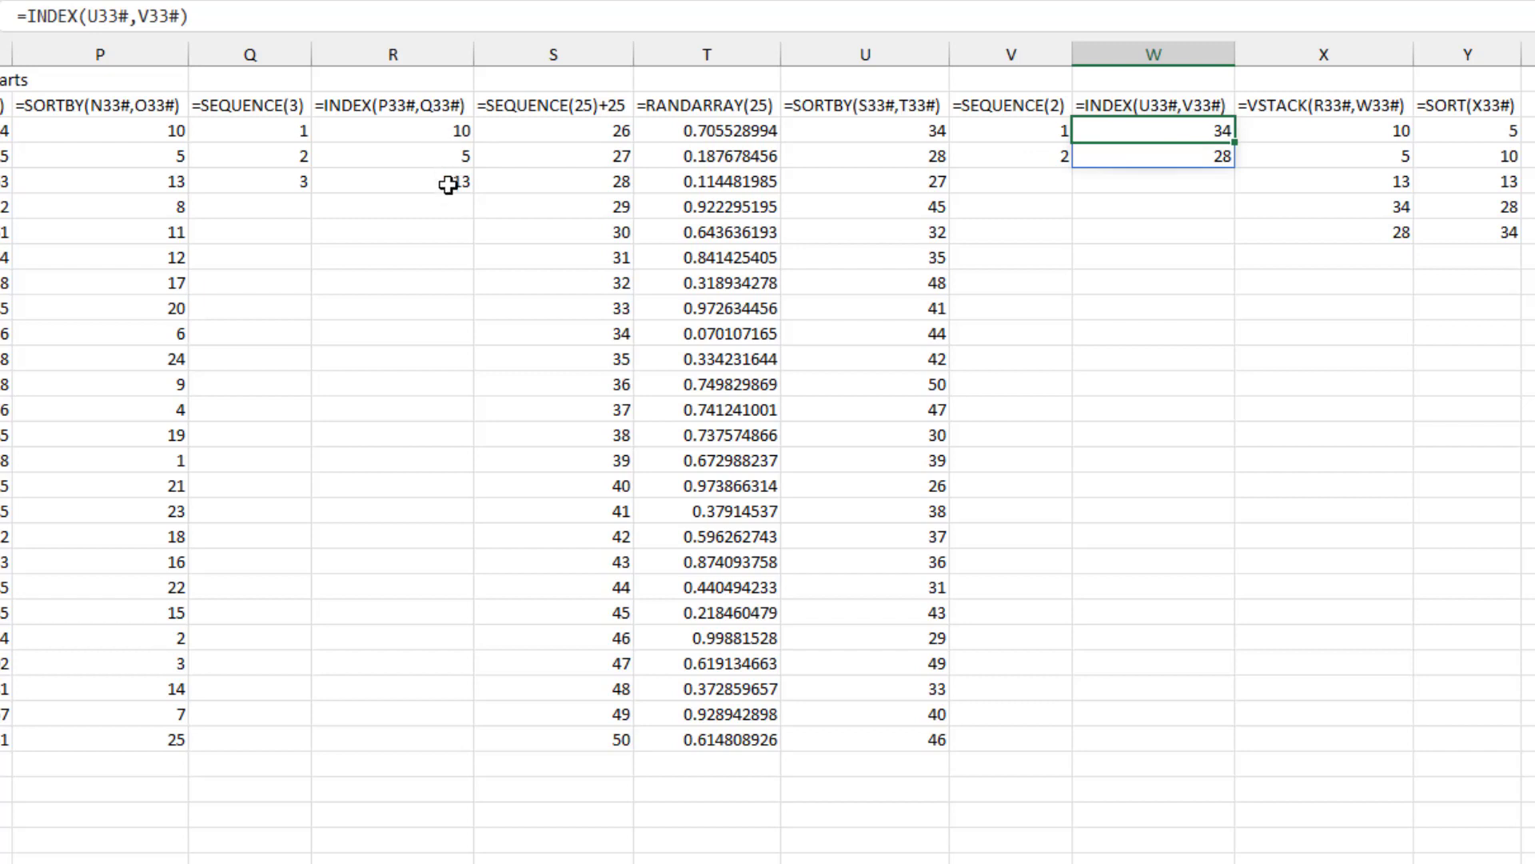
mouse_move(1329, 148)
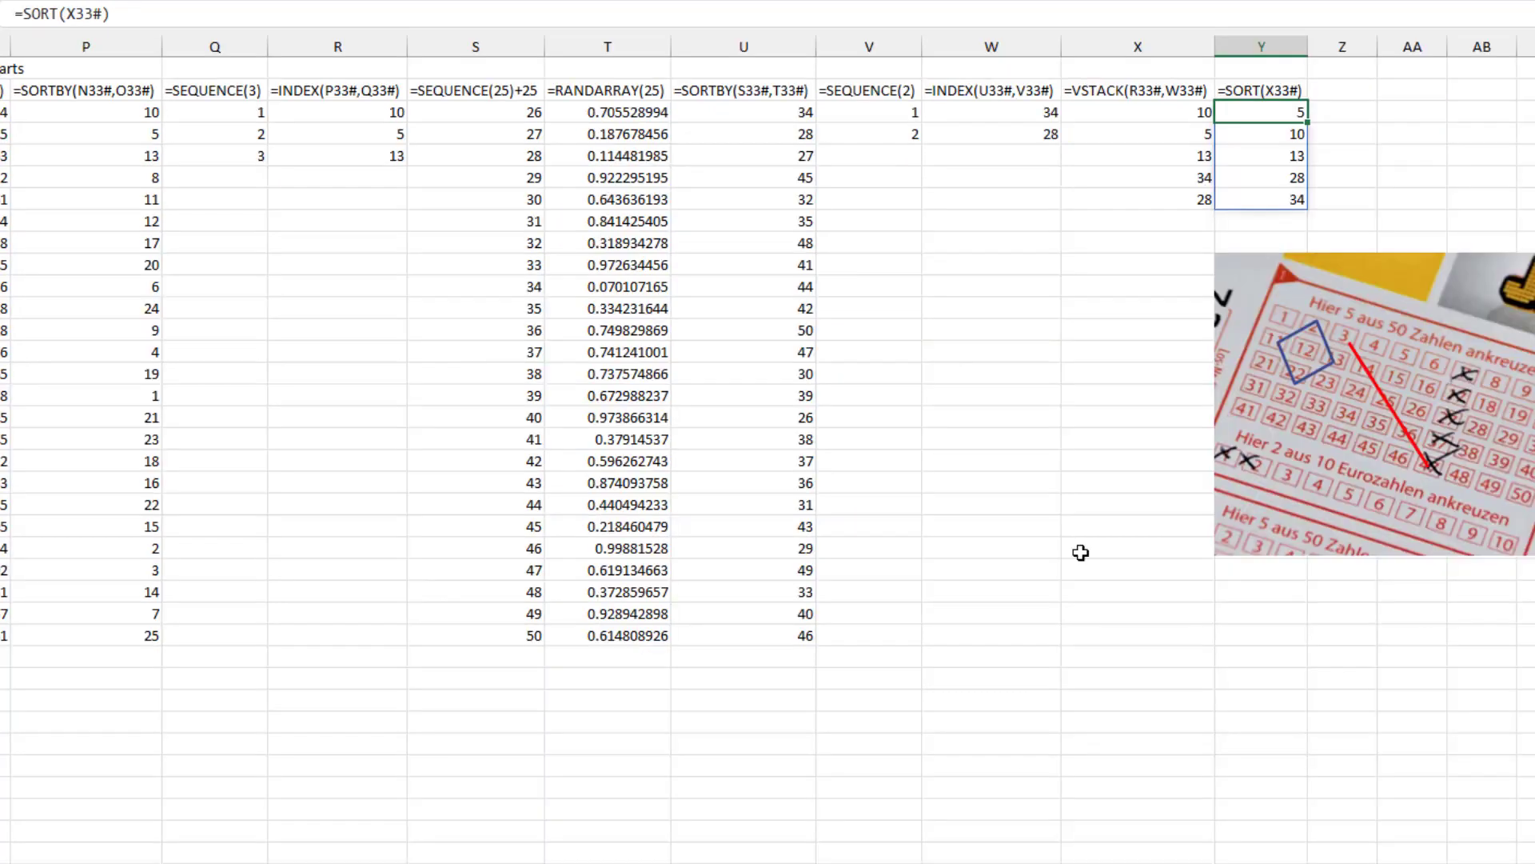
mouse_move(1384, 355)
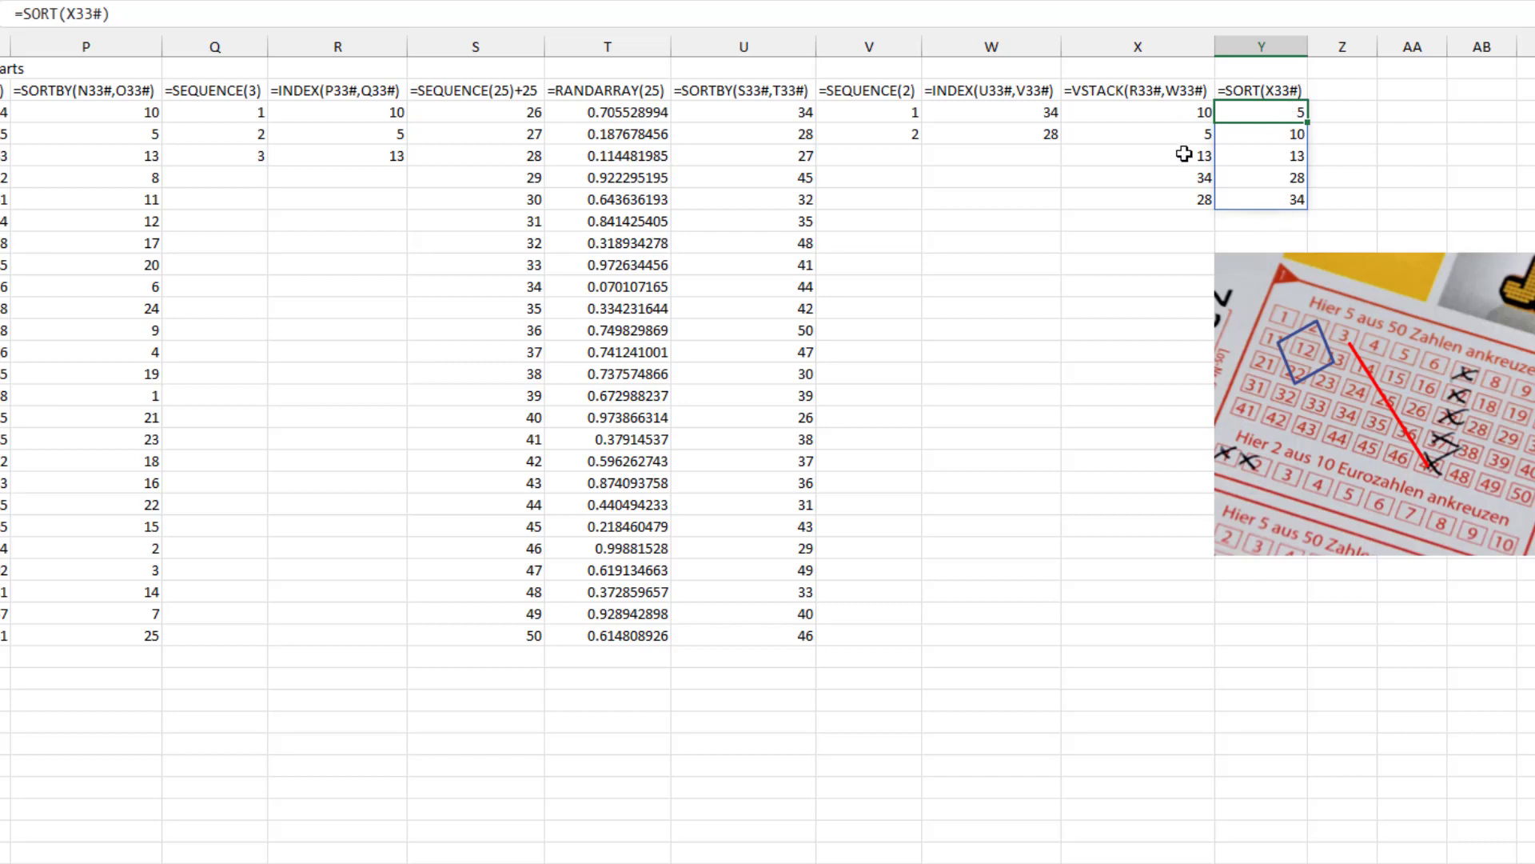
mouse_move(1481, 410)
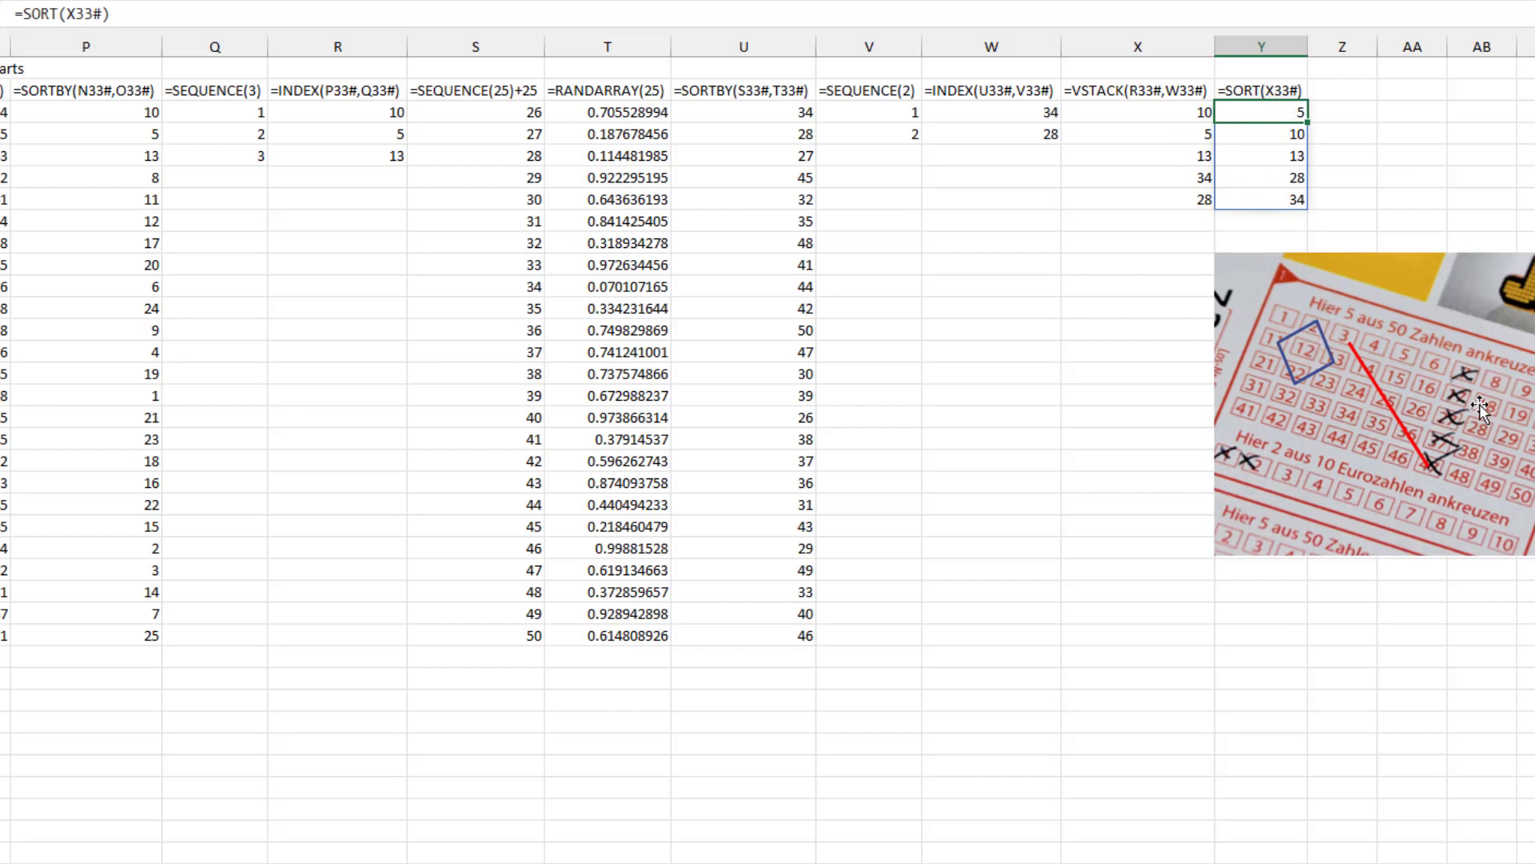
mouse_move(1499, 486)
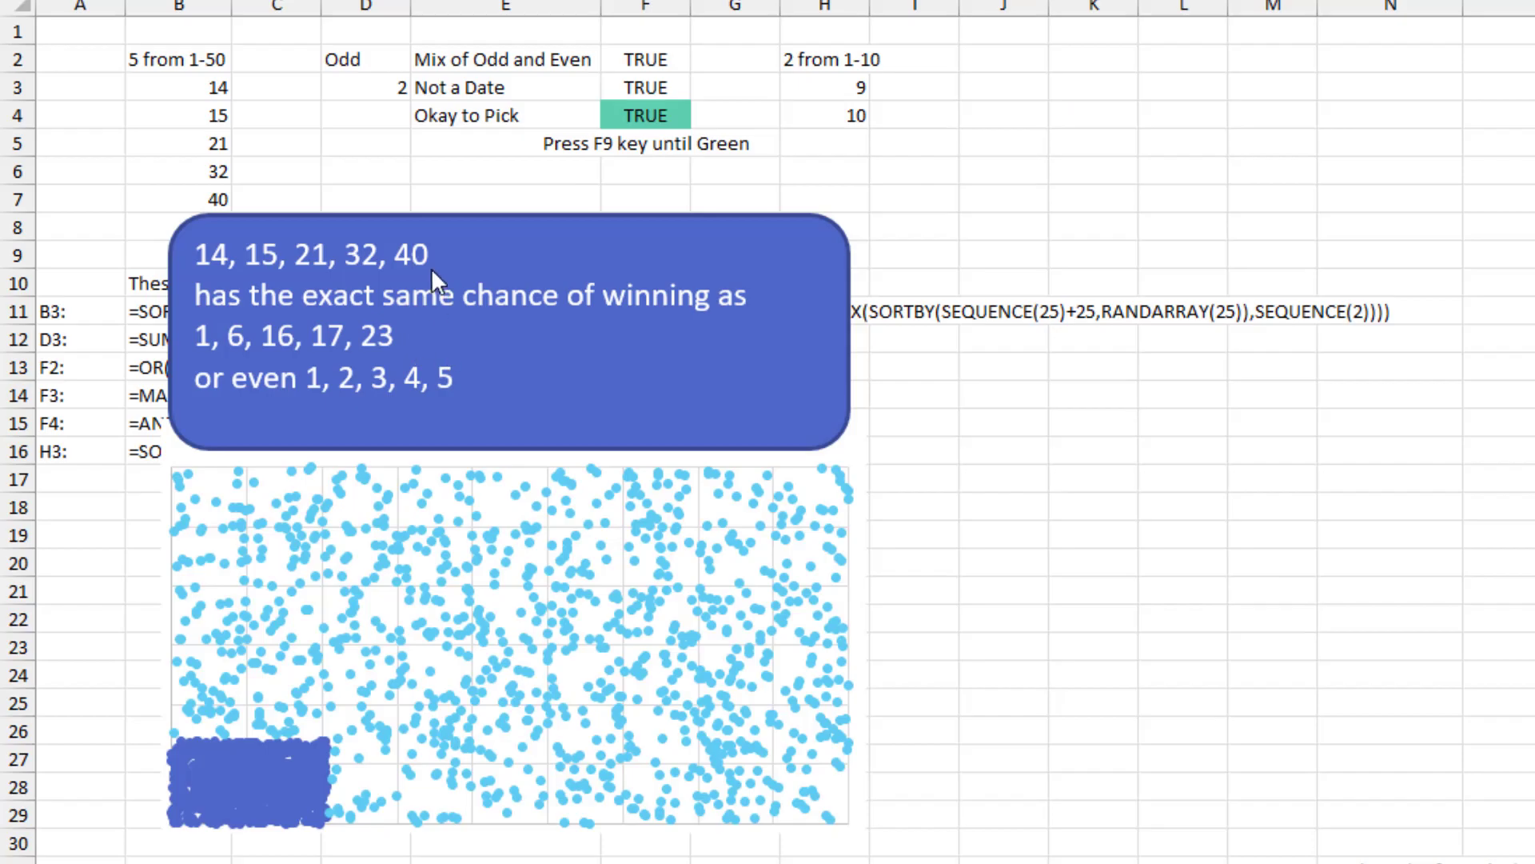
mouse_move(421, 262)
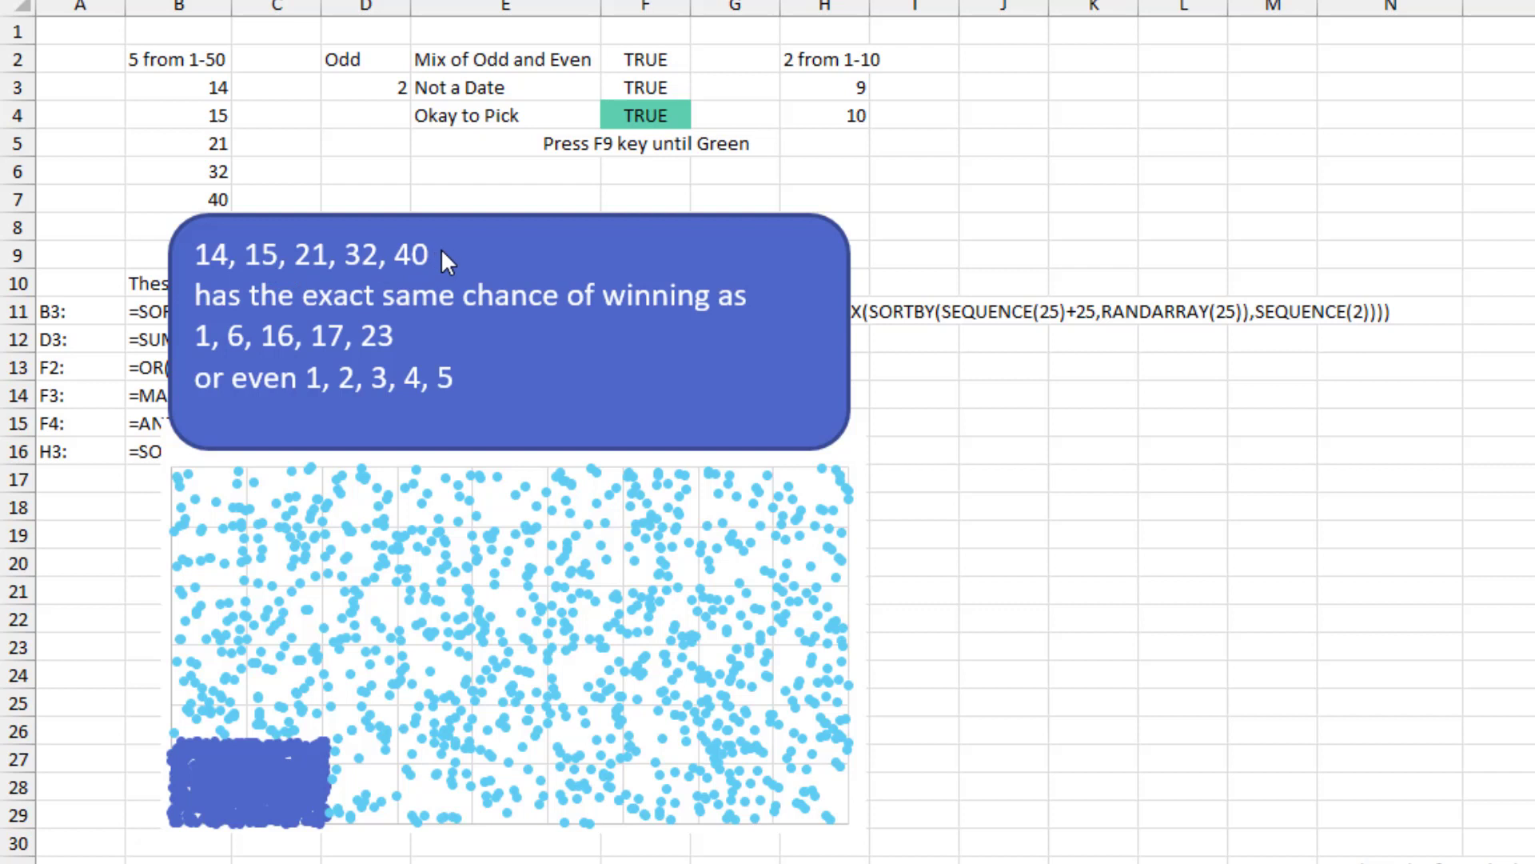
mouse_move(327, 355)
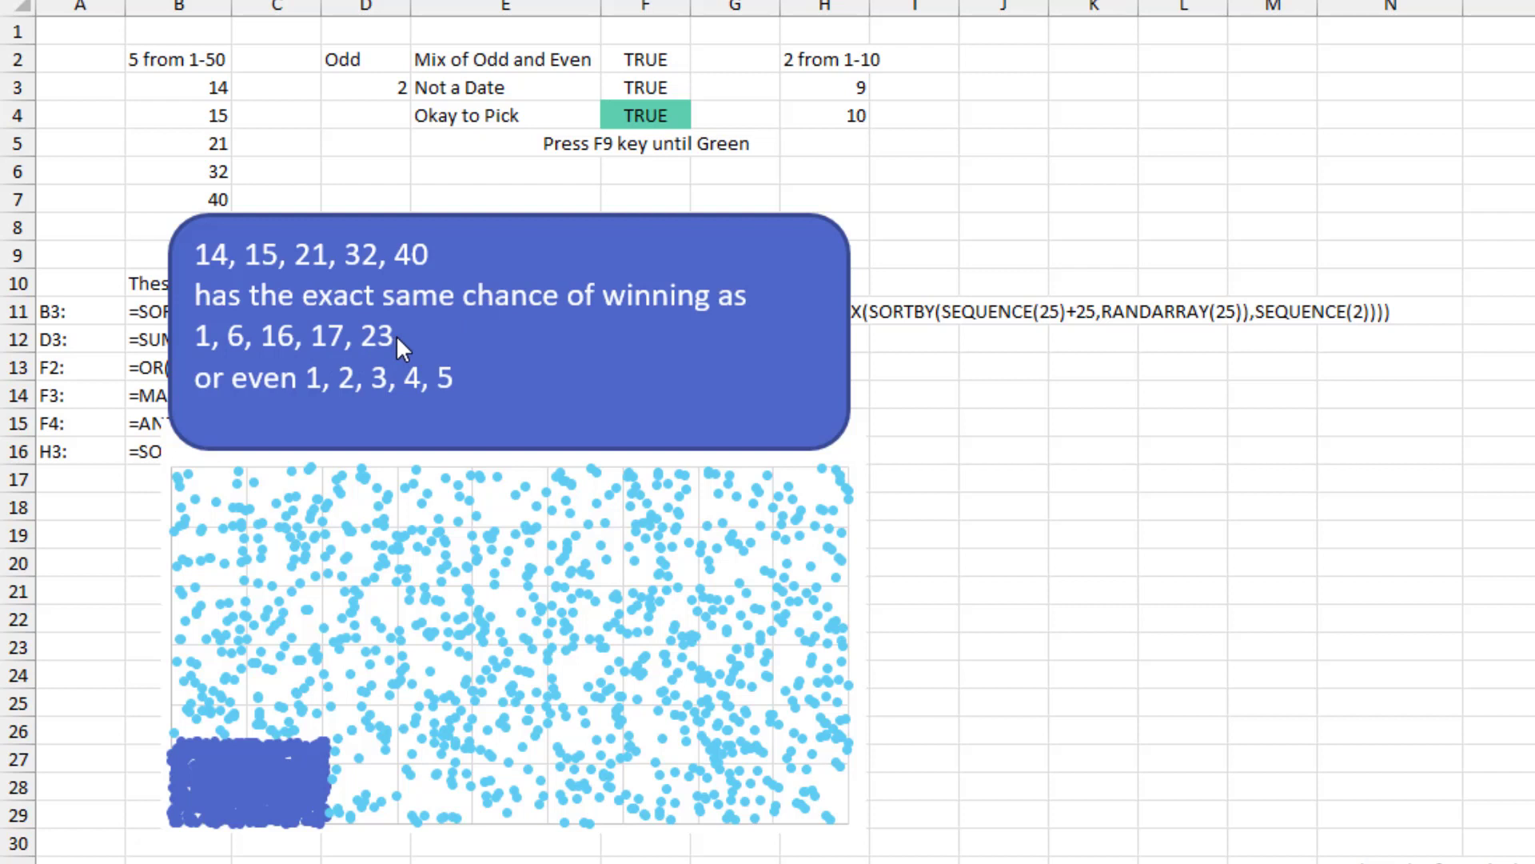
mouse_move(603, 403)
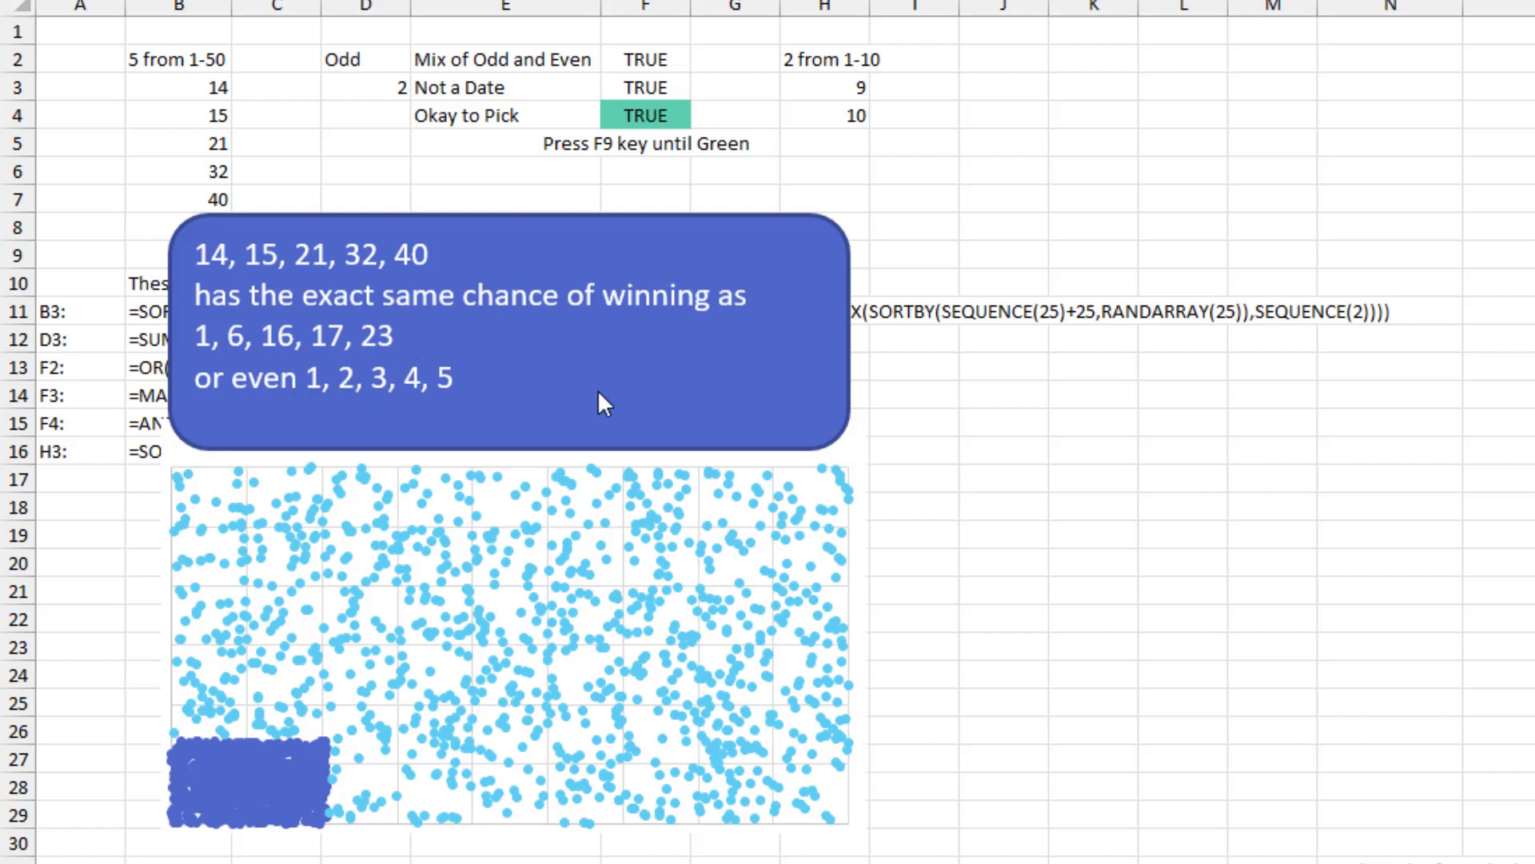
mouse_move(602, 405)
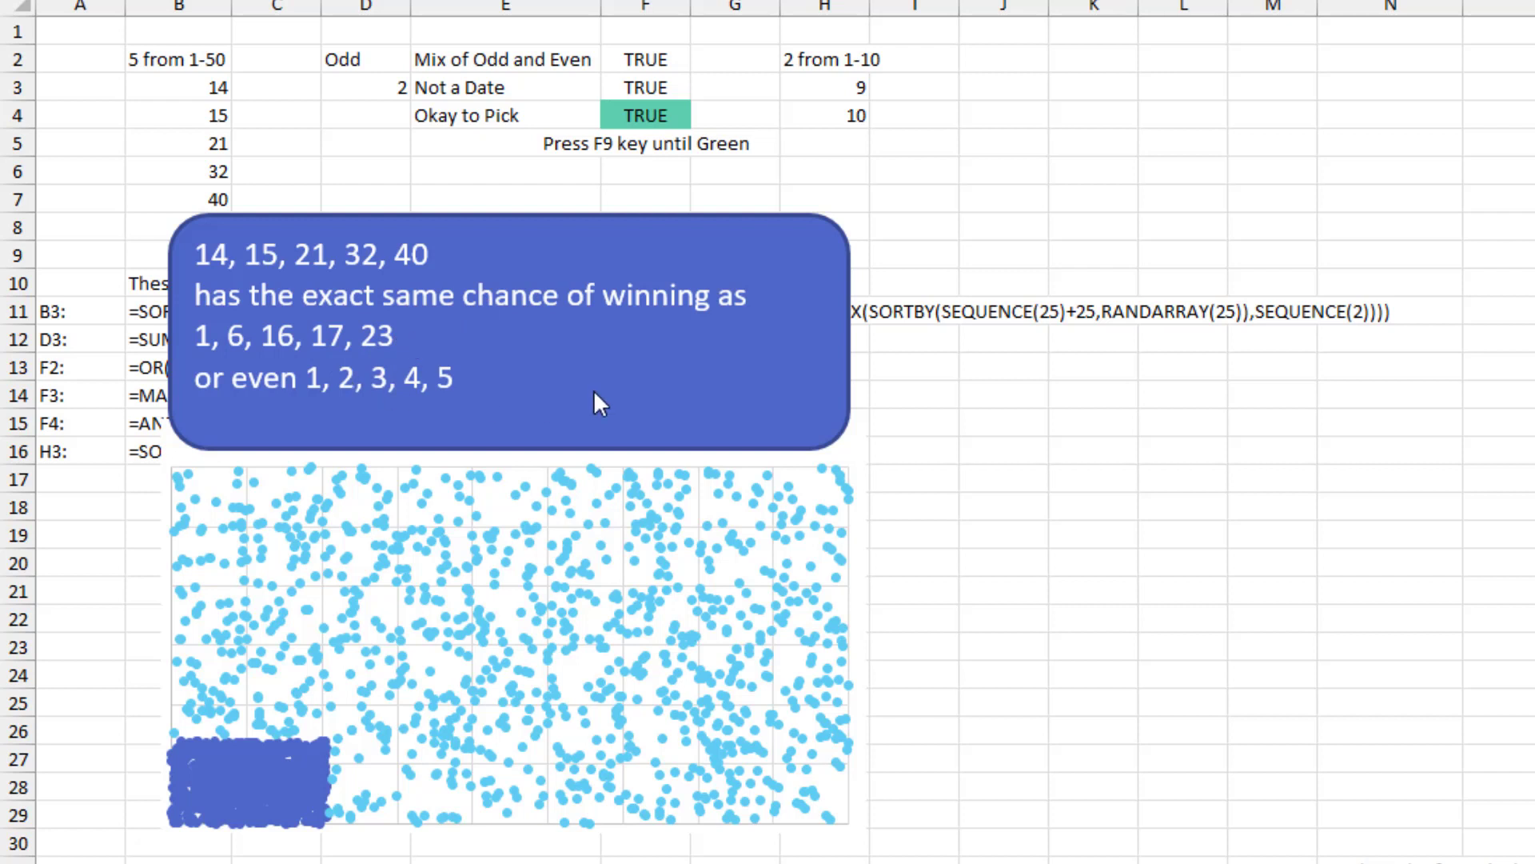
mouse_move(589, 405)
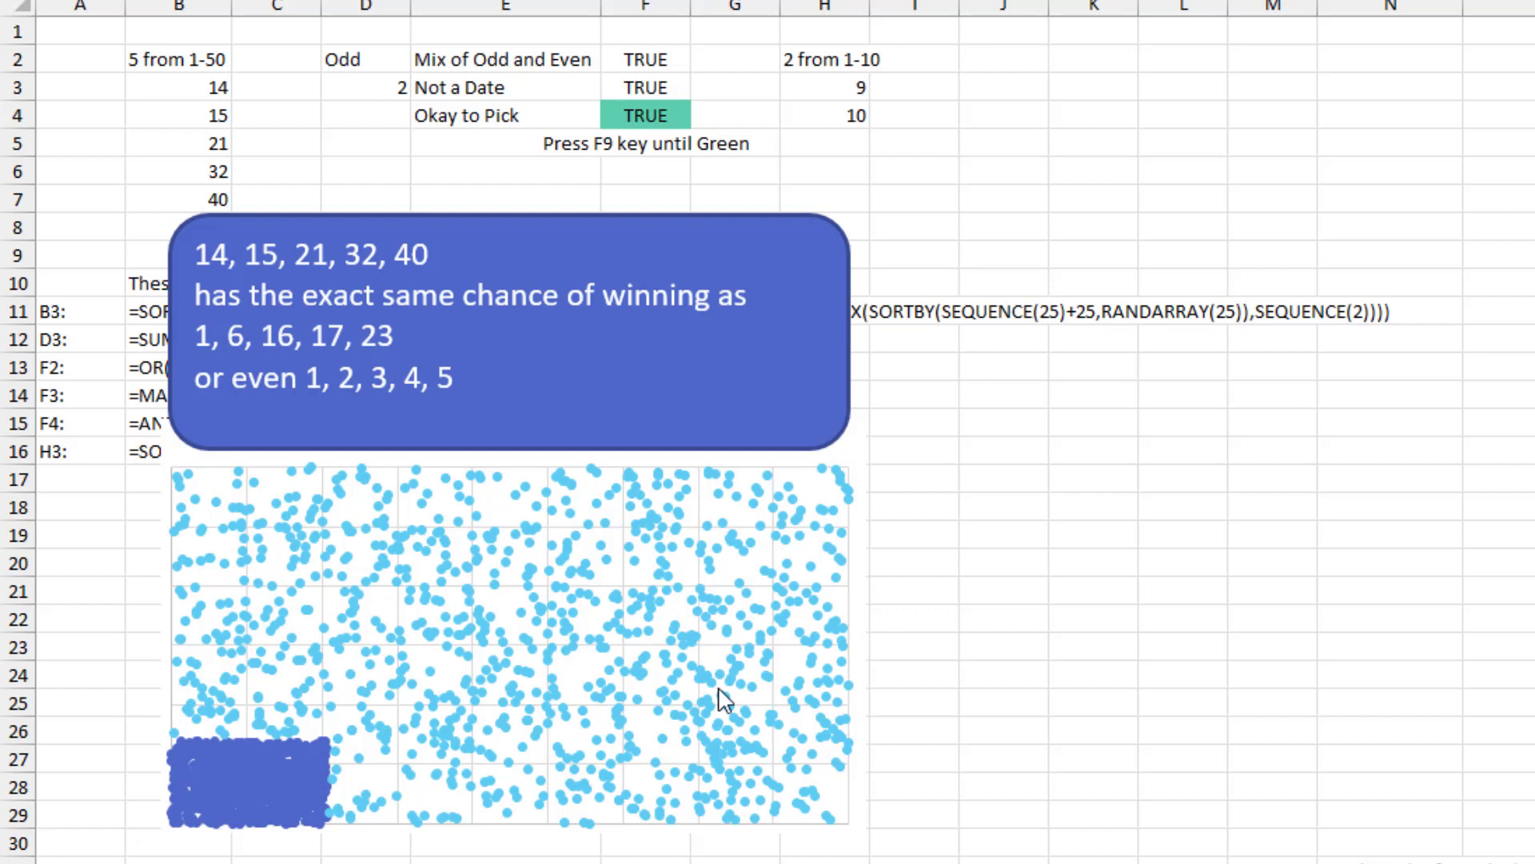
mouse_move(308, 784)
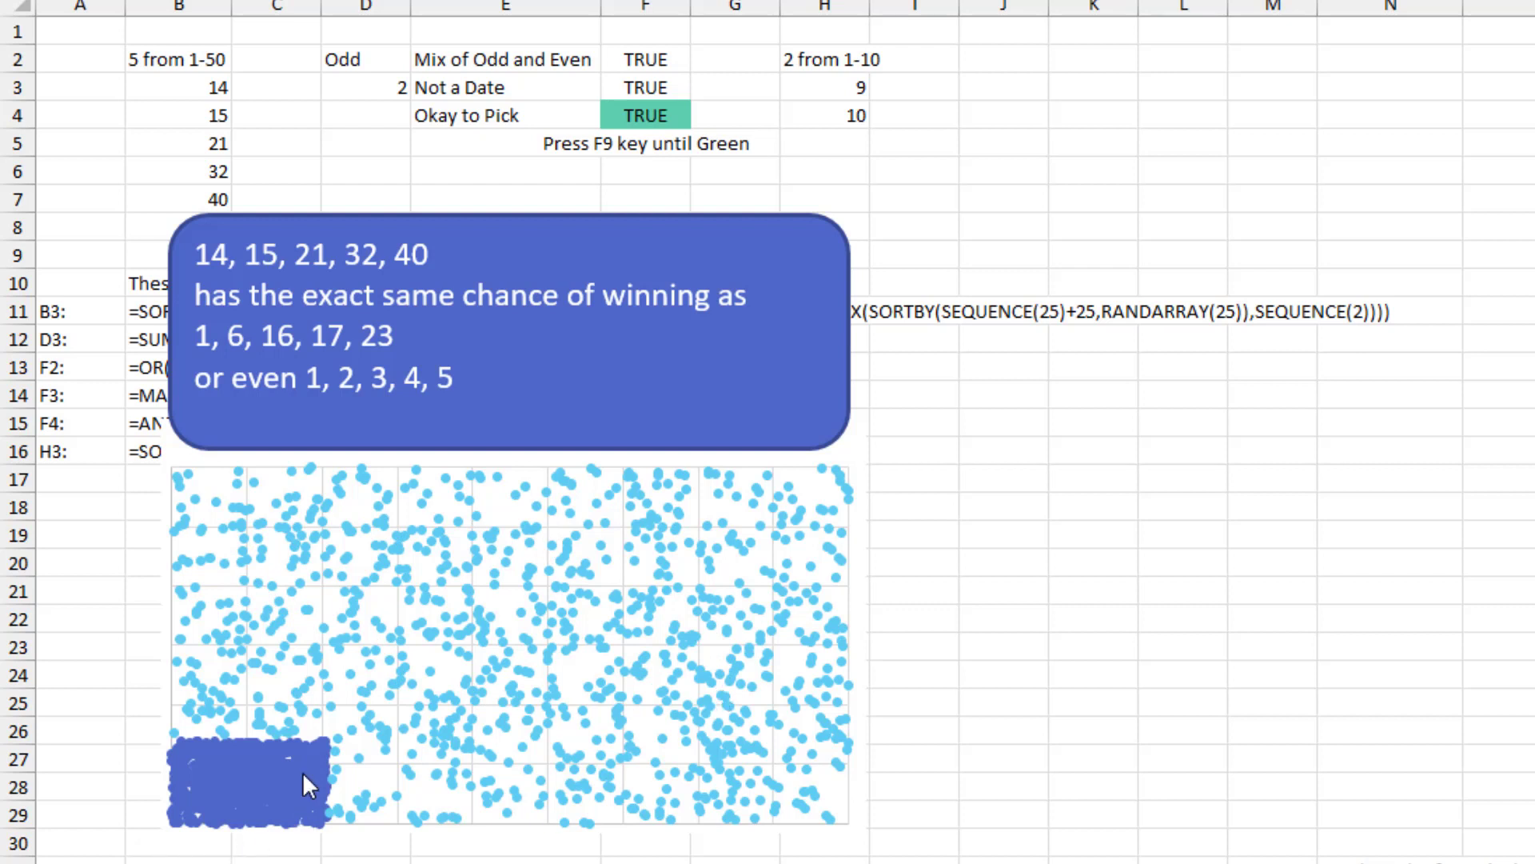
mouse_move(257, 827)
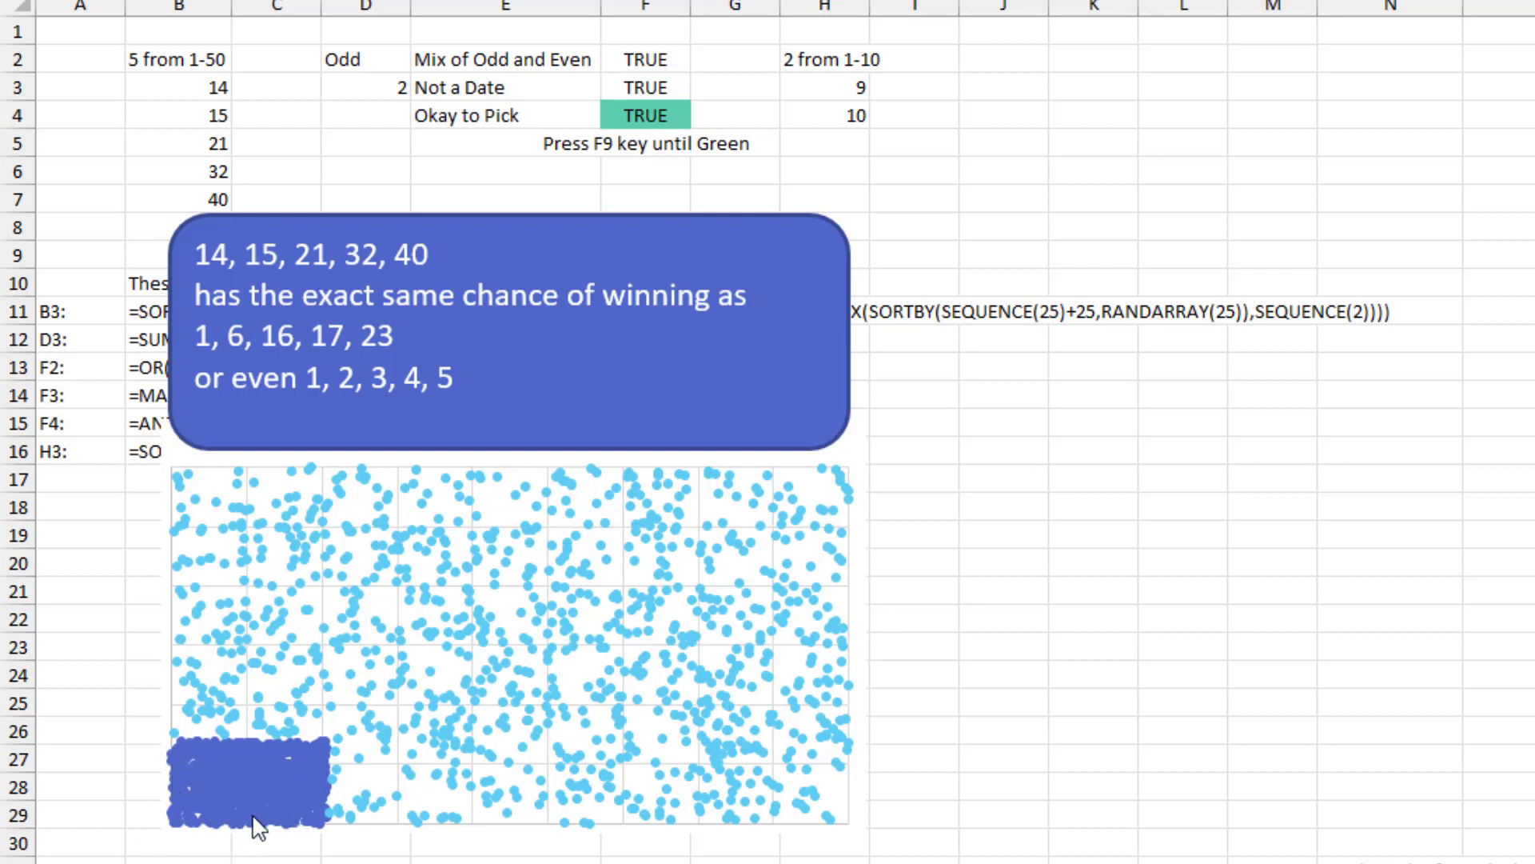